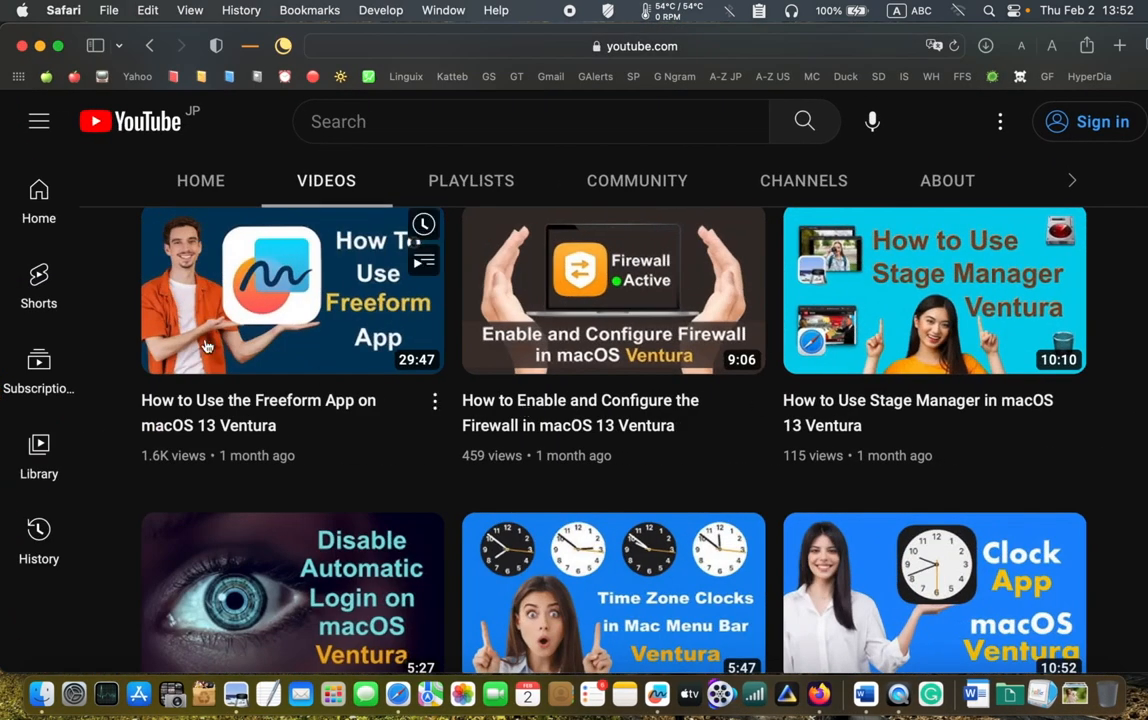
mouse_move(348, 292)
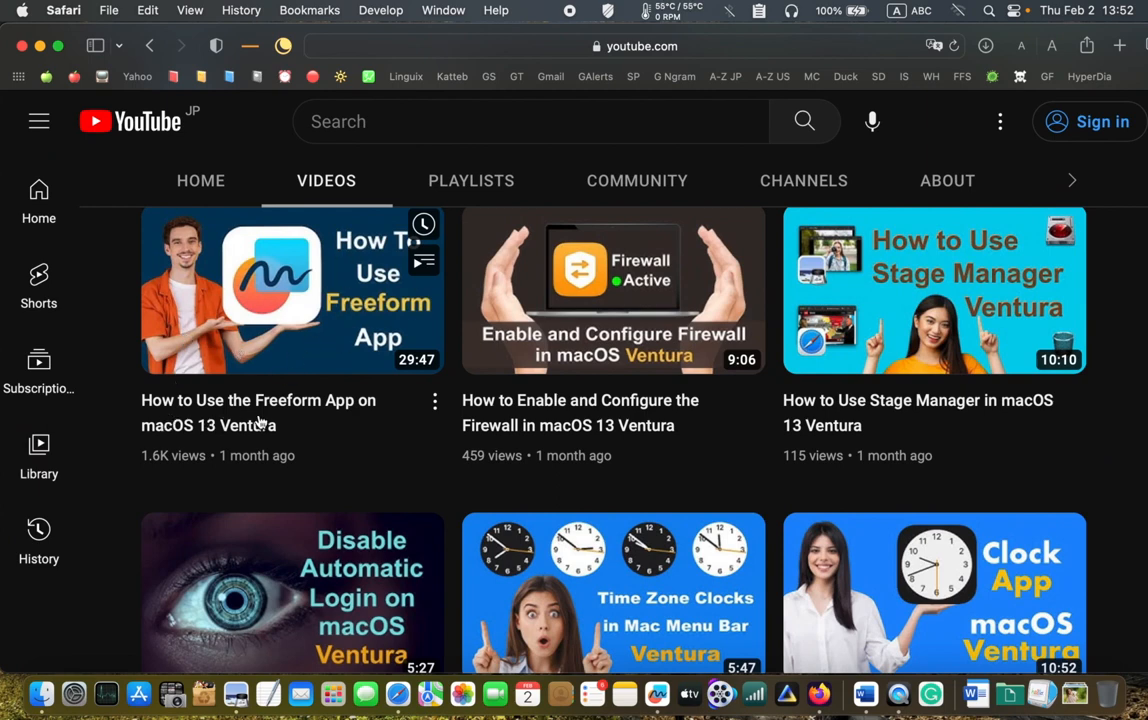
mouse_move(418, 416)
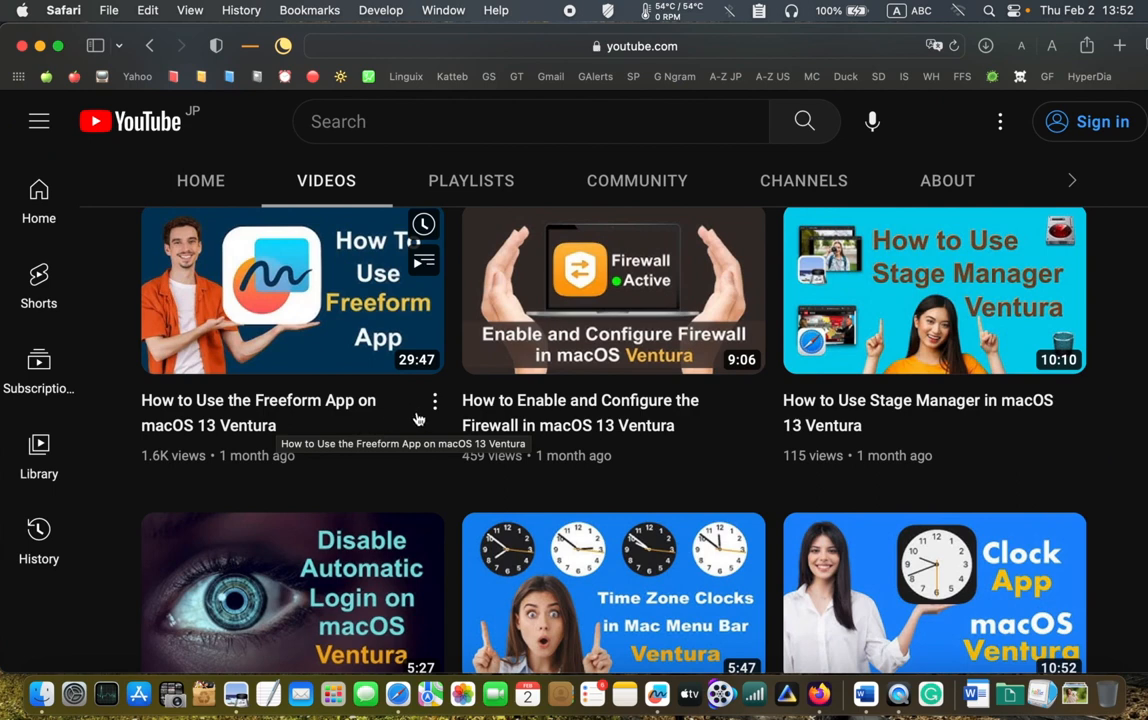
mouse_move(256, 452)
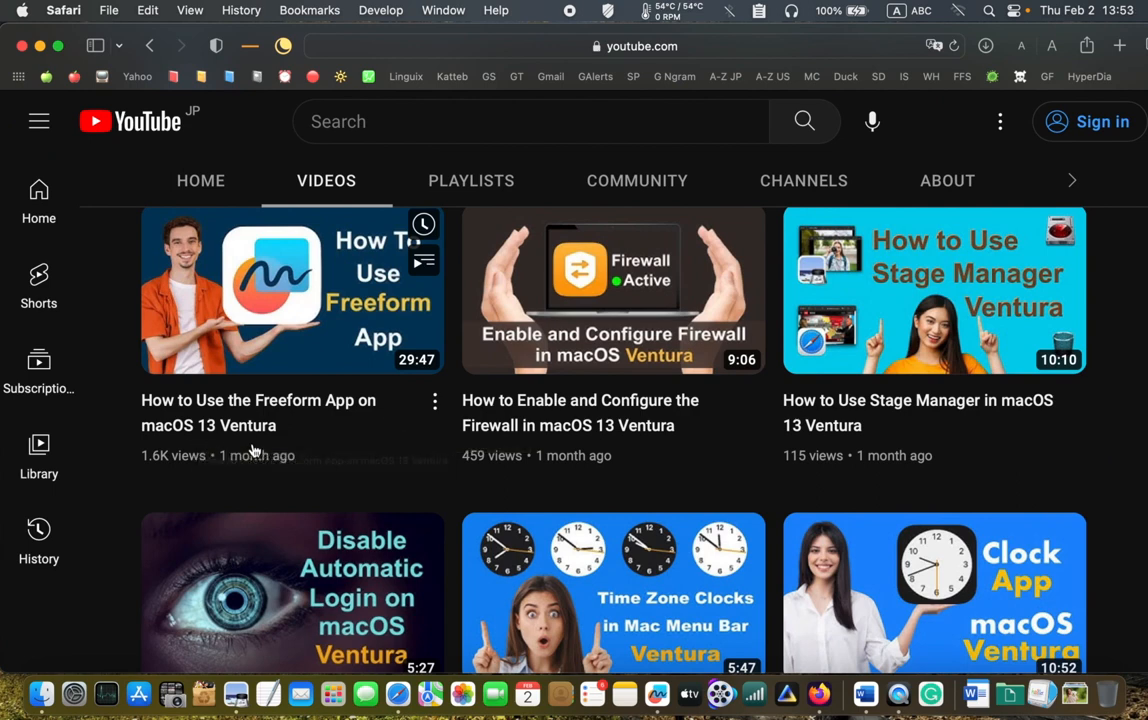
mouse_move(276, 452)
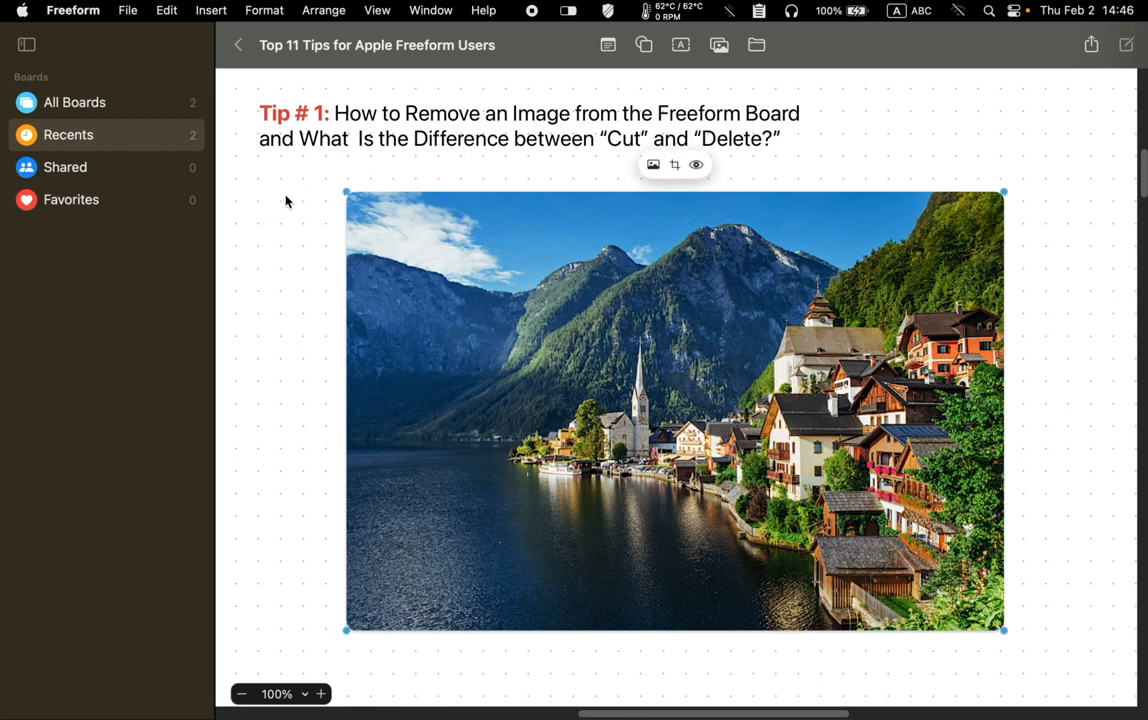
mouse_move(212, 412)
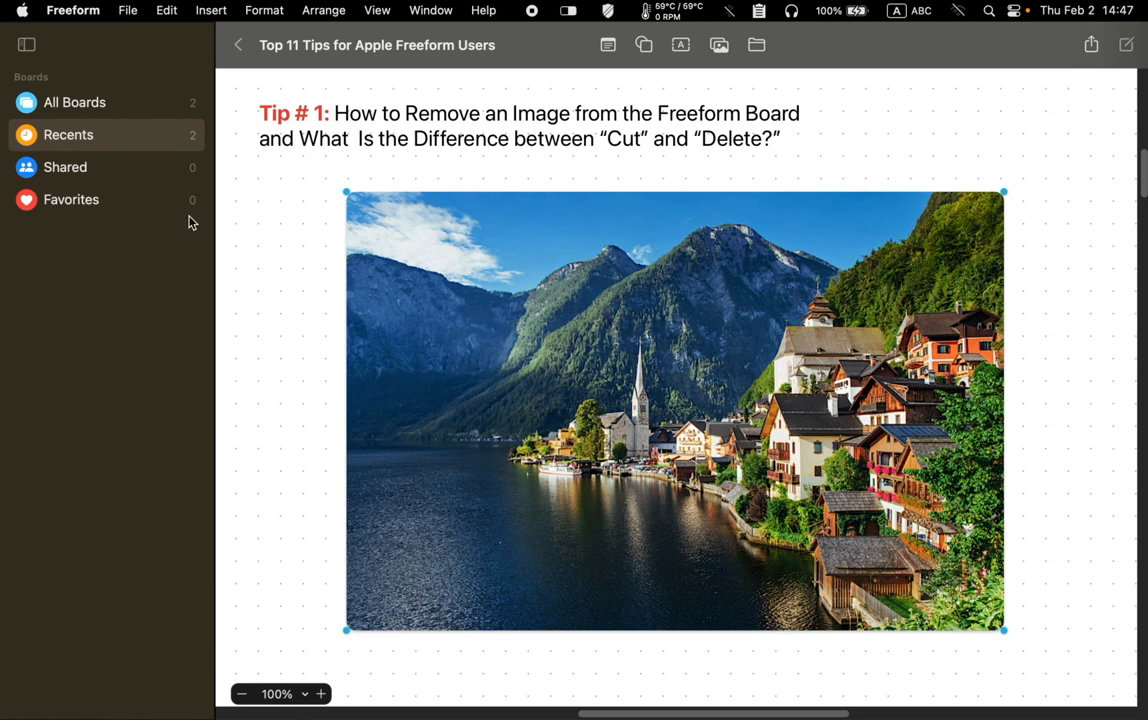
click(166, 10)
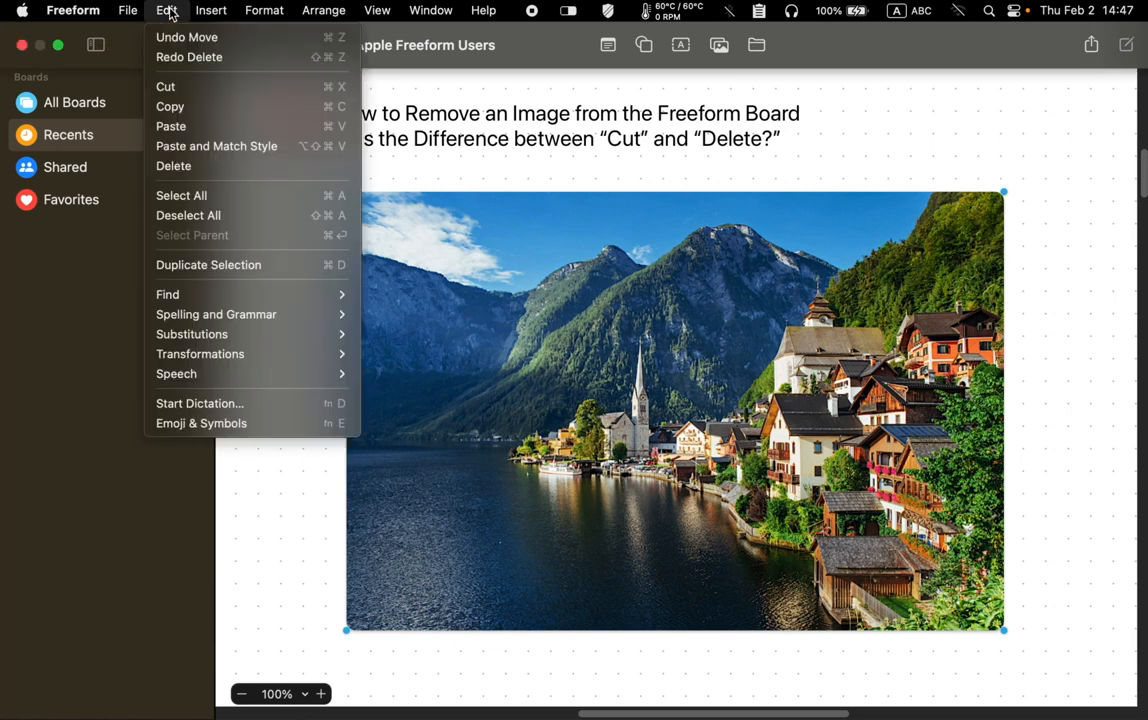
mouse_move(174, 166)
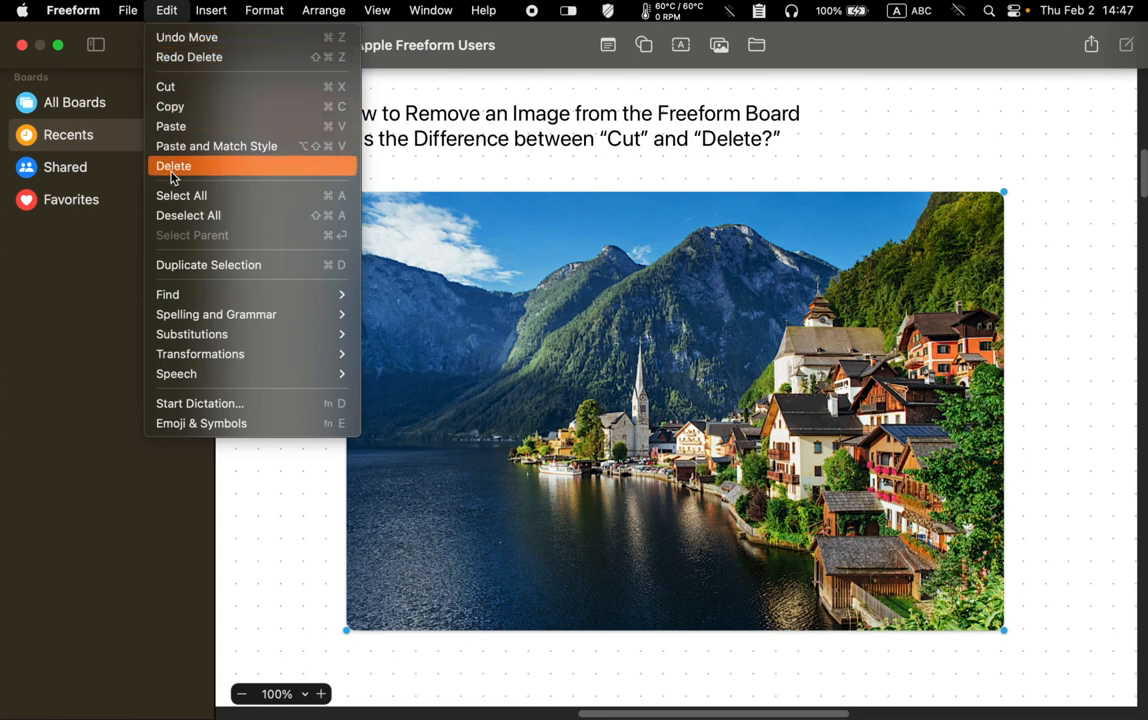
click(174, 164)
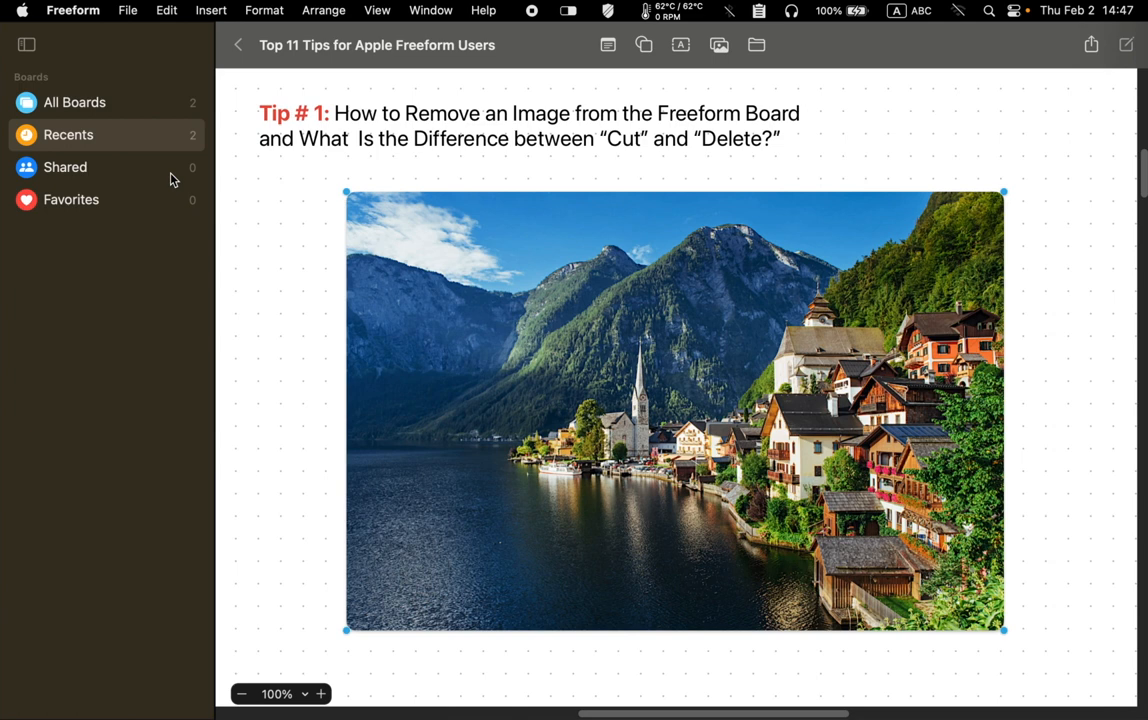
Cut the lakeside village photo to the clipboard via its shortcut menu
right_click(888, 278)
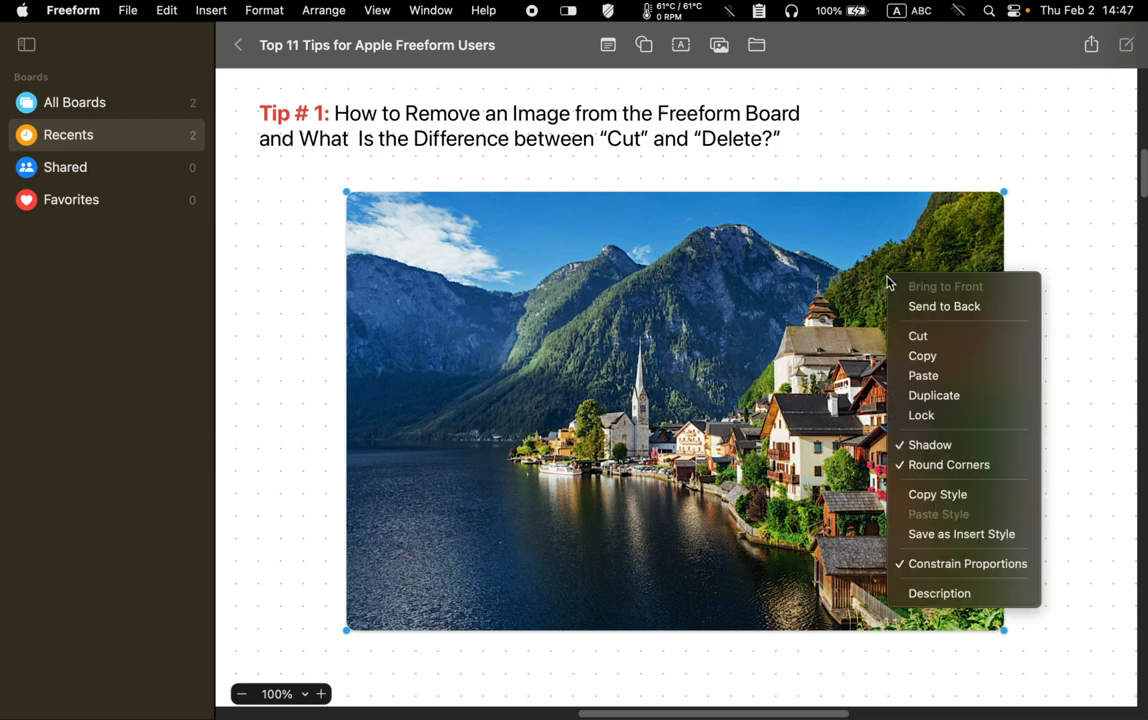
mouse_move(916, 336)
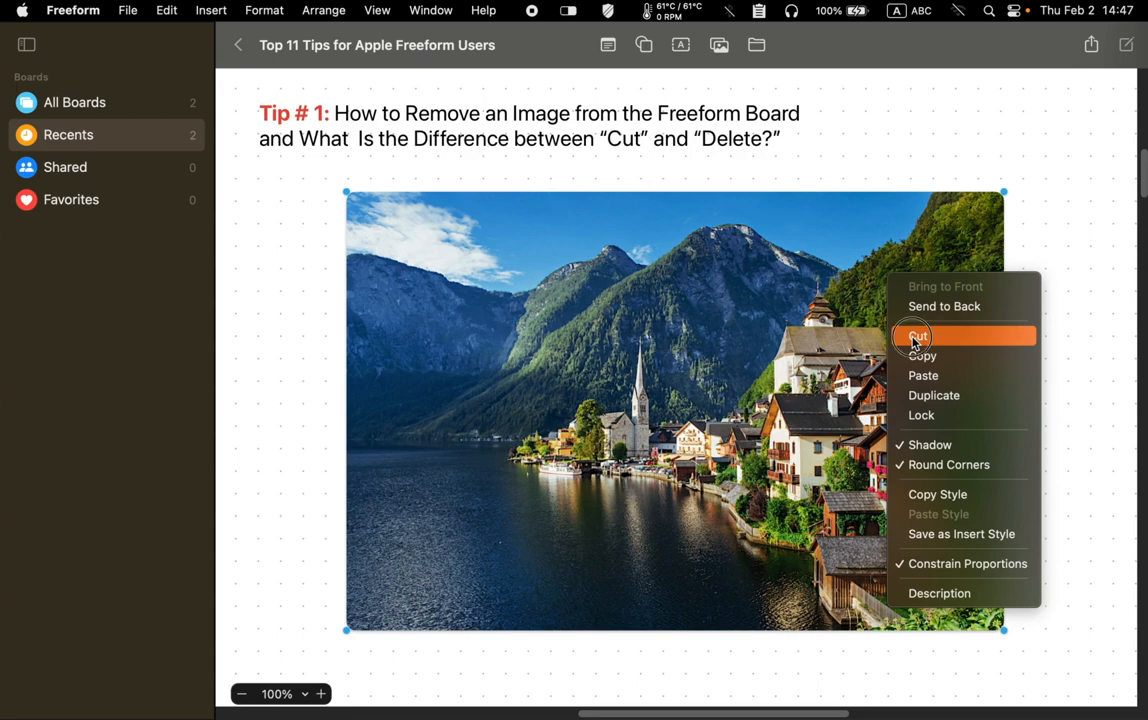
click(914, 336)
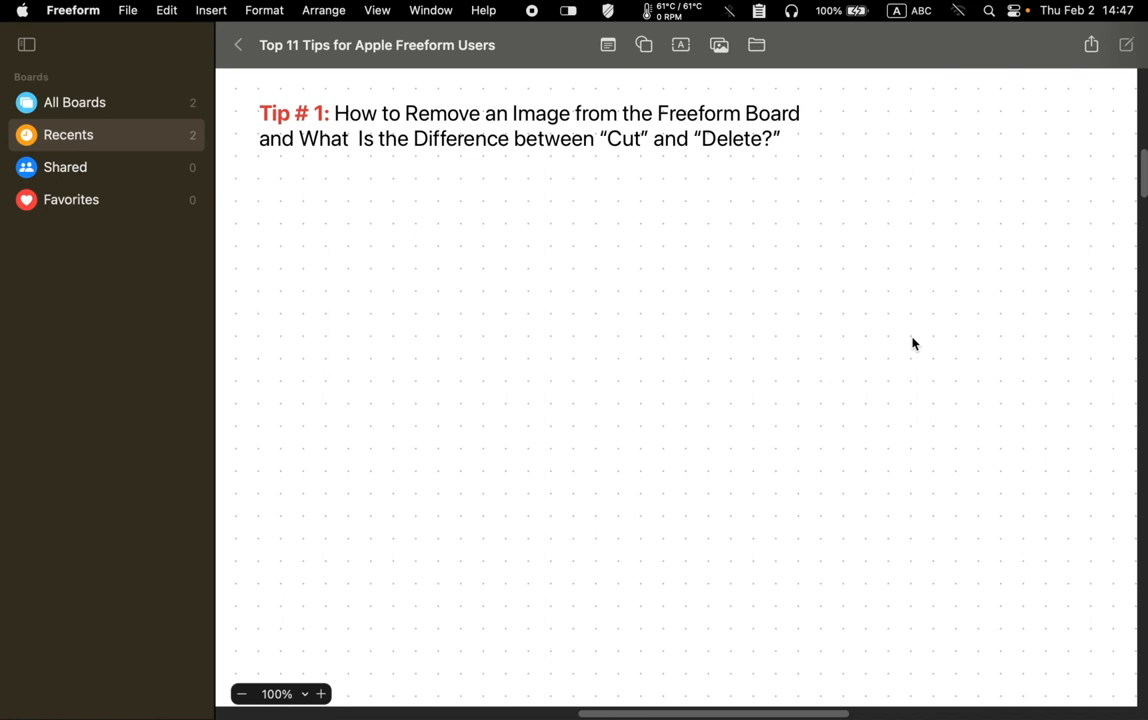
mouse_move(888, 348)
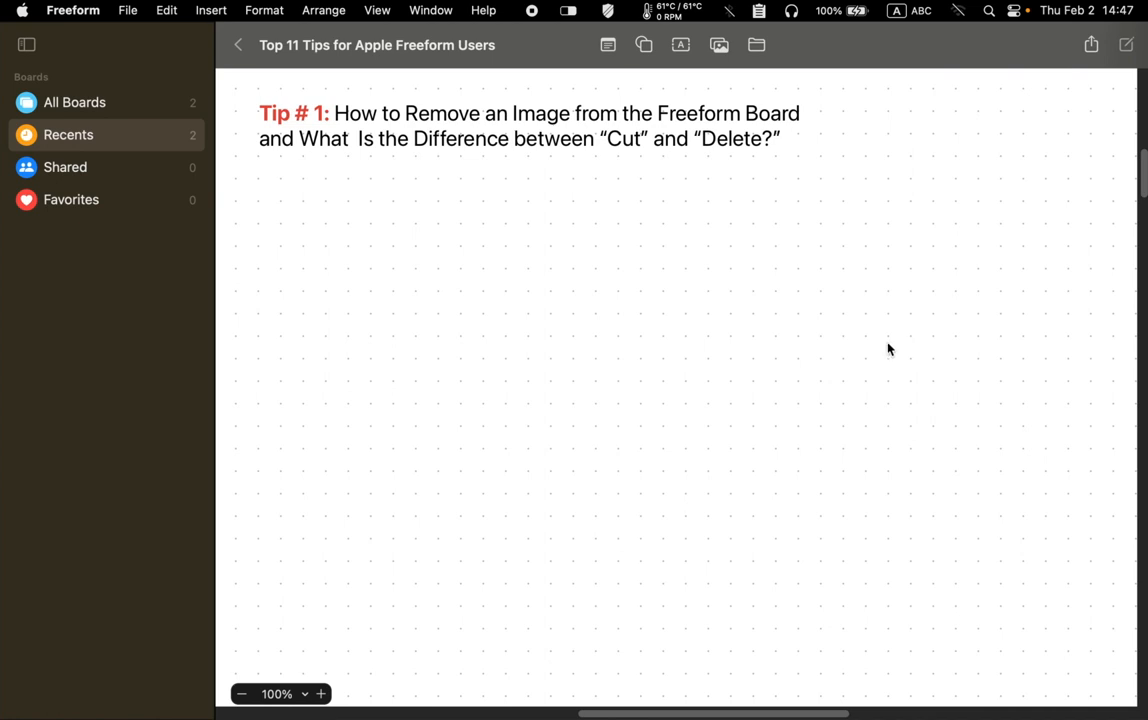
Clear the Clipy clipboard manager's saved history and confirm the clear
click(756, 12)
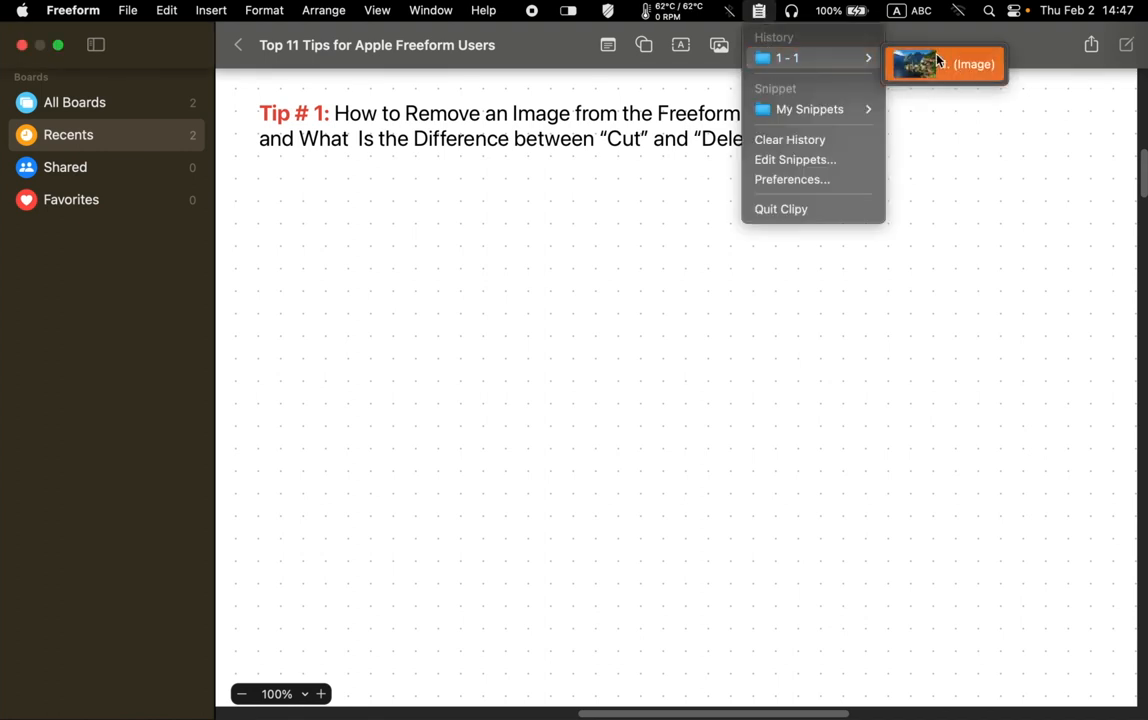
mouse_move(844, 62)
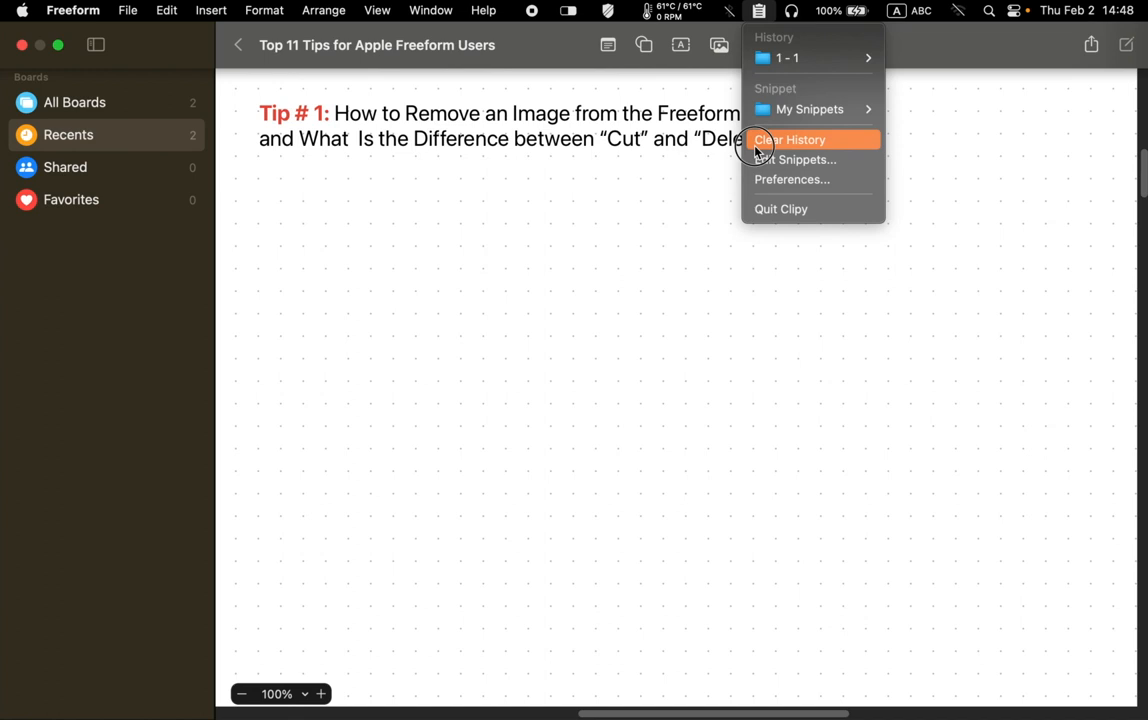
click(792, 140)
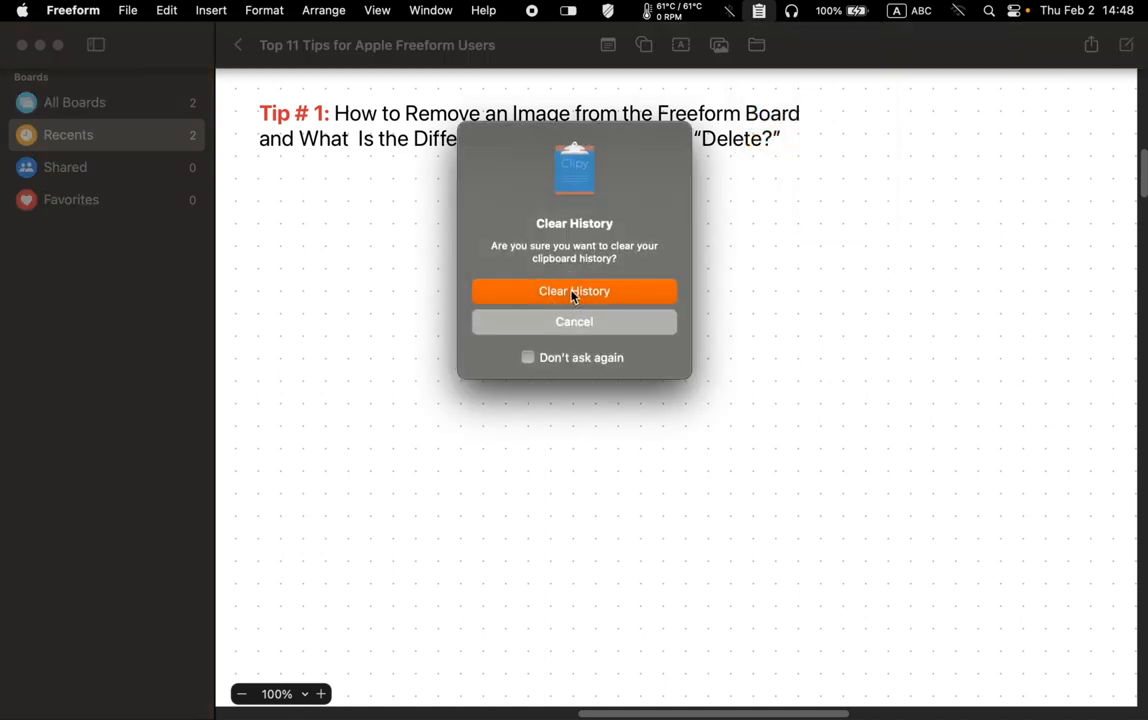
click(574, 292)
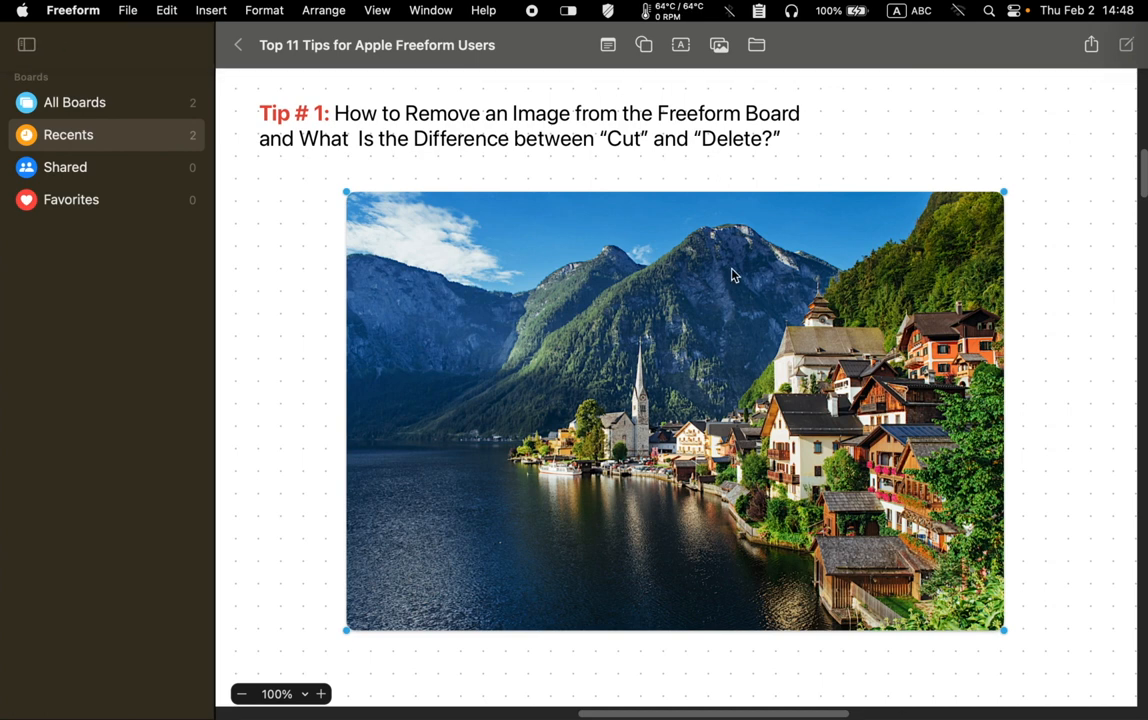
Delete the pasted photo from the board and check Clipy's now-empty history
key(Delete)
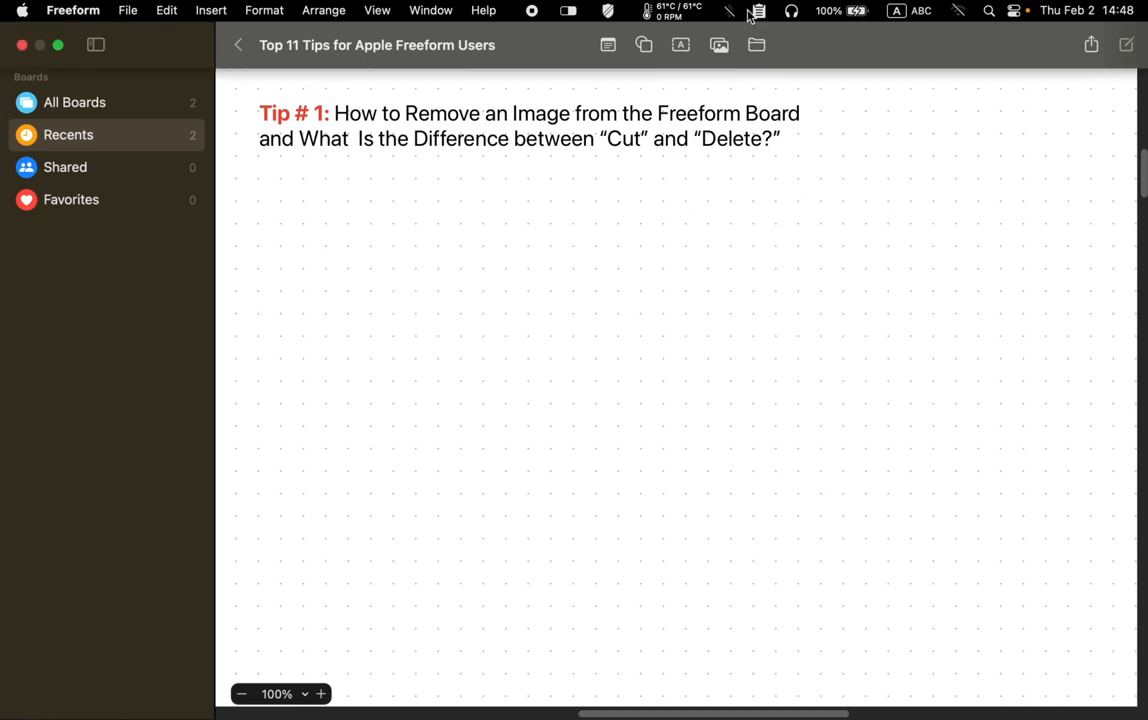
click(756, 10)
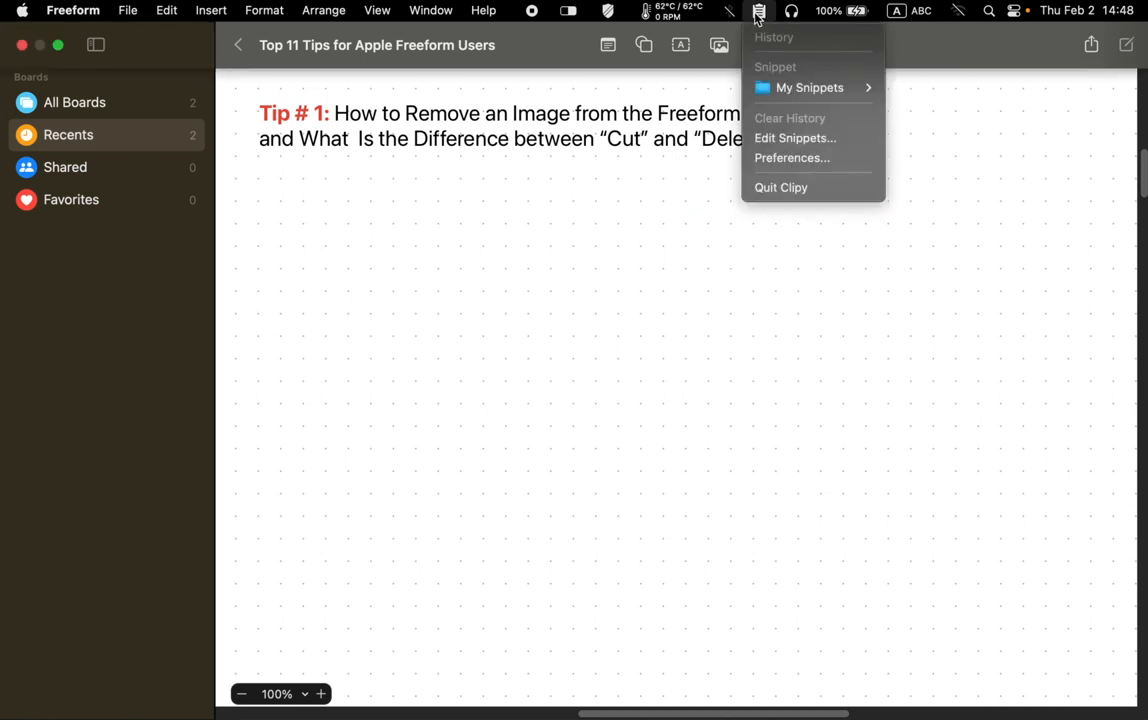
mouse_move(774, 52)
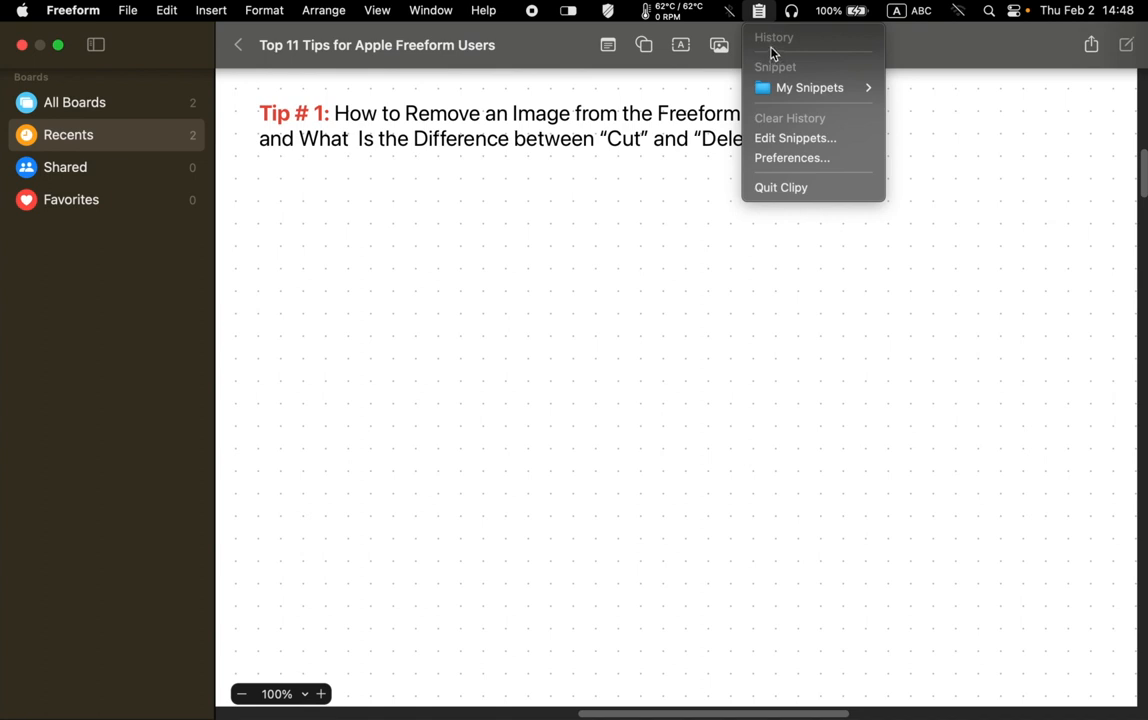
mouse_move(772, 62)
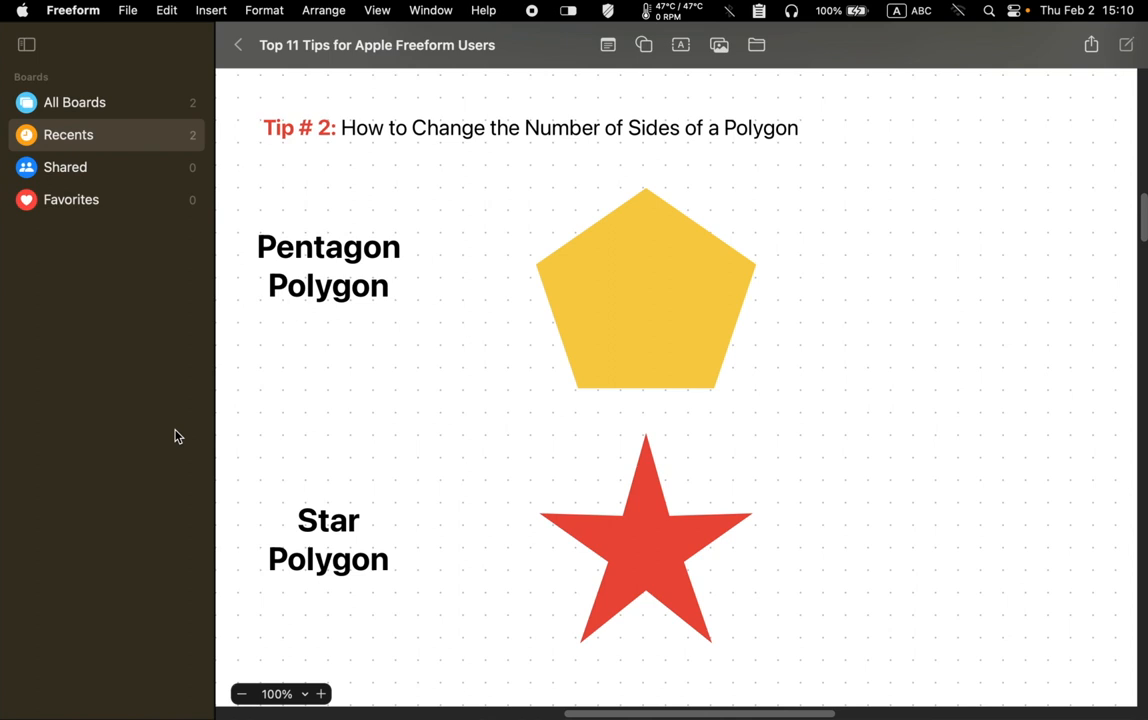
mouse_move(308, 360)
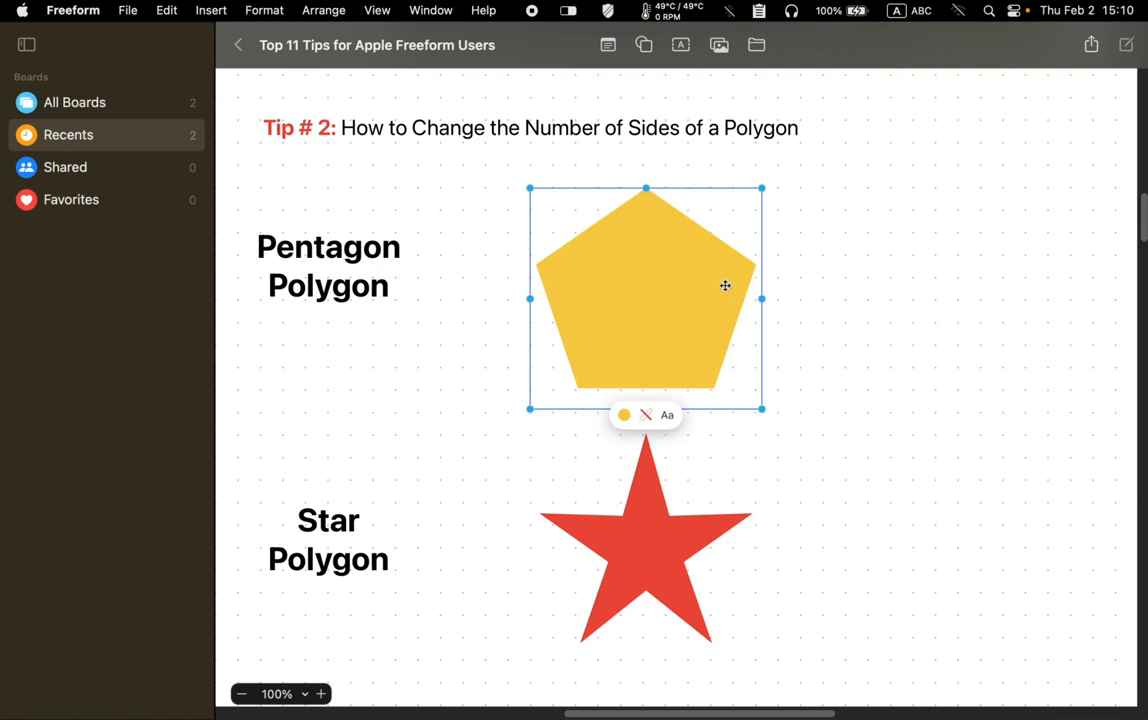
Vary the yellow pentagon's sides (6, 7, 9, 8, 6) and return it to 5, then select the red star
drag(724, 288, 714, 332)
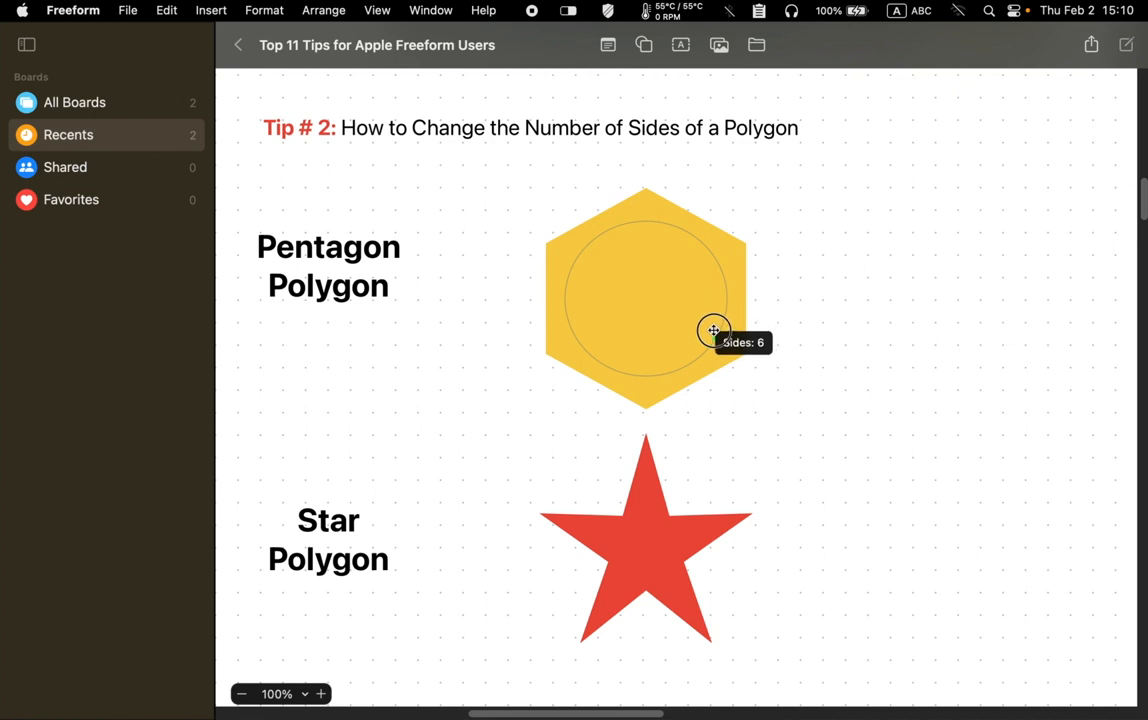
drag(714, 332, 654, 364)
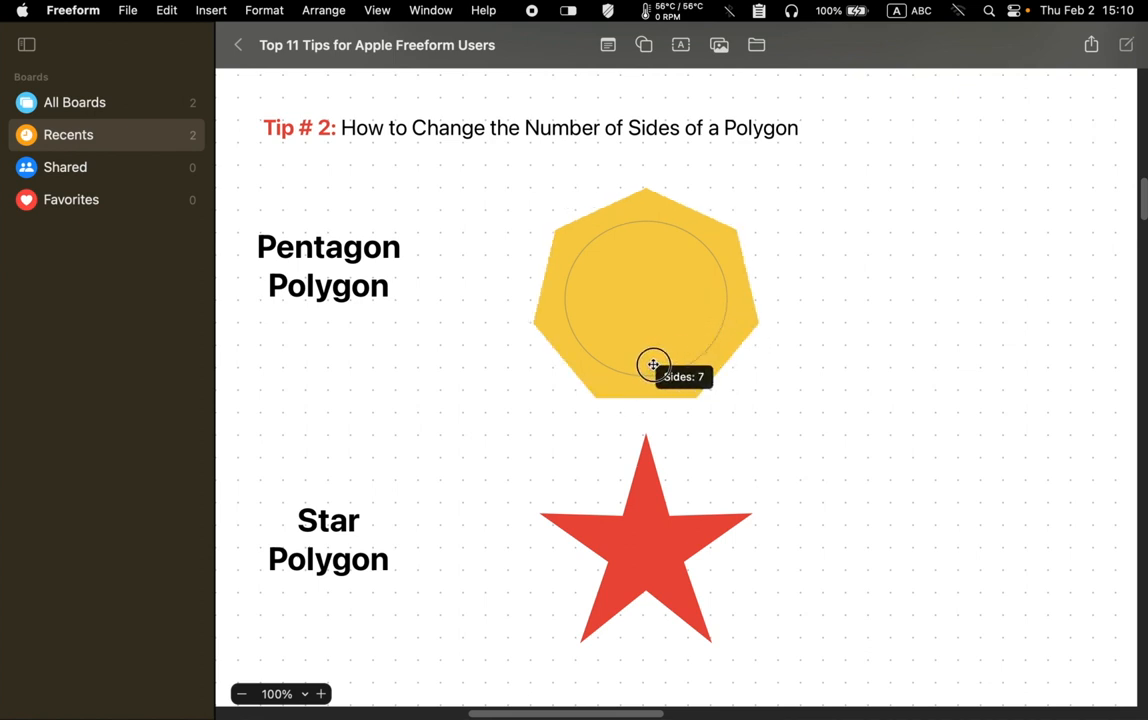
drag(654, 364, 592, 336)
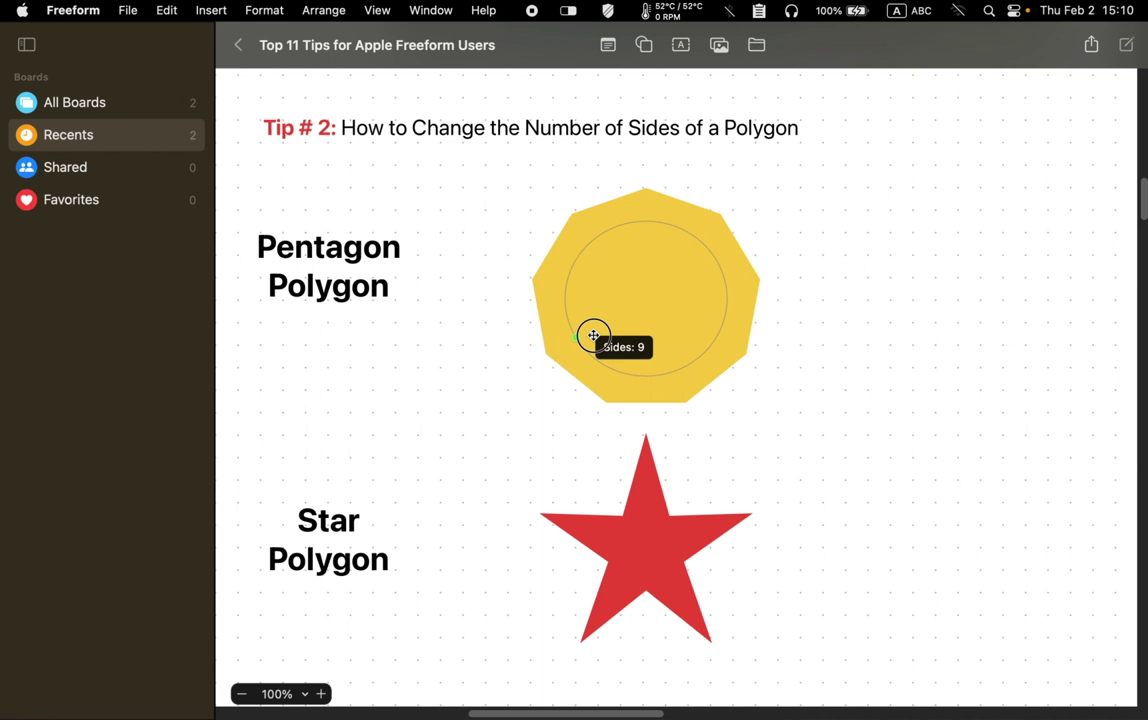
drag(594, 336, 646, 352)
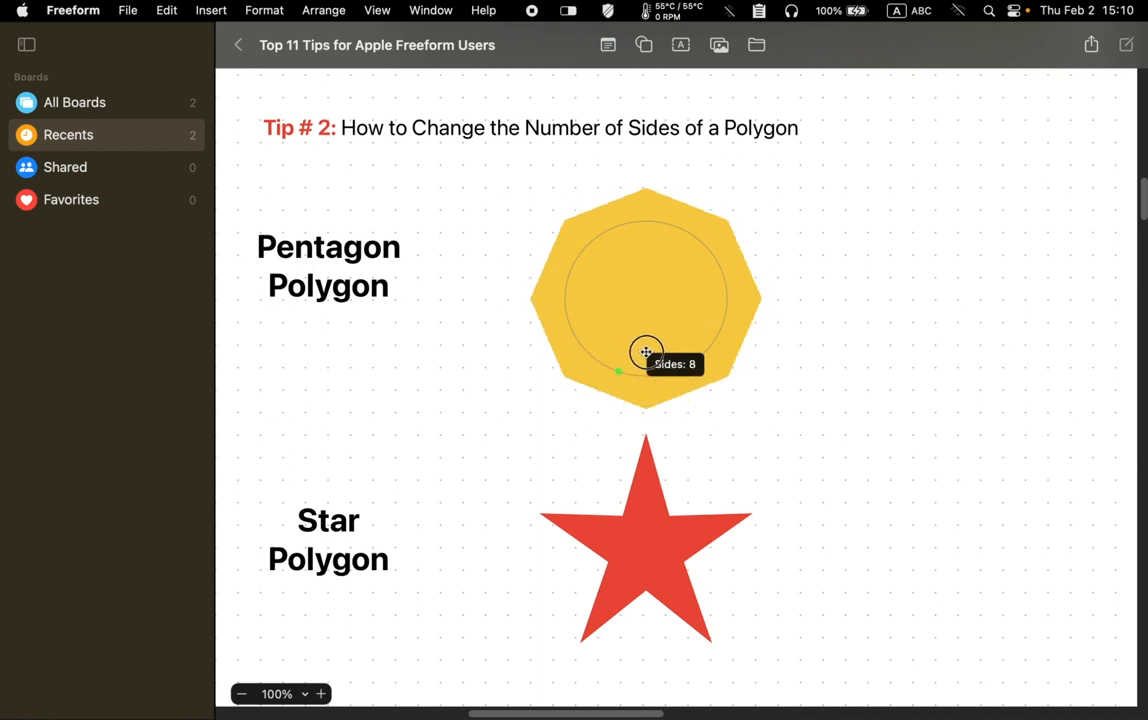
drag(620, 372, 690, 336)
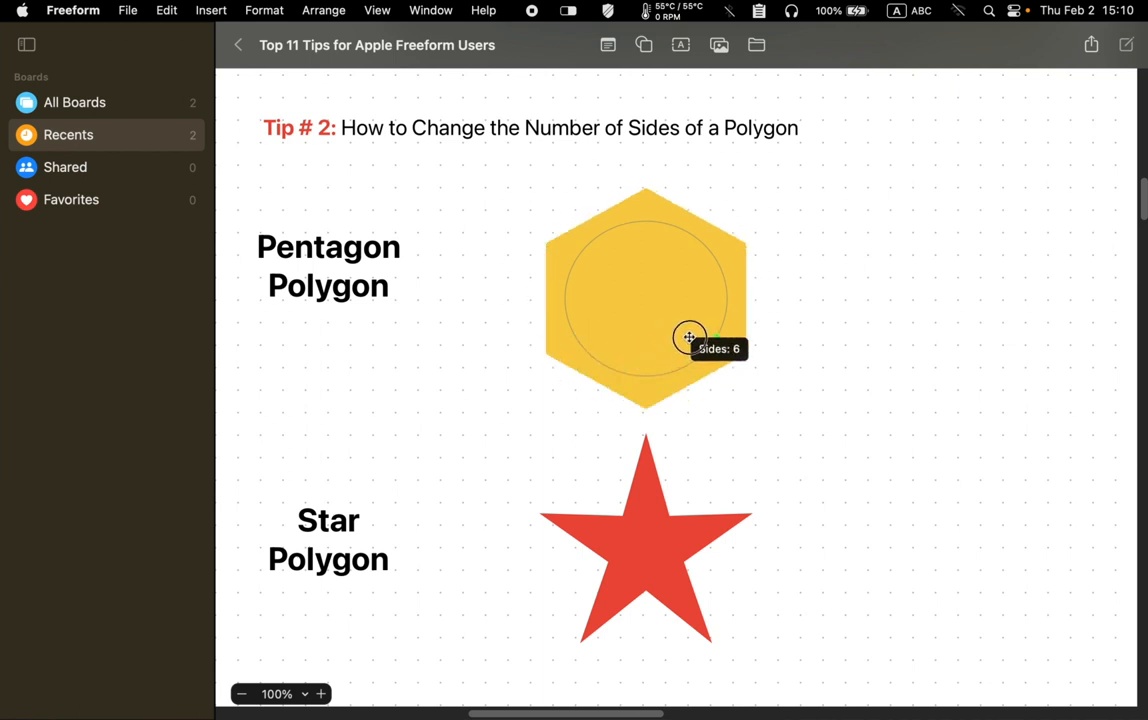
drag(688, 336, 700, 274)
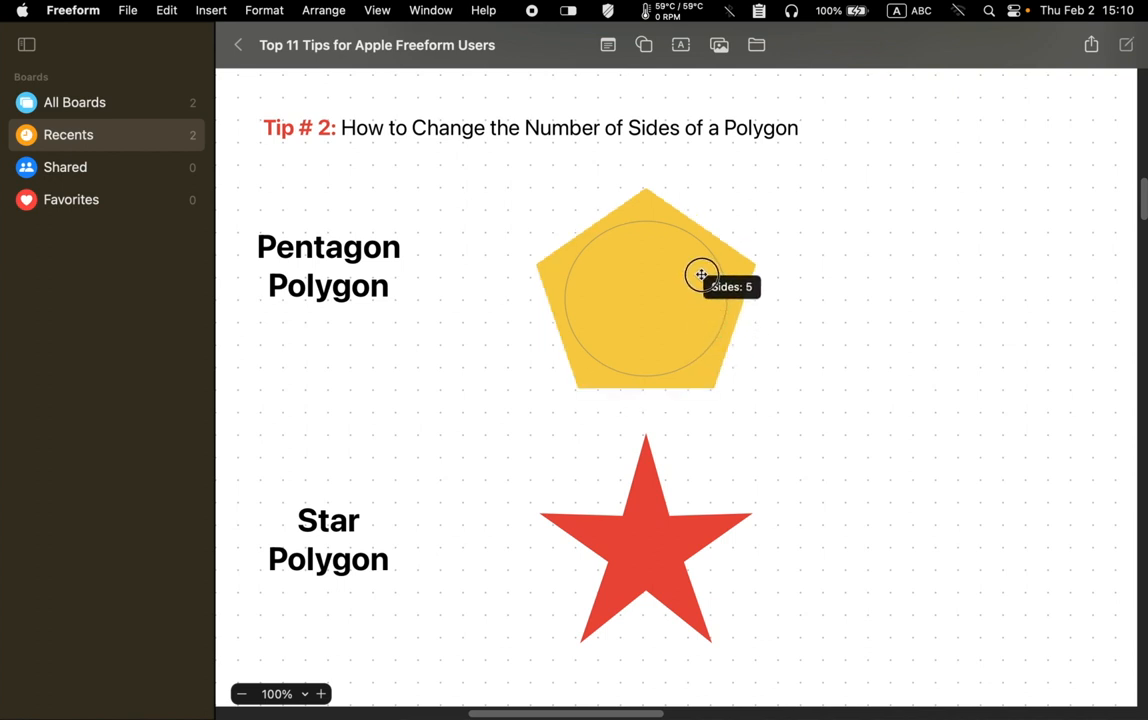
click(644, 560)
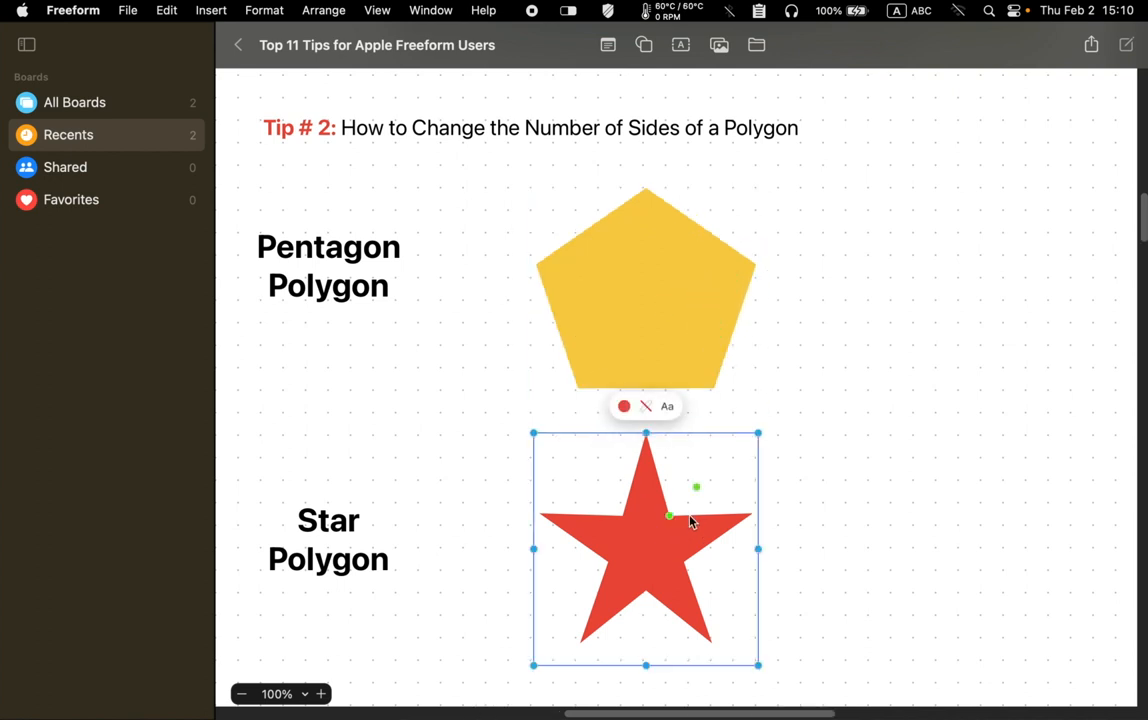
Vary the star's points up to 10, down through 8, and settle it on 5 points
drag(668, 516, 700, 500)
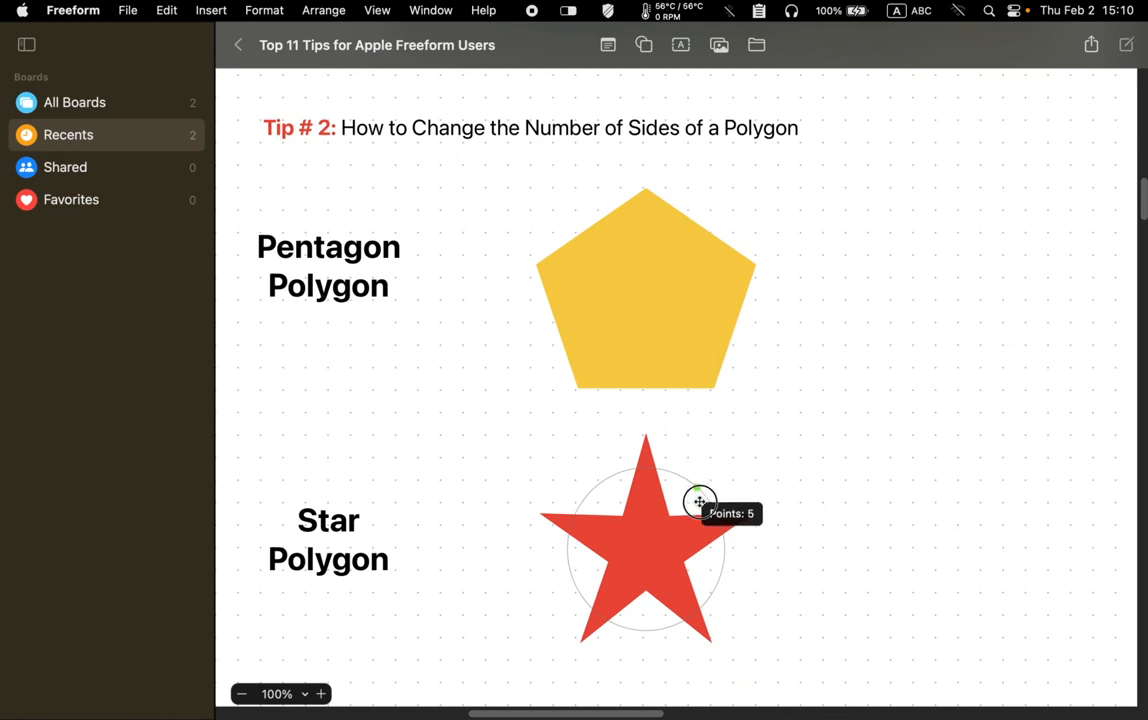
drag(700, 500, 688, 548)
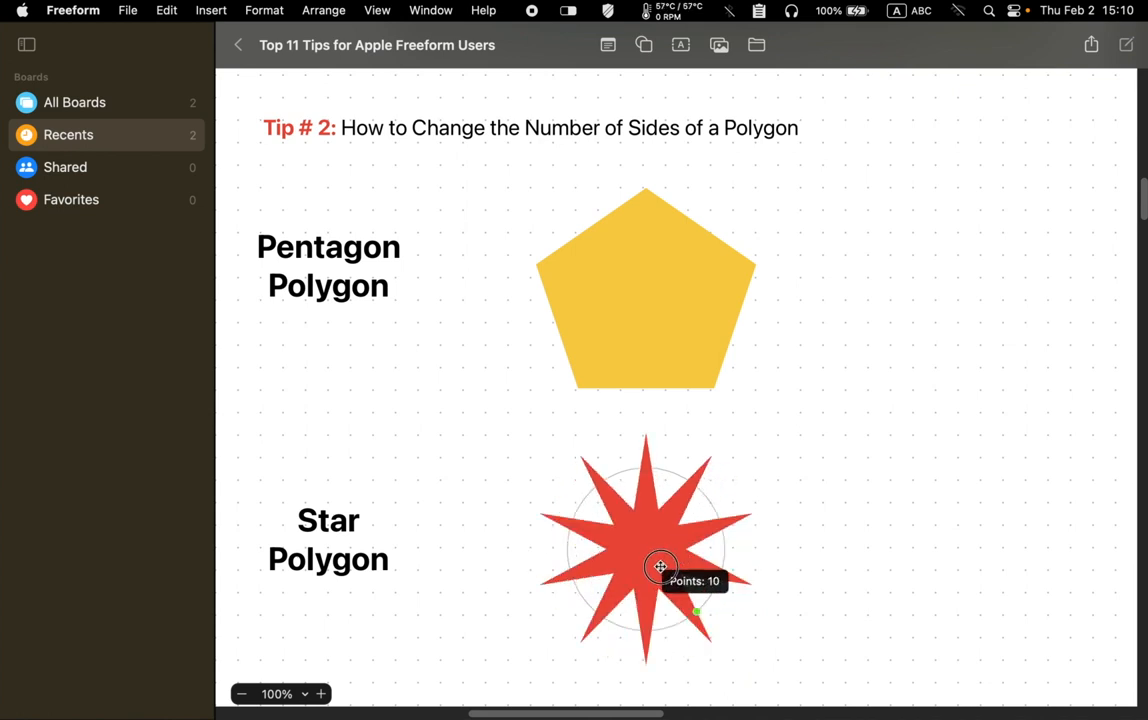
drag(660, 568, 628, 568)
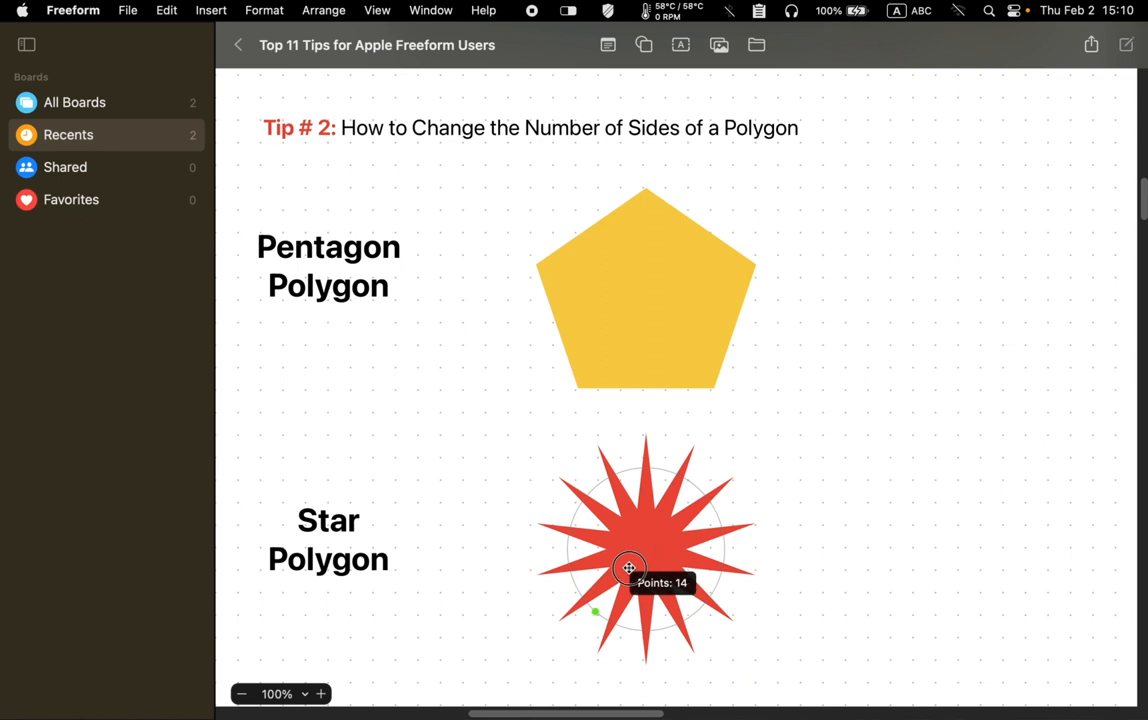
drag(628, 568, 676, 548)
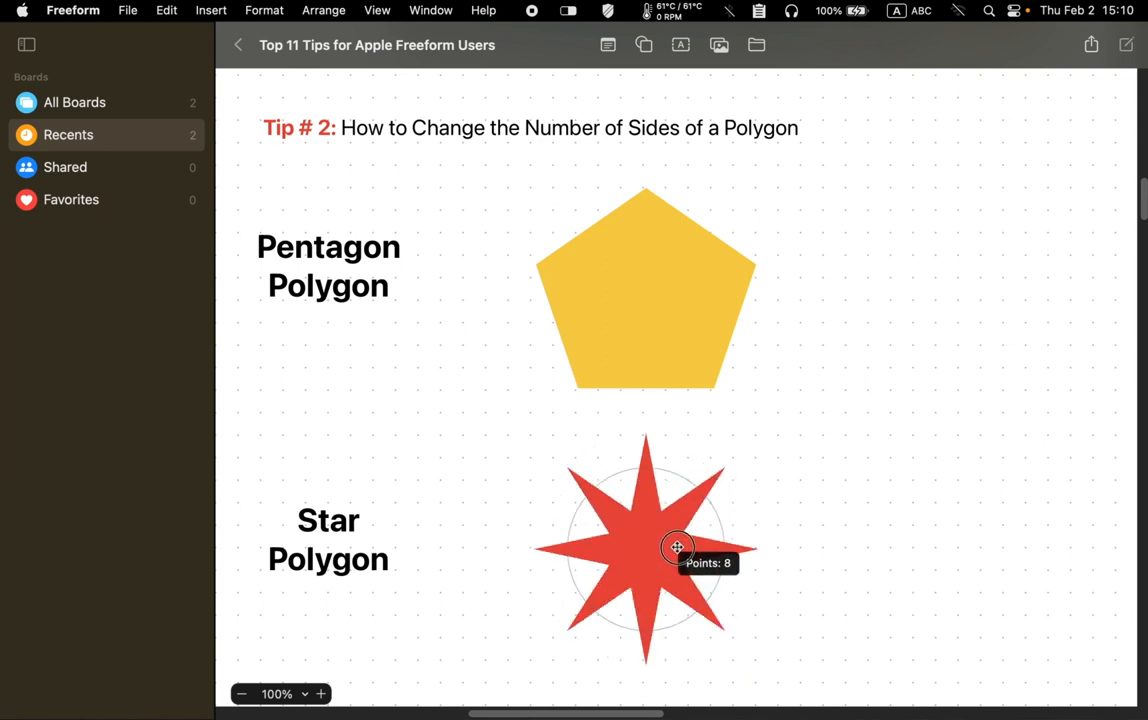
drag(676, 548, 696, 488)
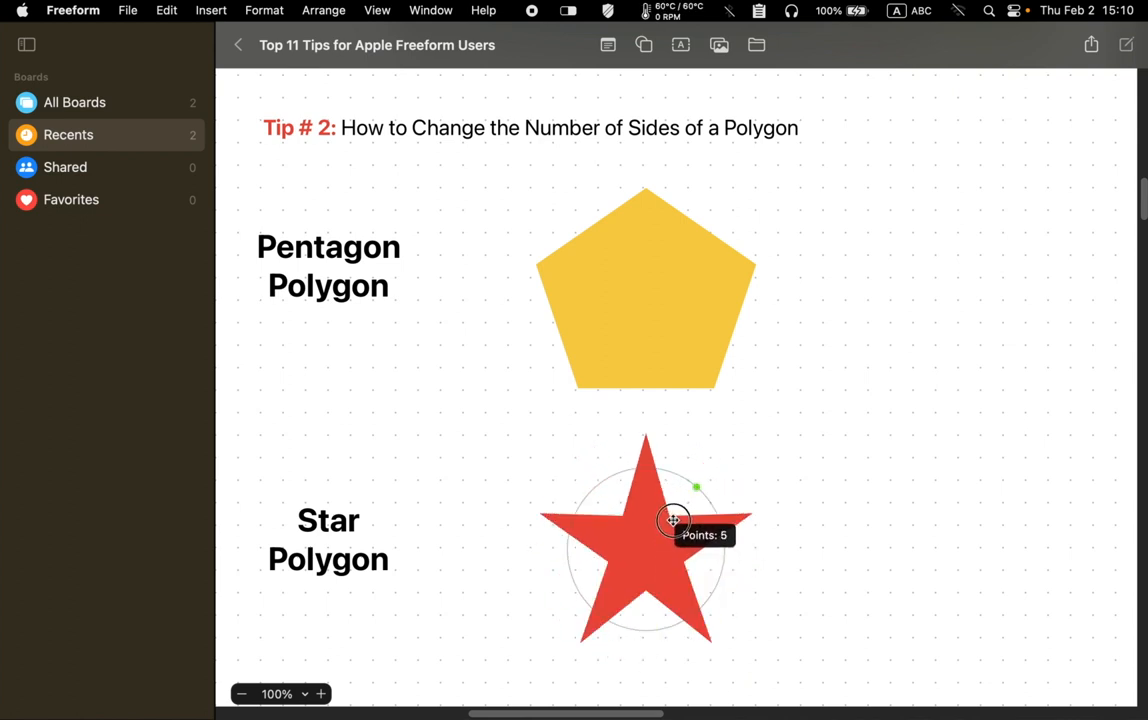
click(816, 500)
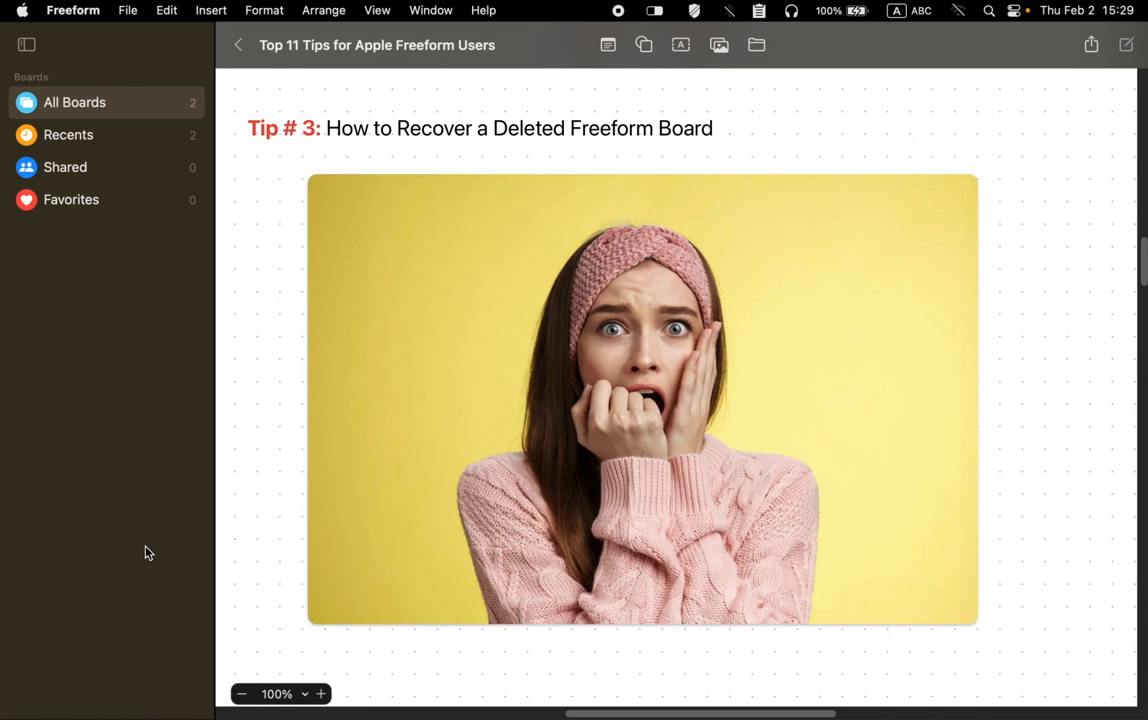
mouse_move(198, 238)
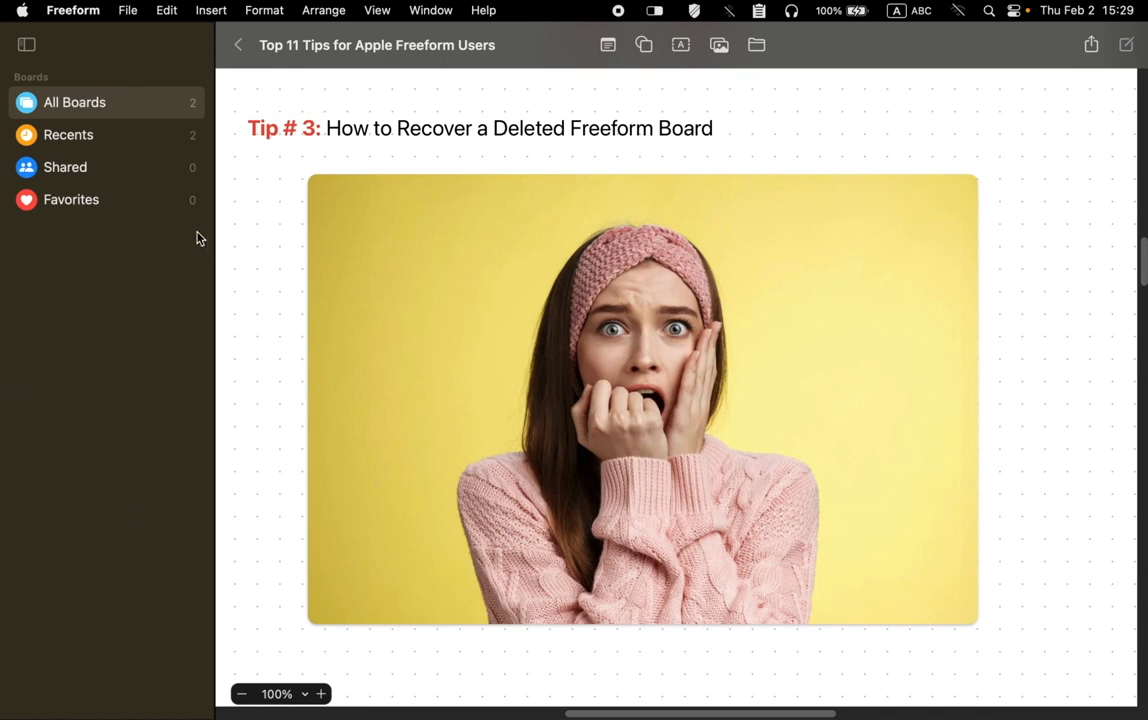
mouse_move(190, 244)
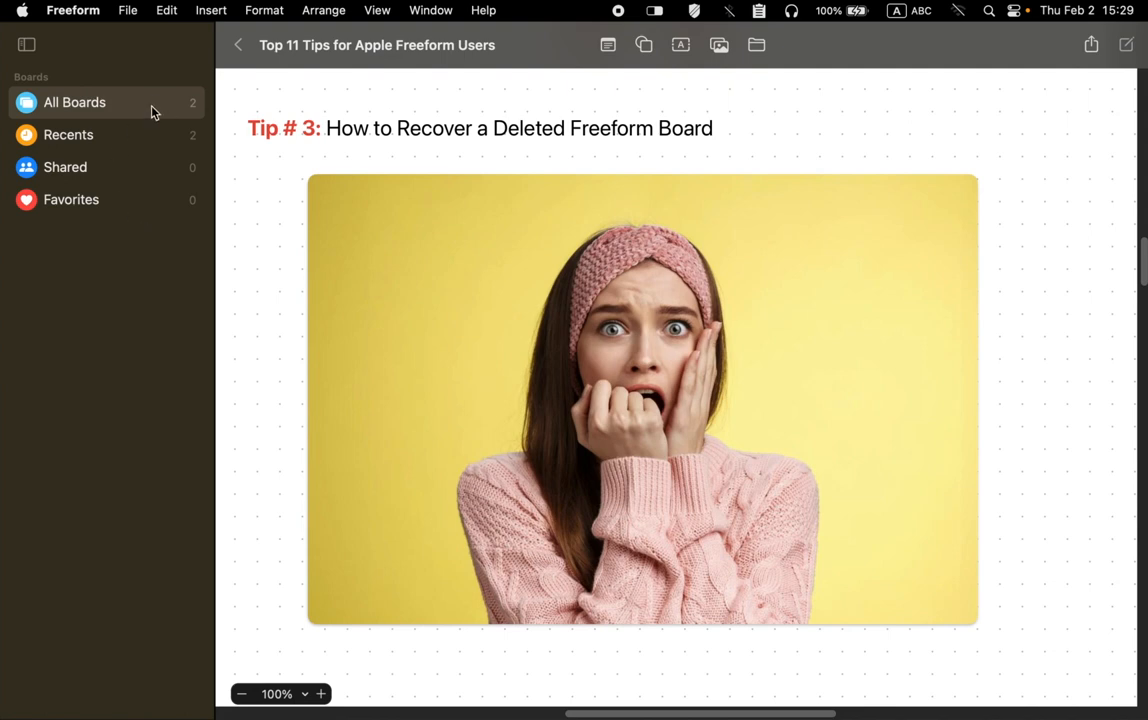
Delete the Tips and Tricks board from All Boards
click(238, 44)
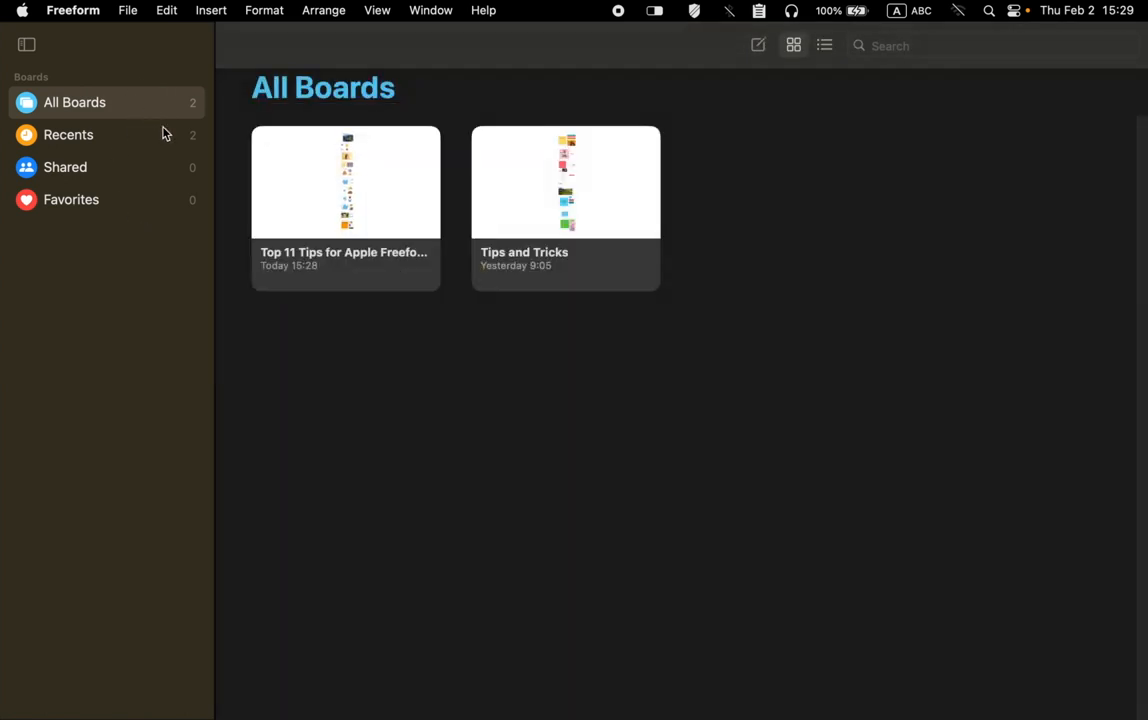
mouse_move(582, 236)
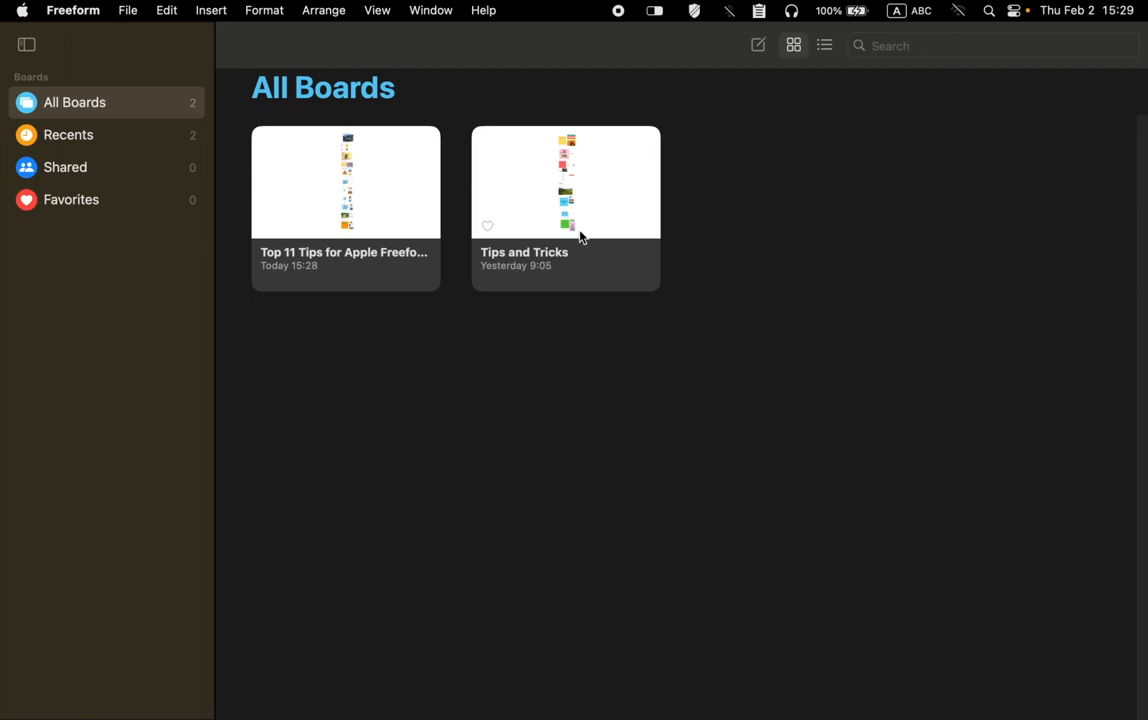
right_click(580, 184)
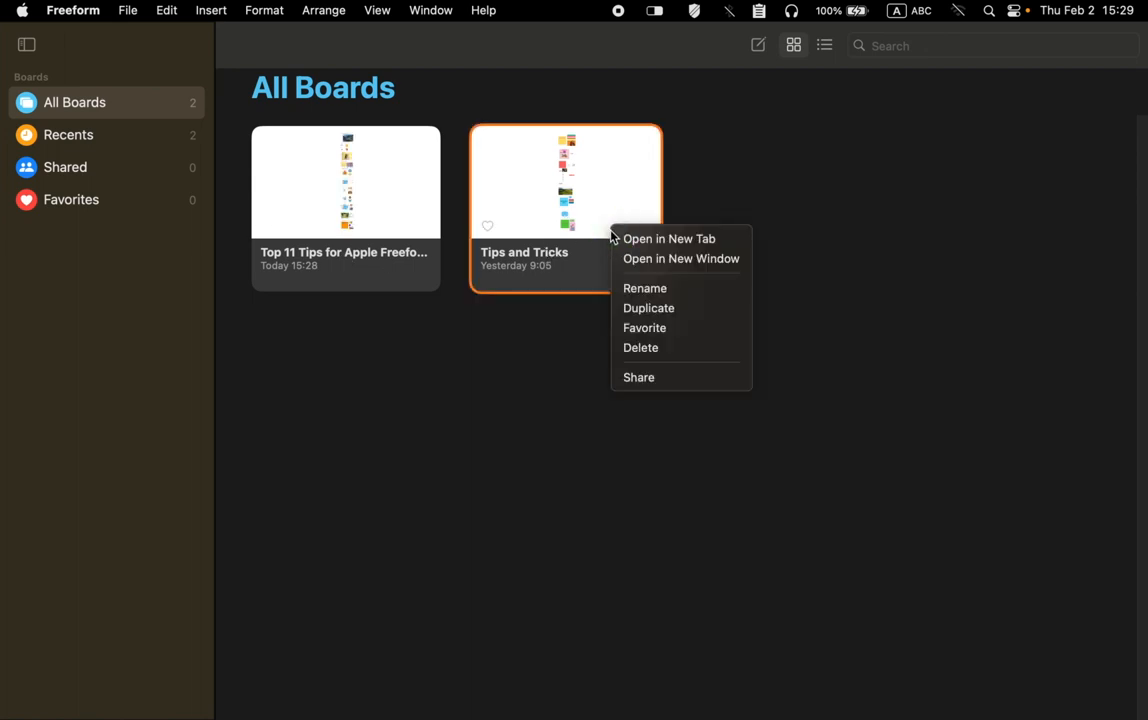
mouse_move(658, 352)
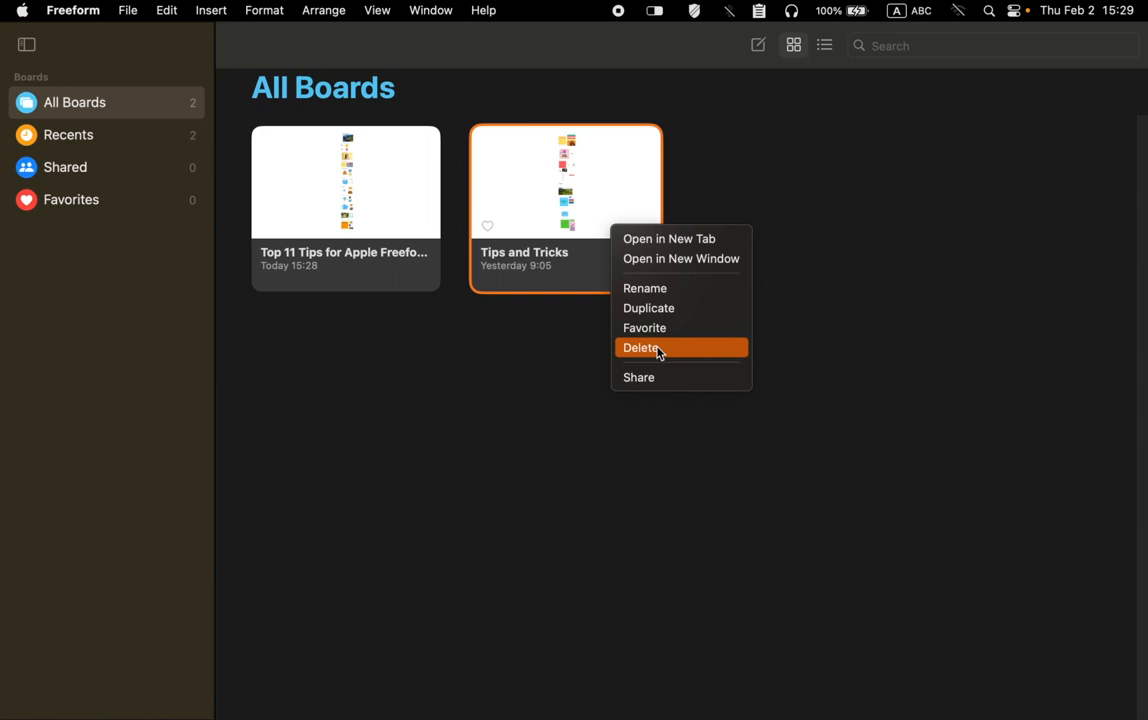
click(654, 348)
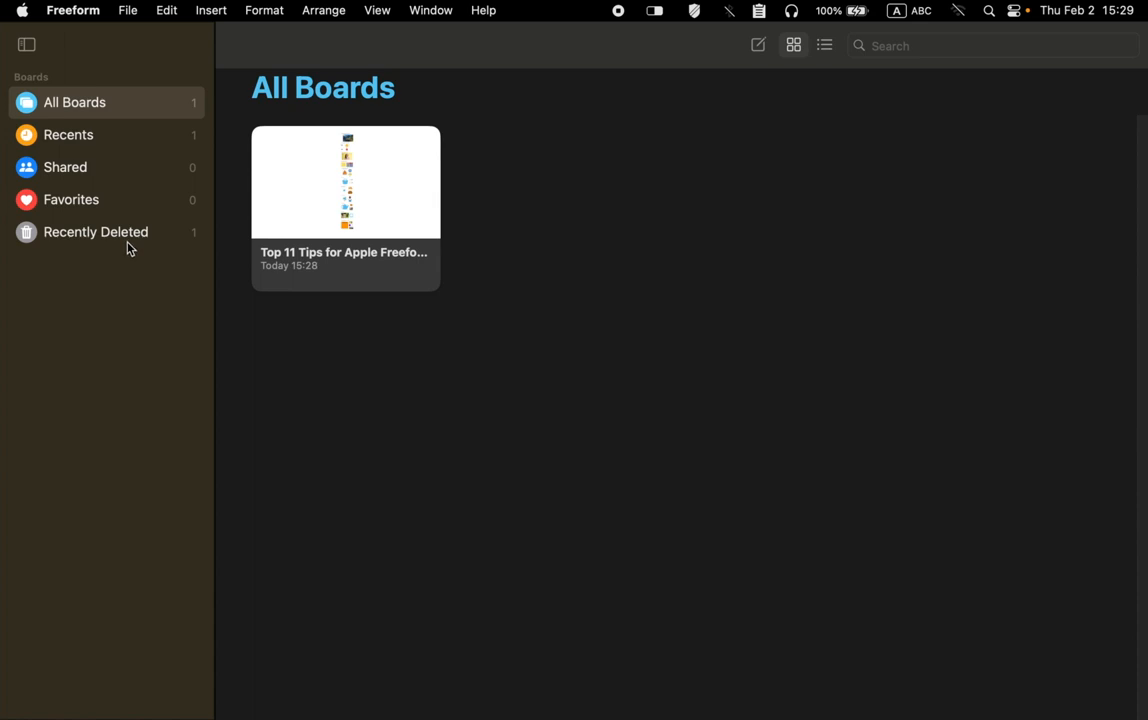
mouse_move(72, 220)
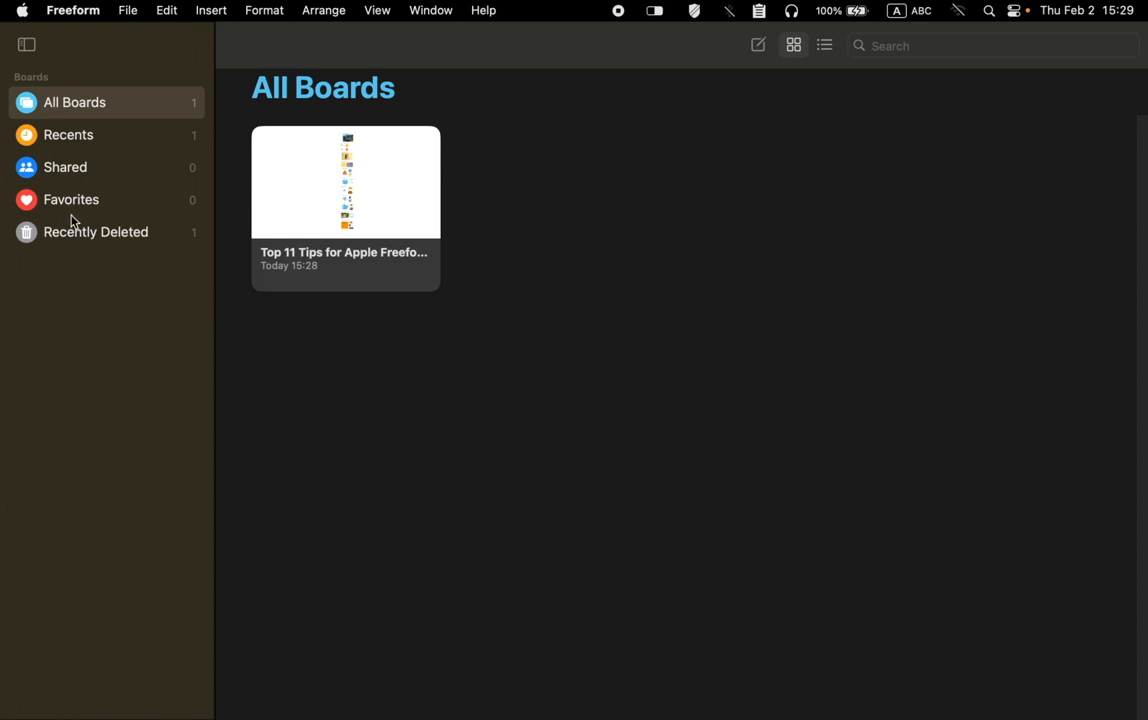
Show Recently Deleted and bring up options for the deleted Tips and Tricks board
click(96, 232)
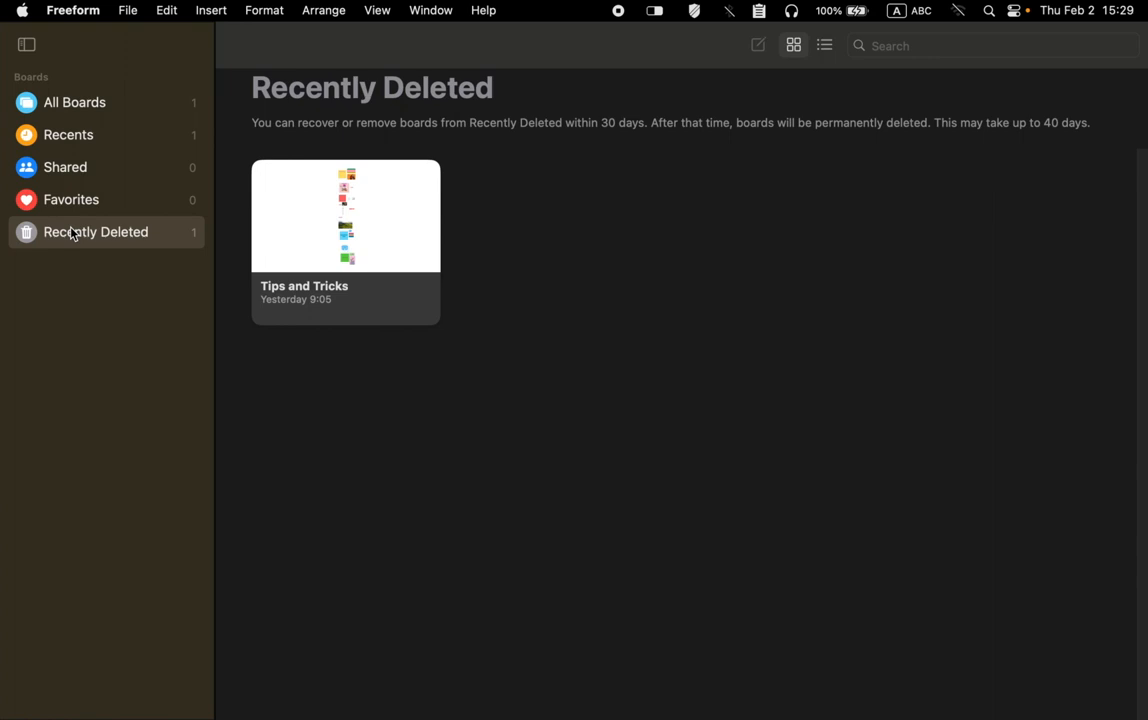
right_click(344, 216)
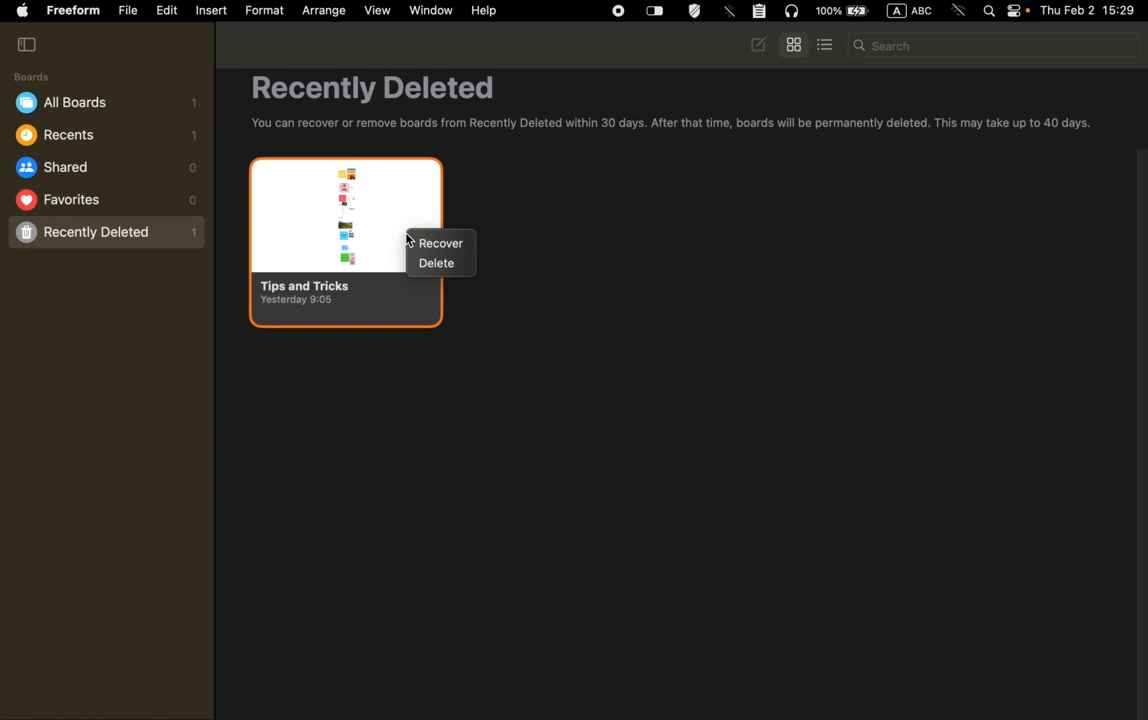
mouse_move(440, 244)
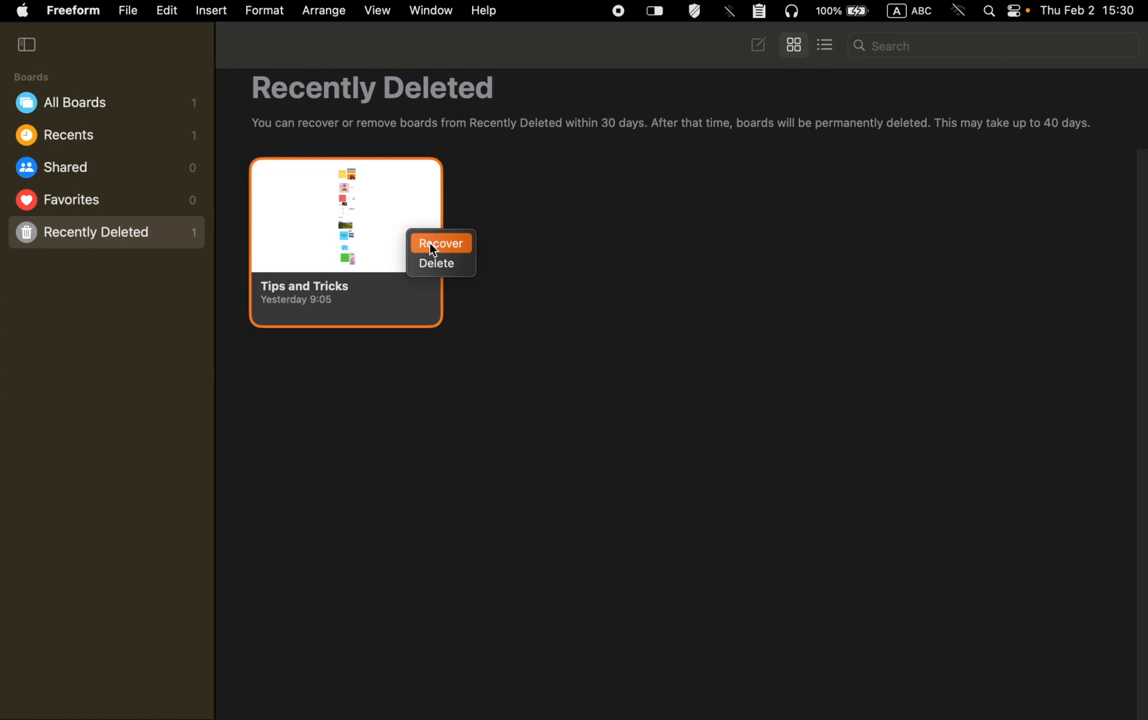
mouse_move(436, 264)
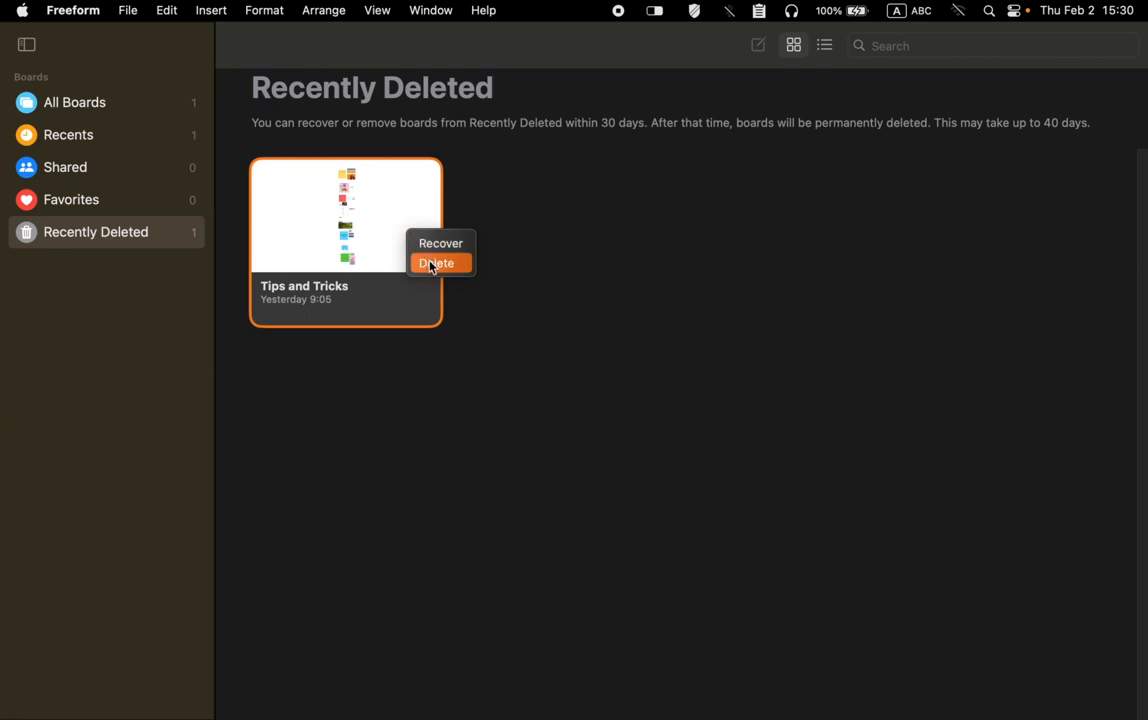
Start permanently deleting Tips and Tricks, cancel, then recover the board instead
click(440, 264)
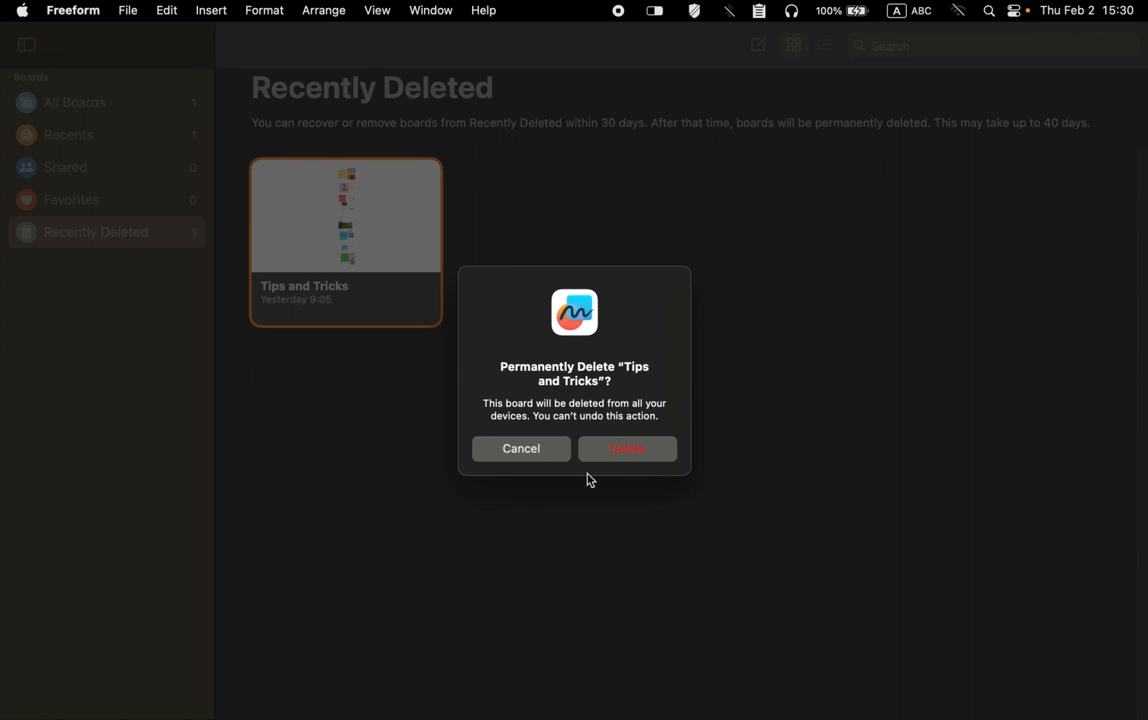
mouse_move(506, 466)
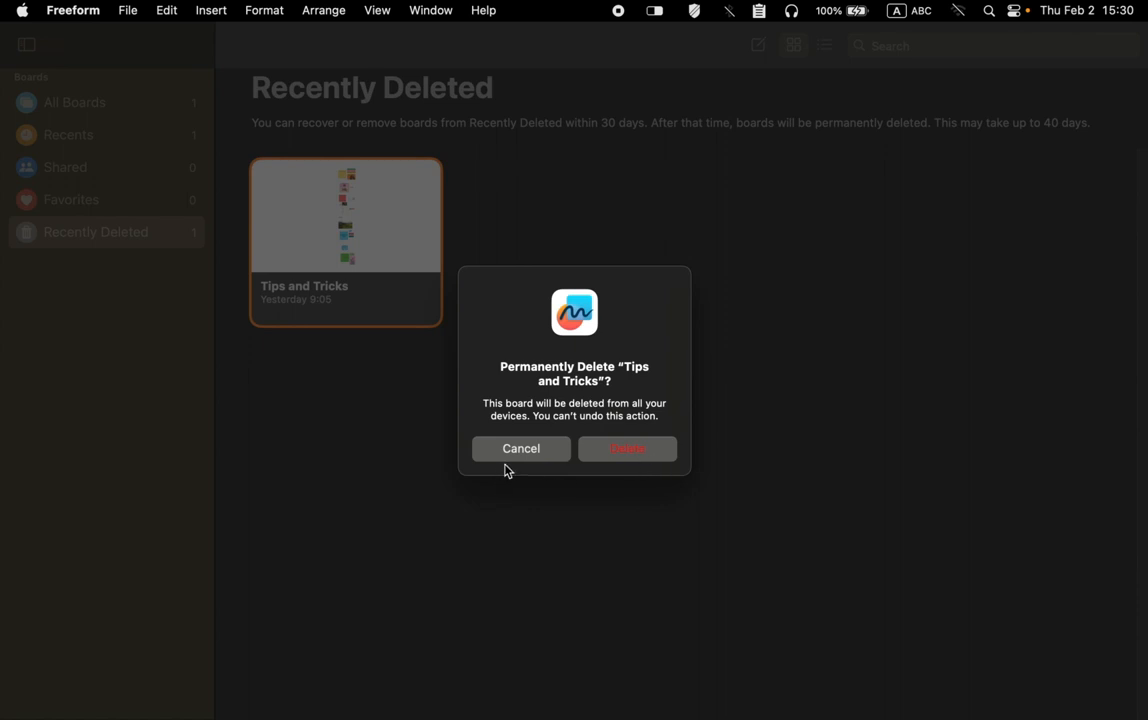
mouse_move(512, 462)
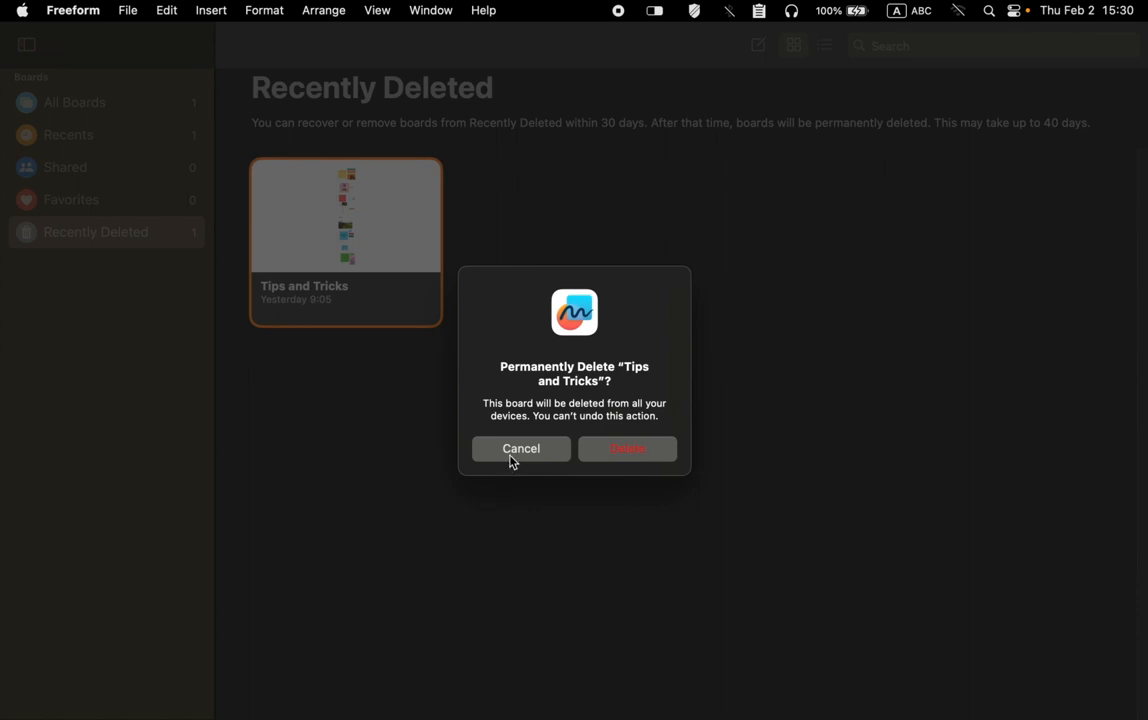
mouse_move(516, 456)
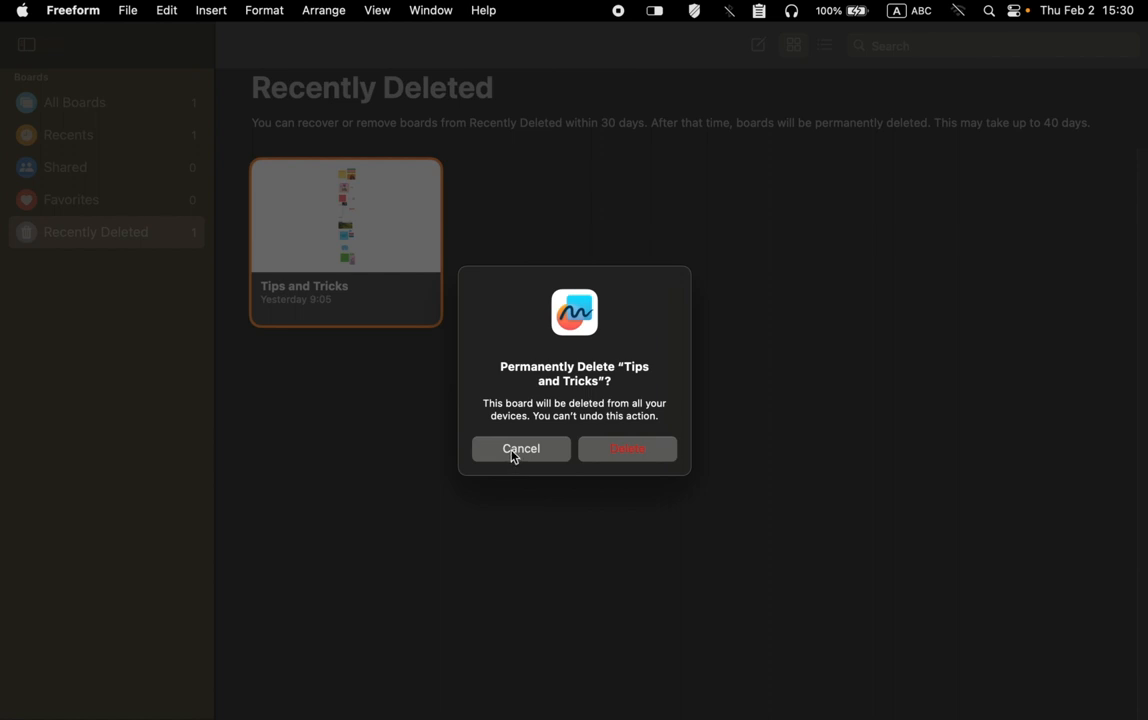
click(520, 448)
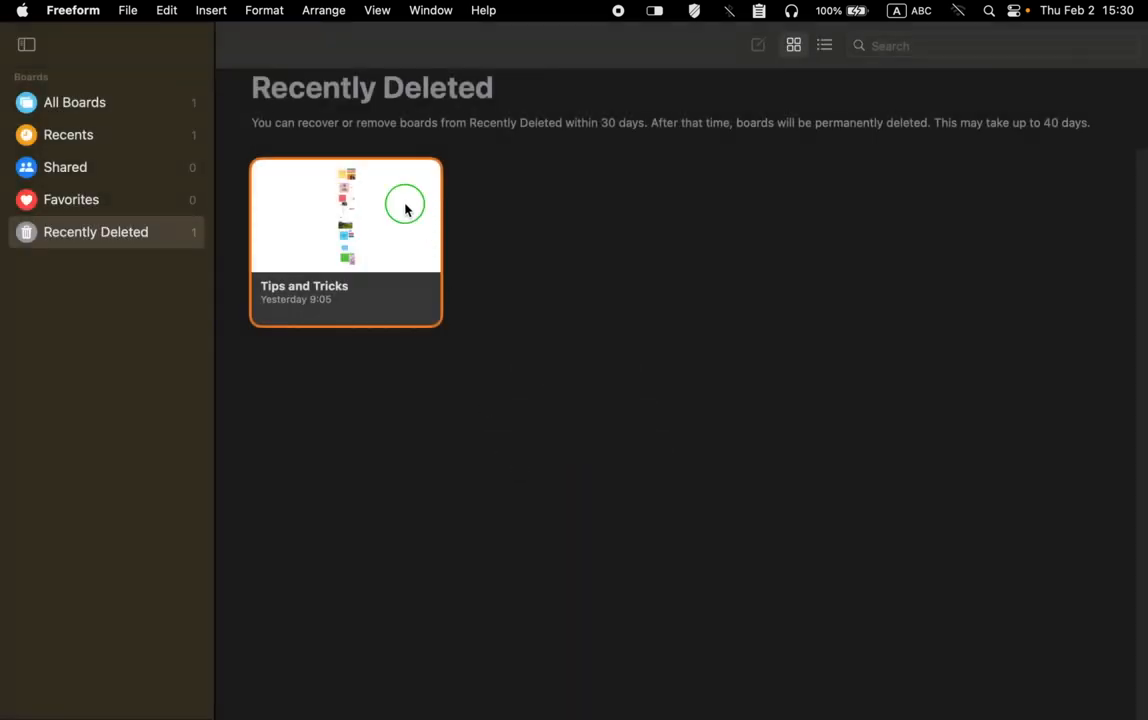
right_click(406, 208)
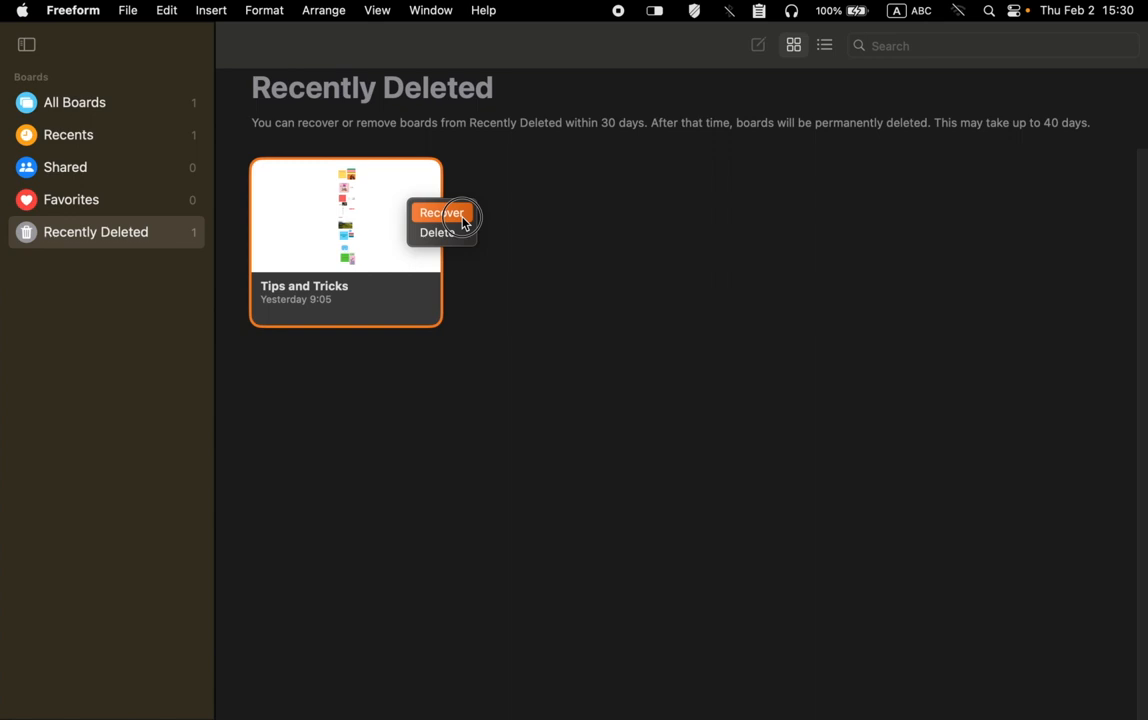
click(440, 212)
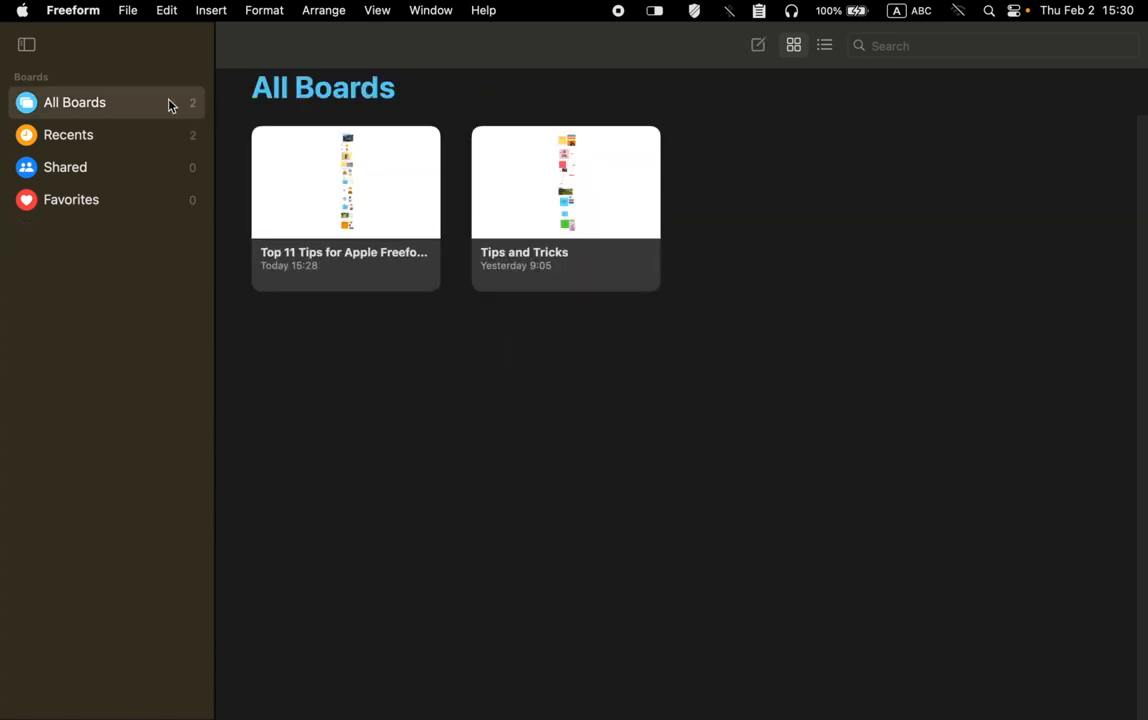
Open the Top 11 Tips board and show the yellow sticky note's colour choices
double_click(344, 182)
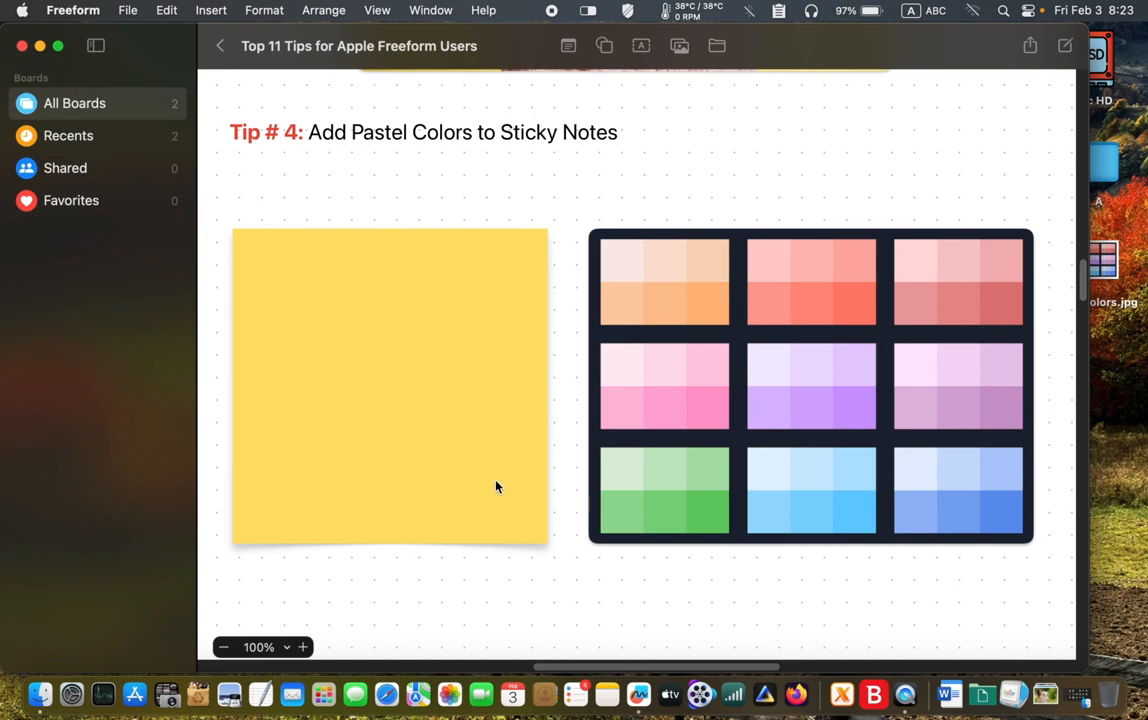
click(390, 384)
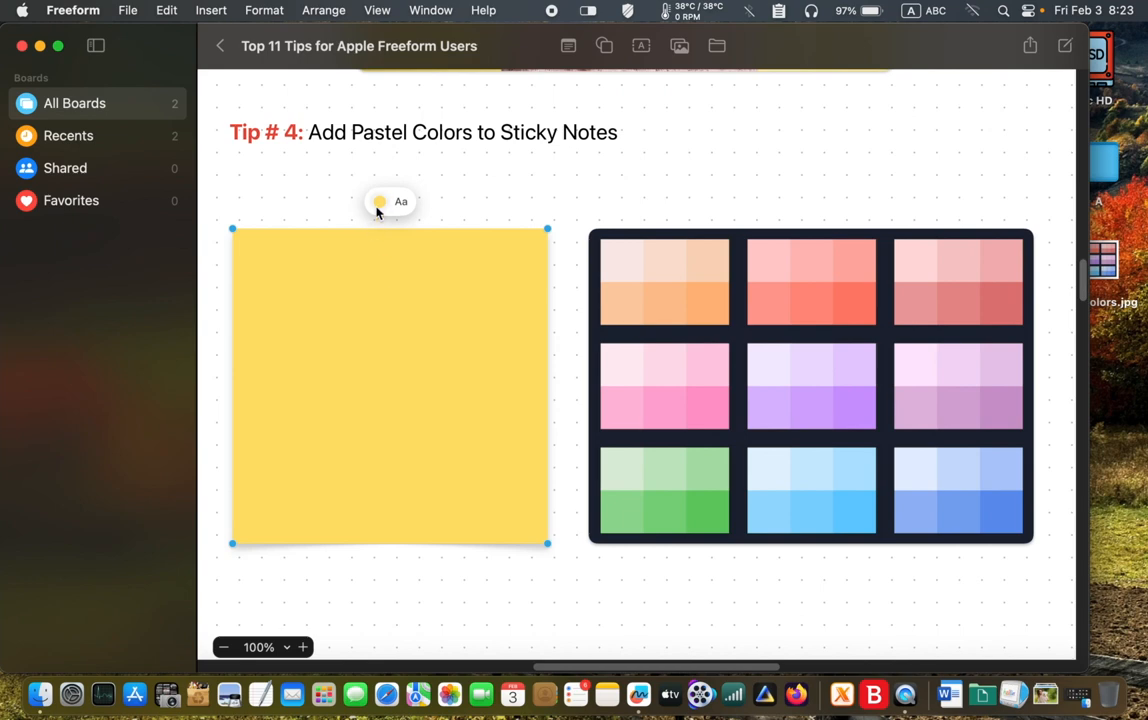
click(380, 200)
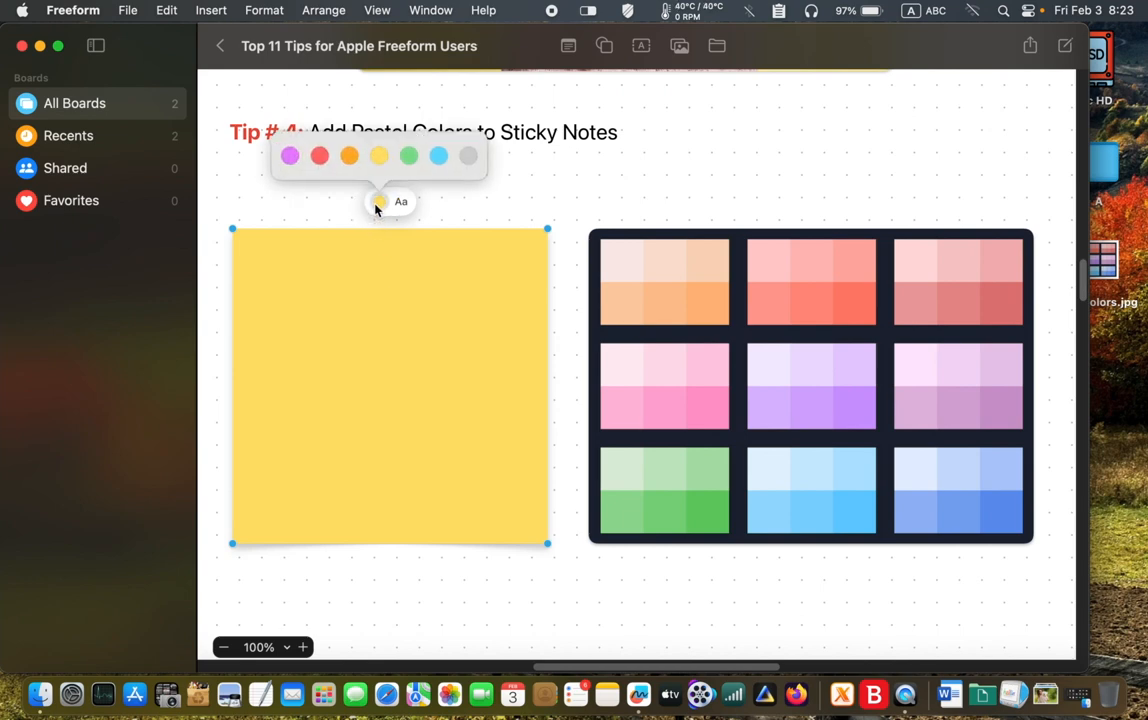
mouse_move(458, 168)
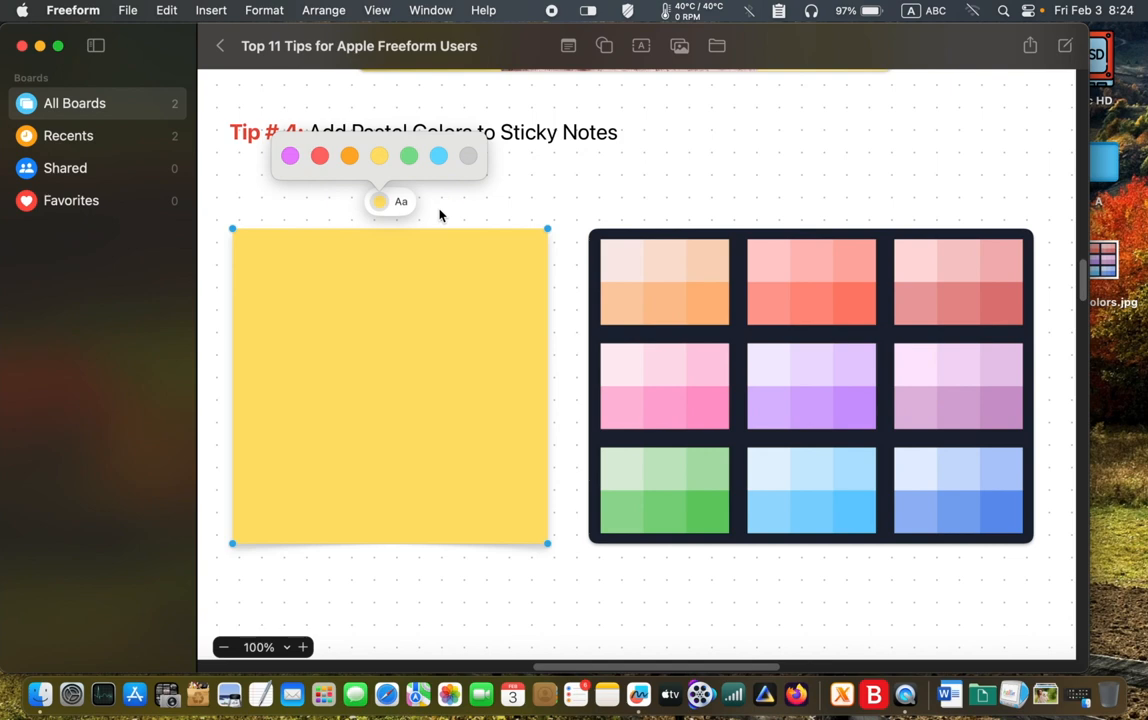
mouse_move(436, 216)
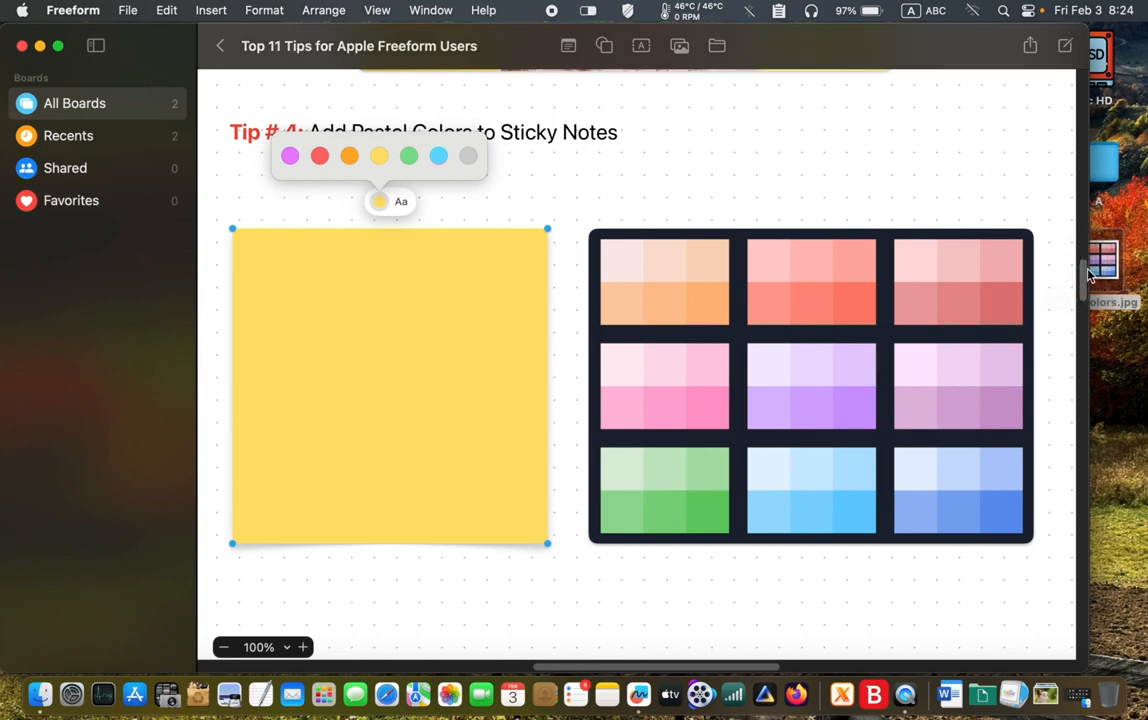
mouse_move(1068, 272)
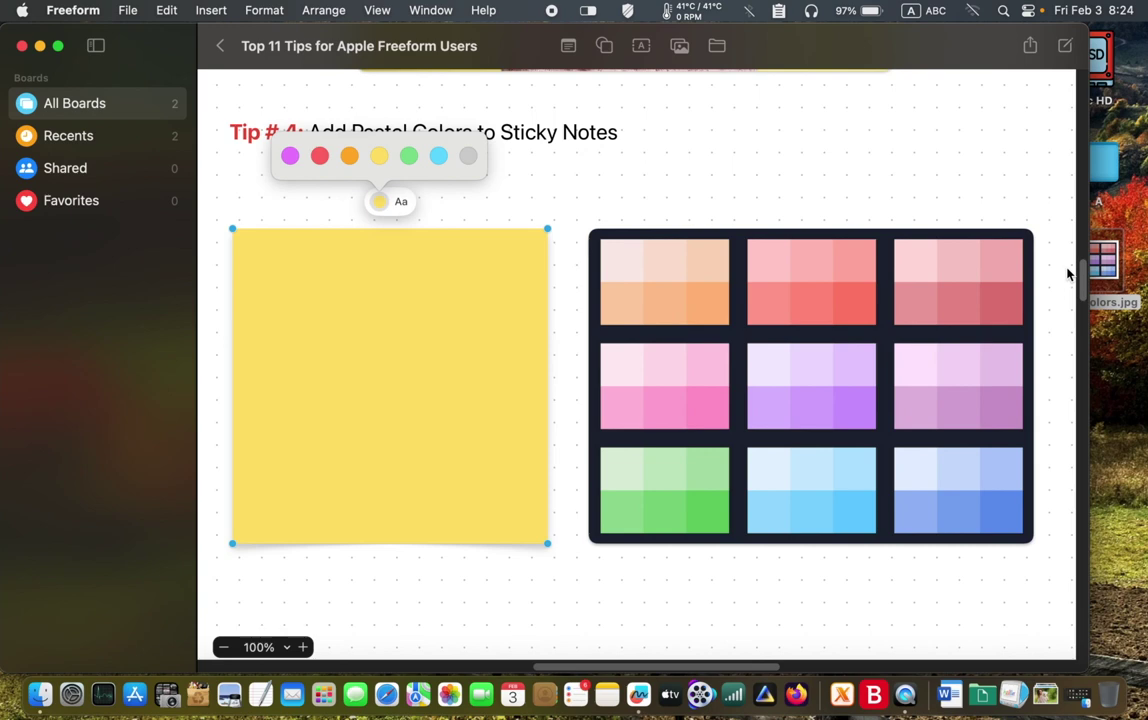
mouse_move(462, 218)
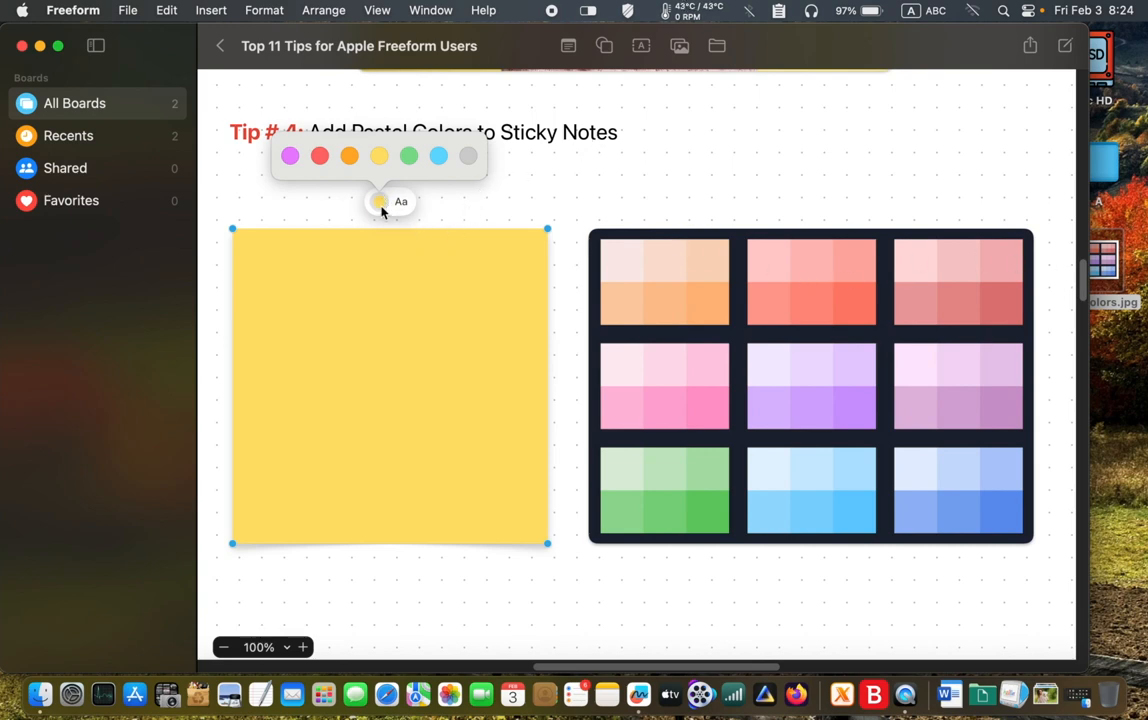
Using Color Fill's eyedropper, sample pastel purple then pastel orange from the palette image for the note
click(264, 10)
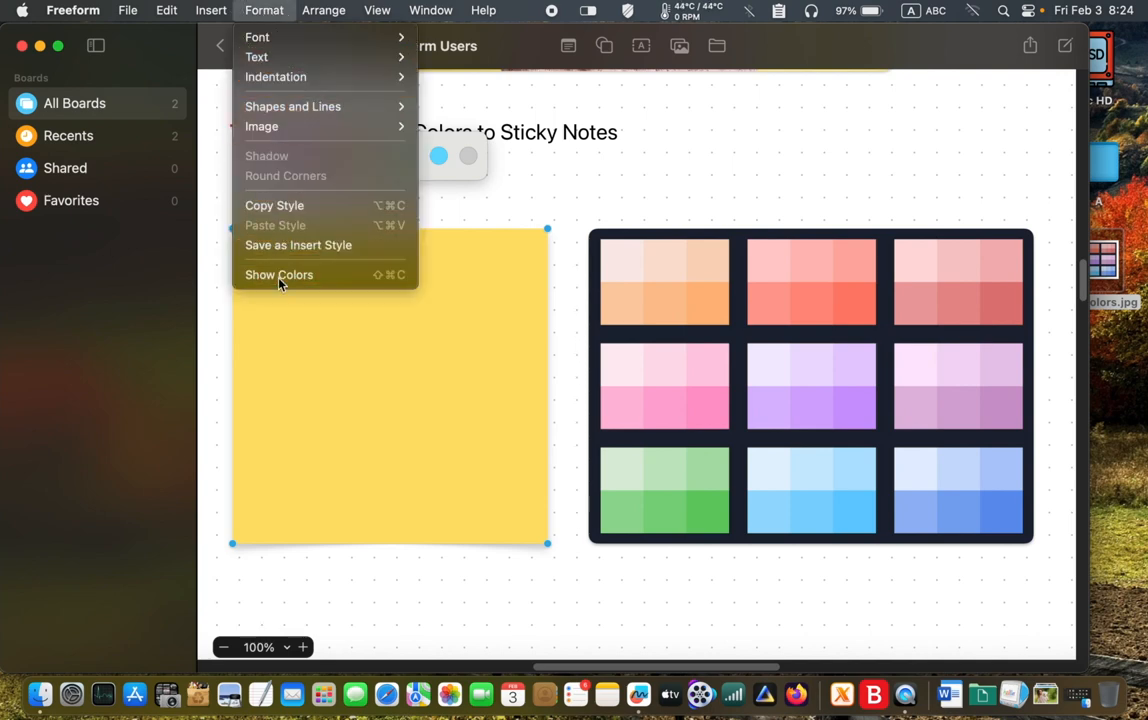
click(280, 274)
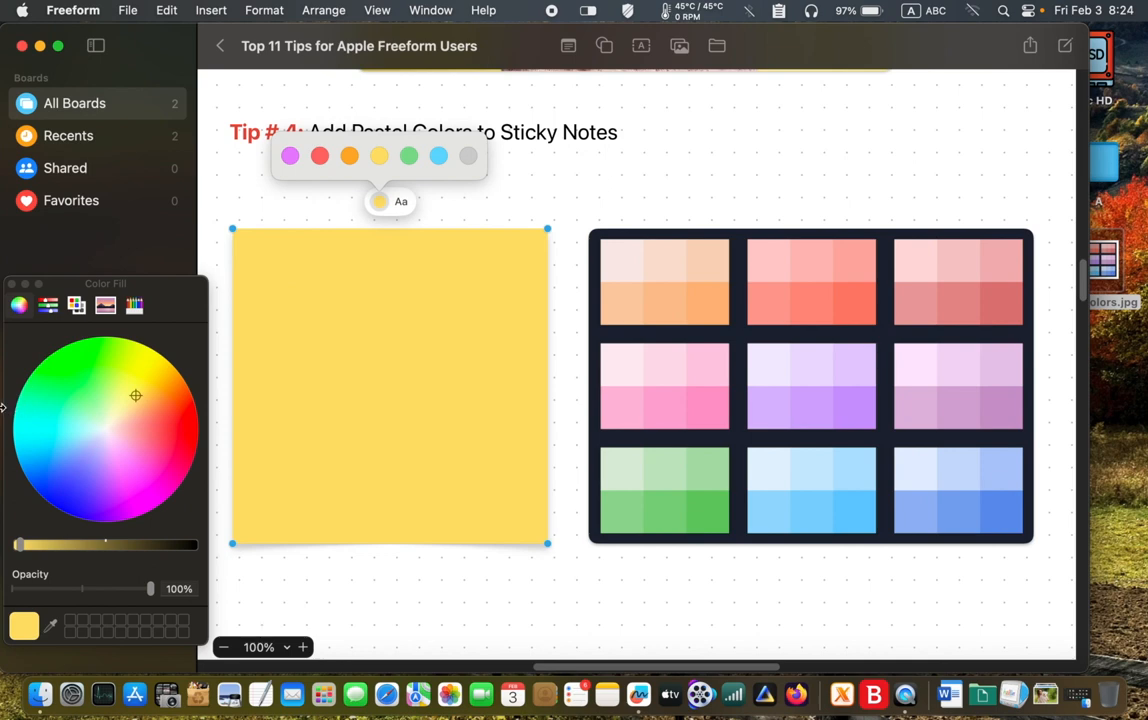
mouse_move(522, 260)
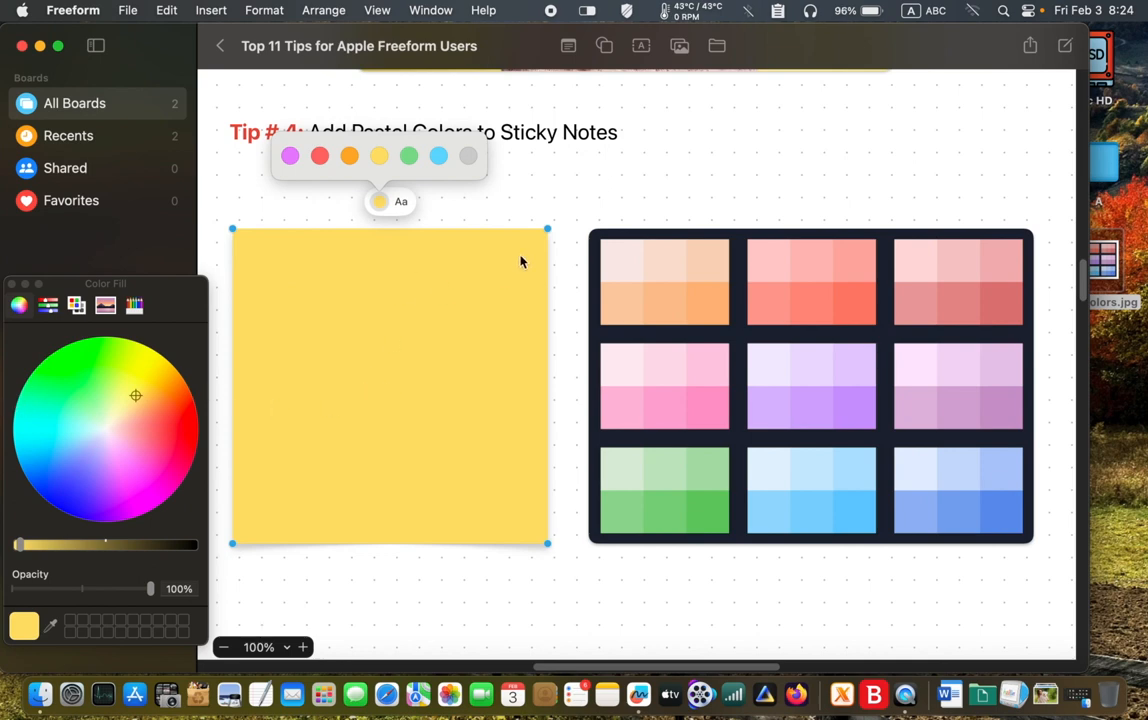
mouse_move(552, 256)
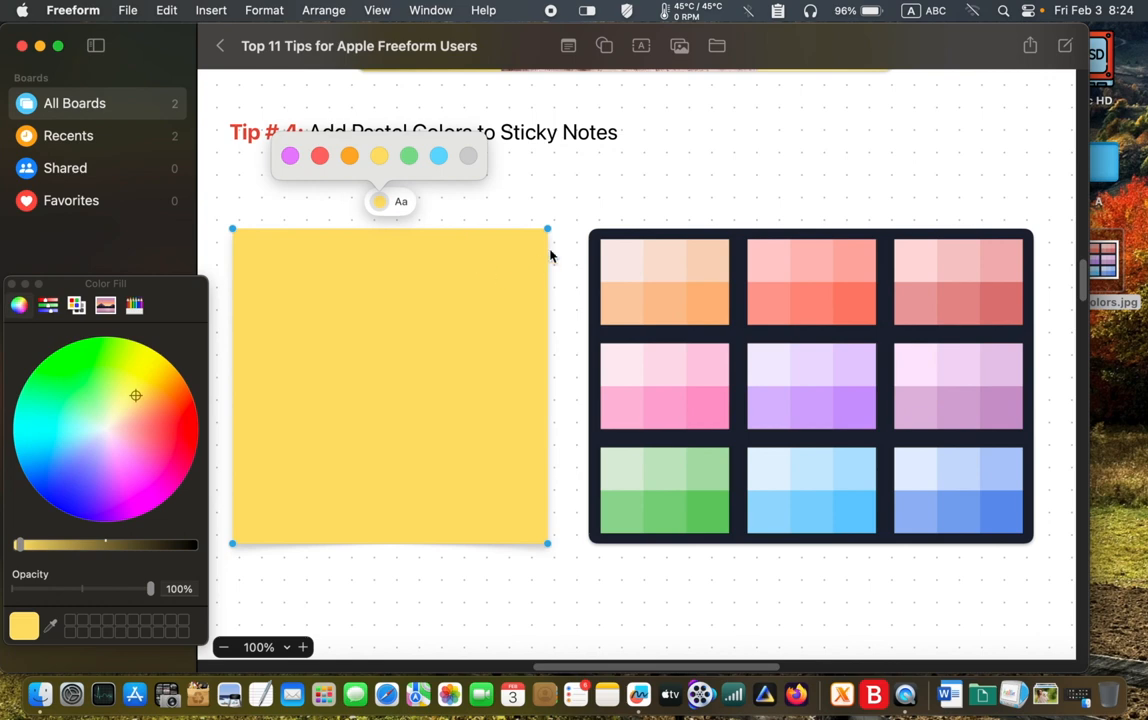
mouse_move(512, 272)
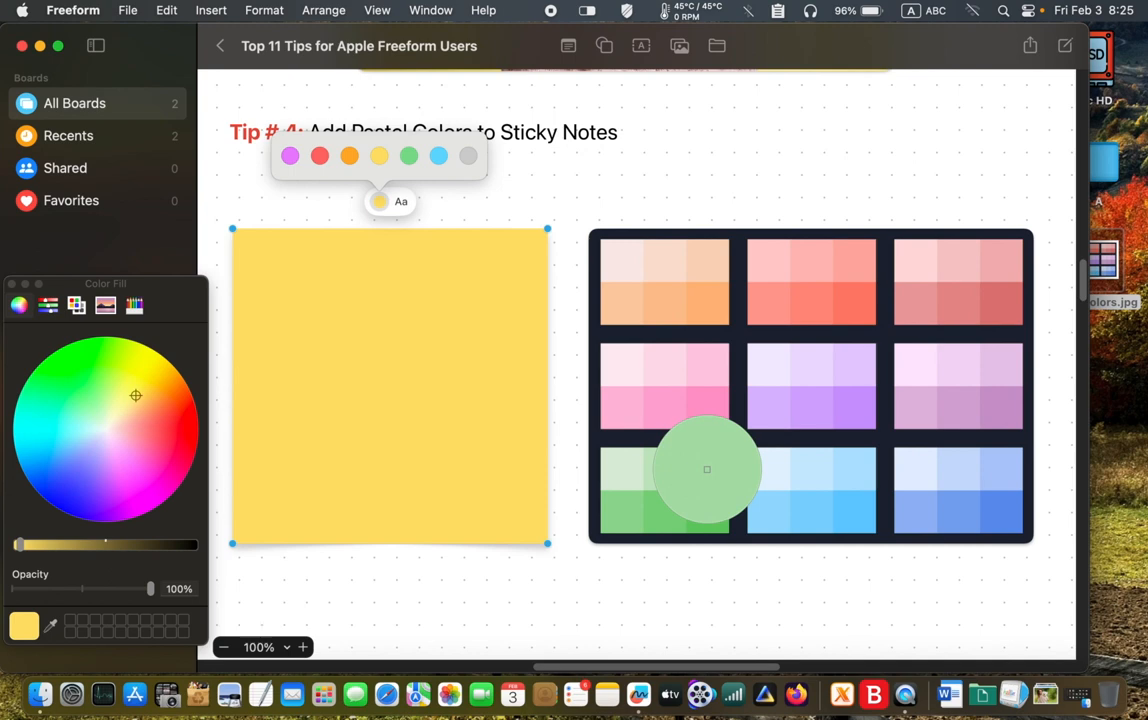
click(708, 472)
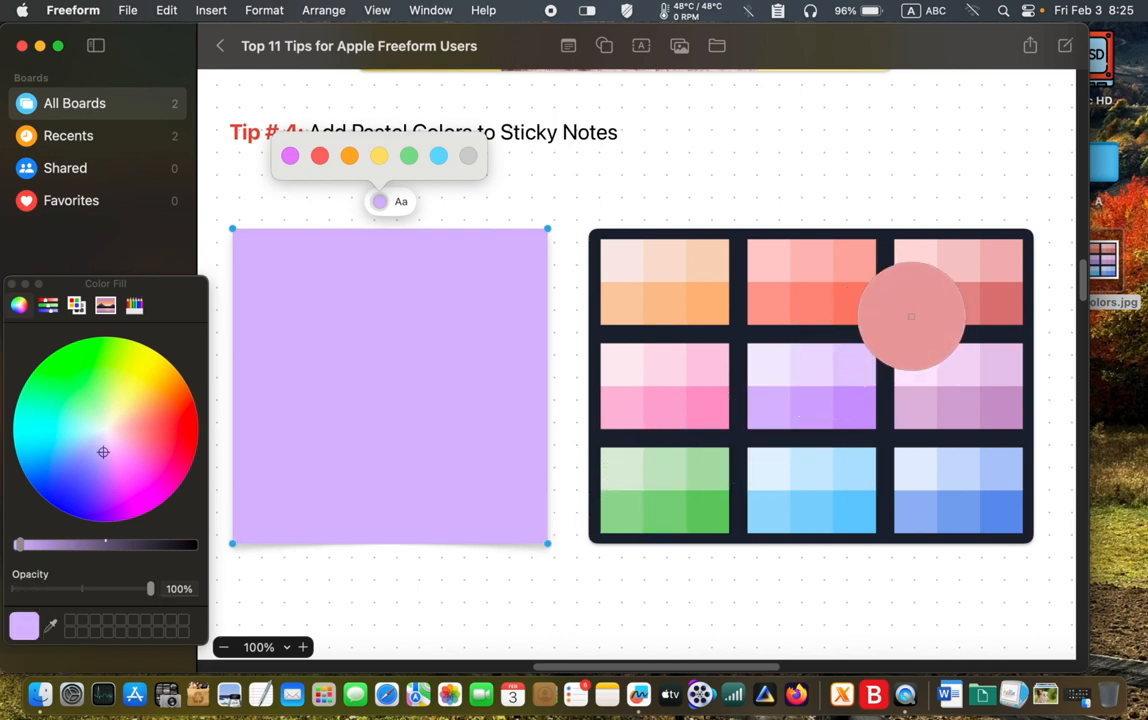
click(130, 428)
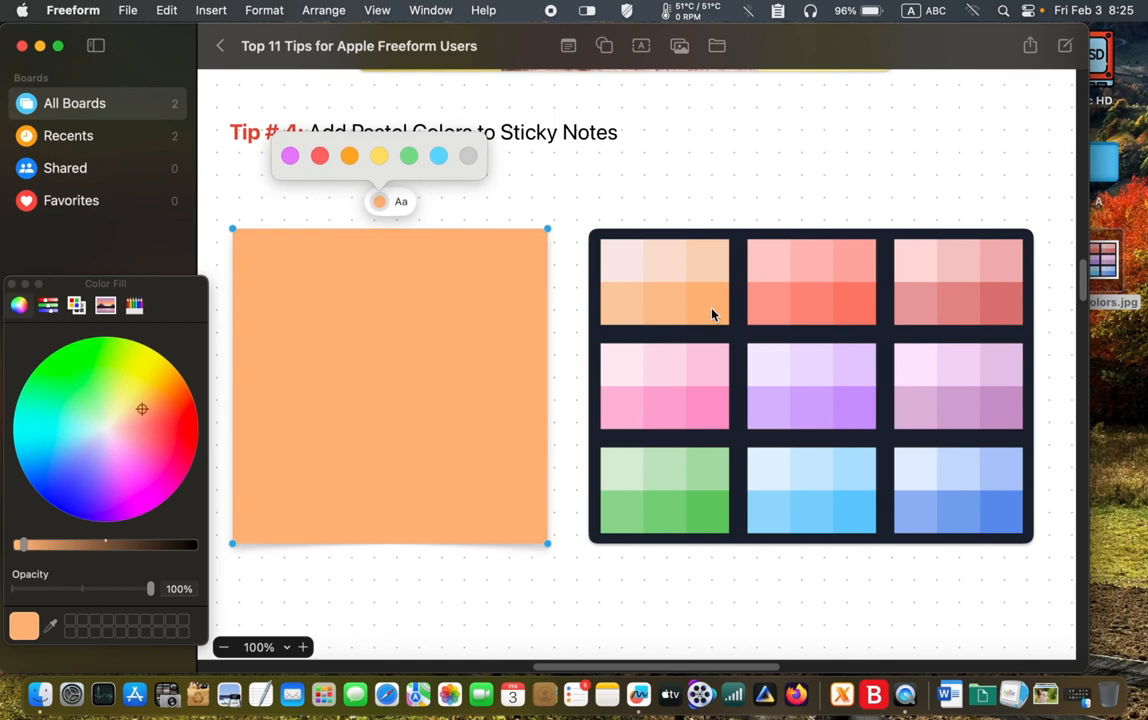
mouse_move(140, 608)
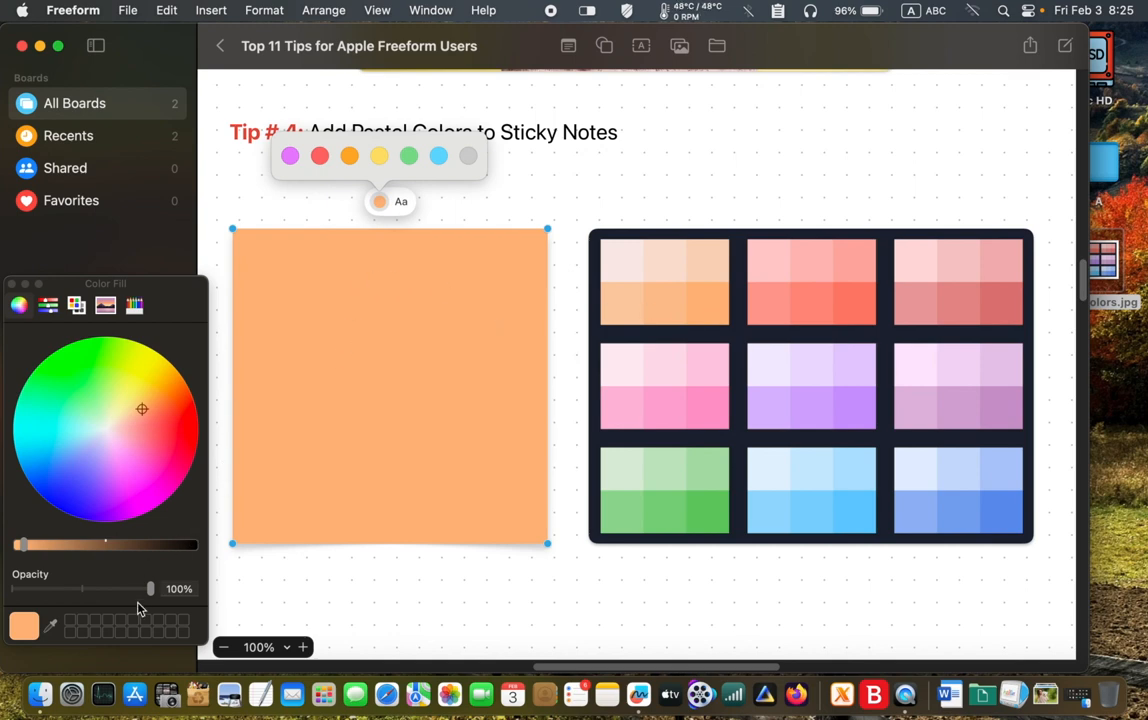
Test the note's opacity down to nearly transparent, back to full, and leave it around 76%
drag(150, 588, 116, 588)
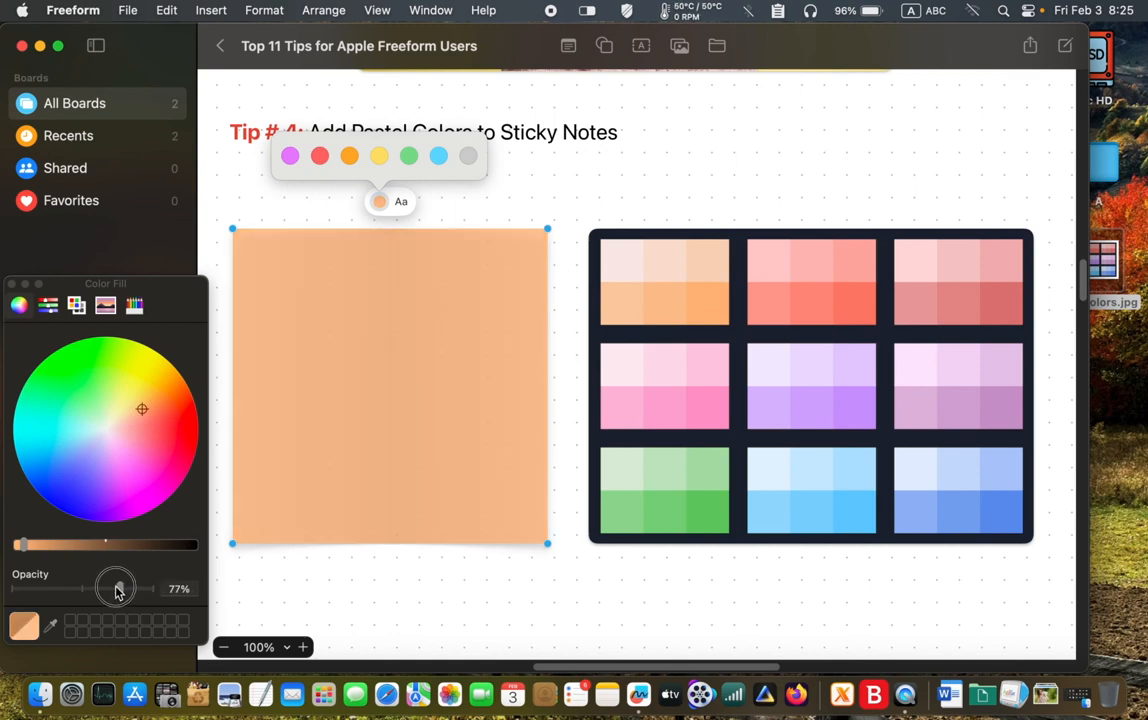
drag(116, 588, 40, 588)
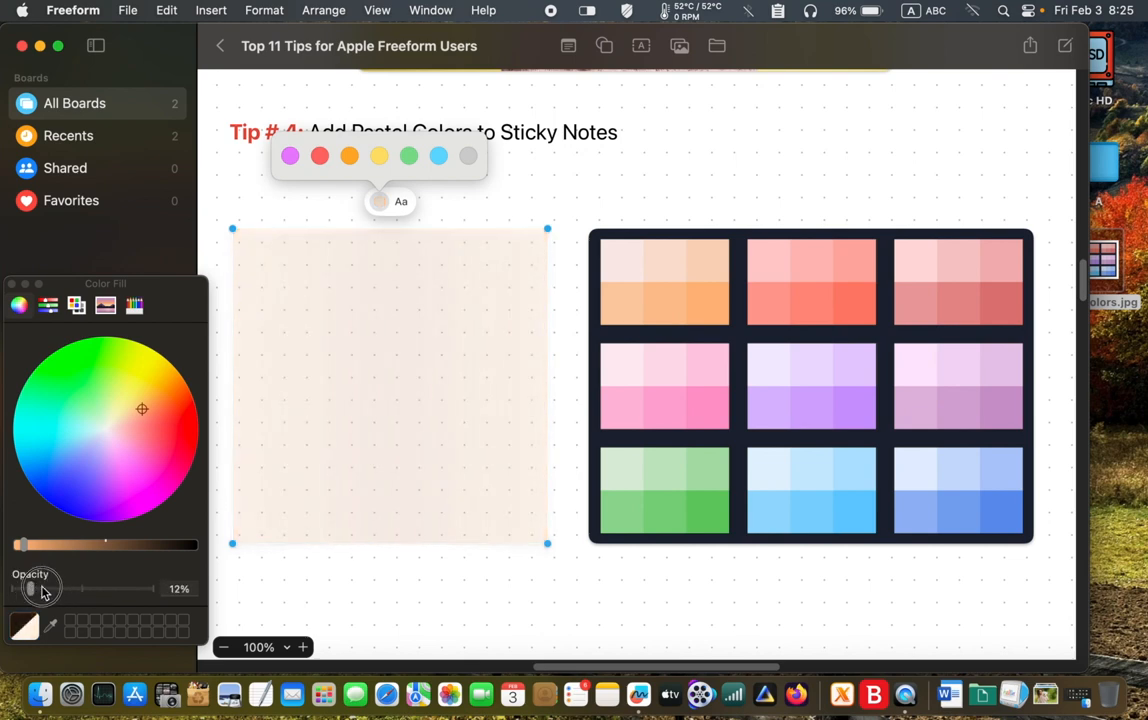
drag(42, 590, 148, 590)
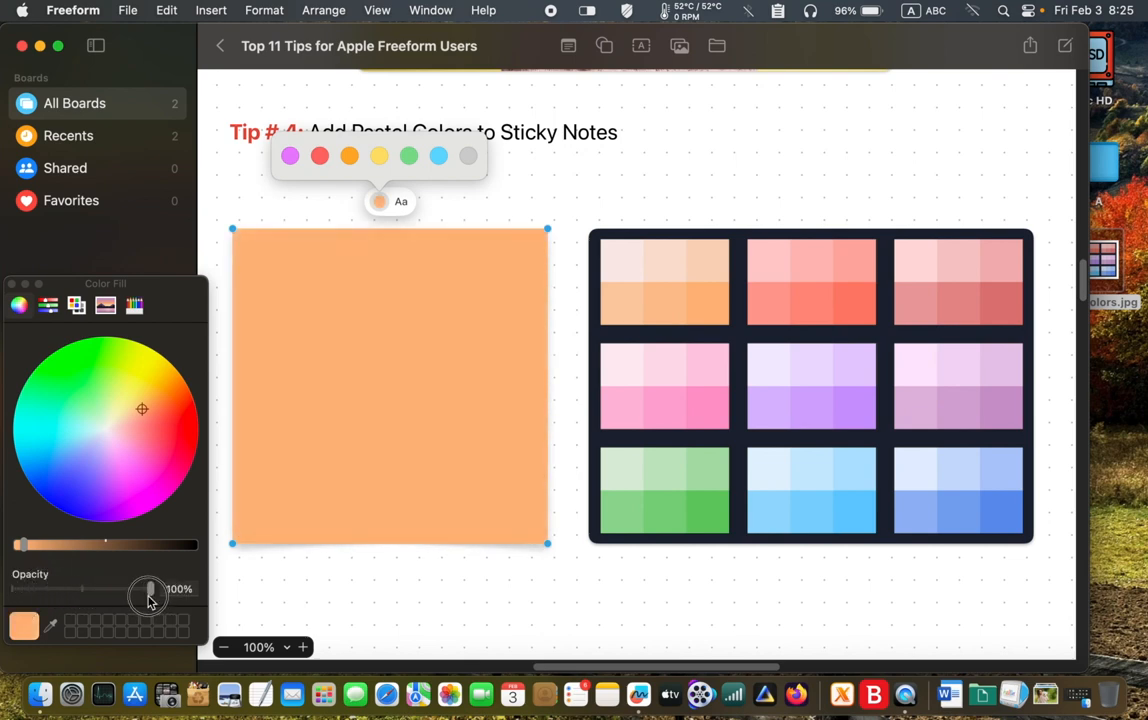
drag(148, 592, 140, 592)
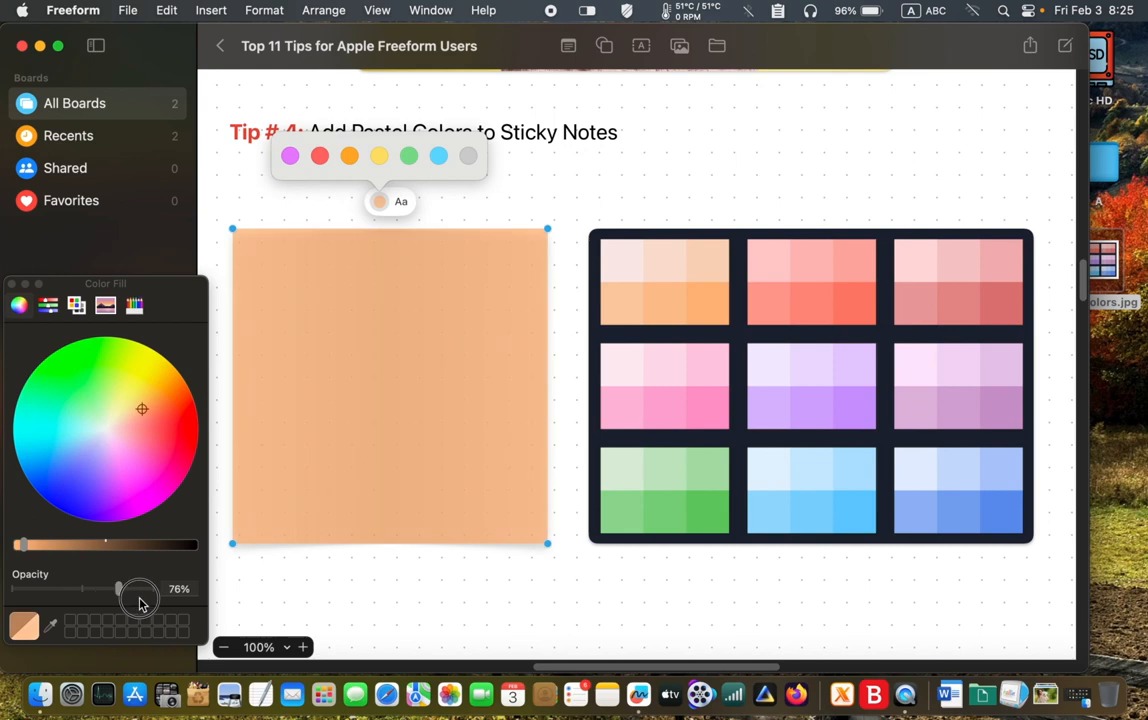
drag(140, 588, 156, 588)
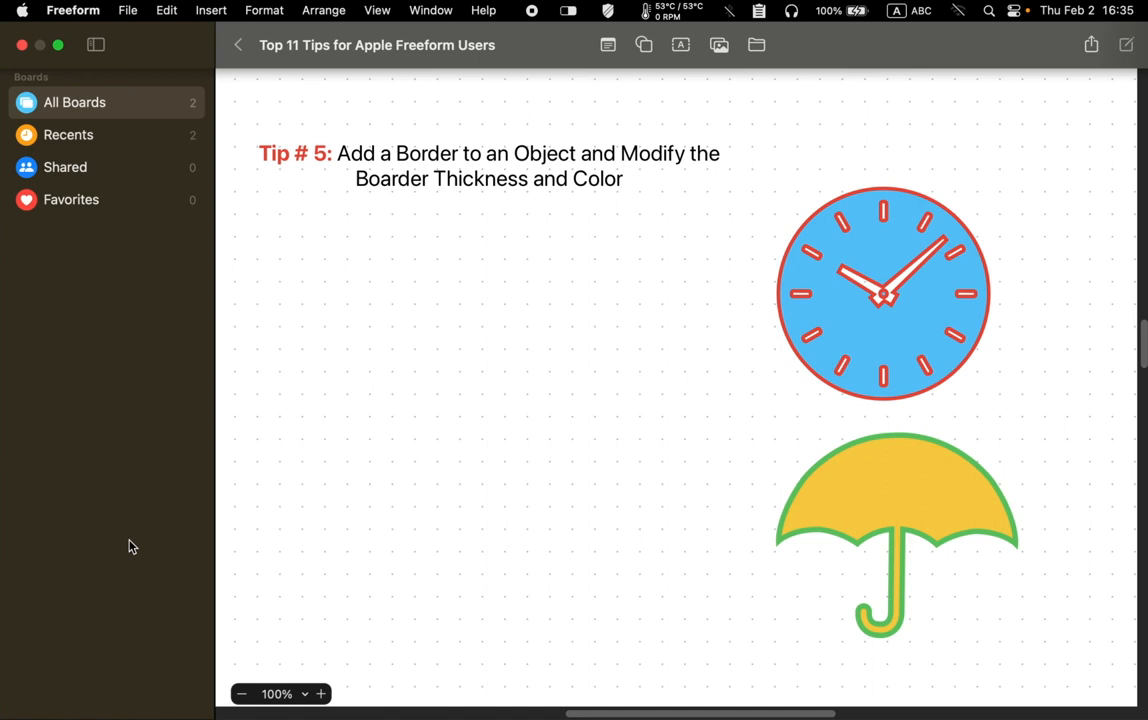
mouse_move(660, 44)
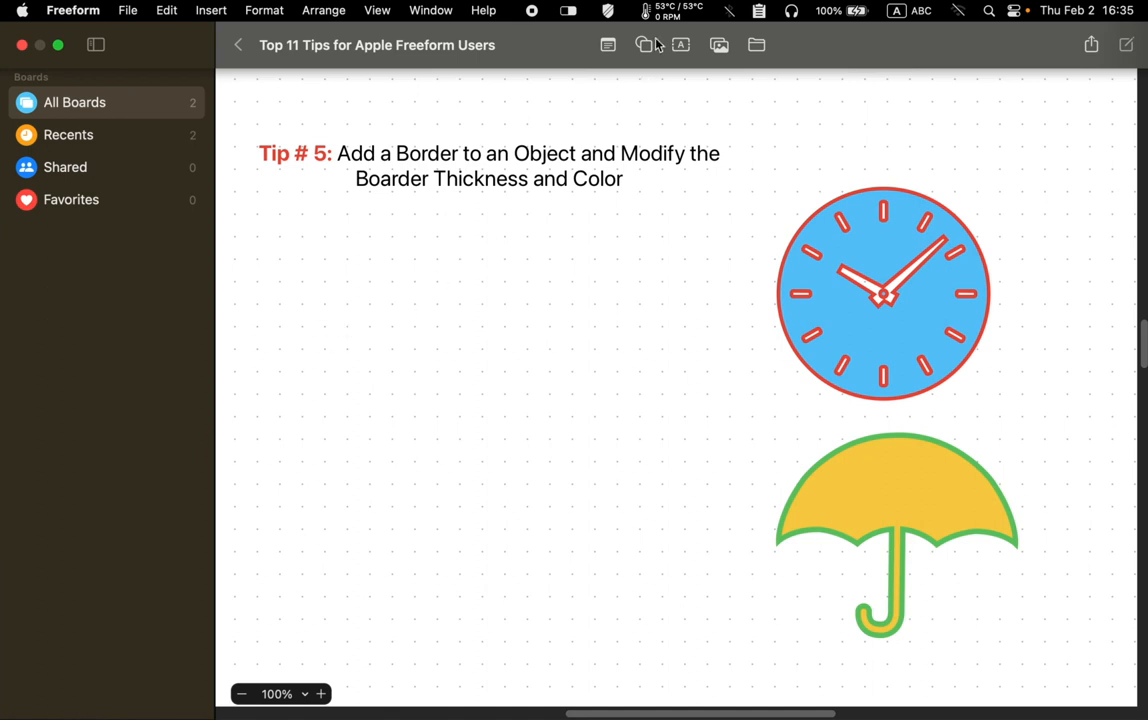
Add a sailboat shape from the Shapes library and enlarge it to about 11 by 12 cm
click(642, 44)
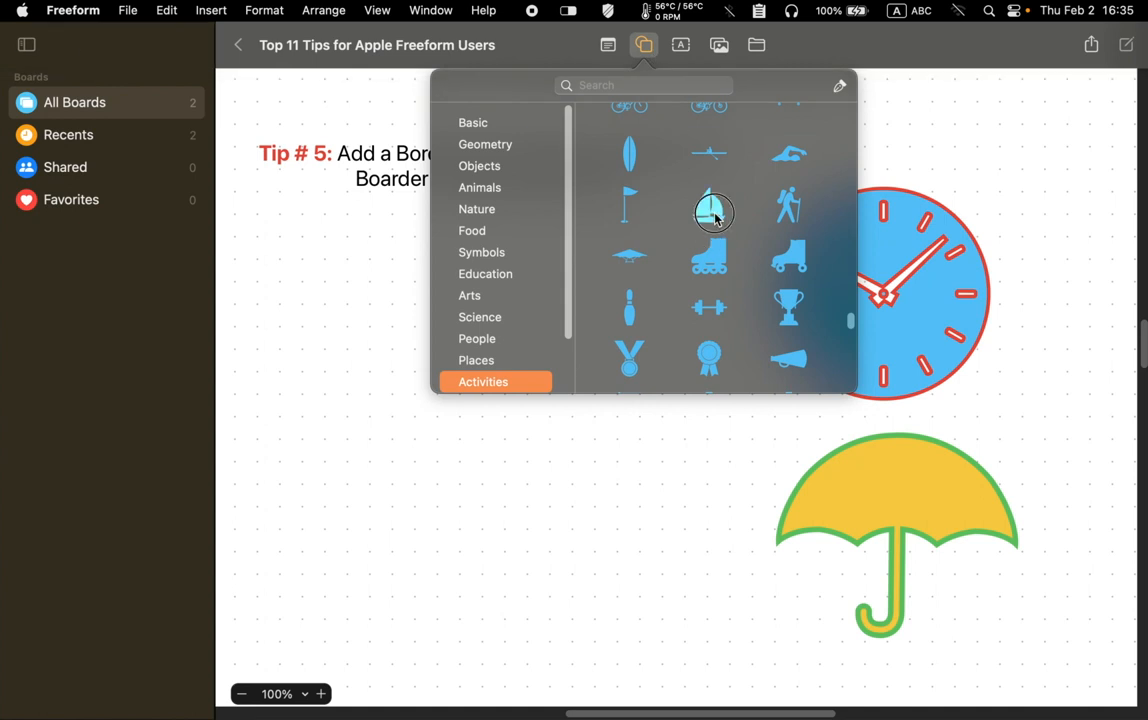
drag(714, 212, 370, 312)
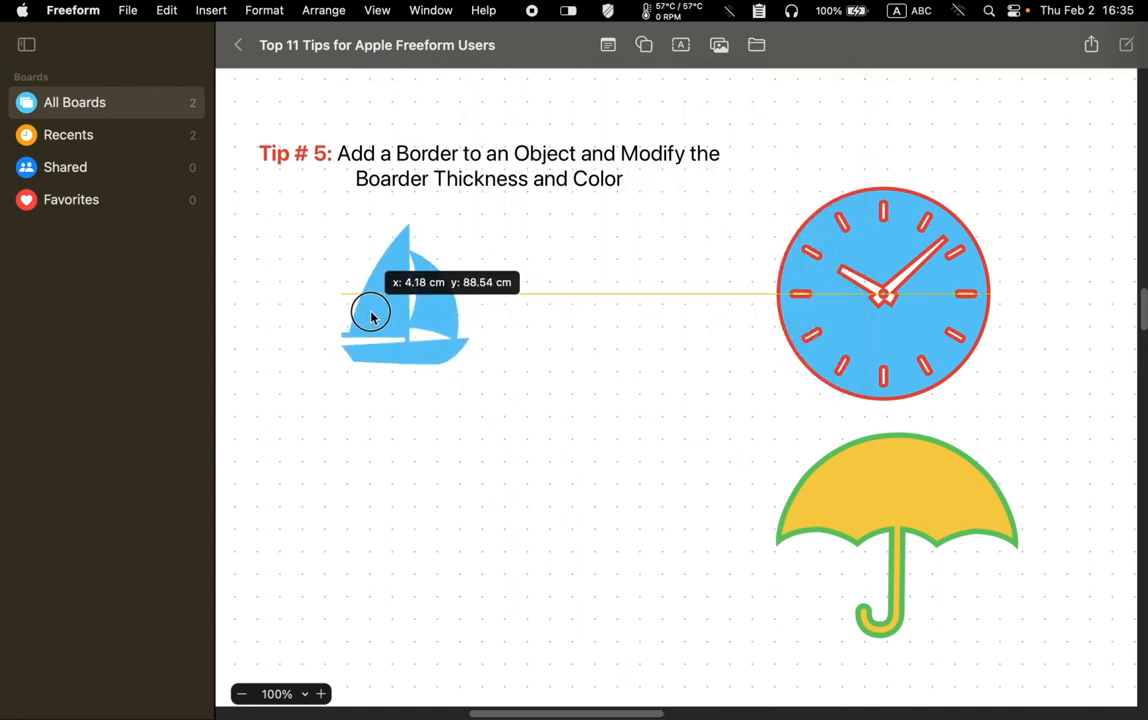
drag(370, 310, 618, 518)
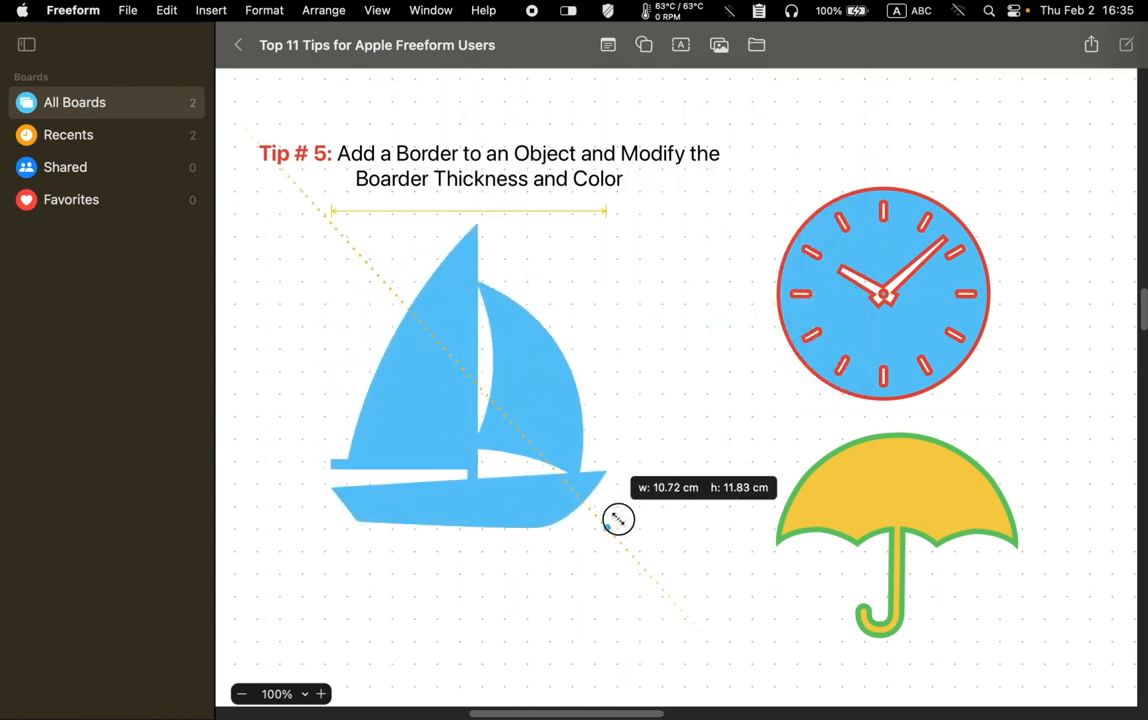
click(682, 452)
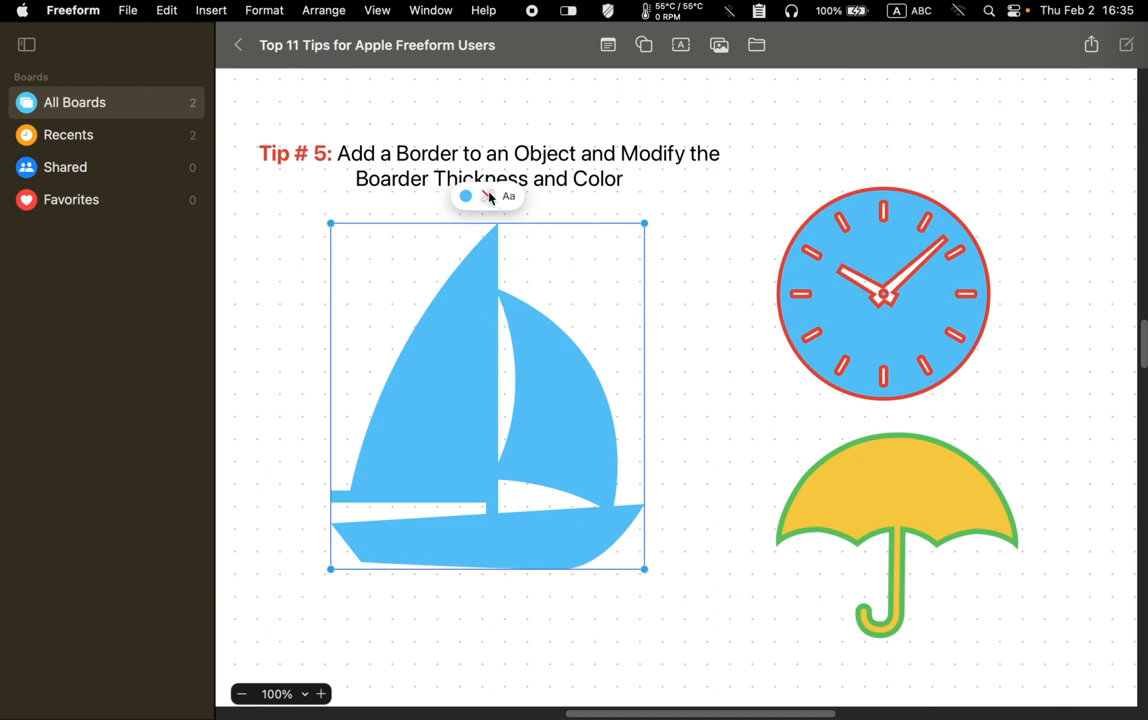
Give the sailboat a solid border line style and a thick 7 pt stroke weight
click(488, 196)
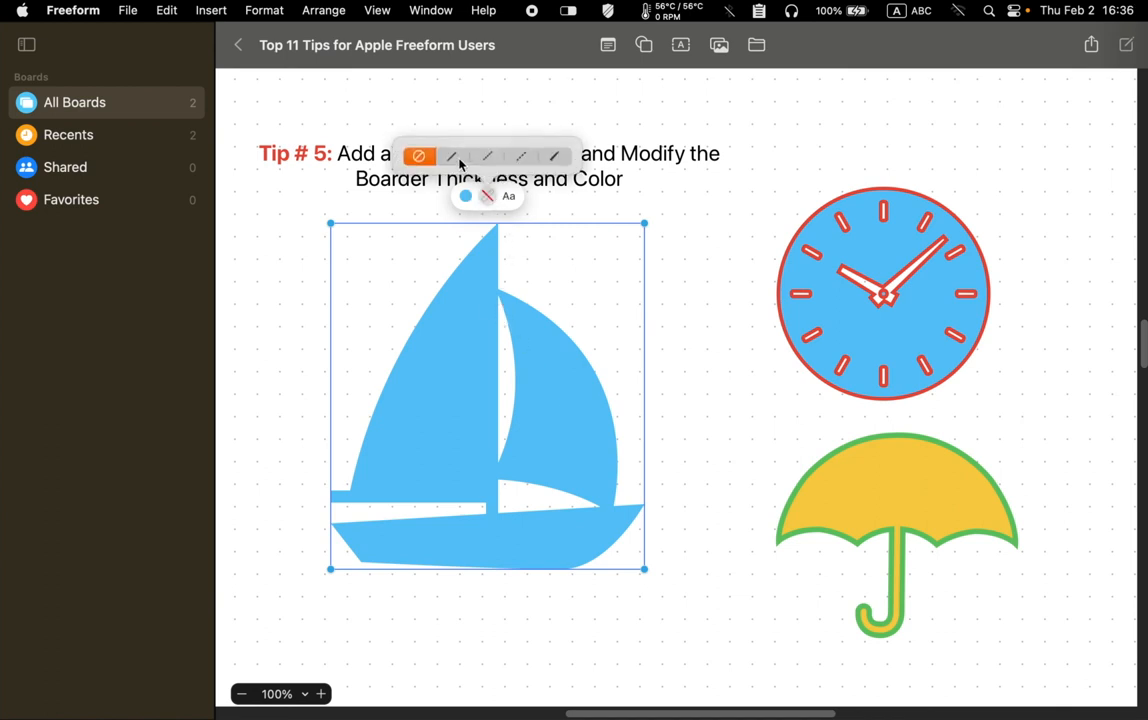
click(452, 132)
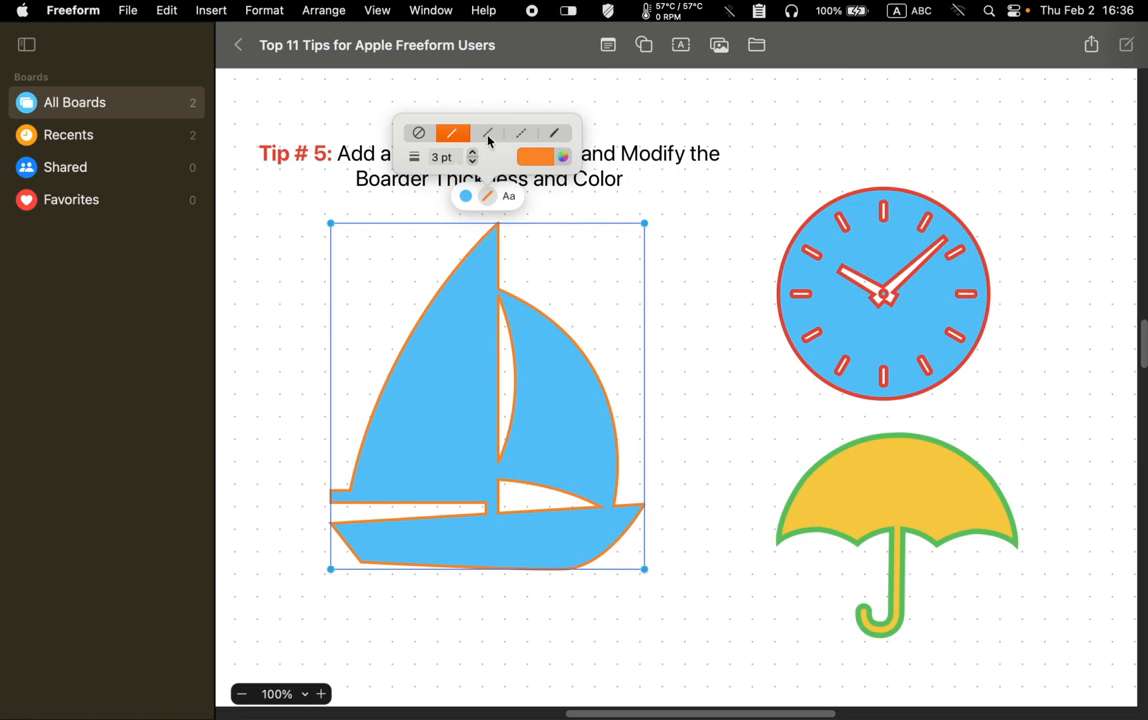
click(522, 132)
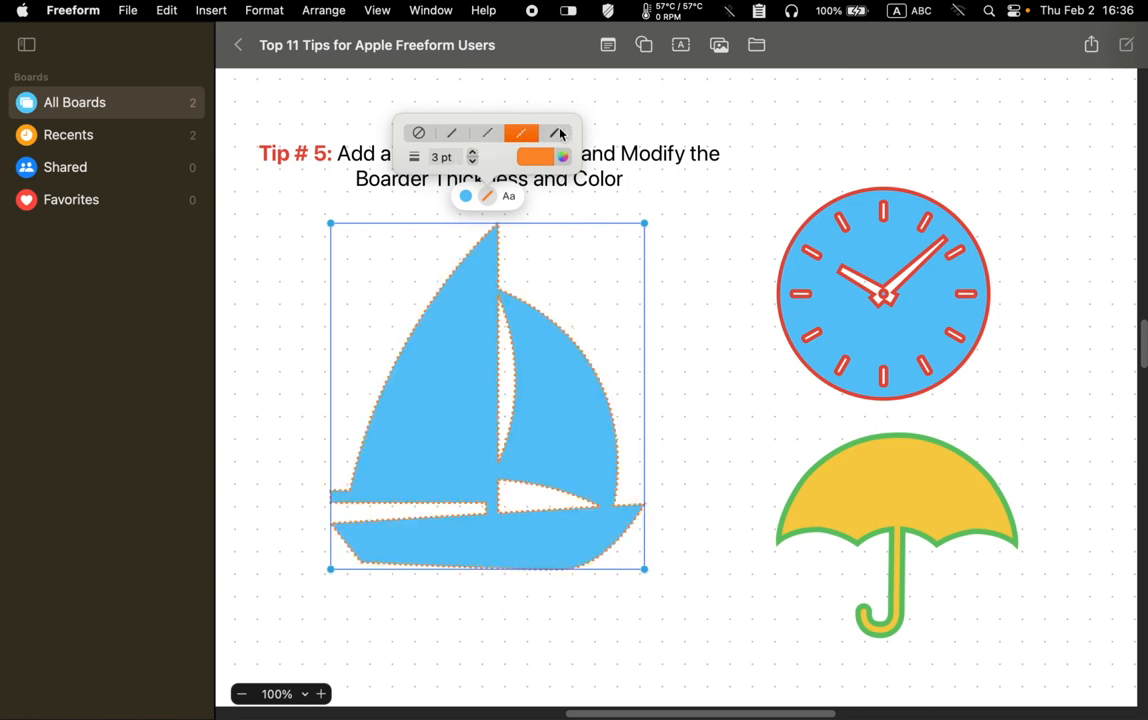
click(452, 132)
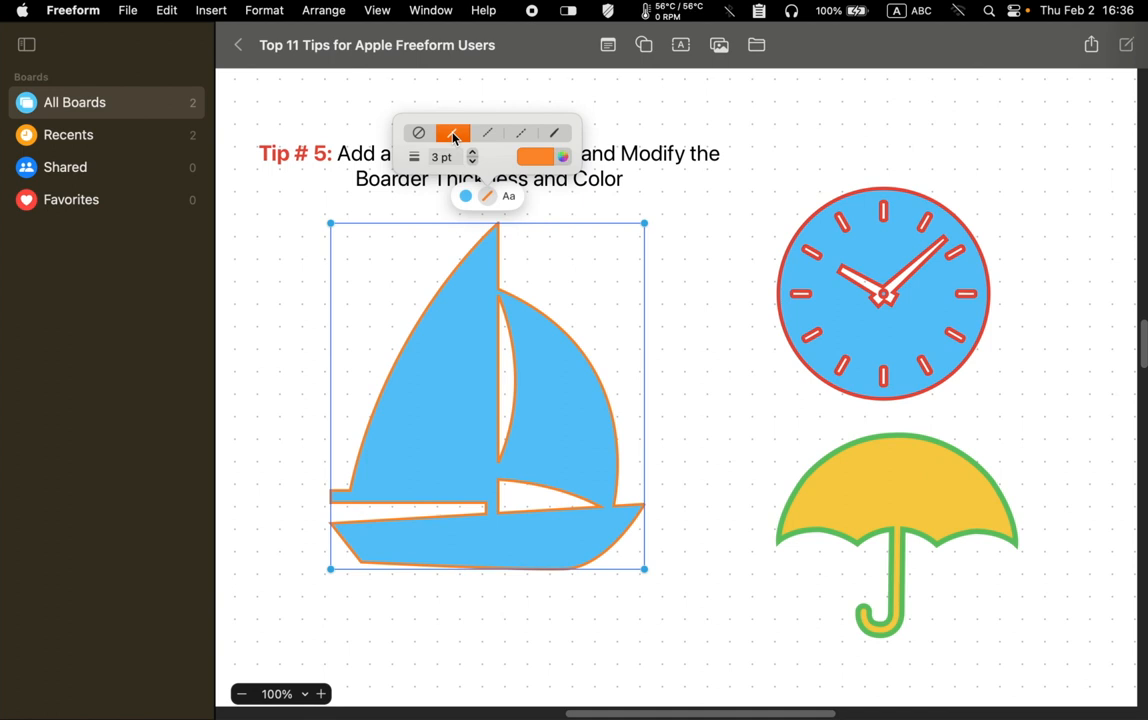
click(452, 132)
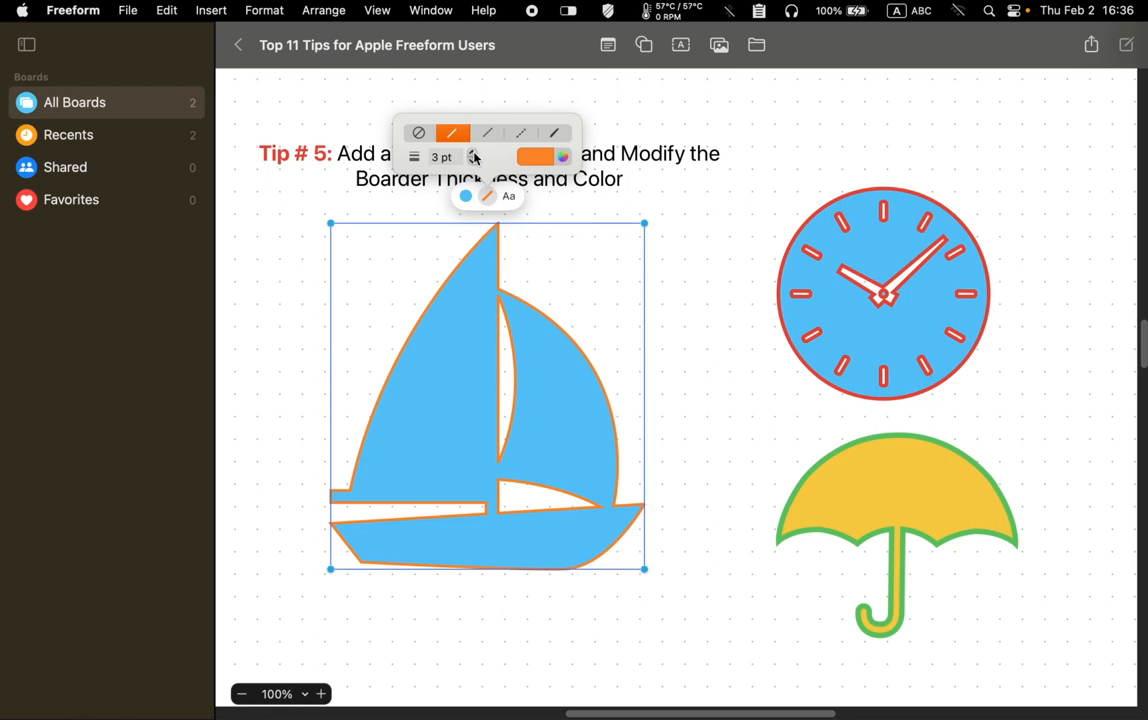
click(474, 156)
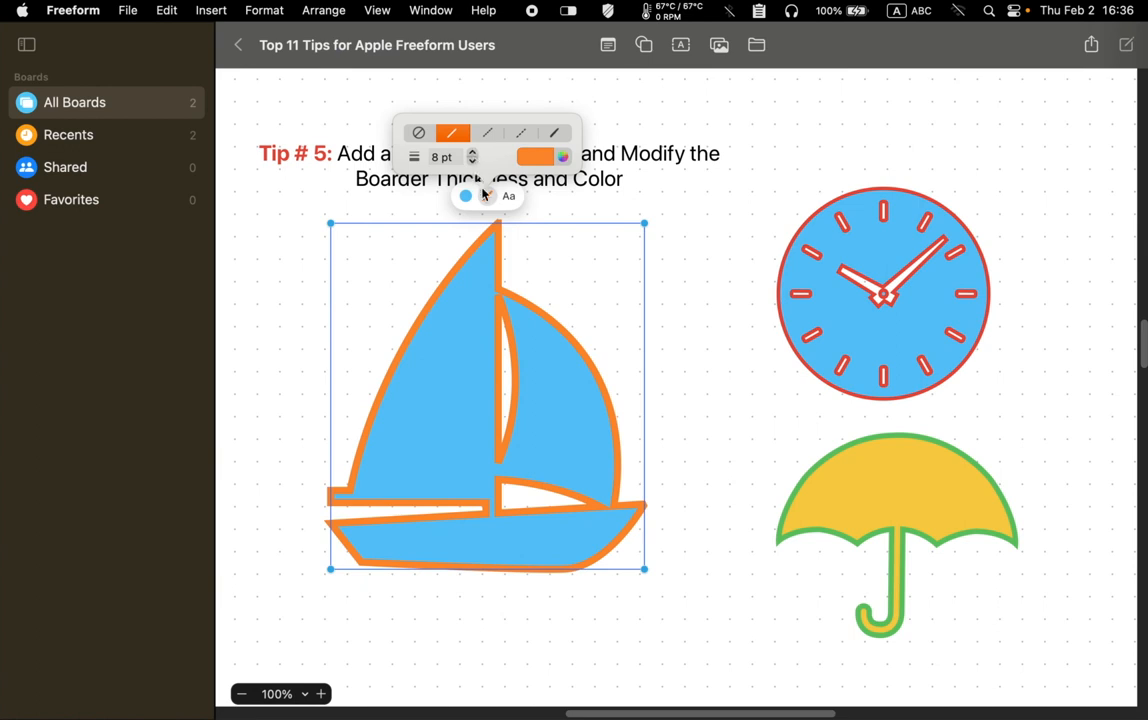
click(476, 160)
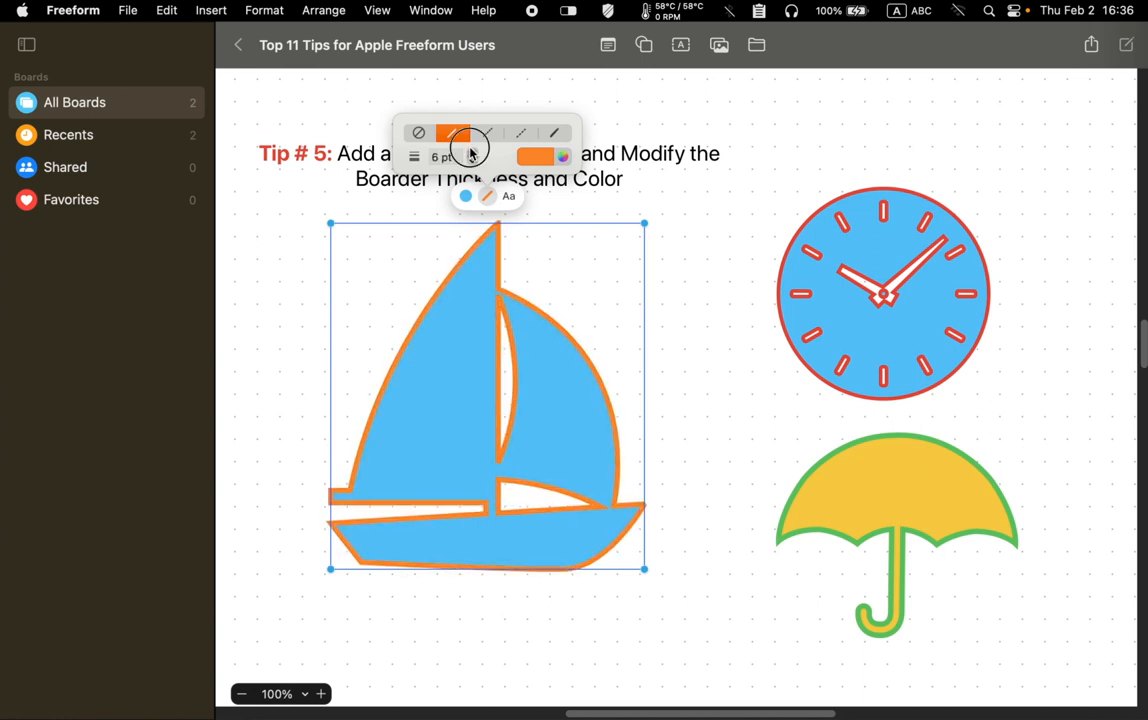
click(452, 132)
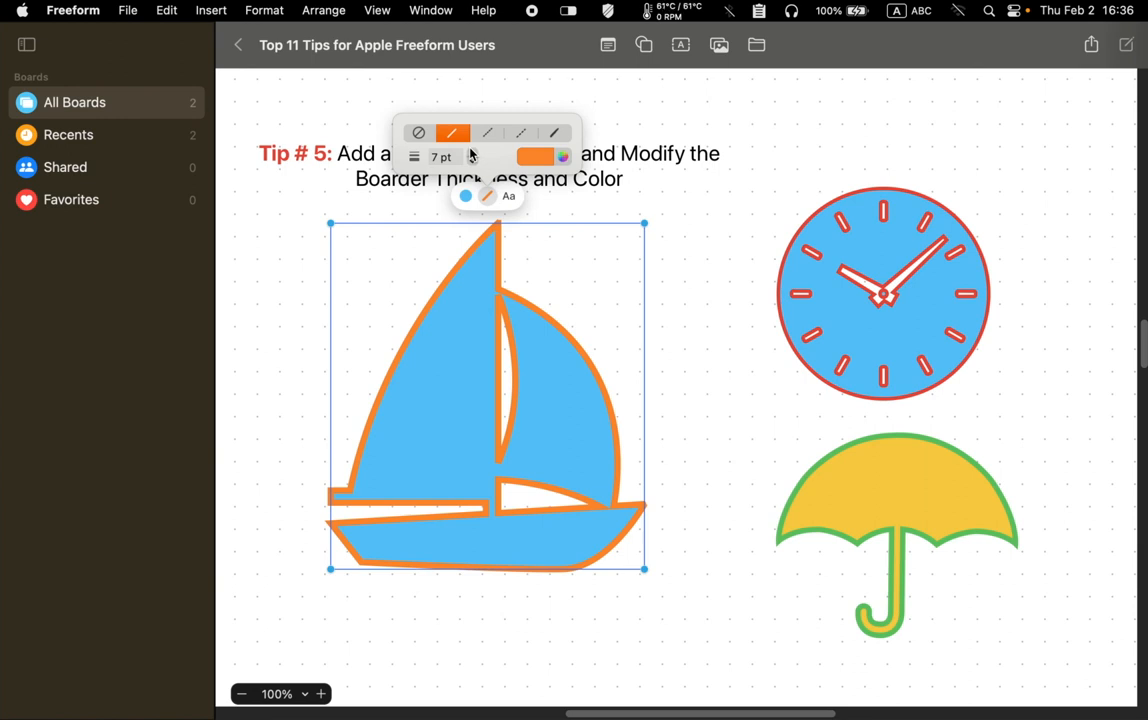
Try yellow, green, blue and magenta border colours, settling on pinkish red
click(564, 156)
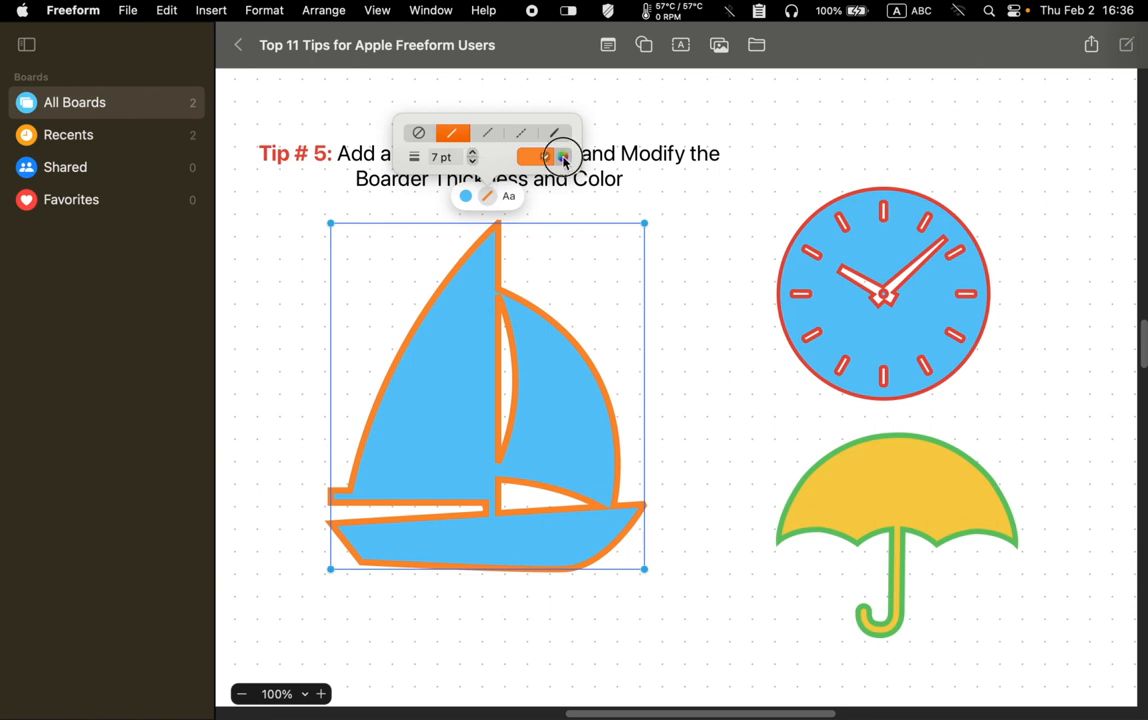
click(562, 156)
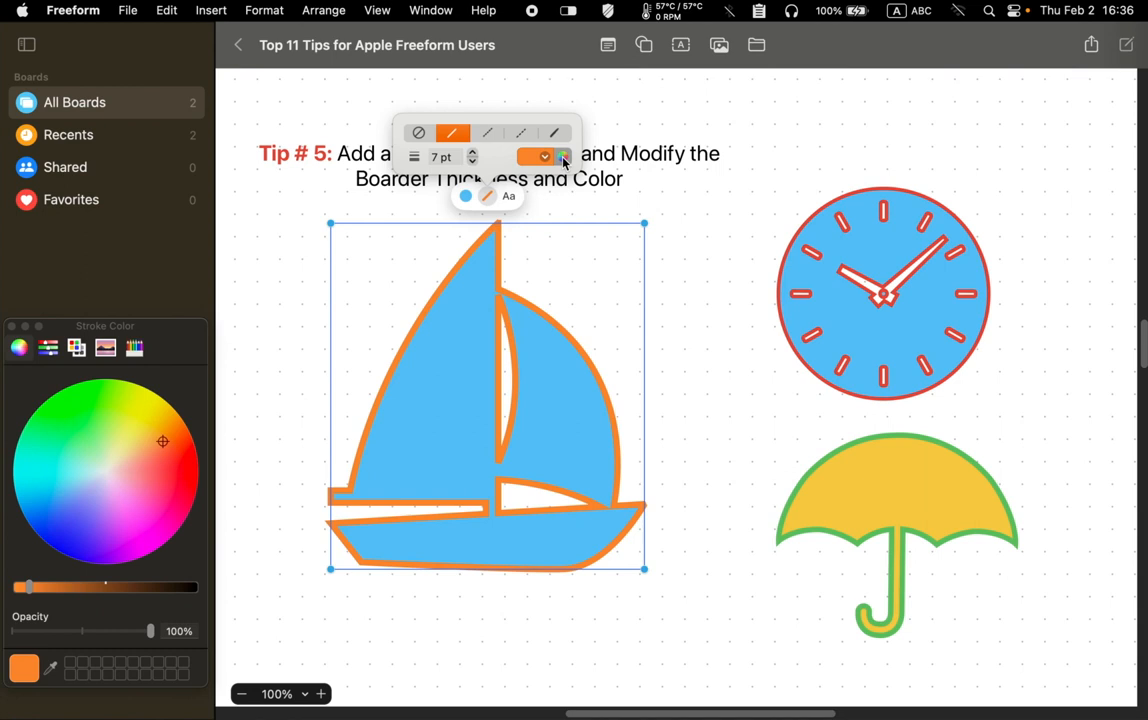
mouse_move(548, 164)
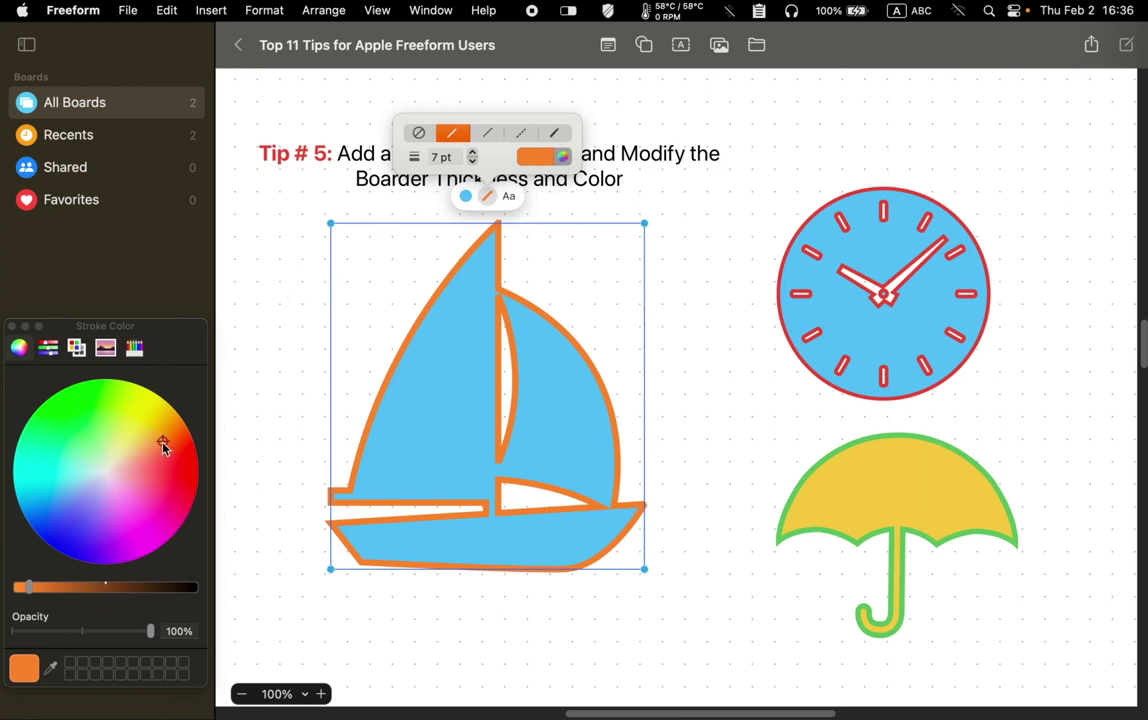
click(136, 424)
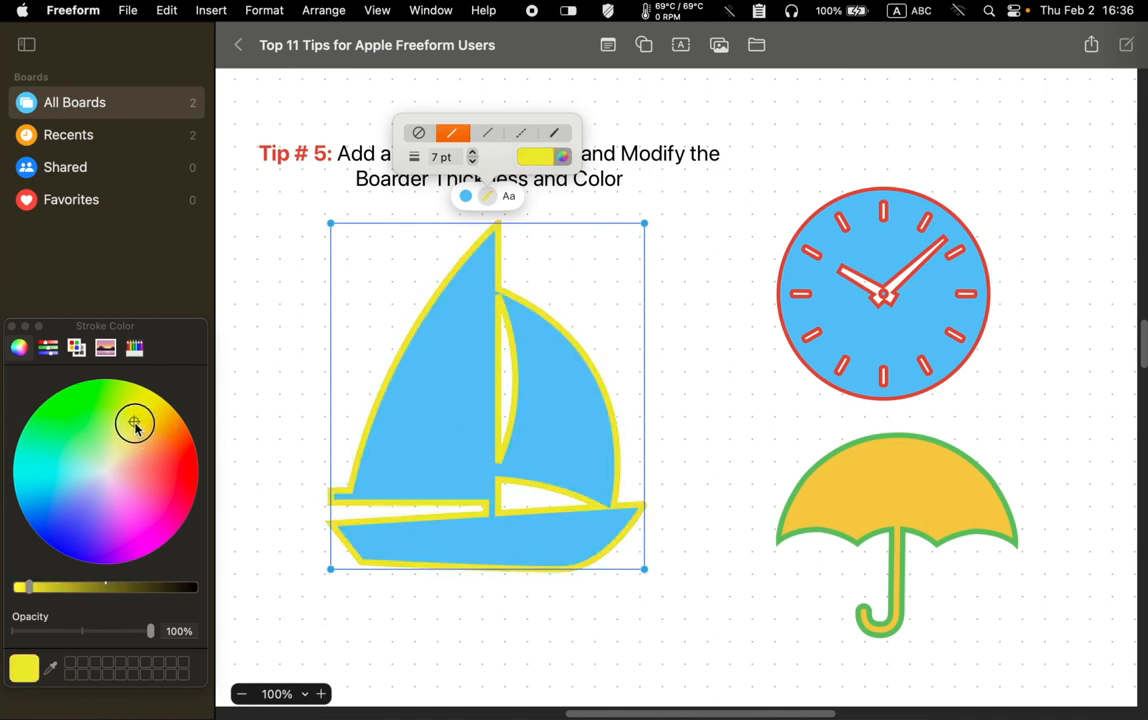
click(112, 424)
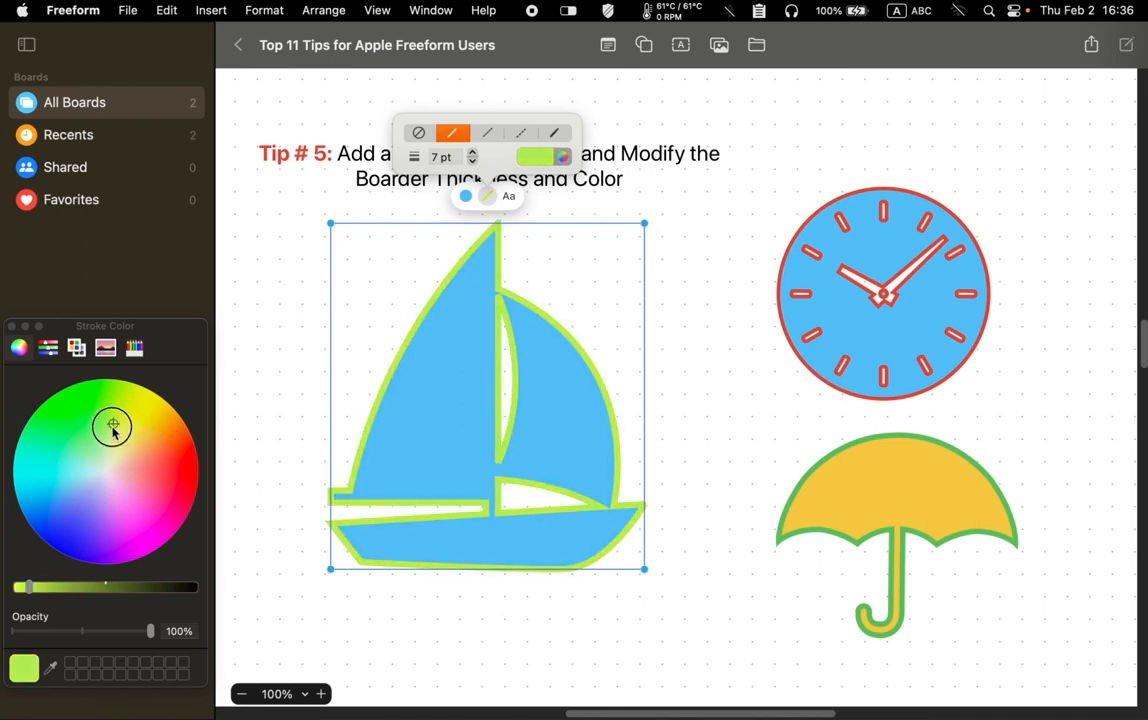
click(64, 484)
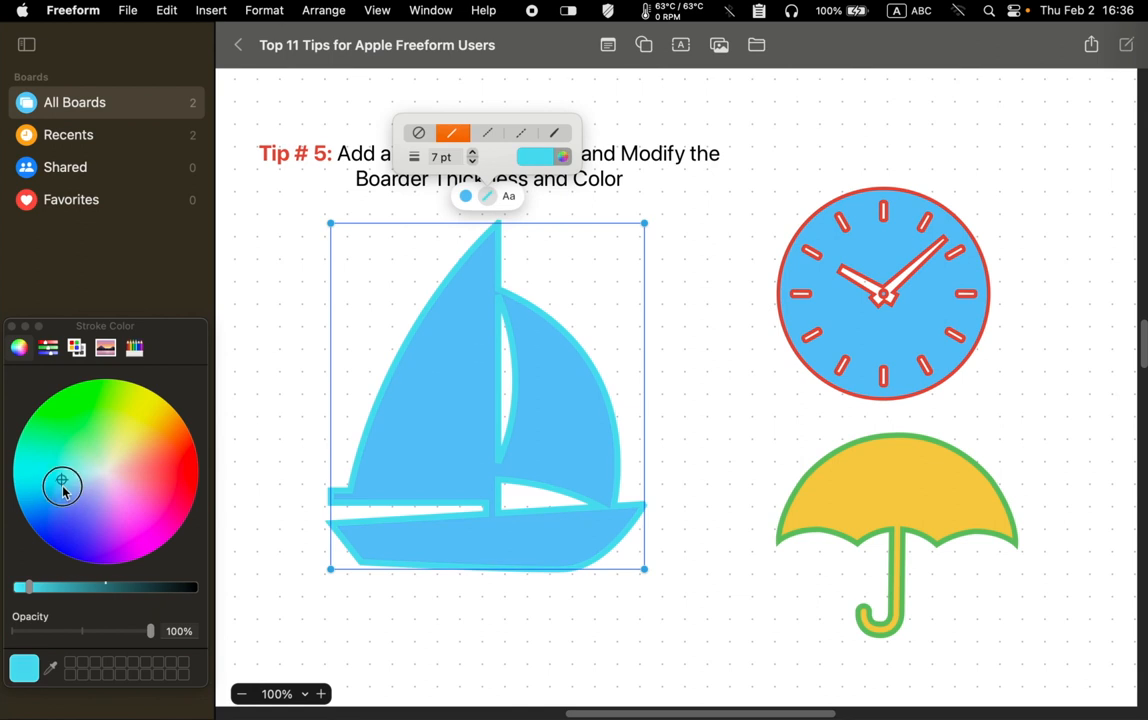
click(130, 546)
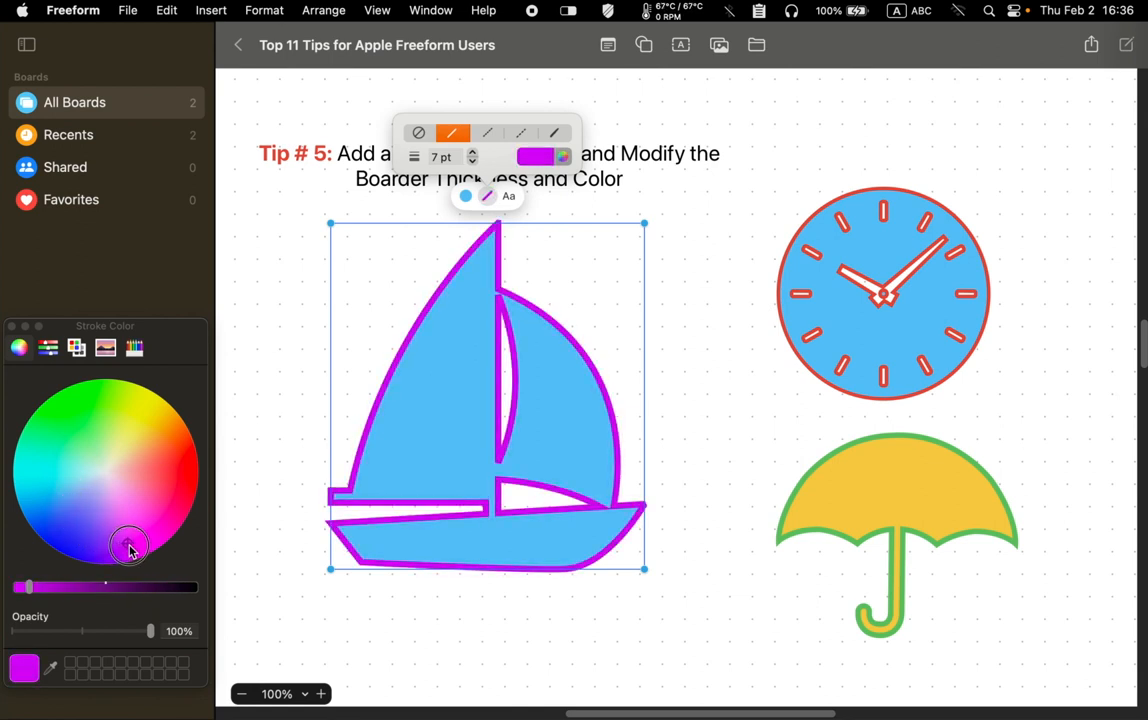
click(176, 488)
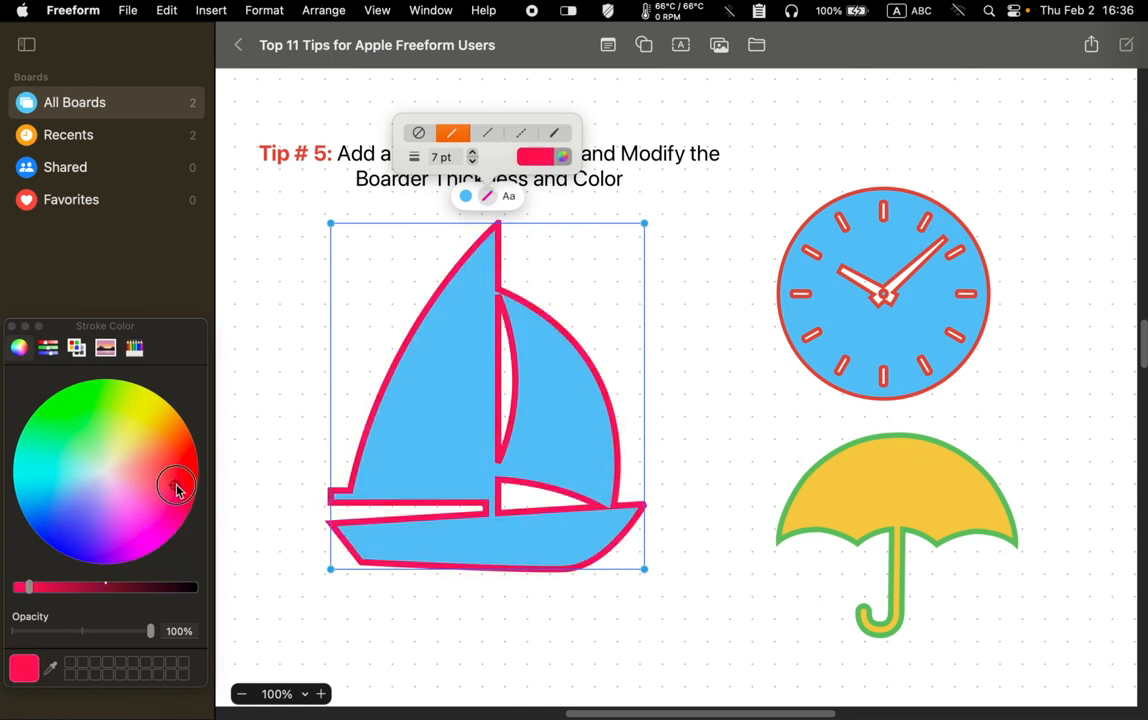
click(158, 424)
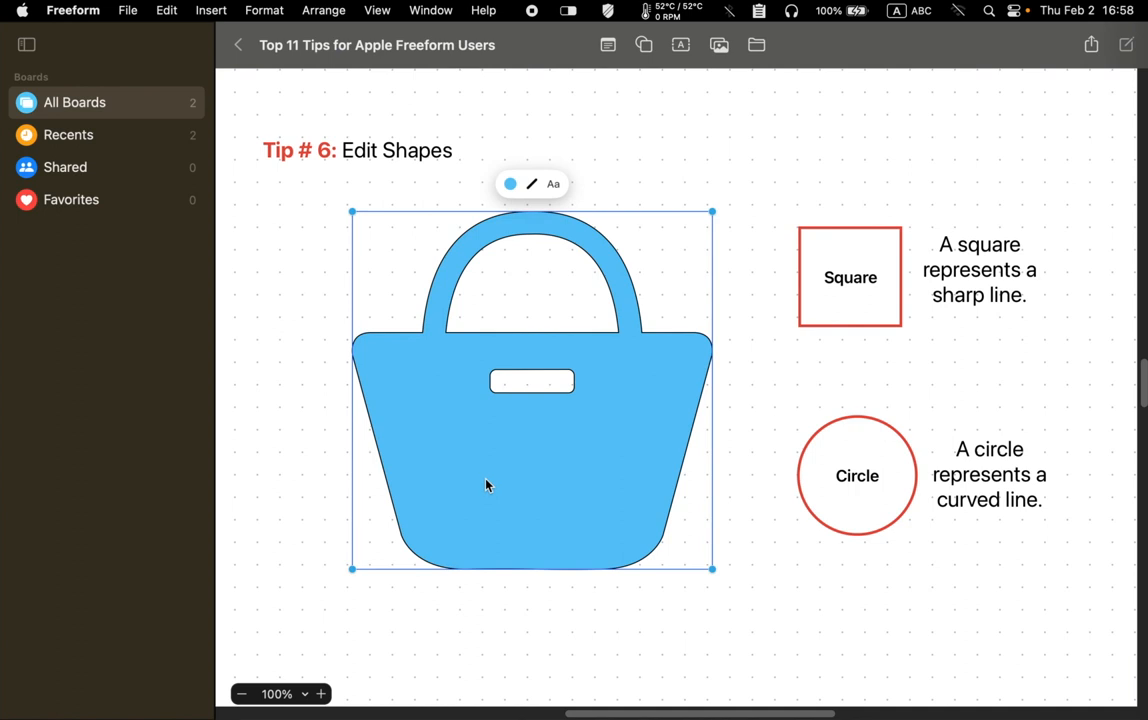
Make the blue basket shape editable via Format > Shapes and Lines > Make Editable
click(264, 12)
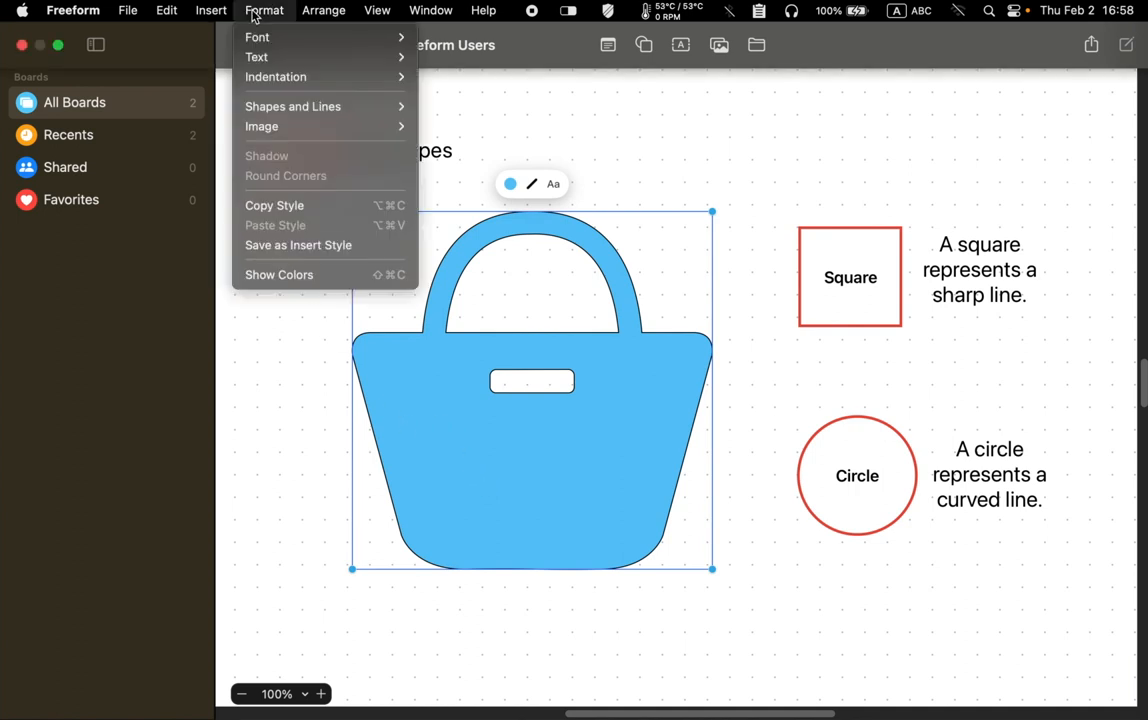
mouse_move(292, 106)
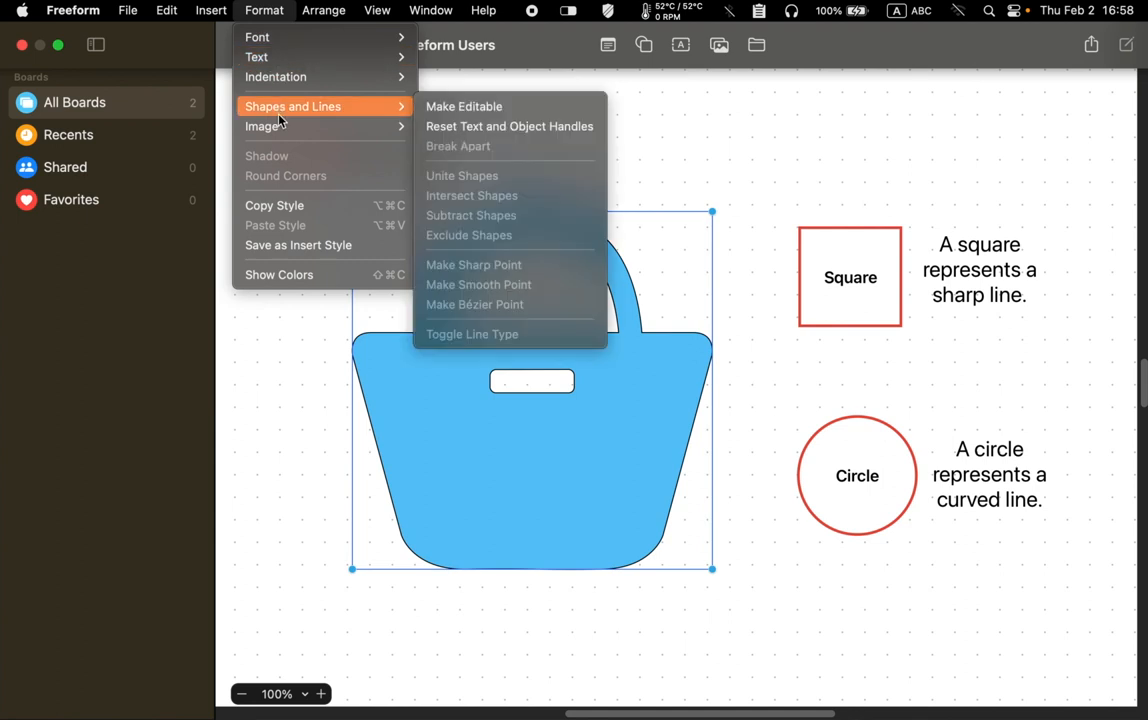
mouse_move(284, 124)
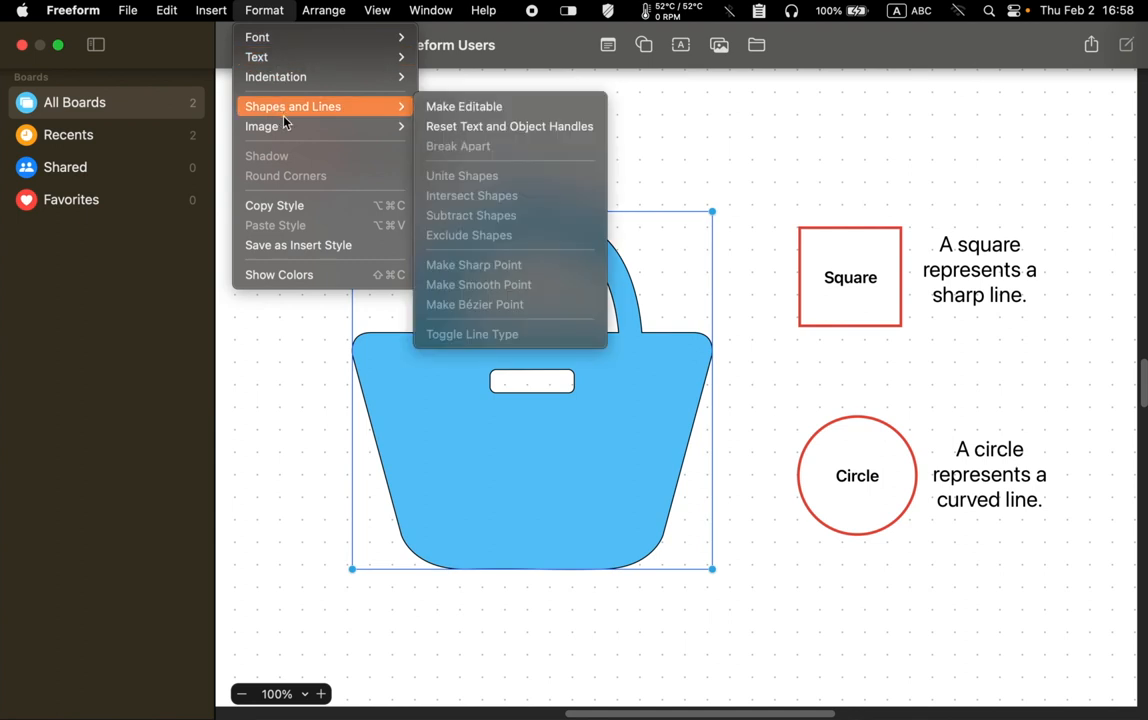
mouse_move(464, 106)
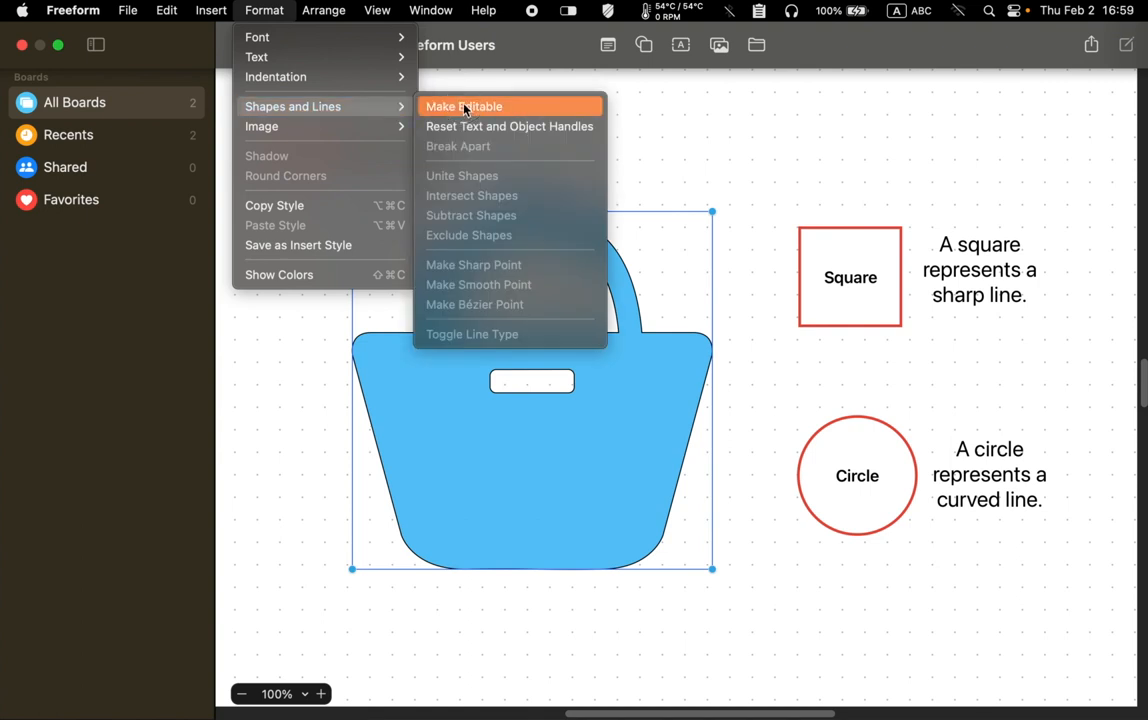
click(464, 106)
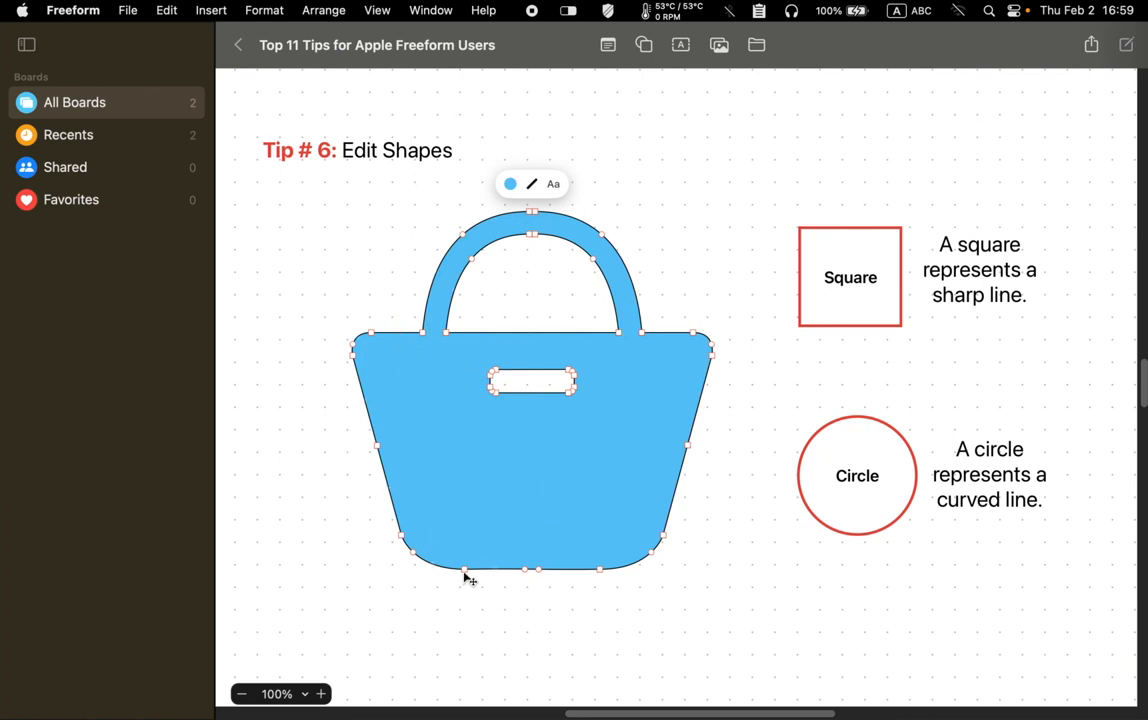
mouse_move(634, 550)
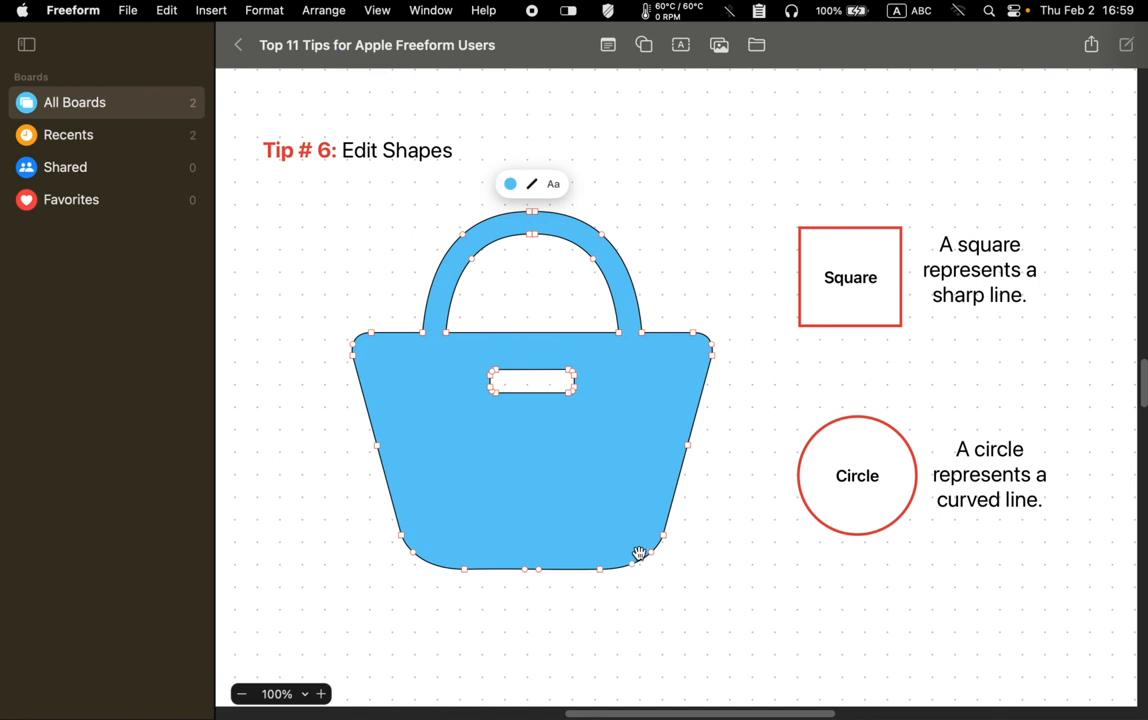
mouse_move(876, 300)
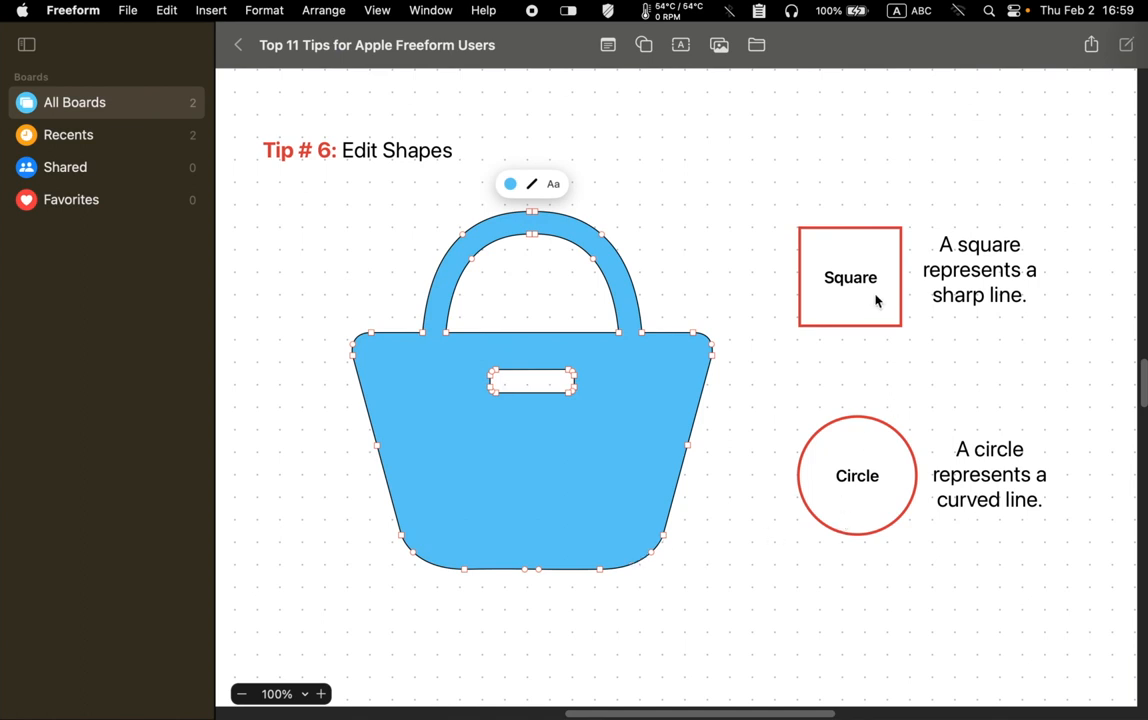
mouse_move(864, 418)
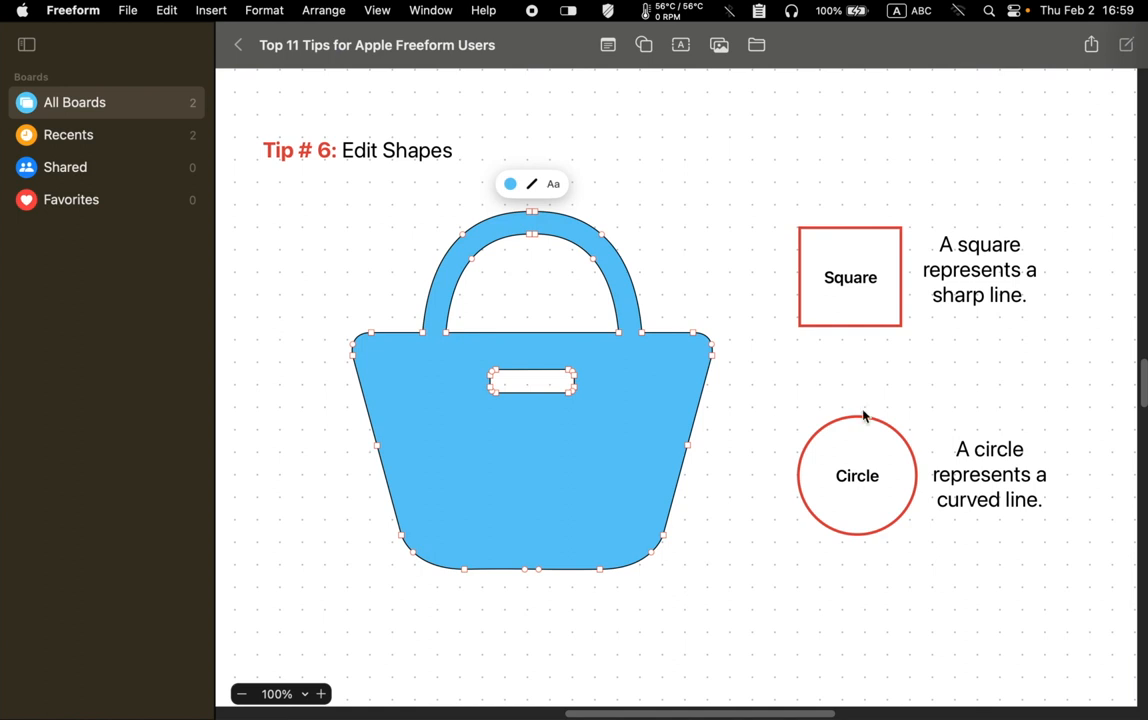
mouse_move(864, 306)
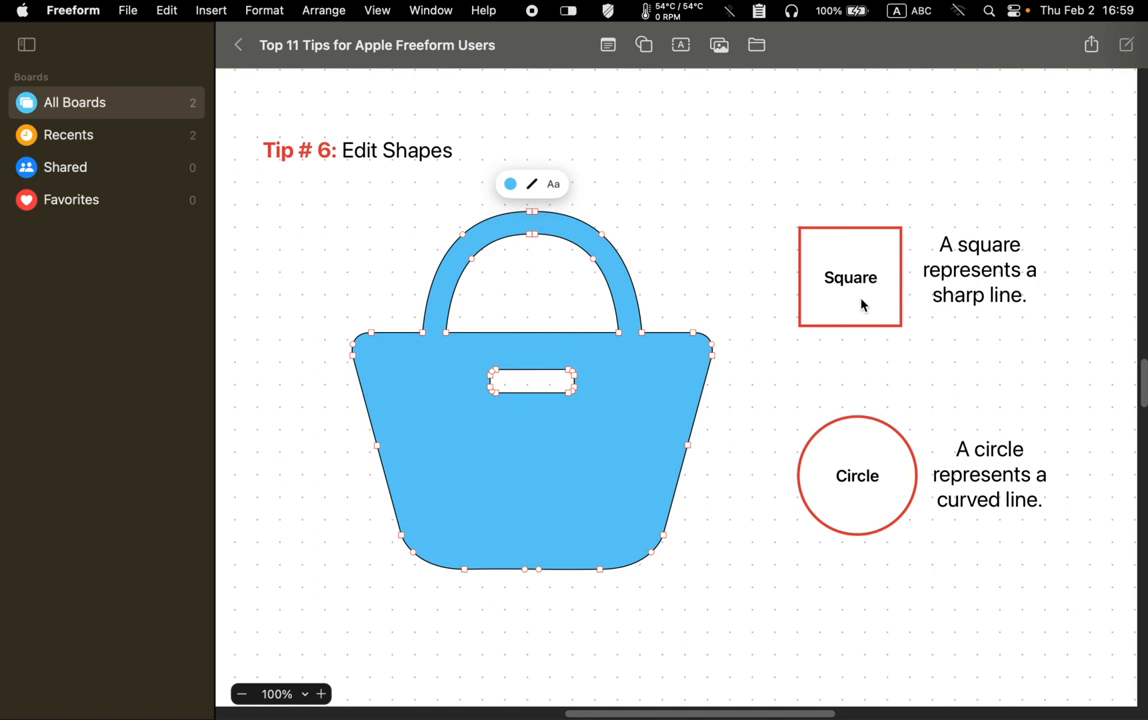
mouse_move(840, 512)
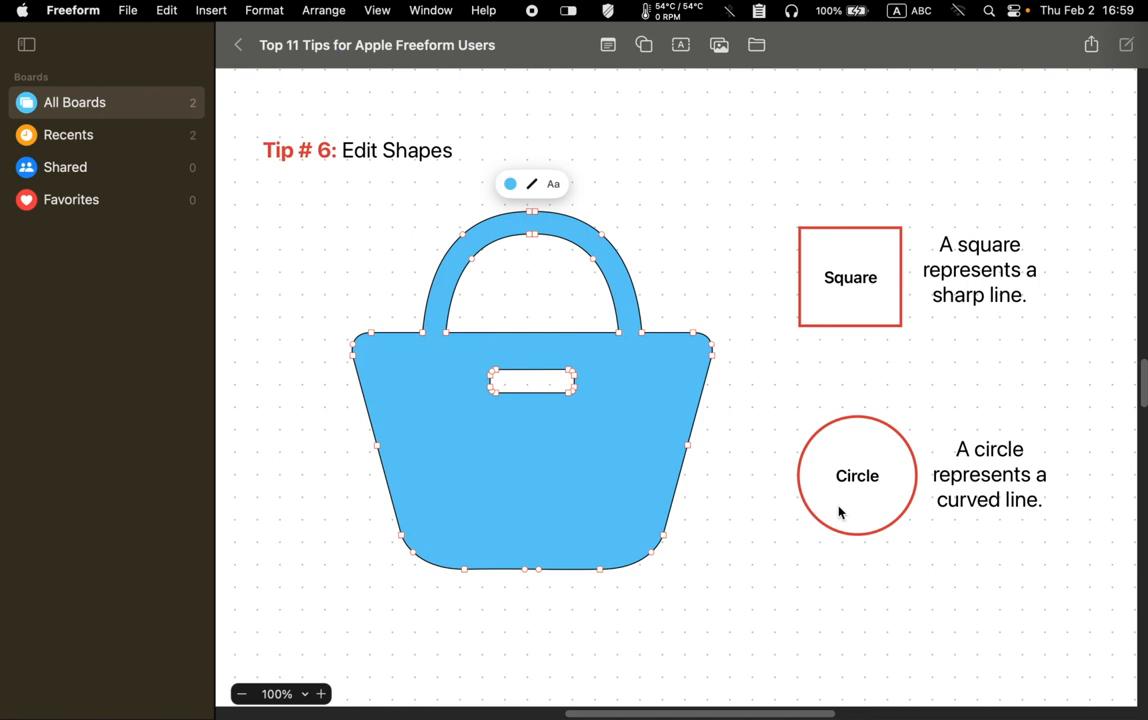
mouse_move(360, 428)
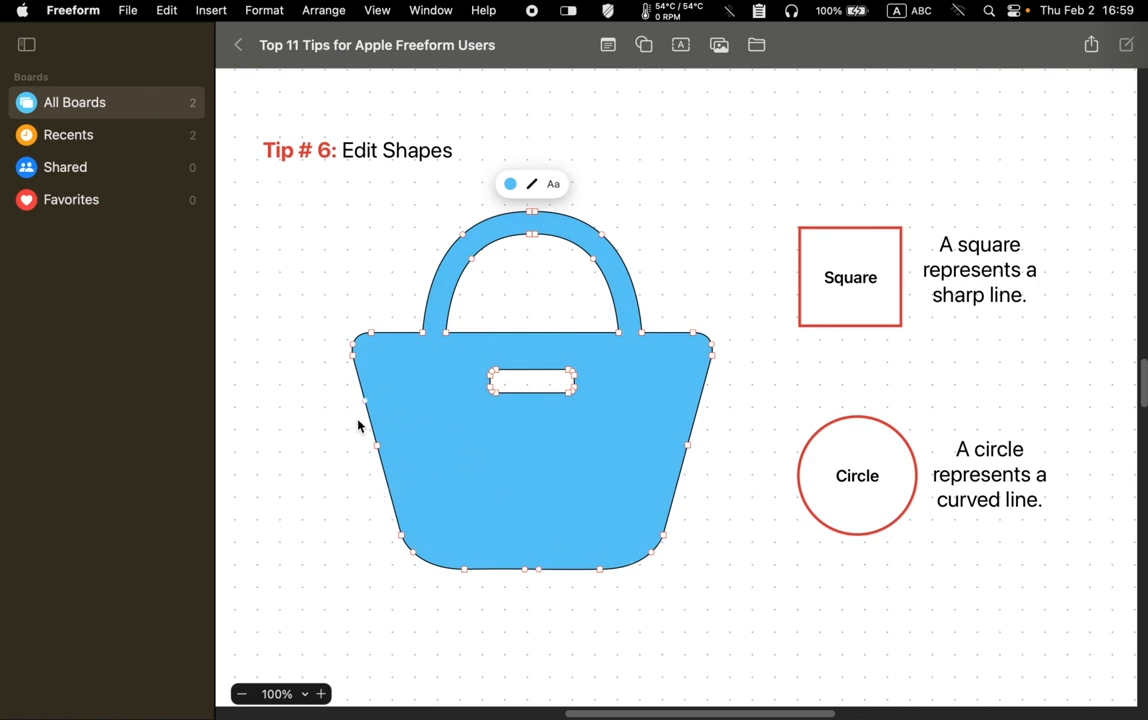
mouse_move(692, 480)
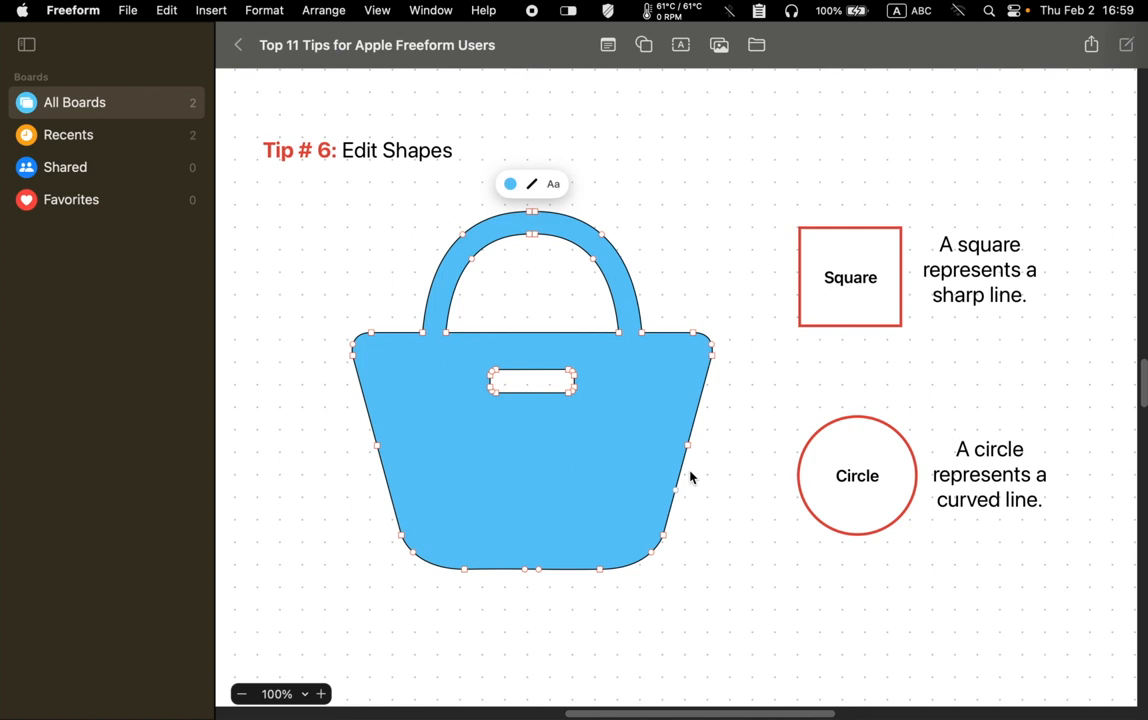
mouse_move(788, 514)
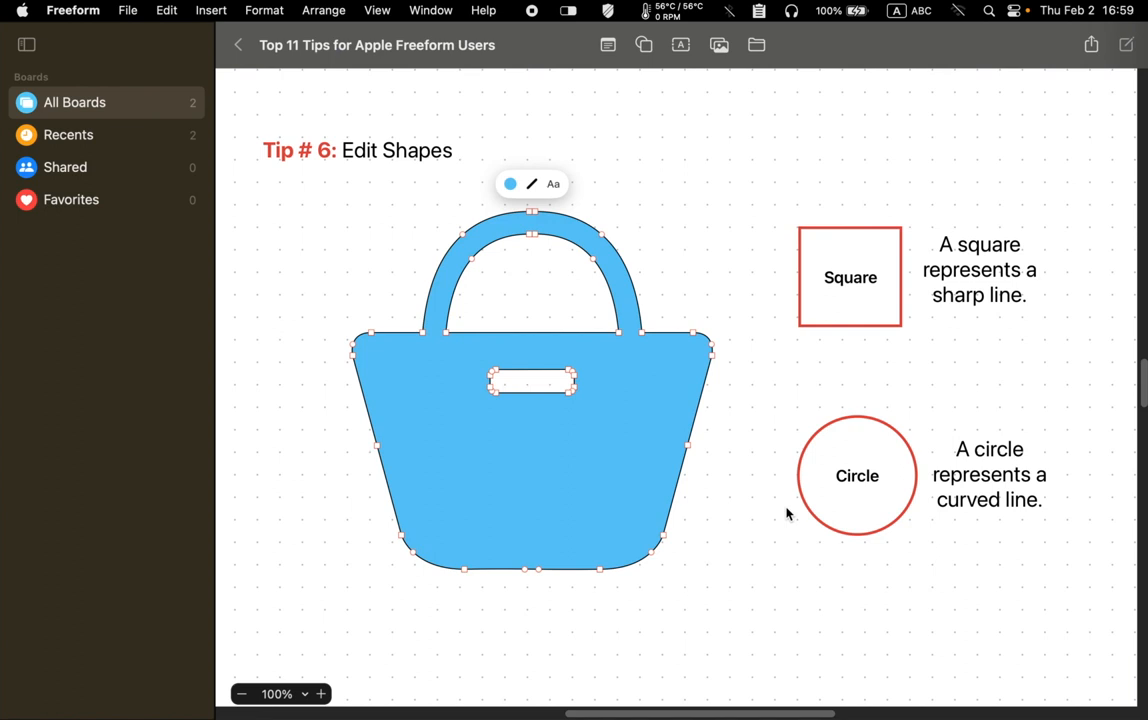
mouse_move(600, 528)
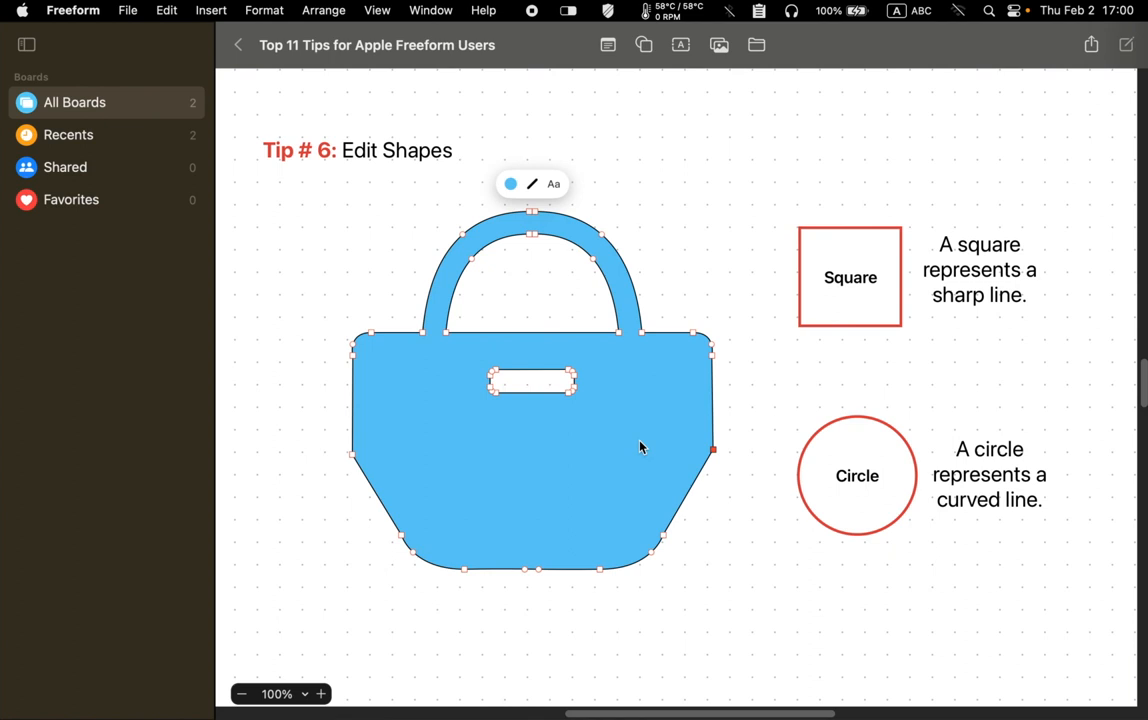
mouse_move(576, 444)
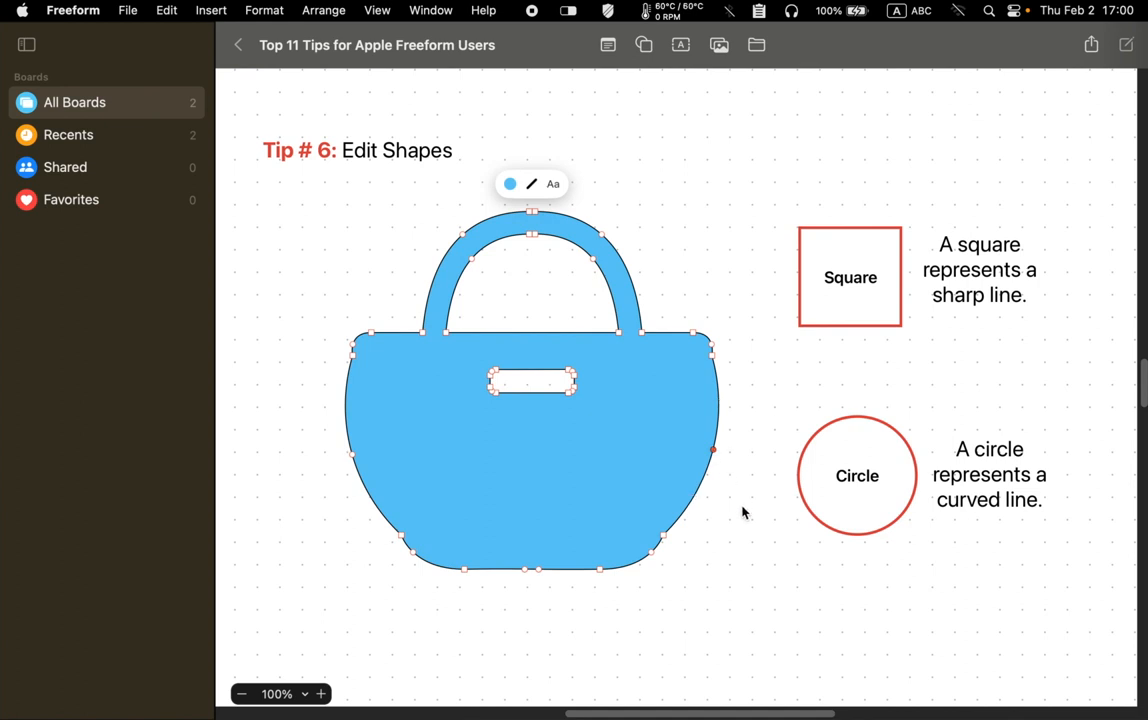
mouse_move(660, 348)
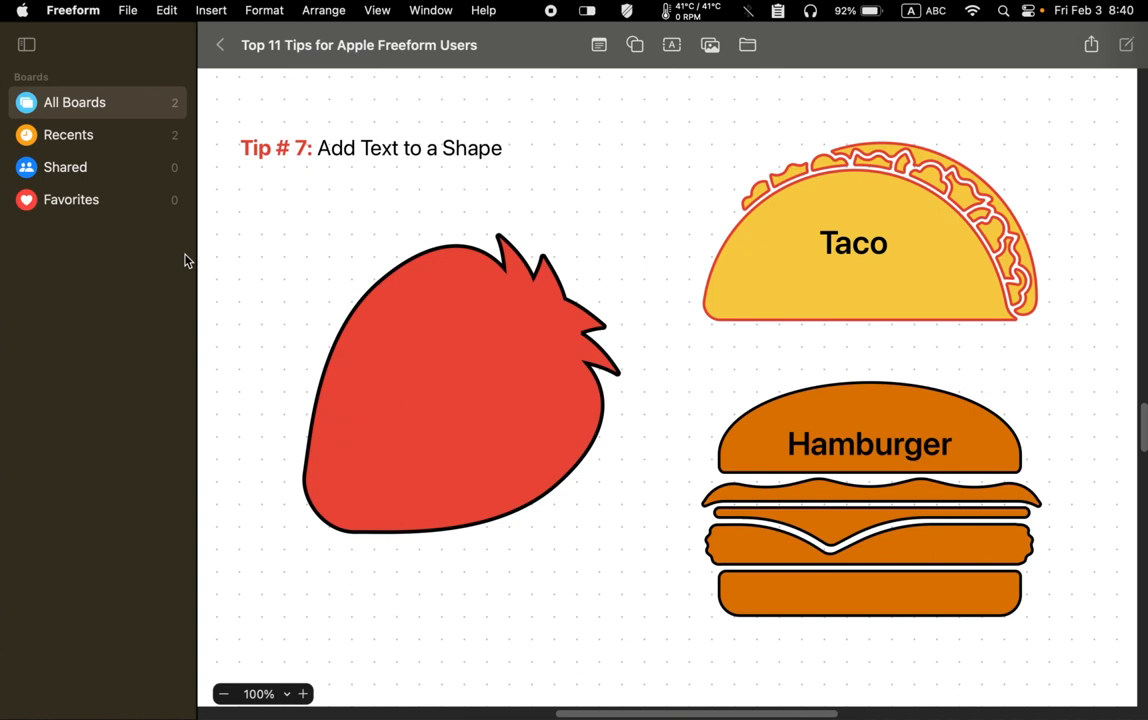
Add the text 'I Love Strawberries!' inside the strawberry shape and select it
double_click(456, 404)
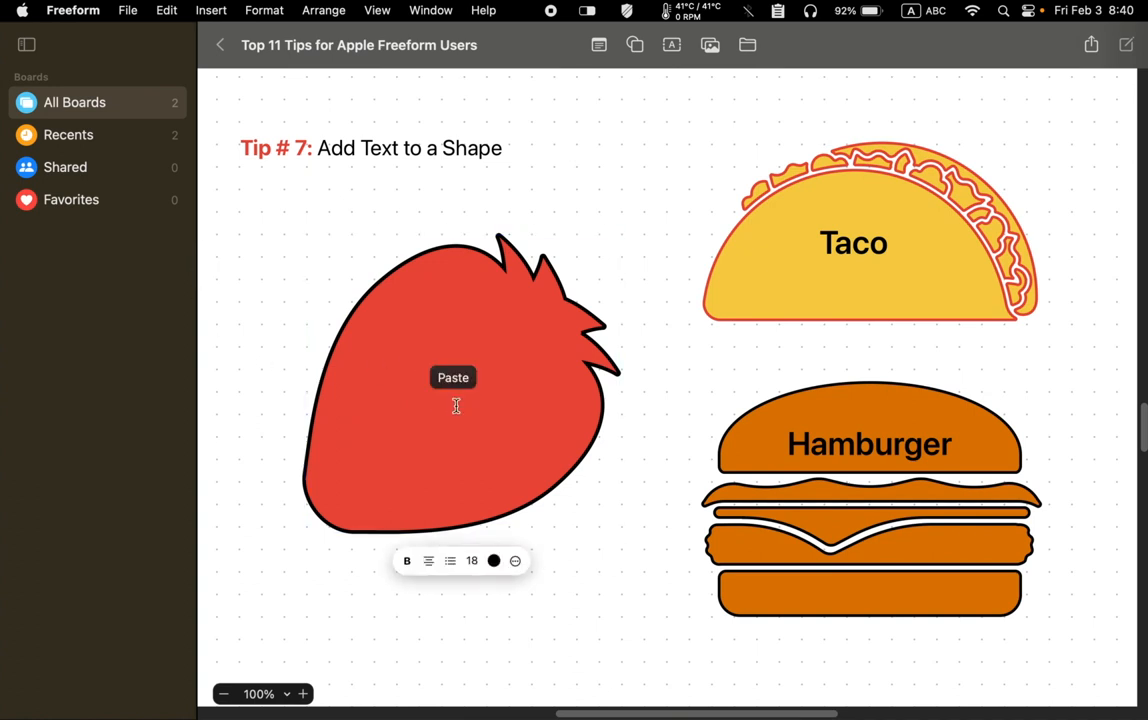
mouse_move(488, 428)
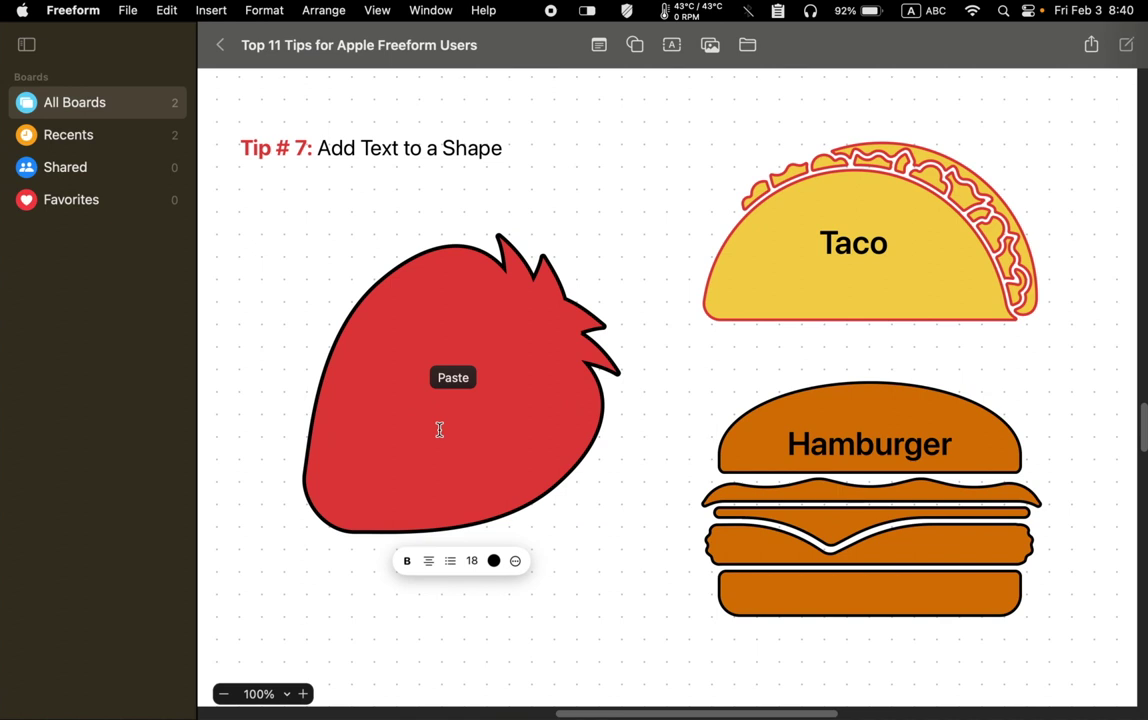
text(I Love Strawberries!)
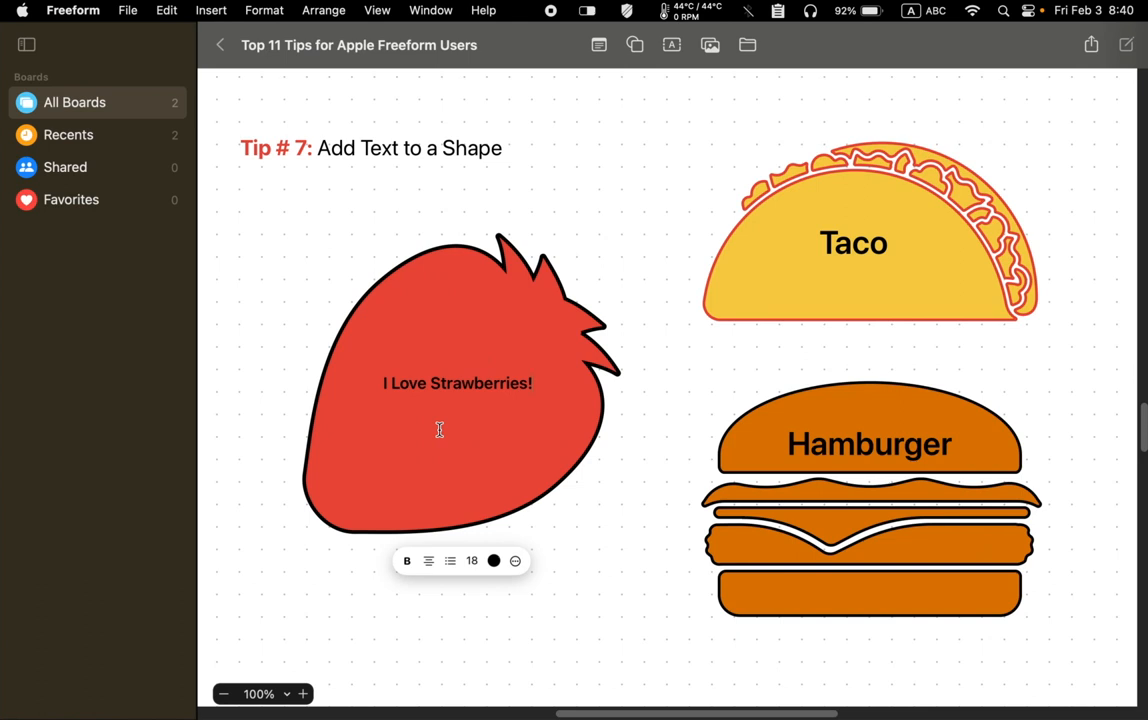
double_click(480, 384)
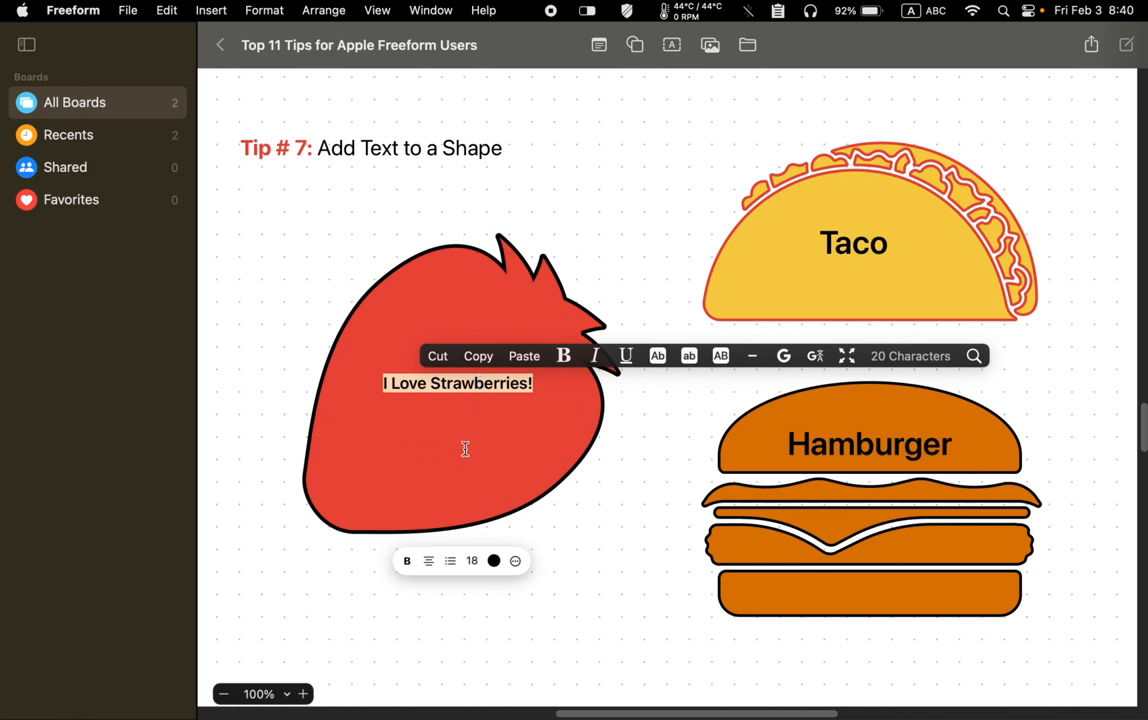
Enlarge the strawberry text from 24 to 48 pt so it wraps onto two centred lines
click(472, 560)
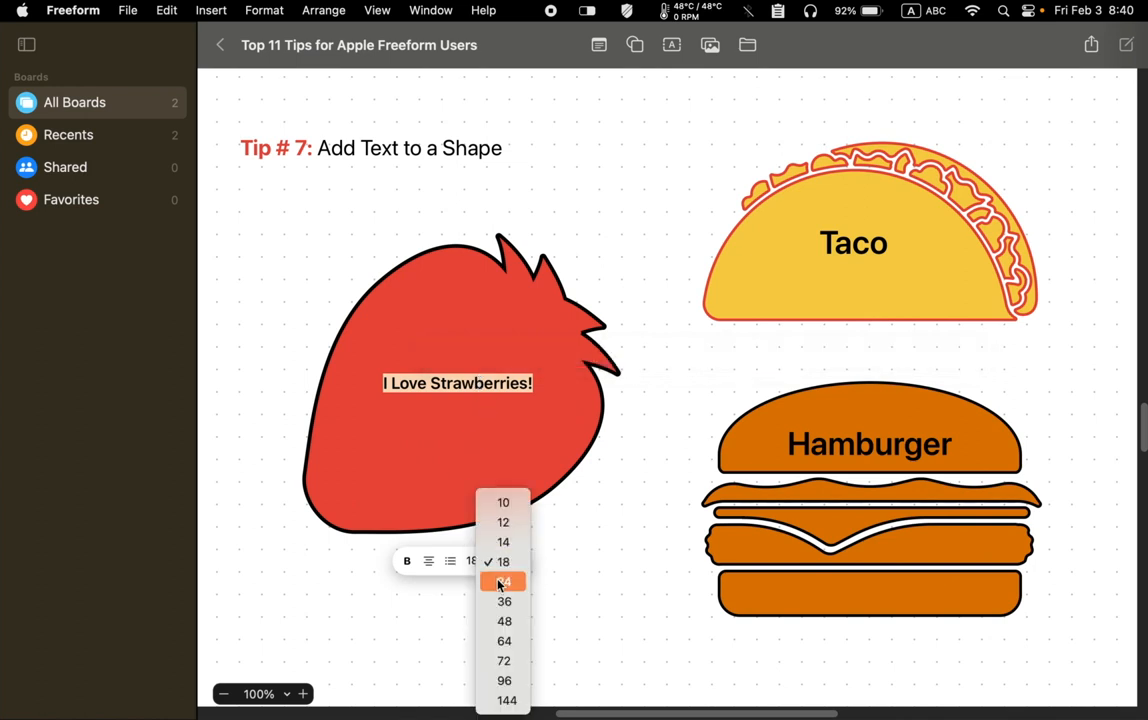
click(504, 580)
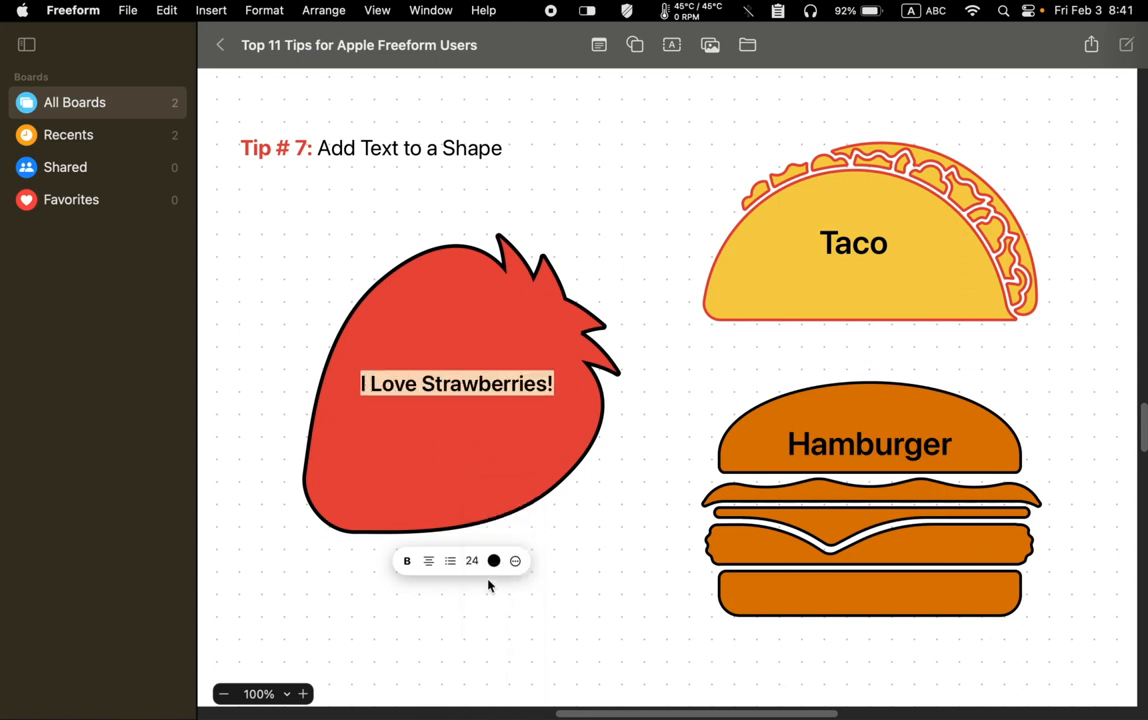
click(472, 560)
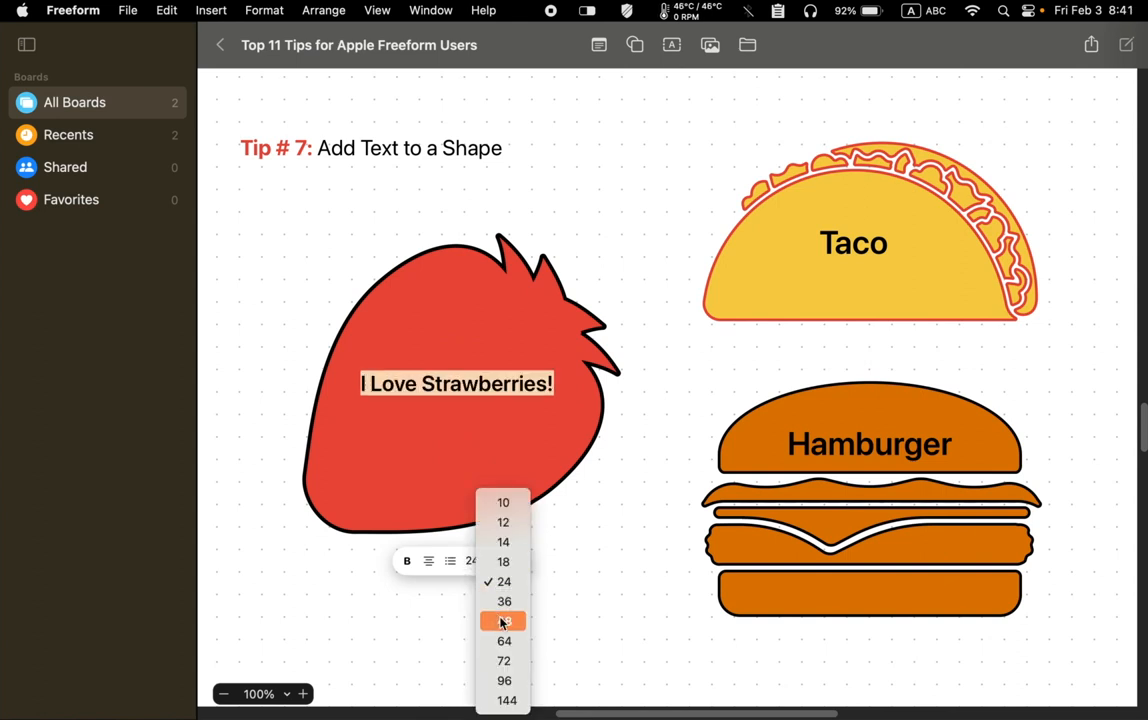
click(506, 620)
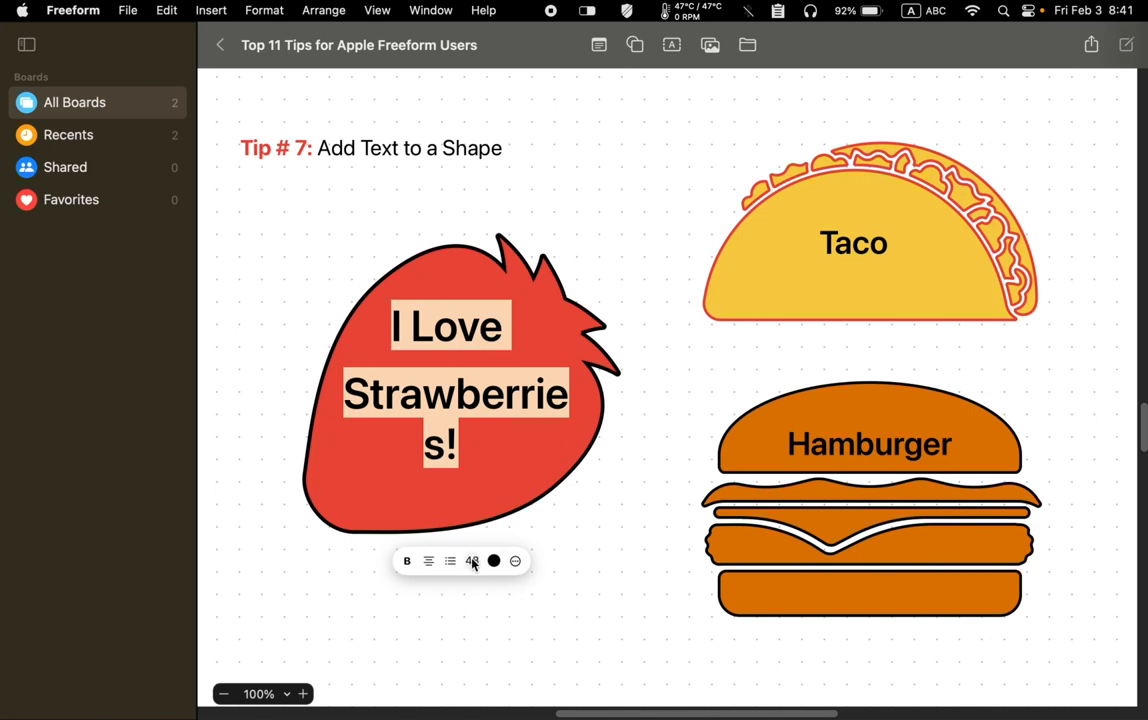
click(470, 560)
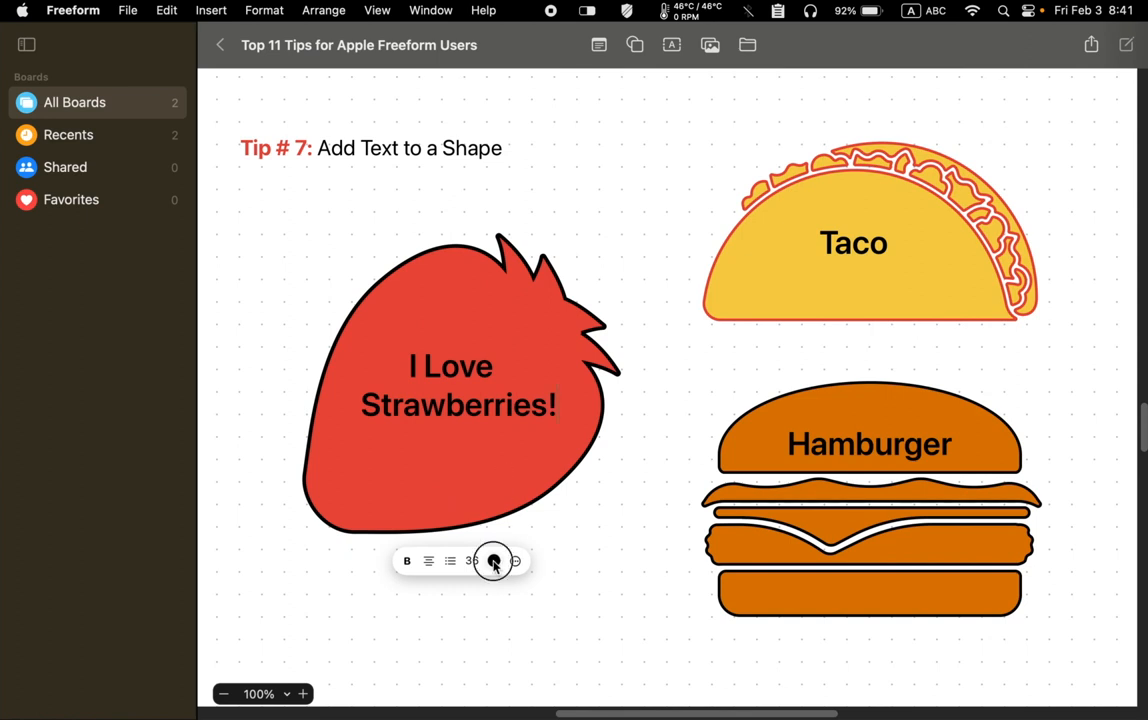
click(492, 560)
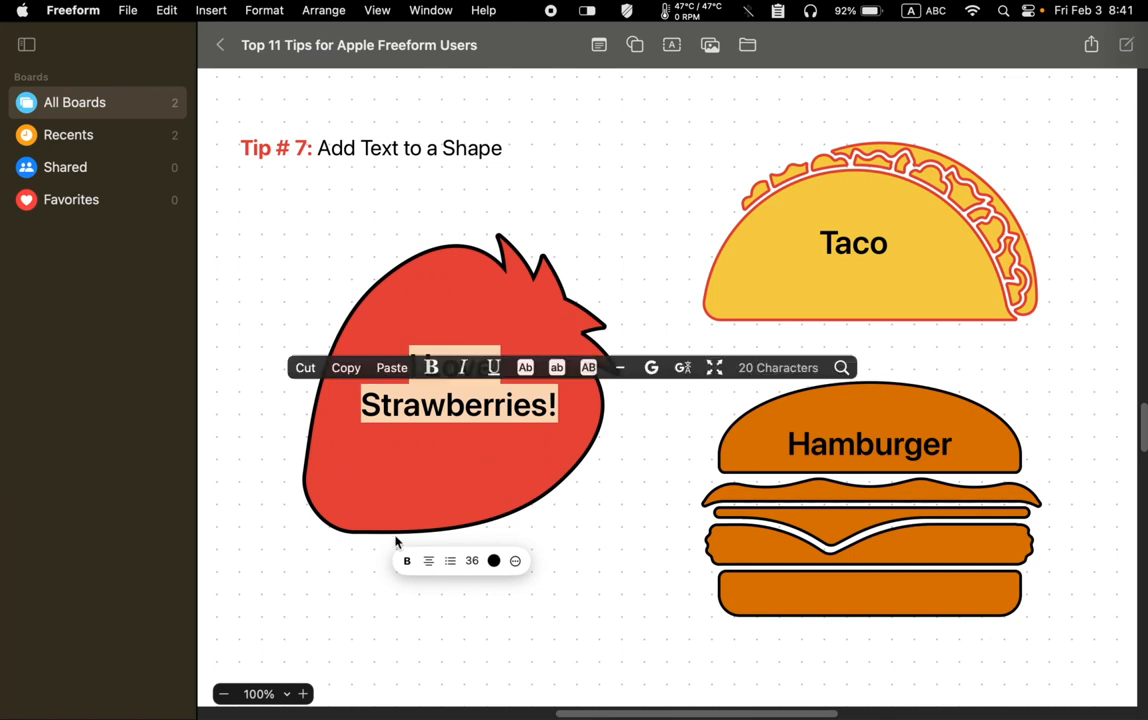
Recolour the strawberry text, trying light blue before settling on another swatch
click(494, 560)
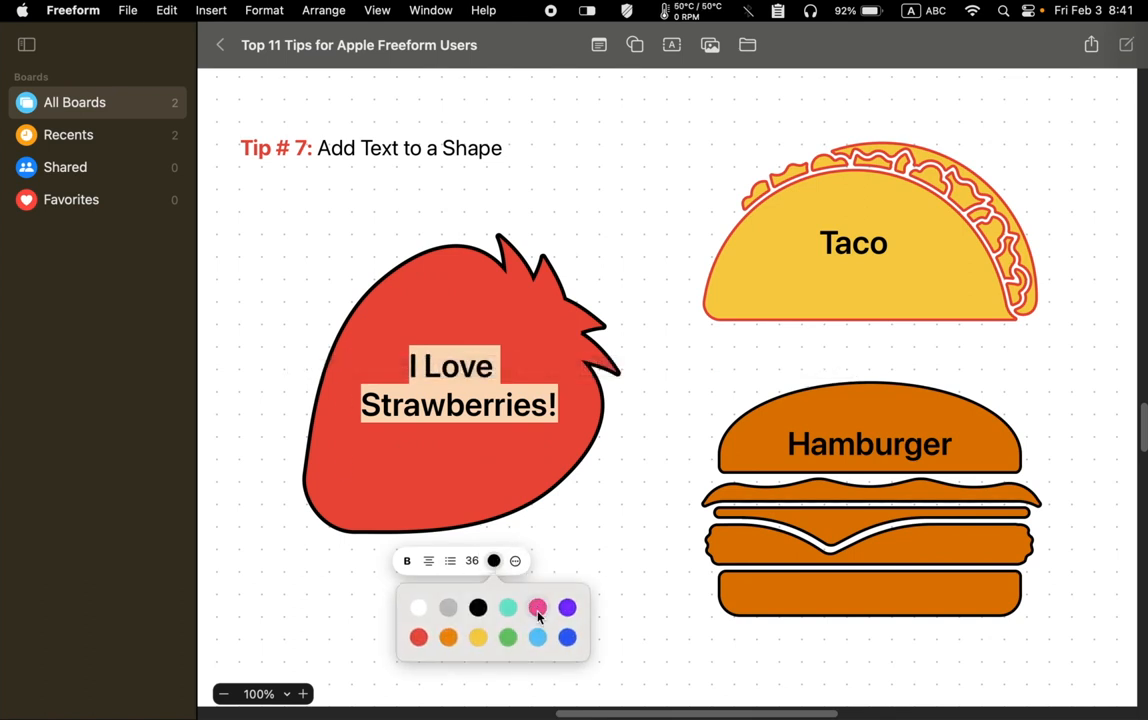
click(534, 636)
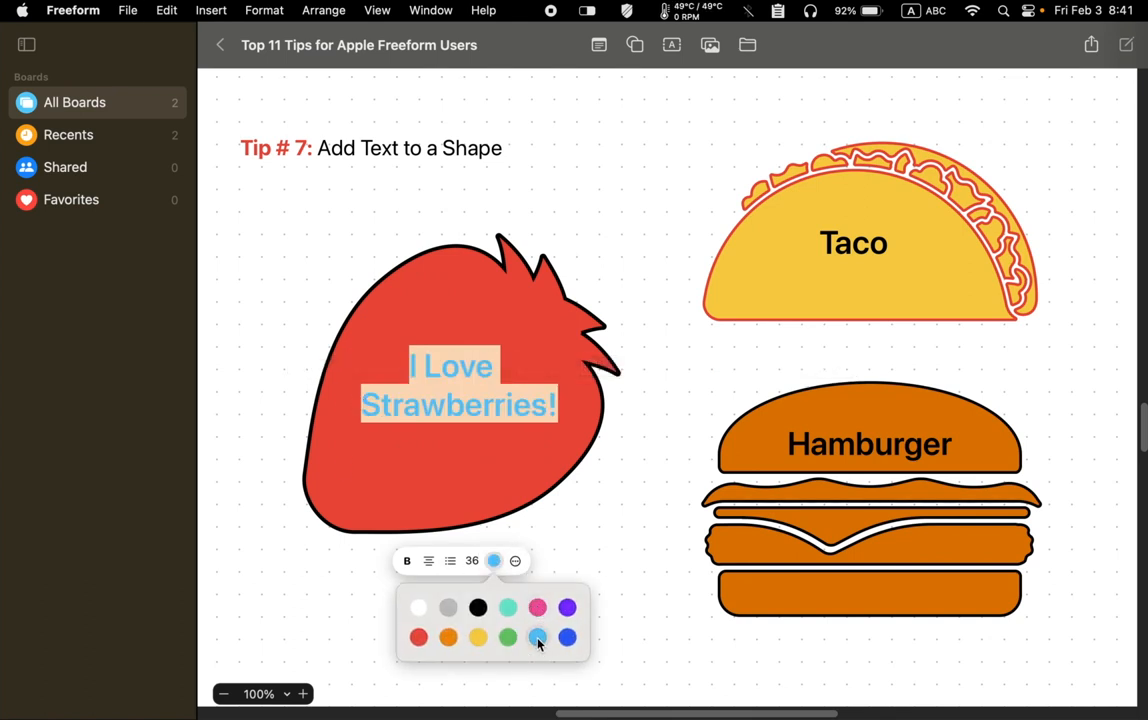
click(508, 636)
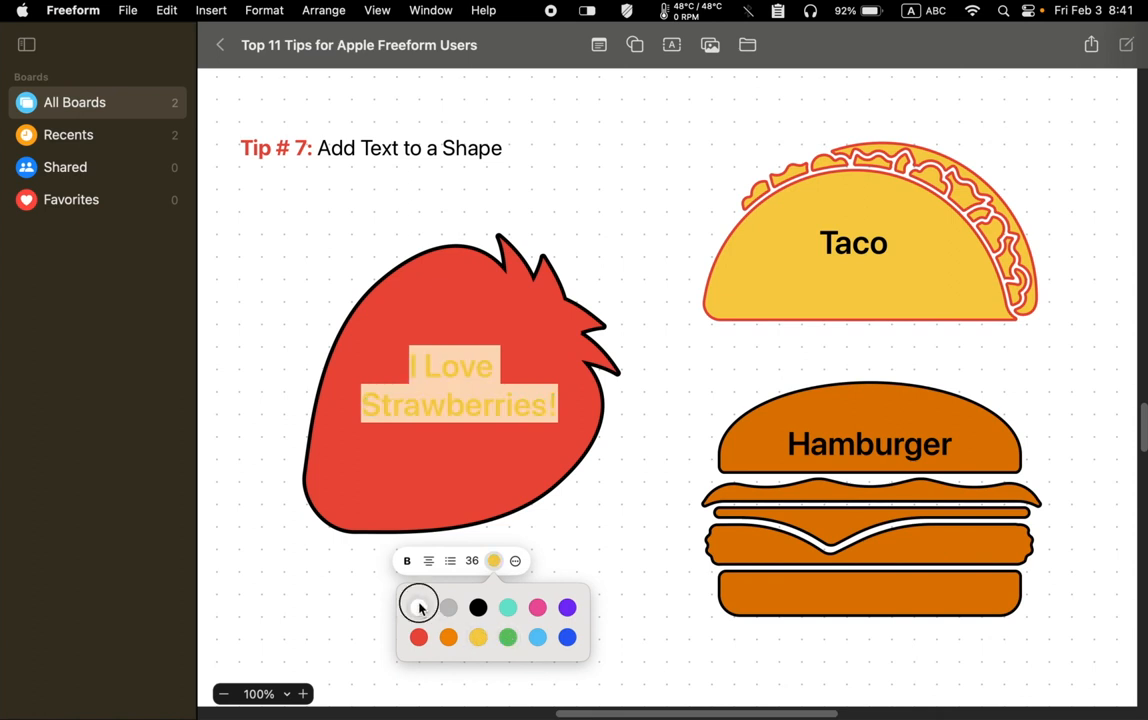
click(420, 608)
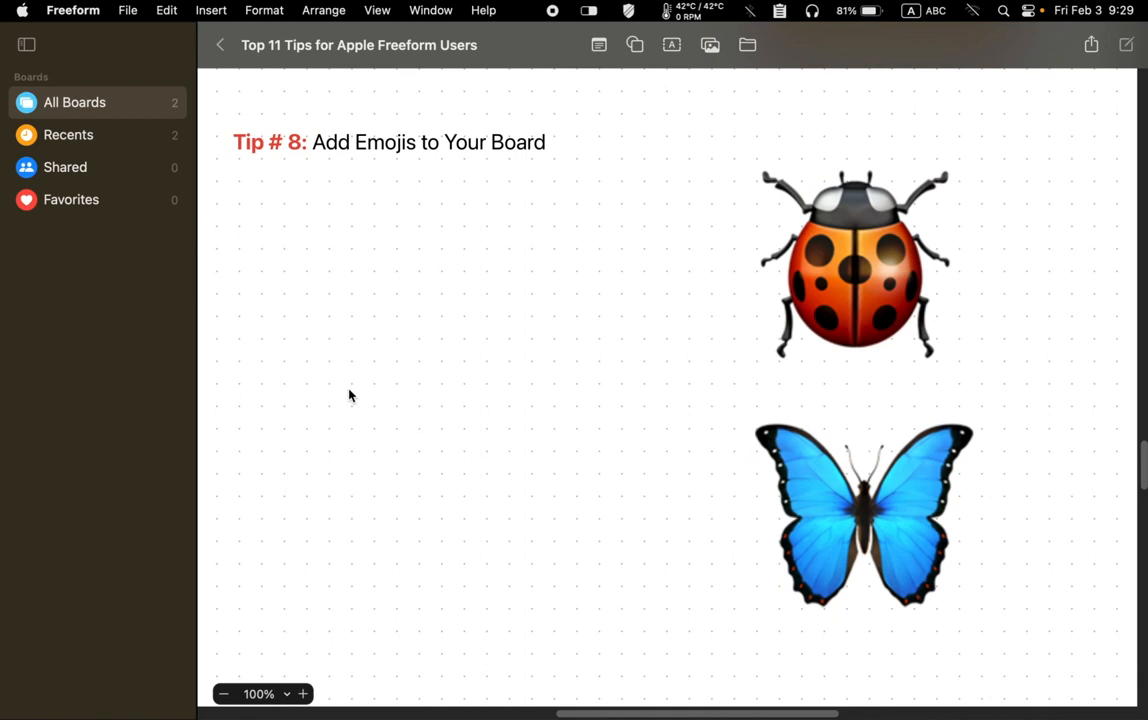
mouse_move(668, 112)
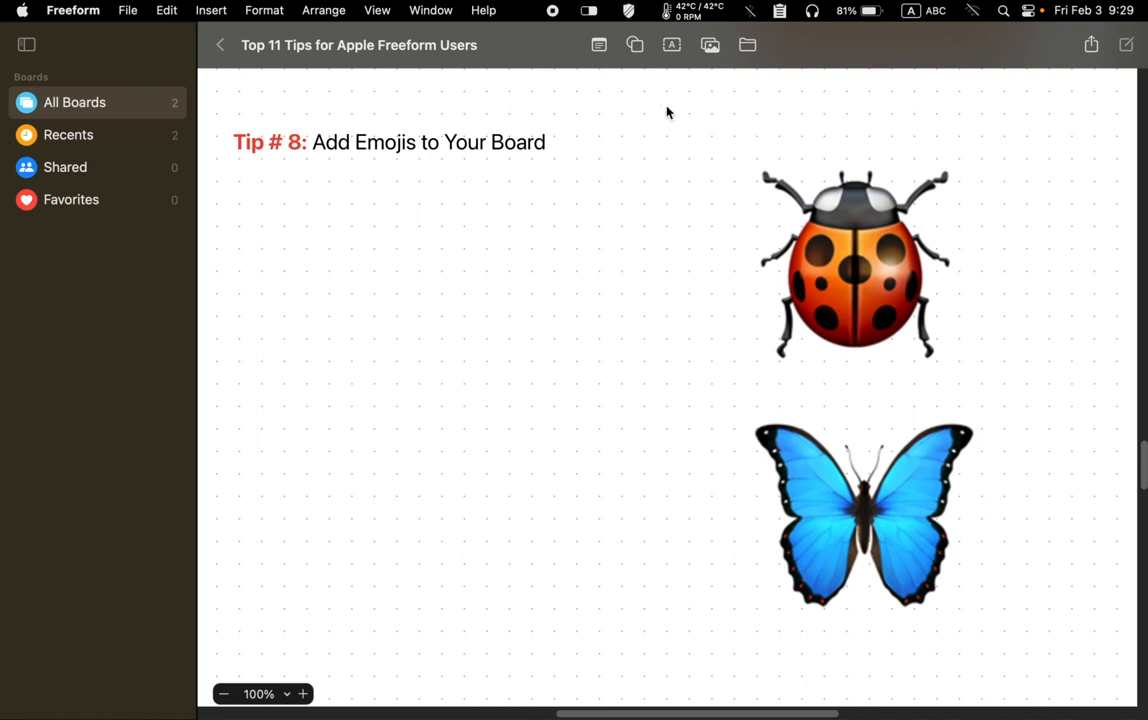
Insert a dolphin emoji into a new text box via Emoji & Symbols
click(636, 44)
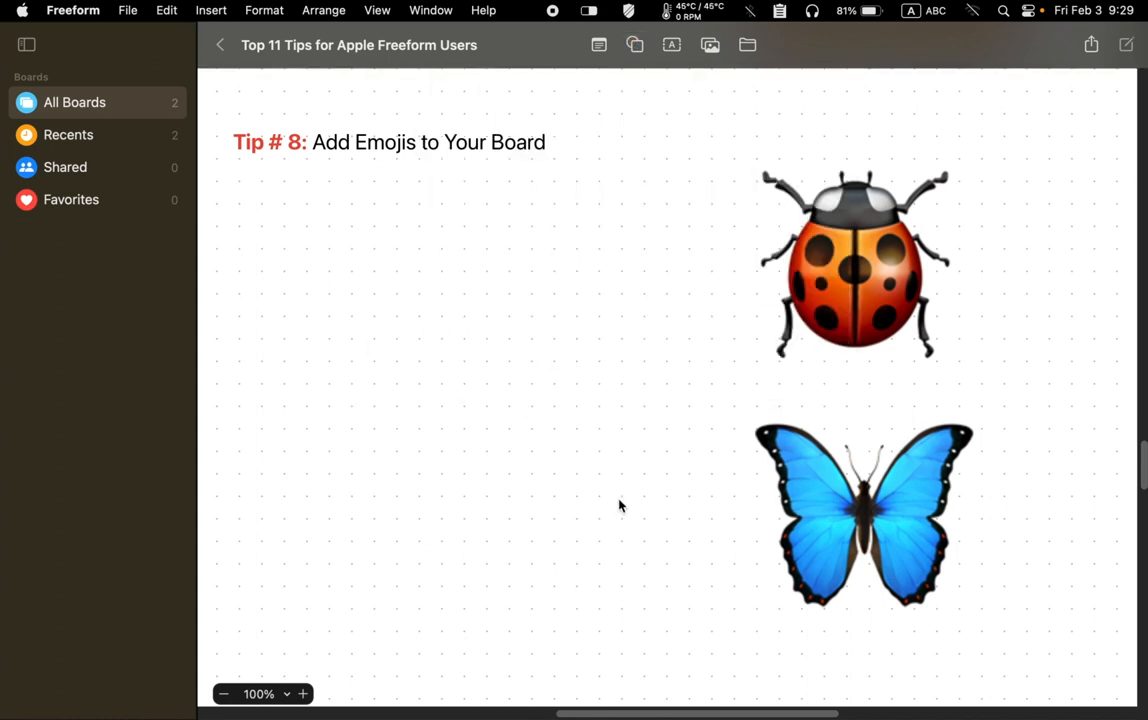
mouse_move(622, 492)
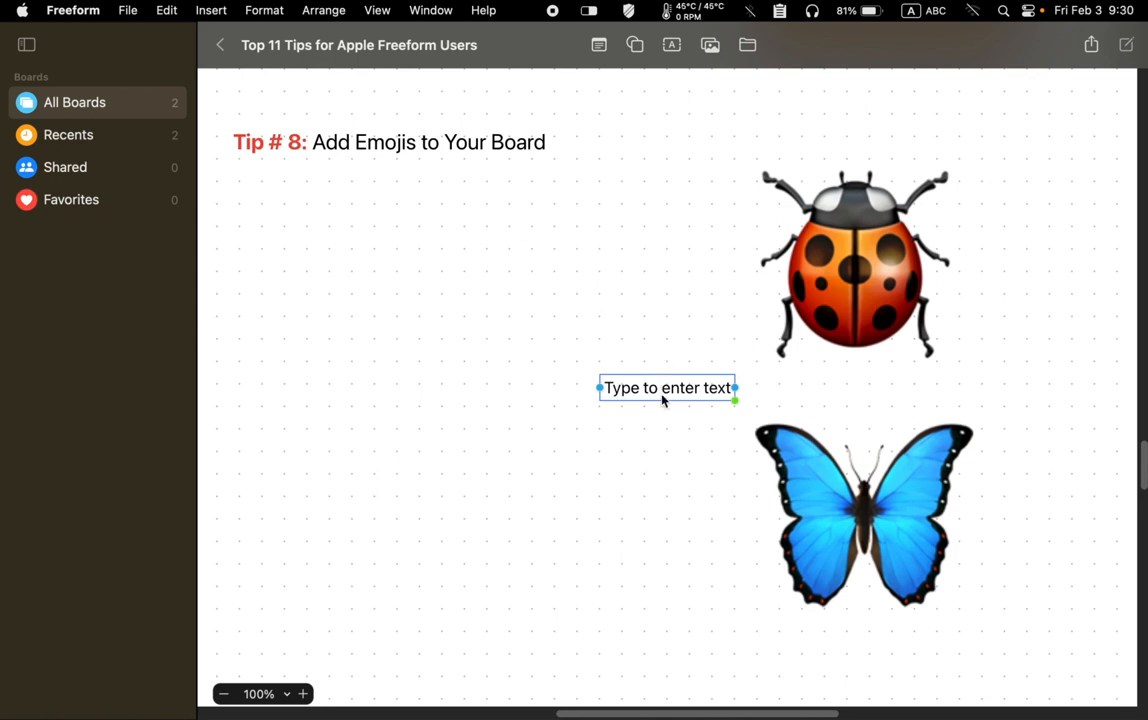
click(668, 388)
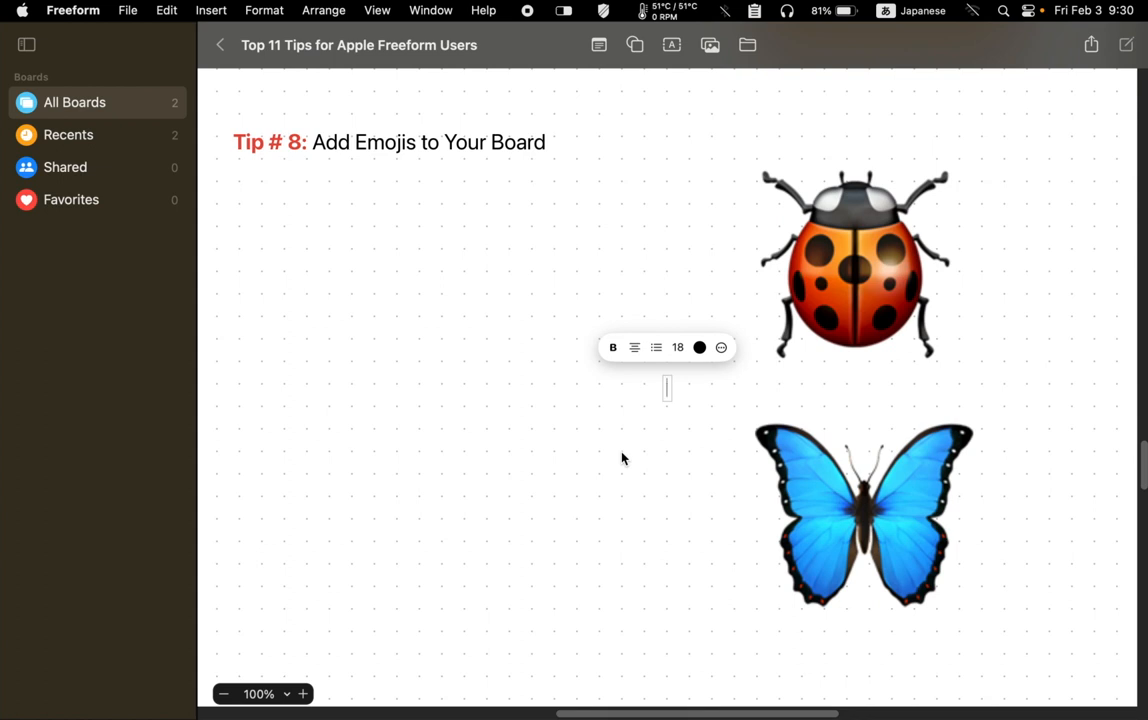
click(720, 348)
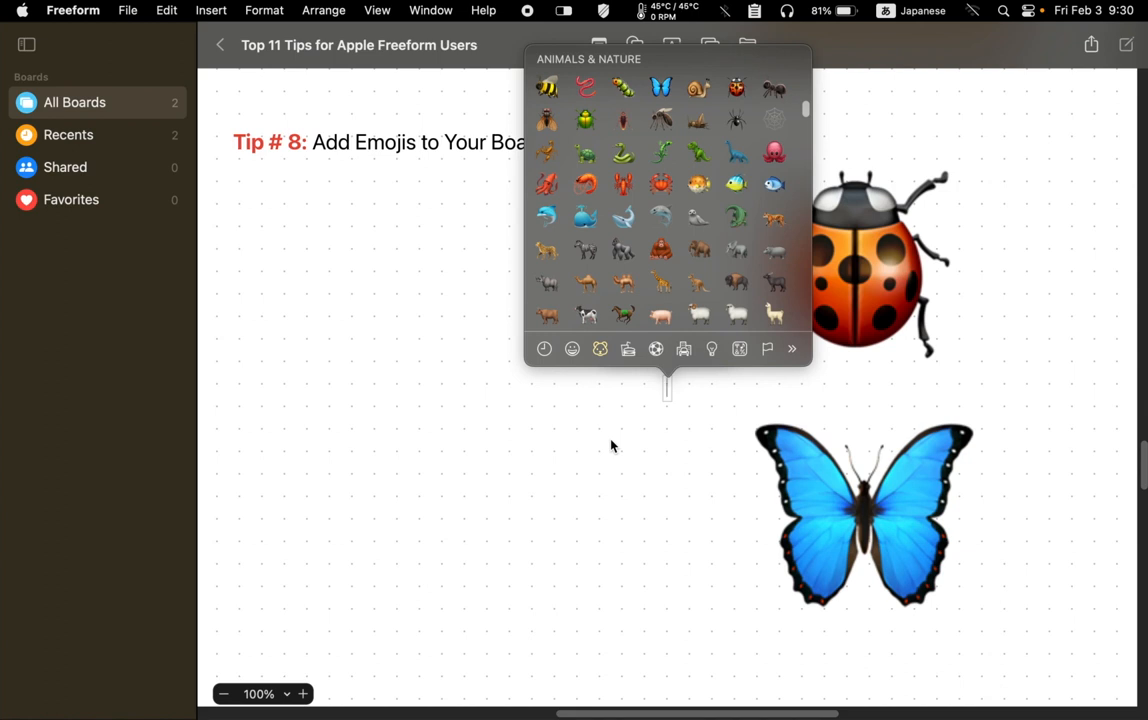
mouse_move(568, 216)
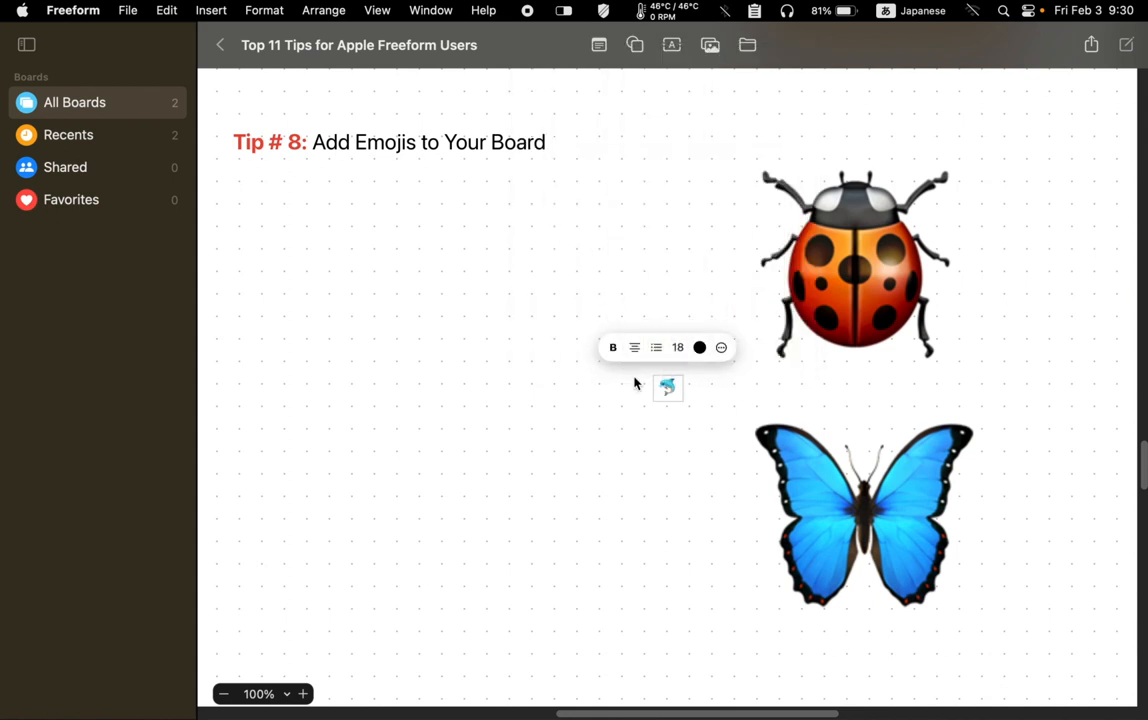
Enlarge the dolphin emoji and place it left of the ladybug below the title
drag(666, 388, 528, 332)
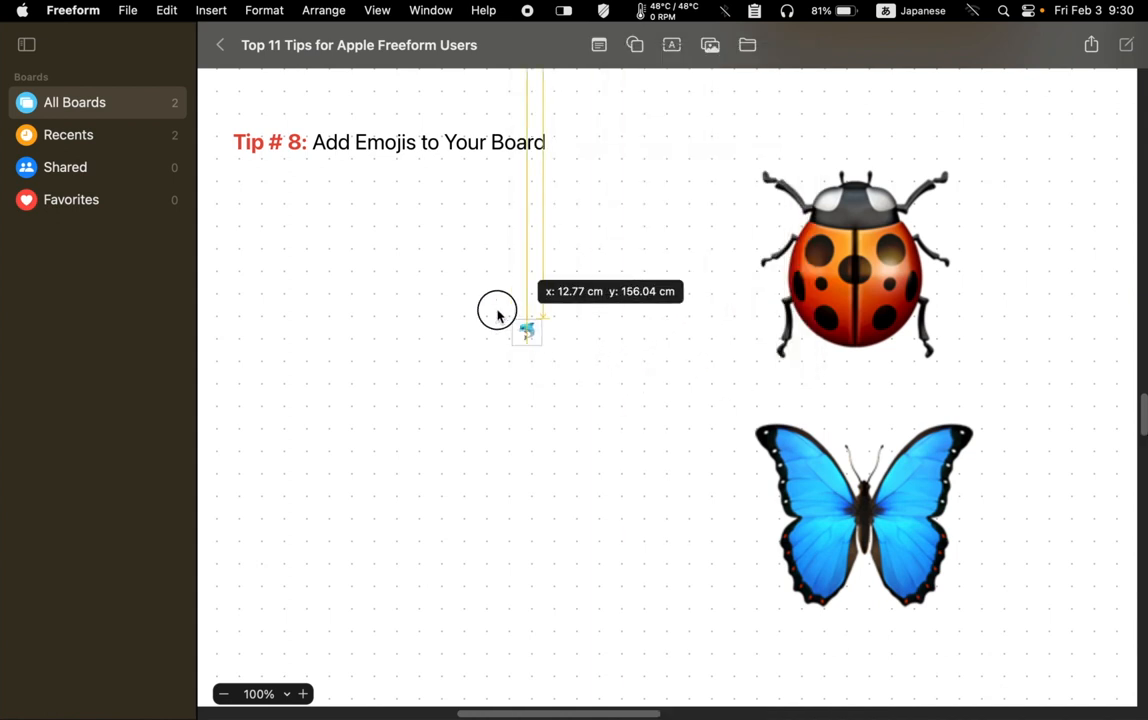
drag(524, 330, 390, 264)
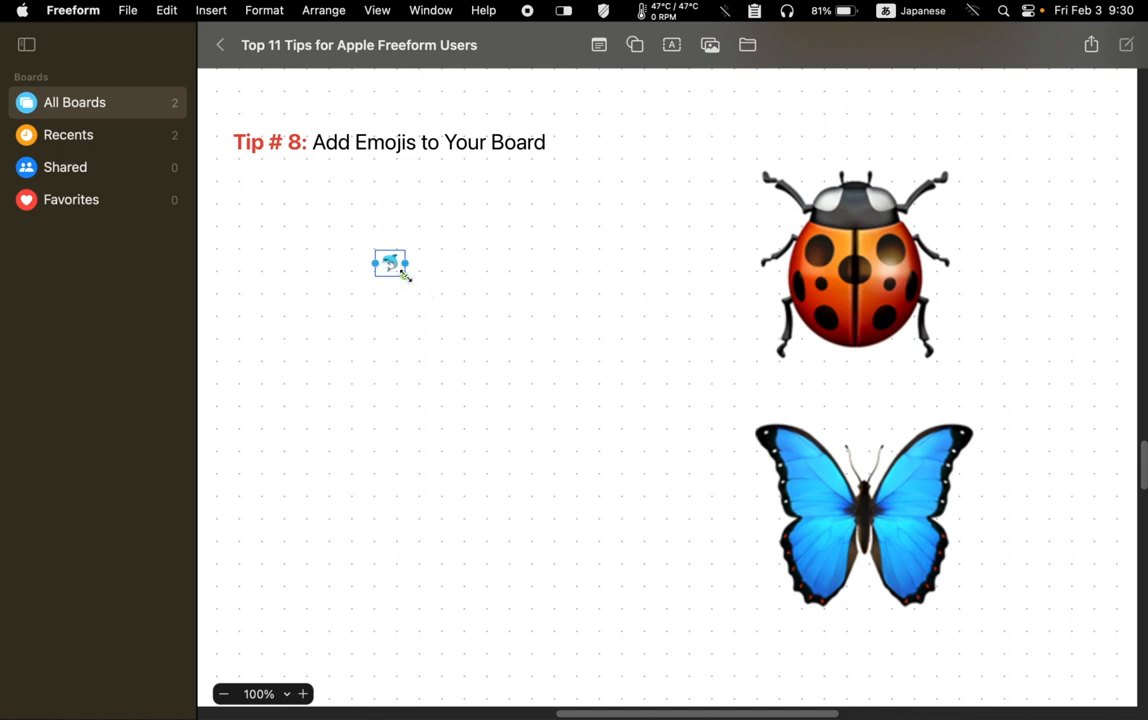
drag(390, 264, 496, 272)
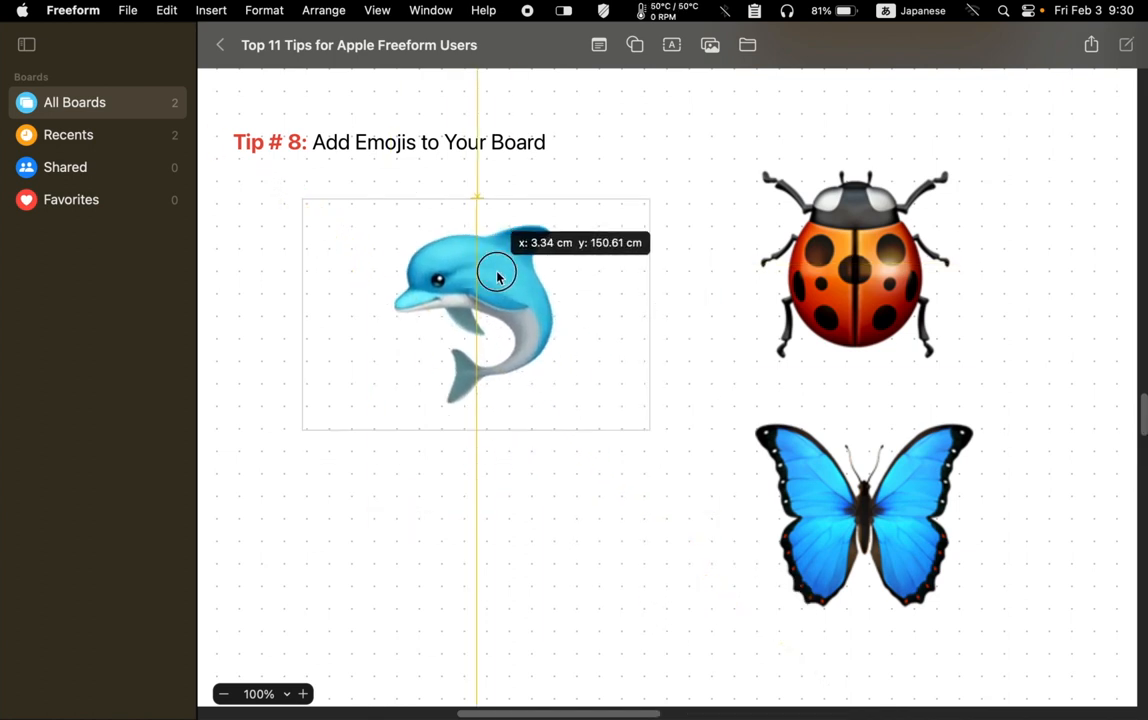
drag(496, 278, 648, 420)
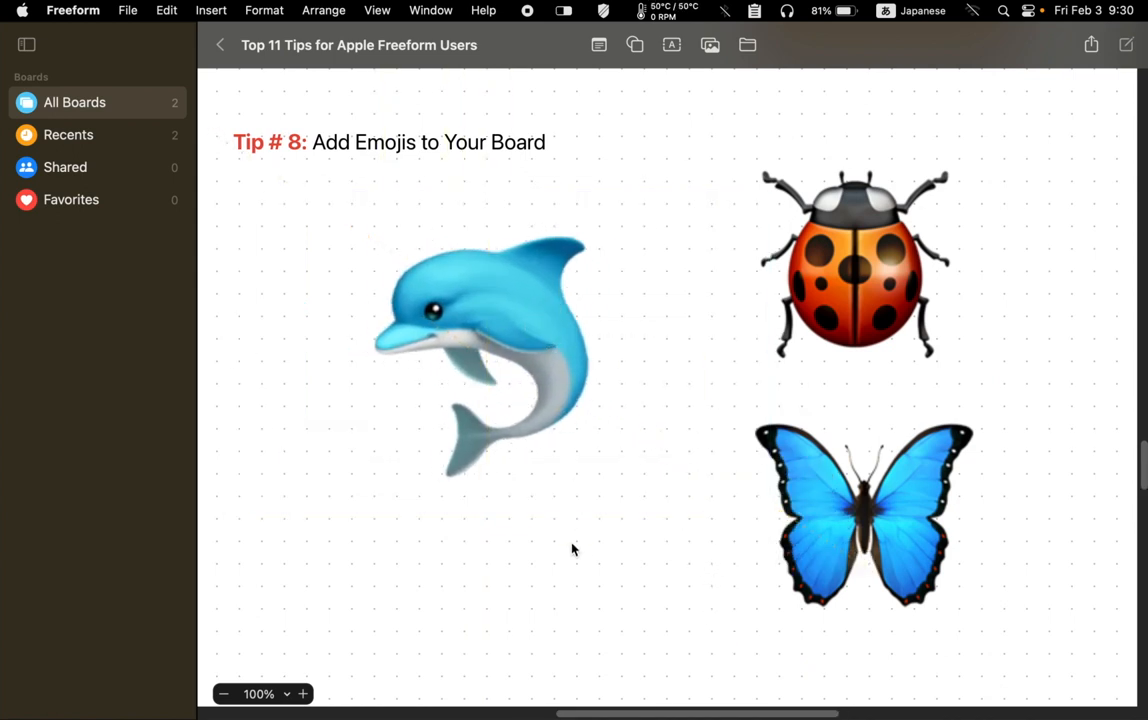
mouse_move(596, 550)
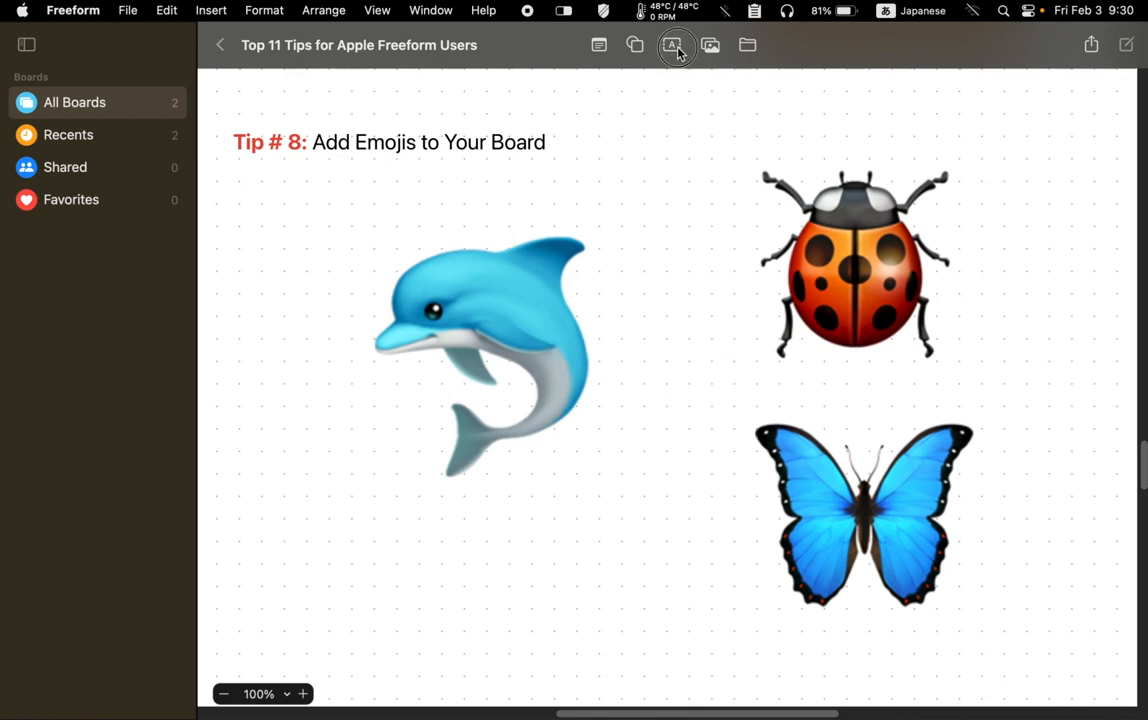
Add an 'I Love Dolphins!' text box and move it beneath the dolphin emoji
click(672, 44)
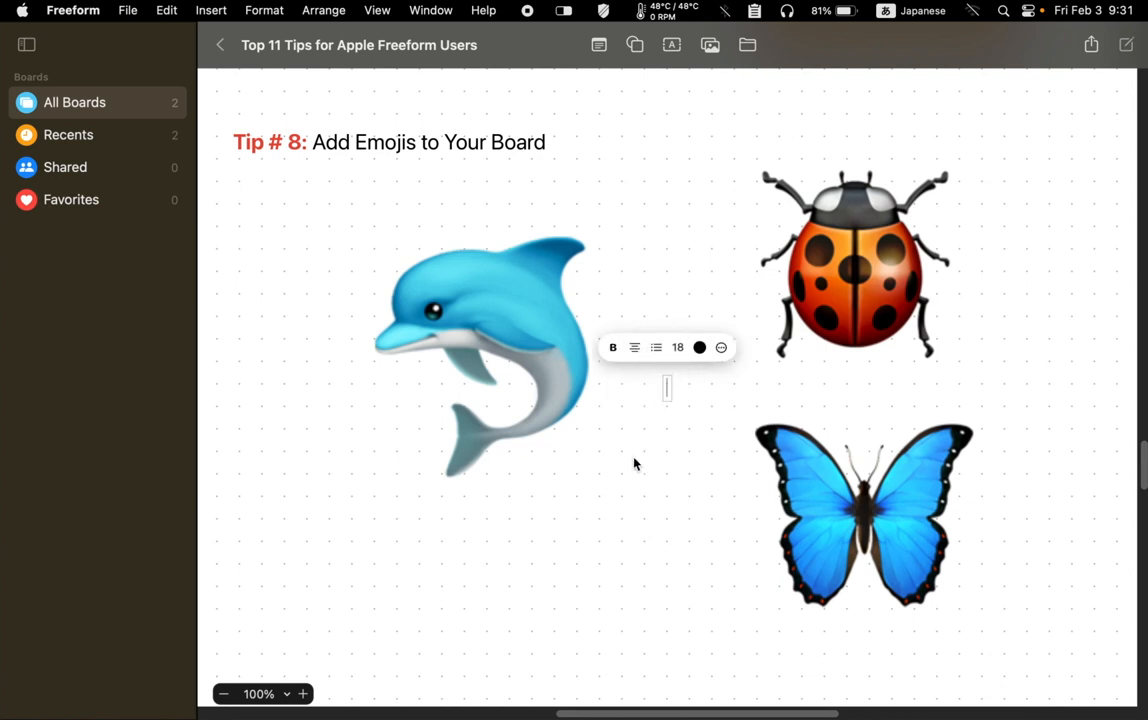
text(I Love Dolphins!)
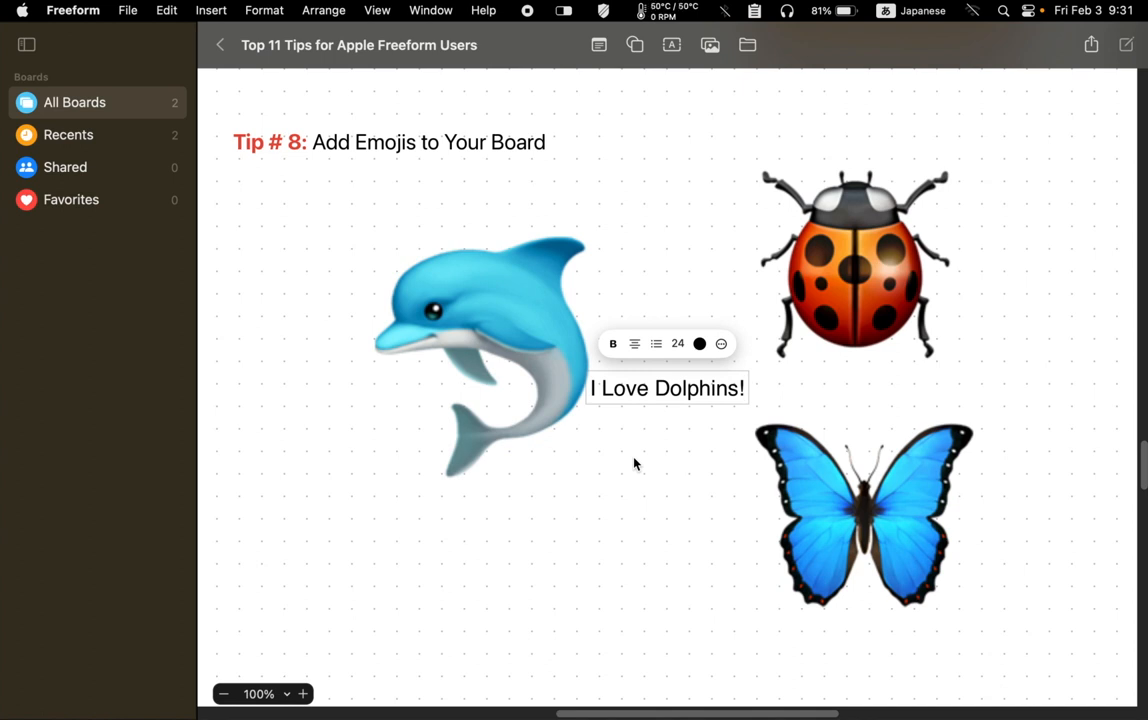
click(680, 396)
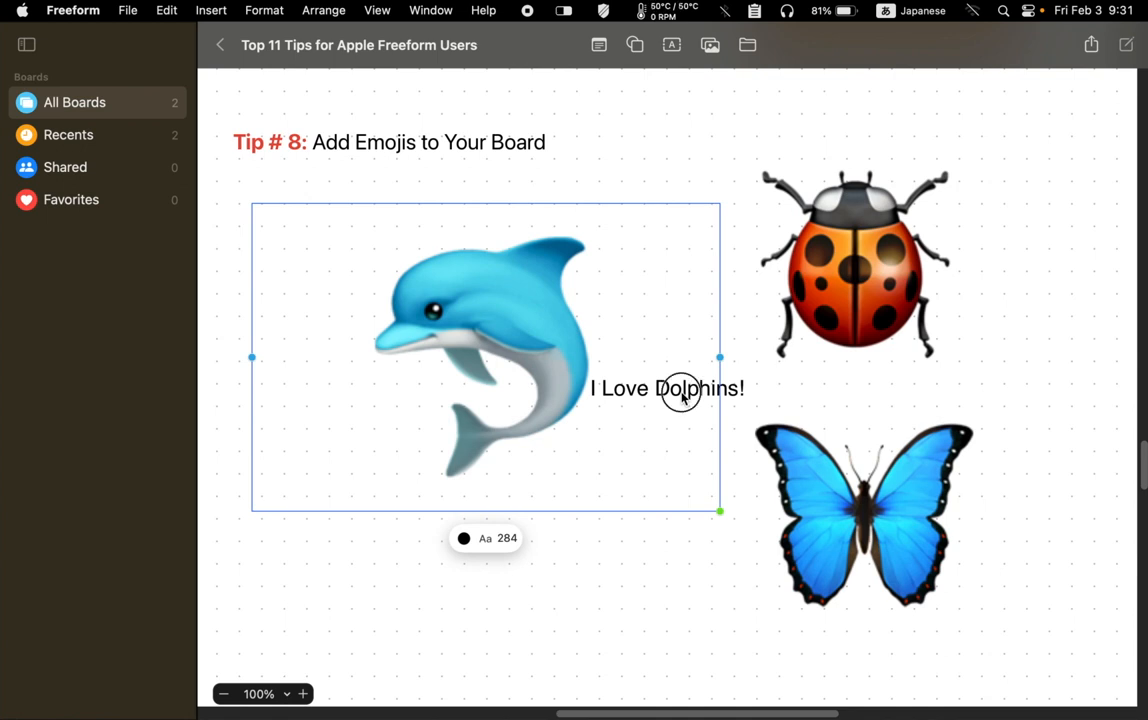
drag(668, 388, 504, 516)
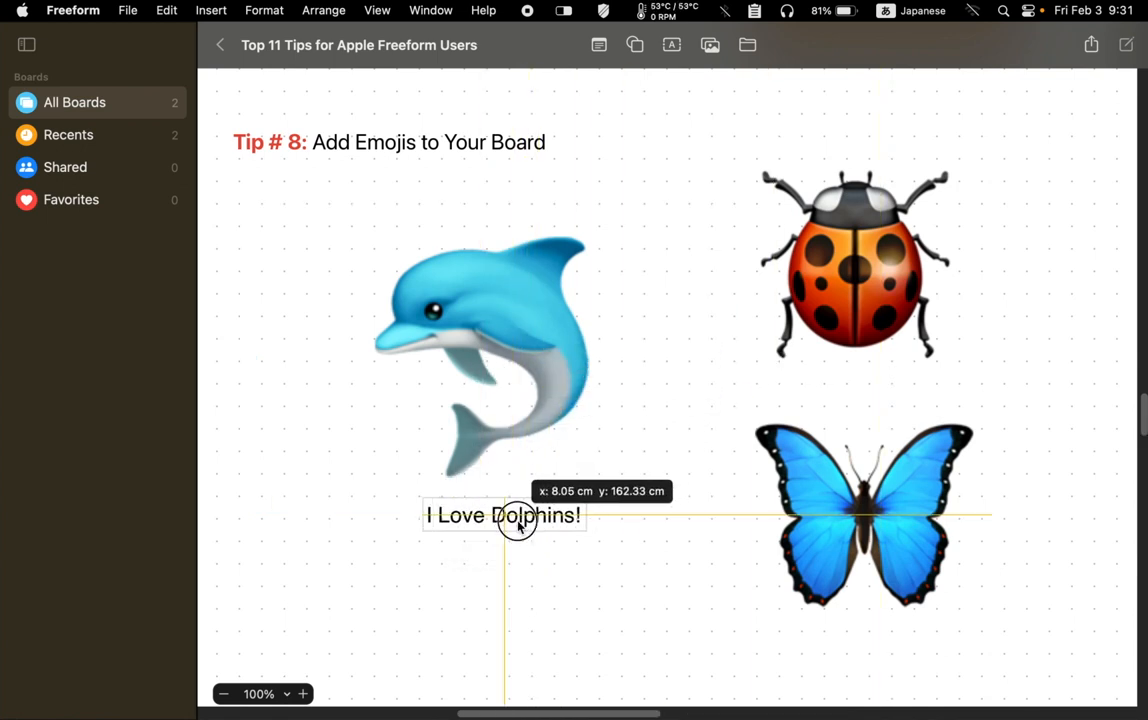
click(670, 604)
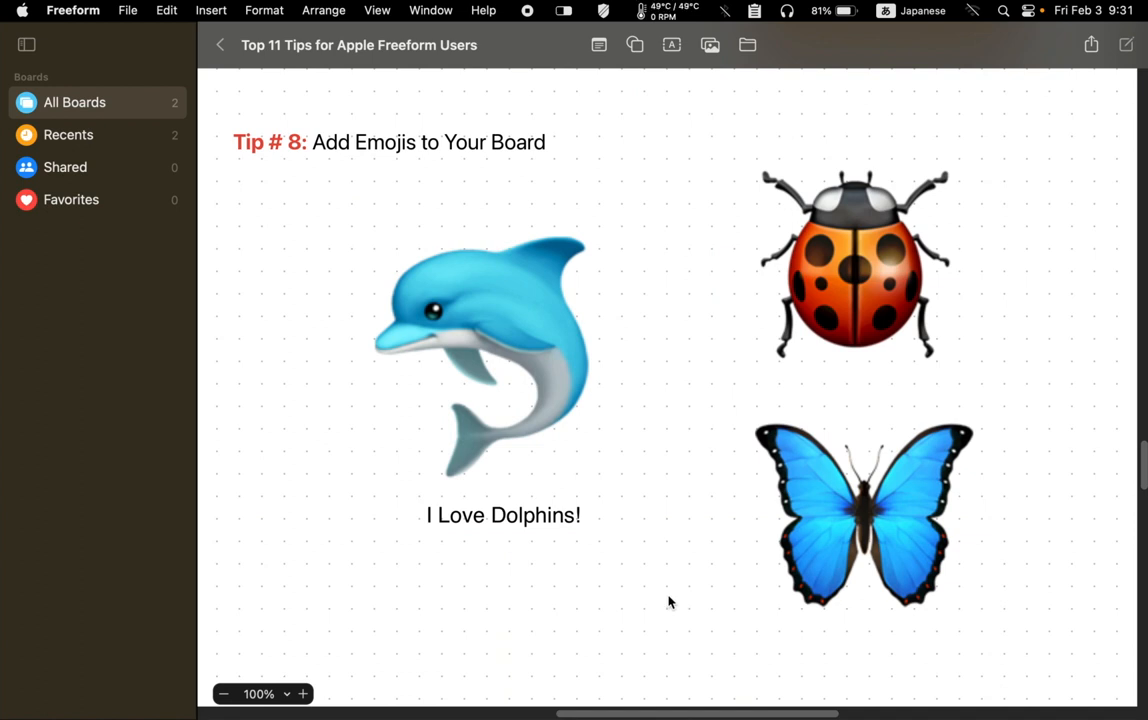
mouse_move(550, 310)
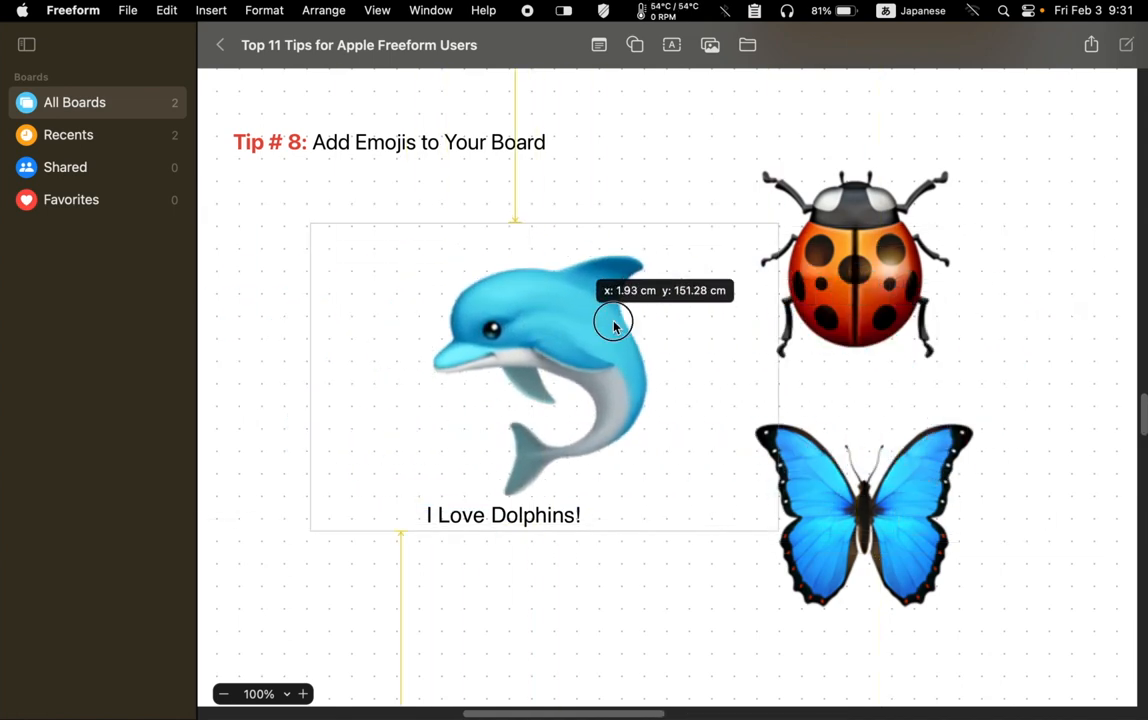
Centre the dolphin over its caption, group the two, and shift the group right
drag(616, 322, 536, 318)
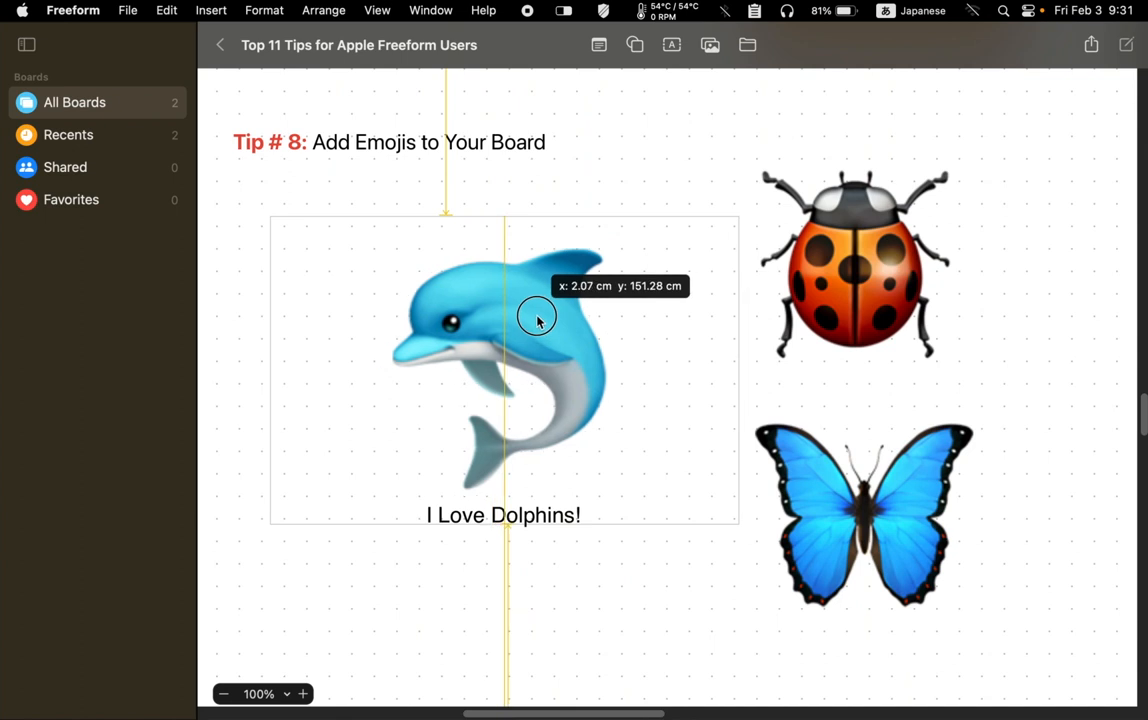
click(392, 566)
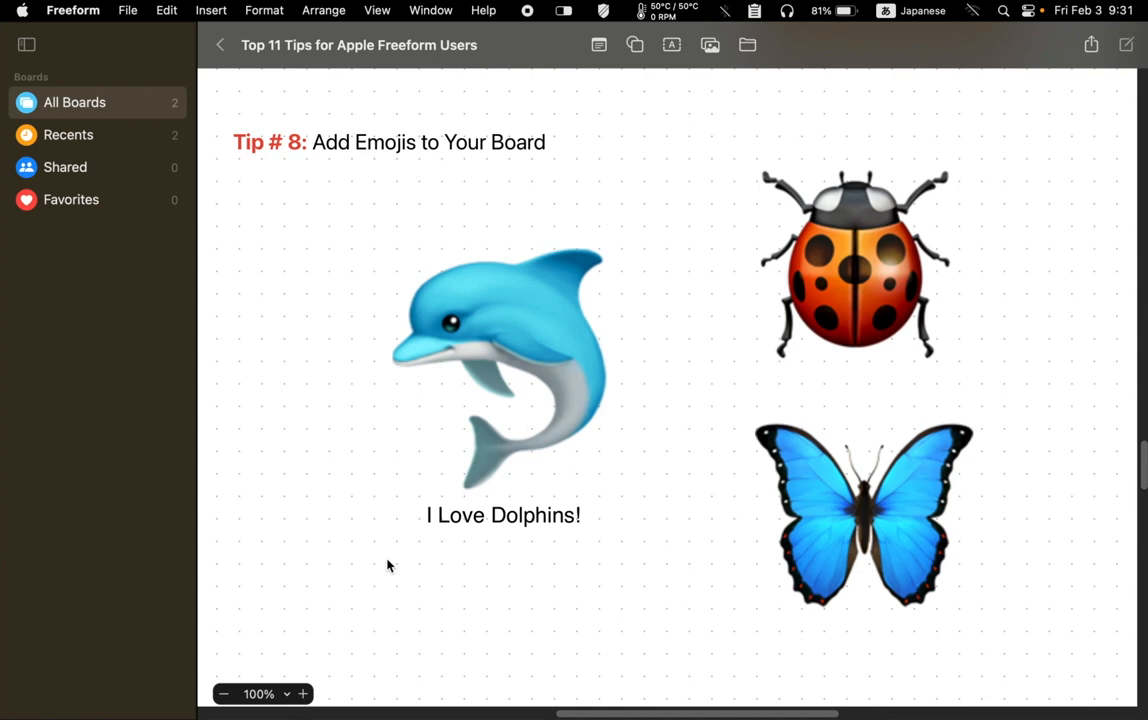
mouse_move(252, 444)
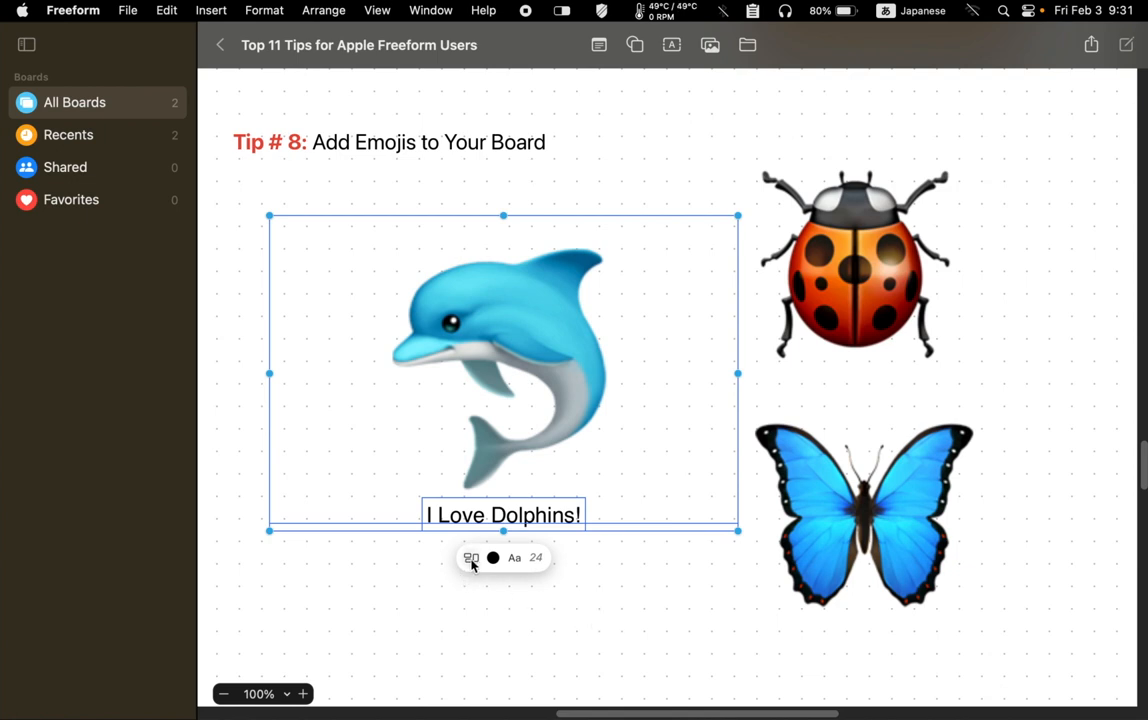
click(472, 558)
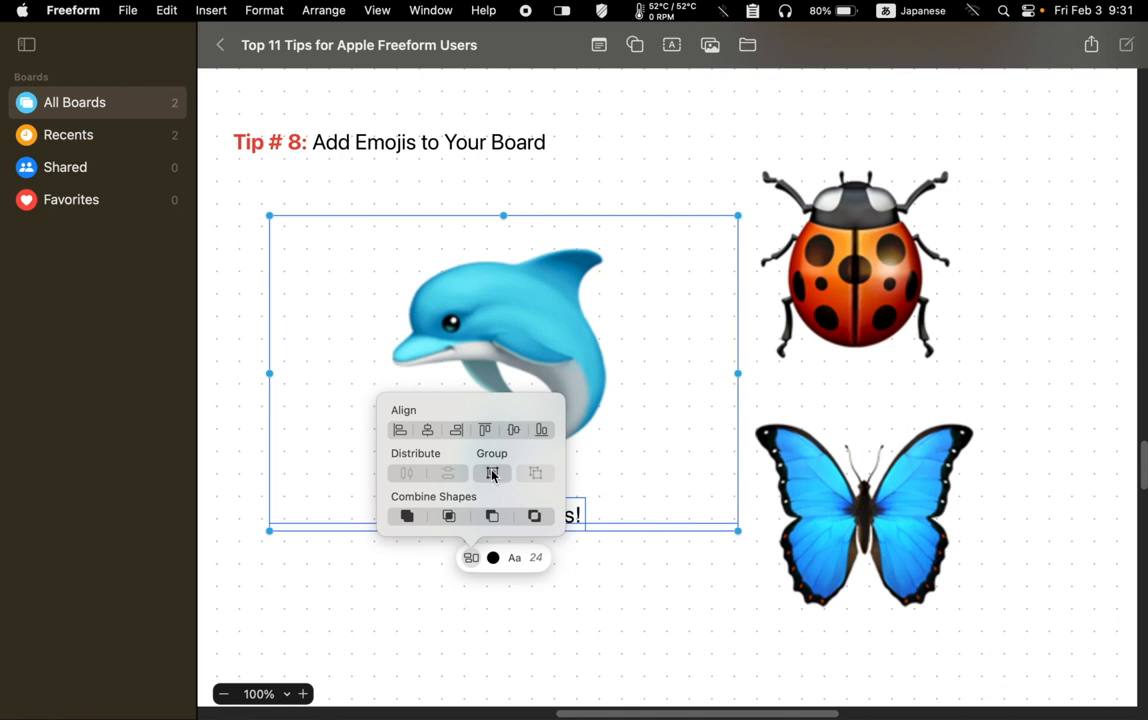
click(452, 600)
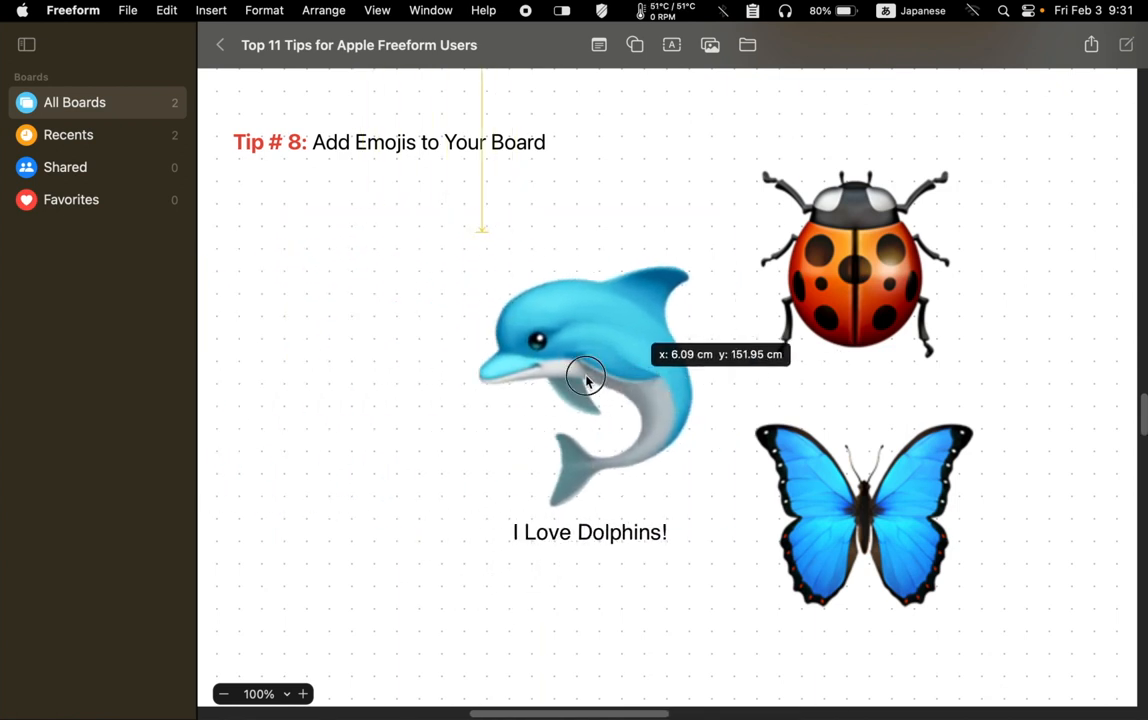
drag(584, 376, 560, 358)
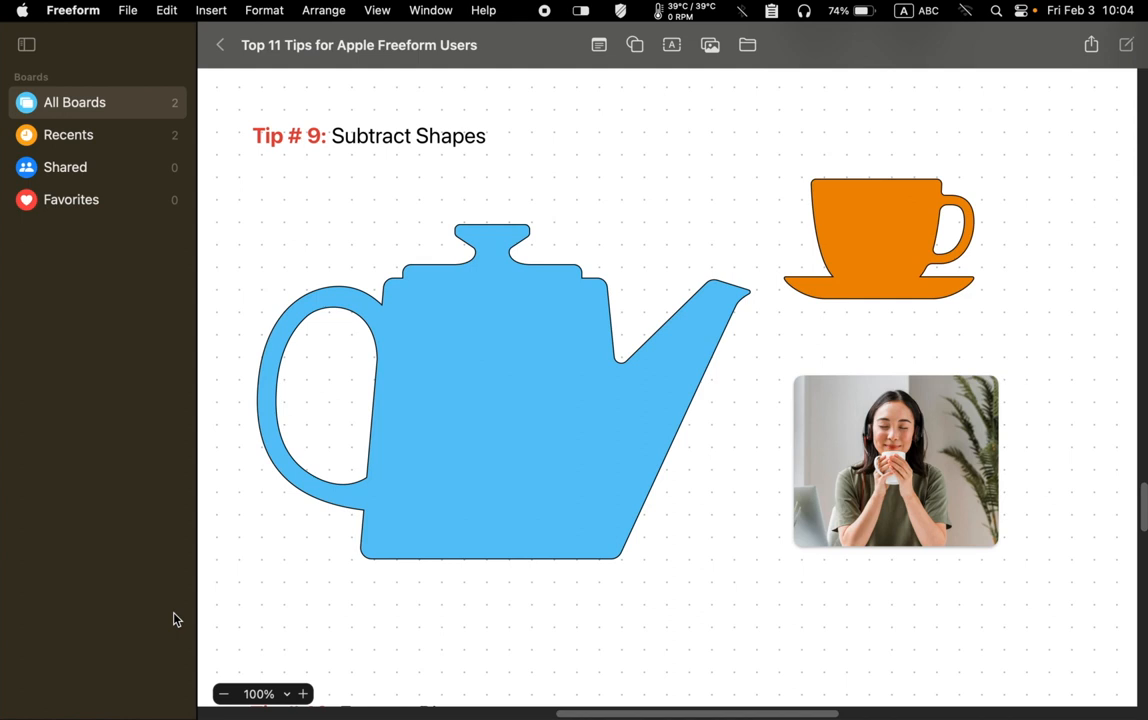
mouse_move(886, 240)
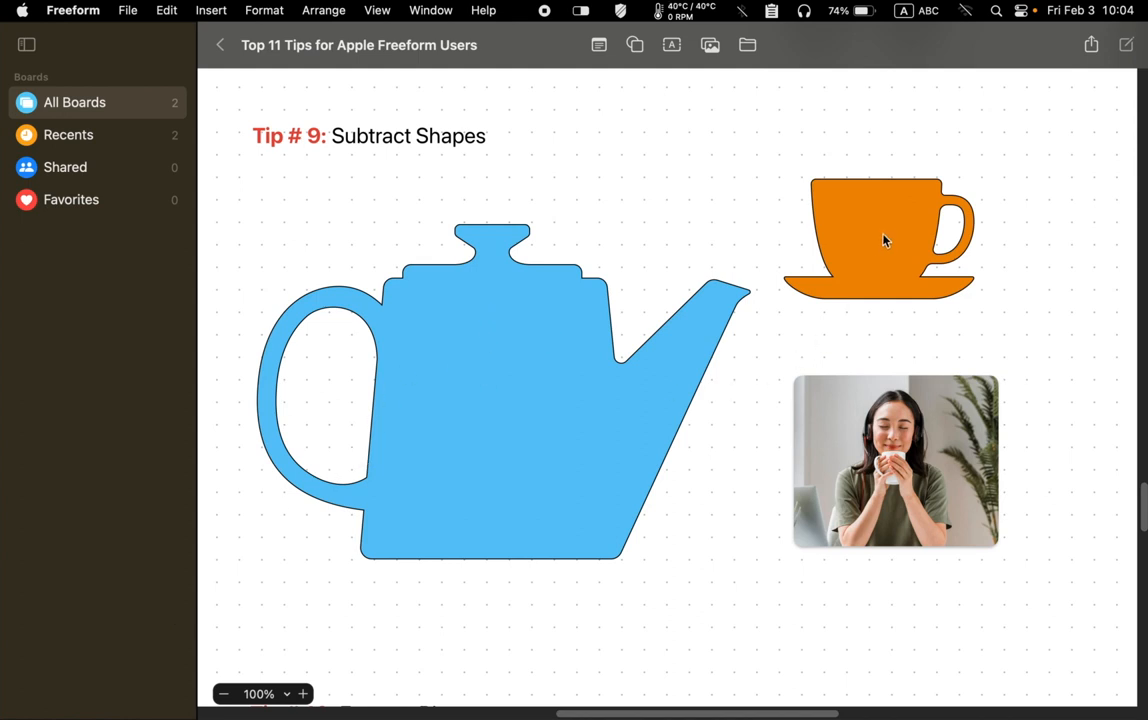
Drag the orange cup onto the centre of the blue teapot body
drag(880, 238, 516, 436)
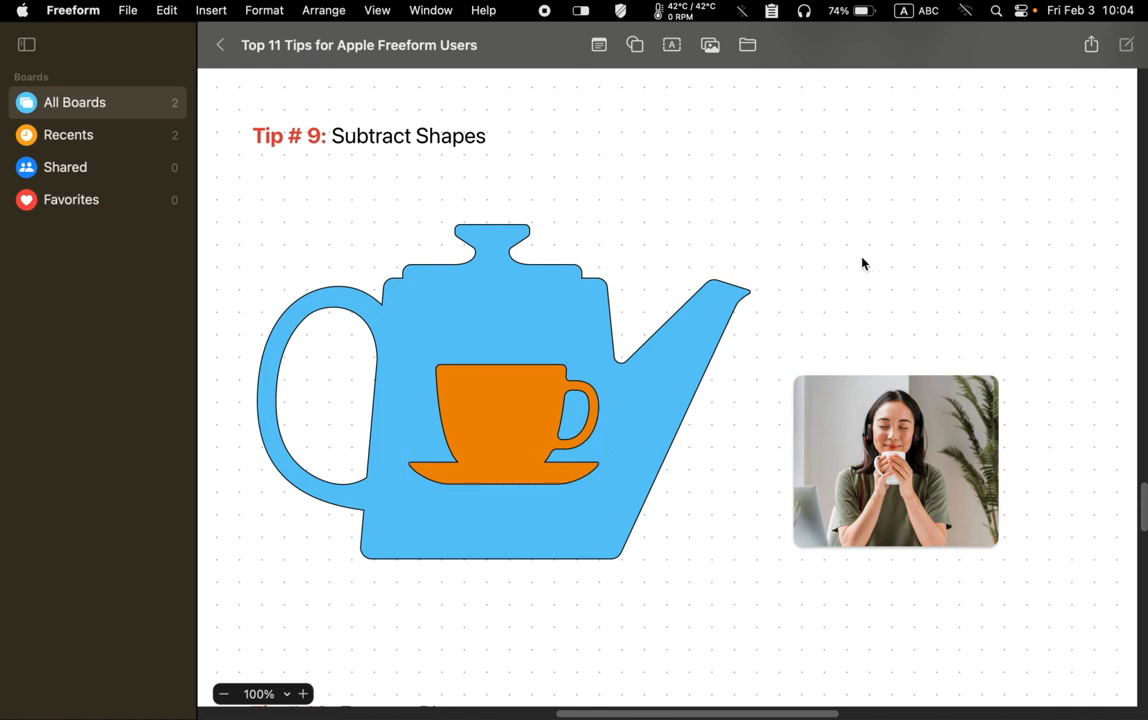
mouse_move(666, 564)
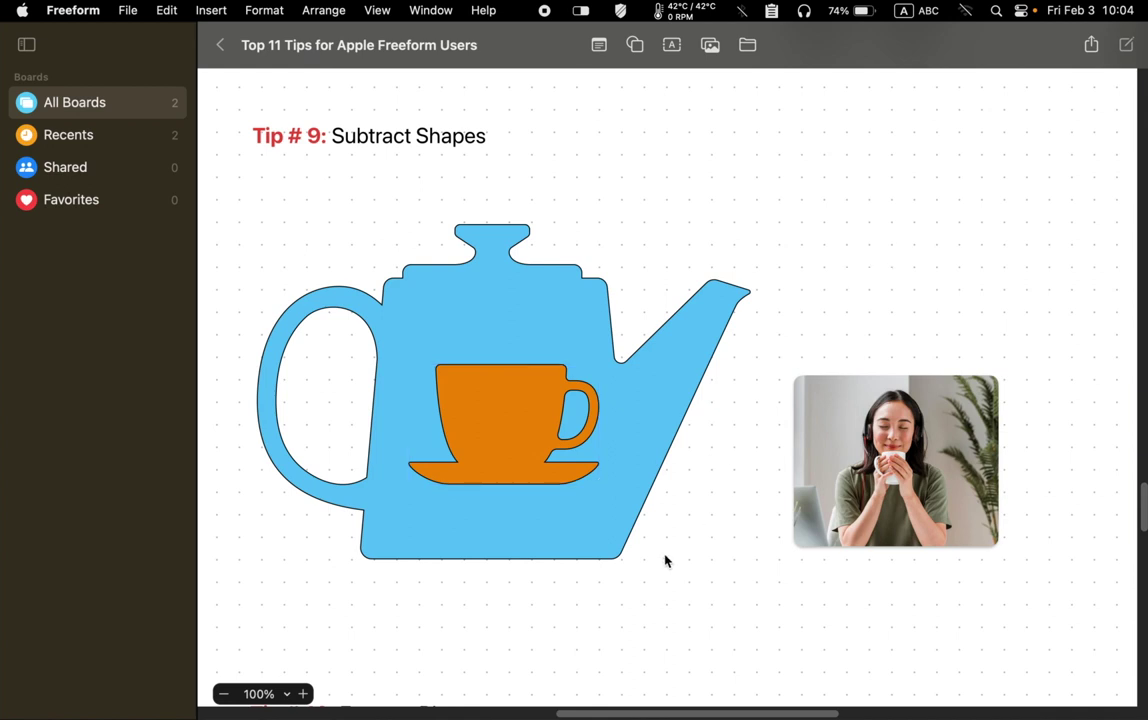
mouse_move(664, 560)
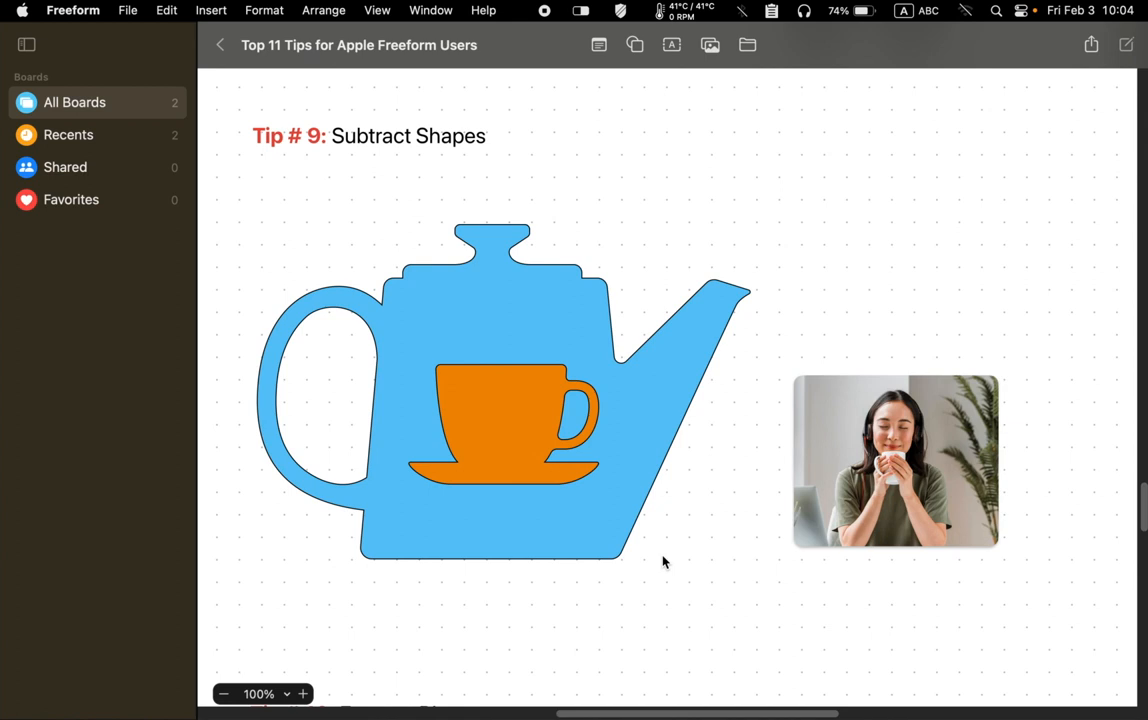
mouse_move(236, 432)
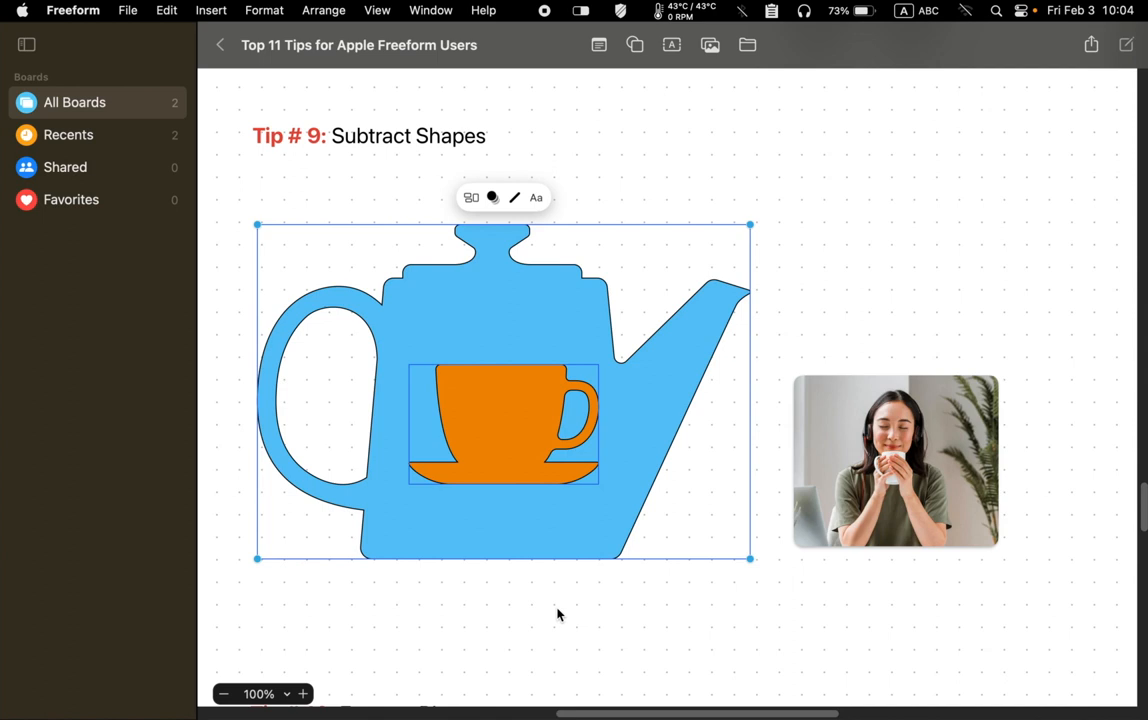
Subtract the orange cup from the blue teapot via Format > Shapes and Lines > Subtract Shapes
click(264, 10)
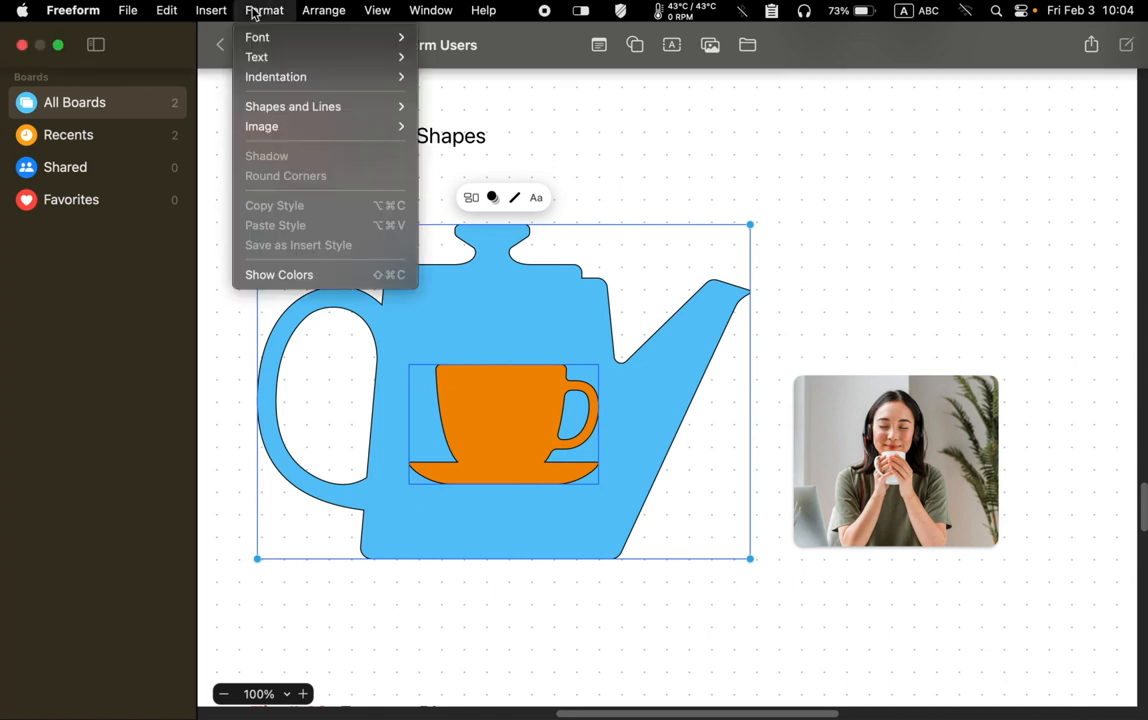
mouse_move(292, 106)
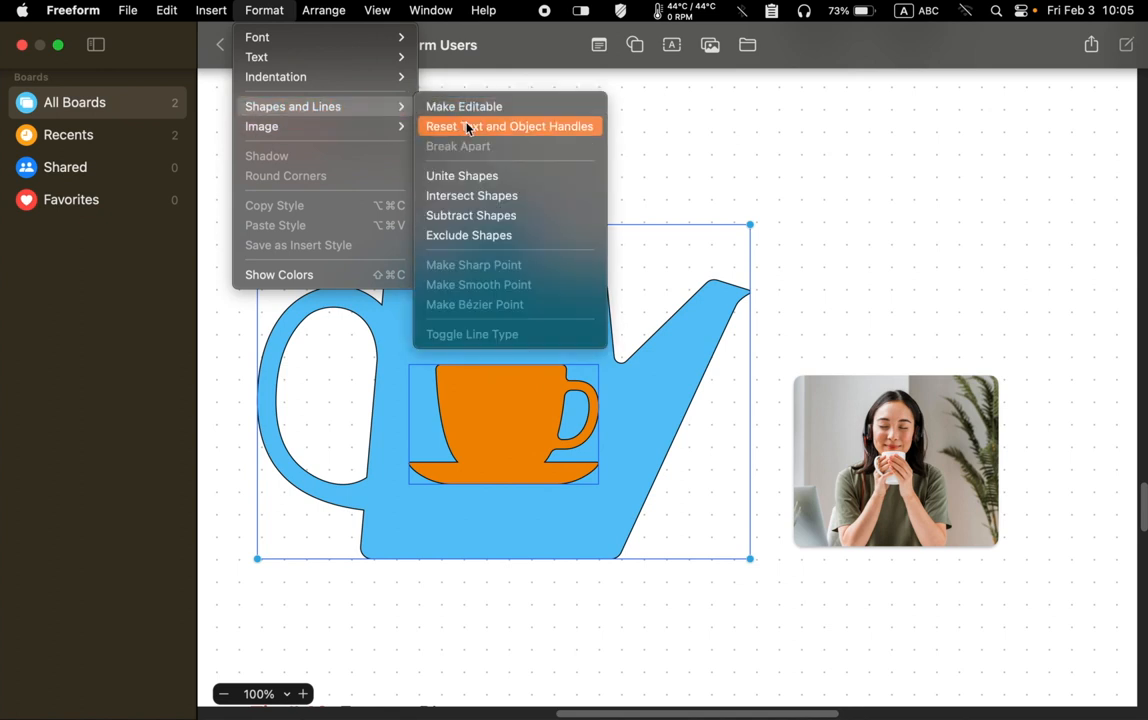
mouse_move(472, 216)
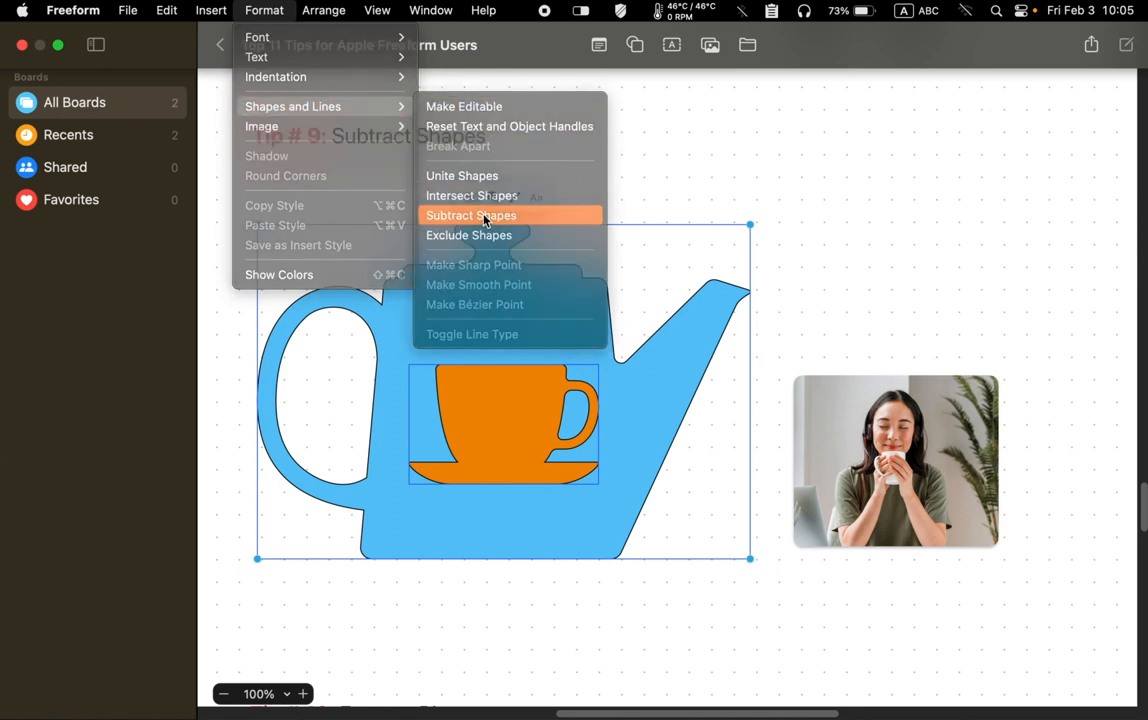
click(470, 216)
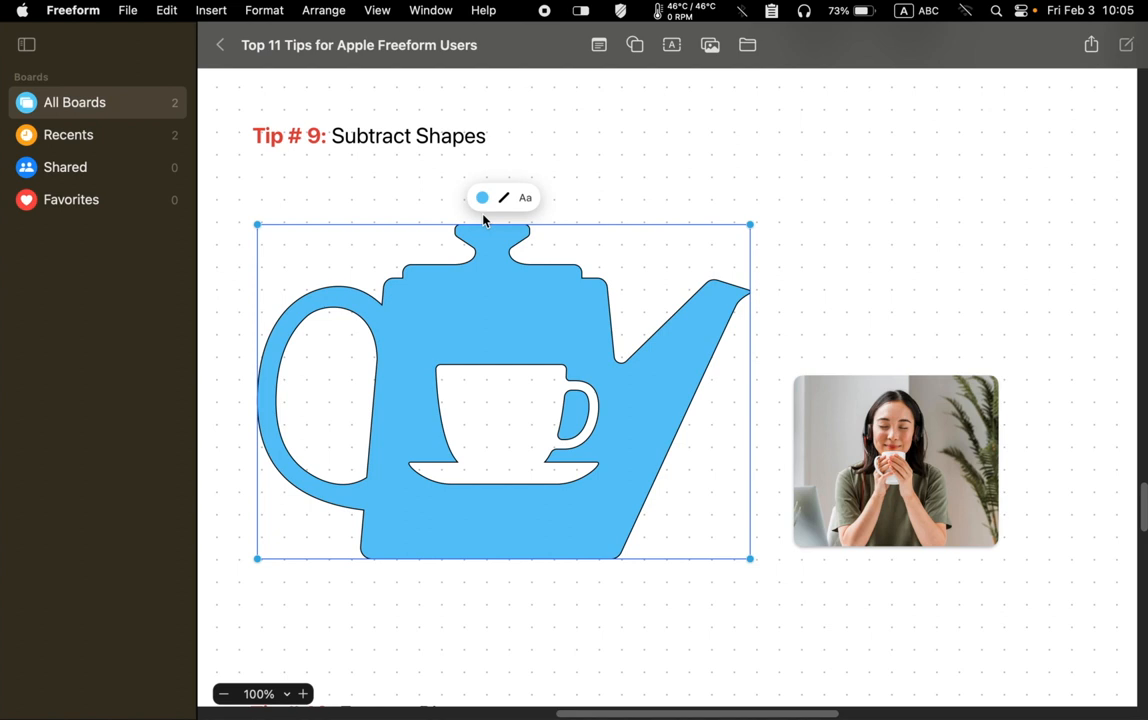
mouse_move(494, 418)
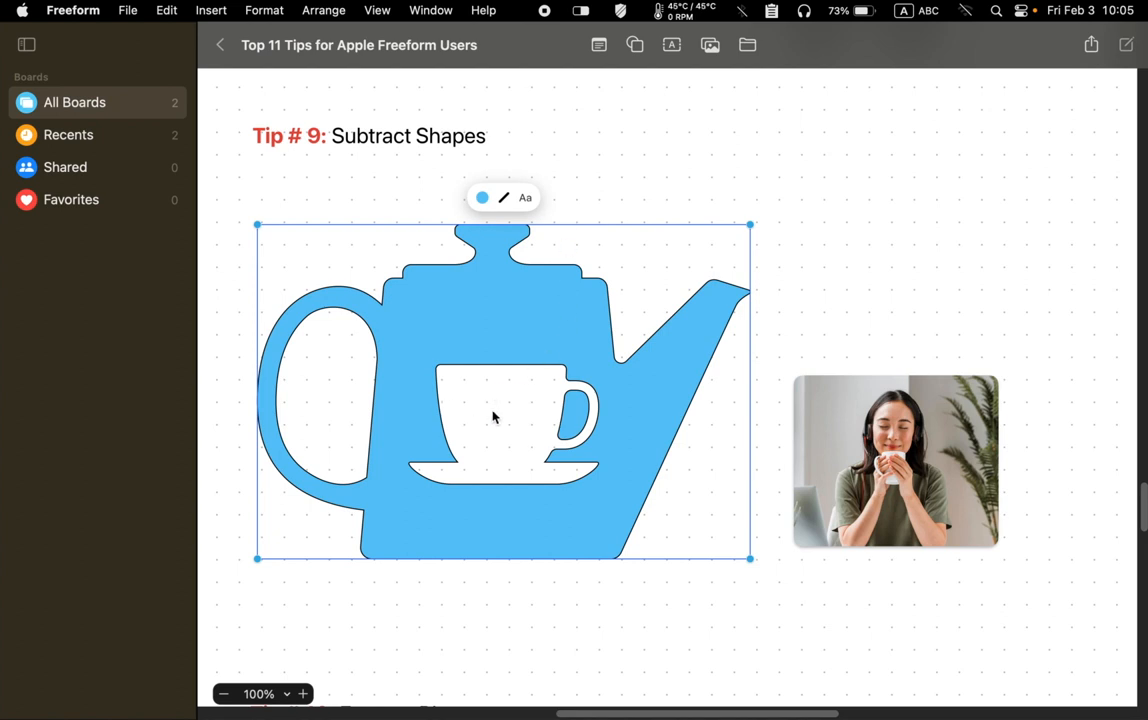
mouse_move(498, 418)
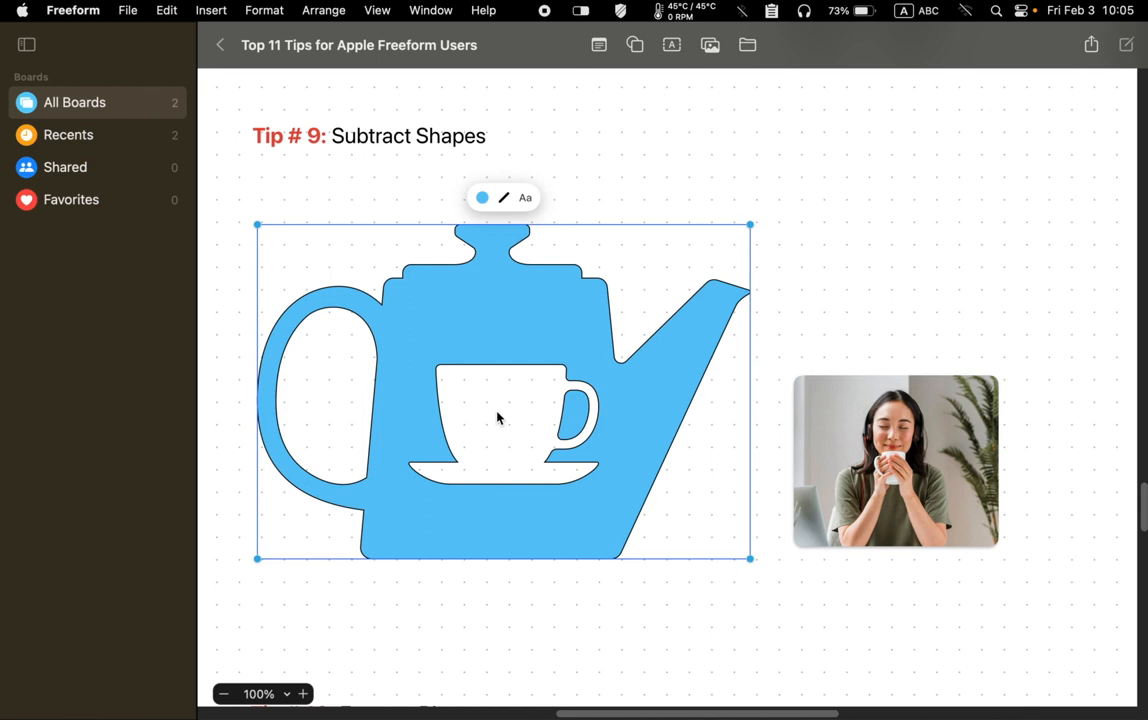
mouse_move(638, 388)
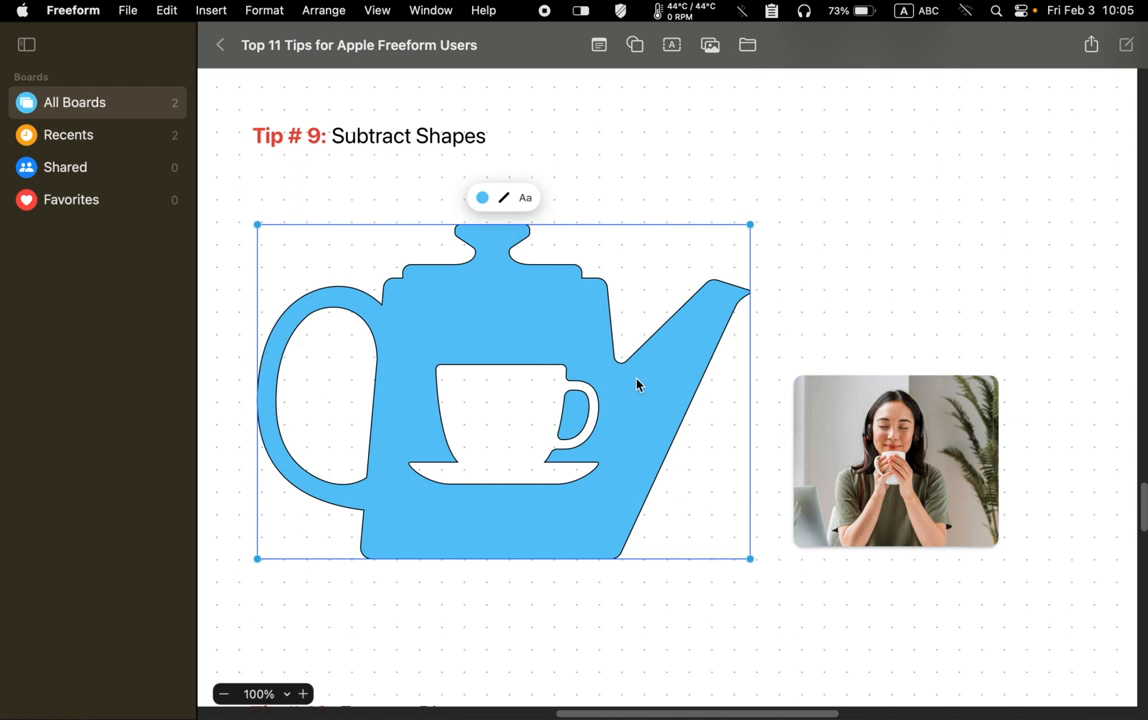
click(838, 250)
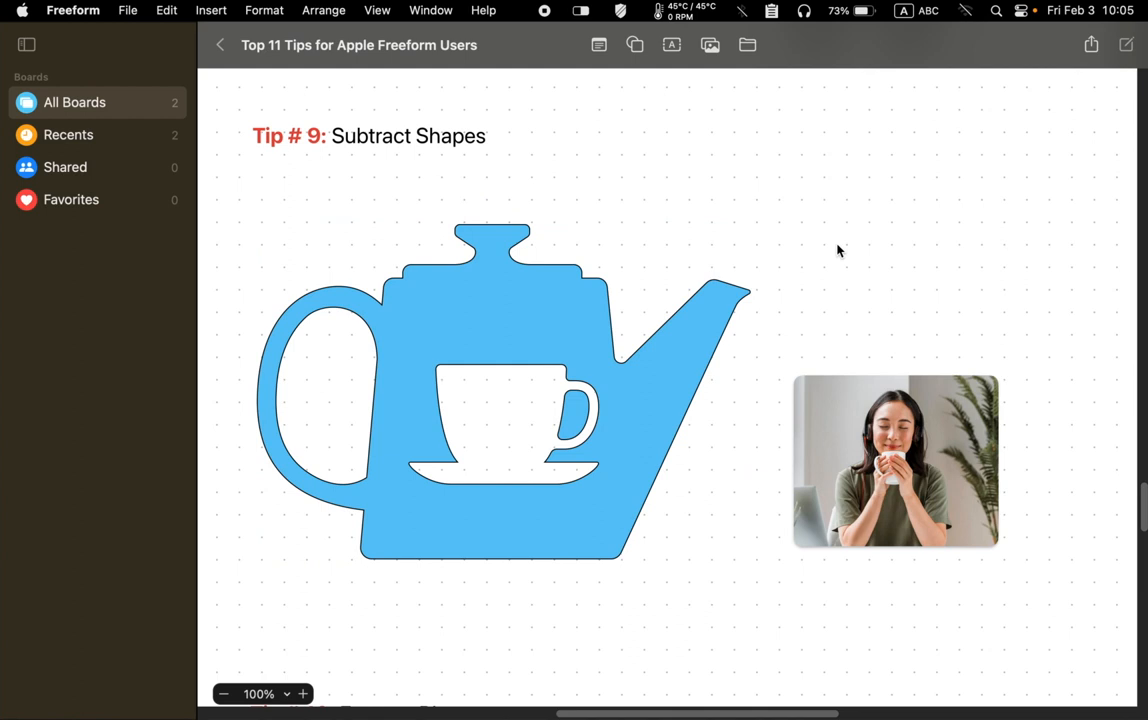
mouse_move(842, 270)
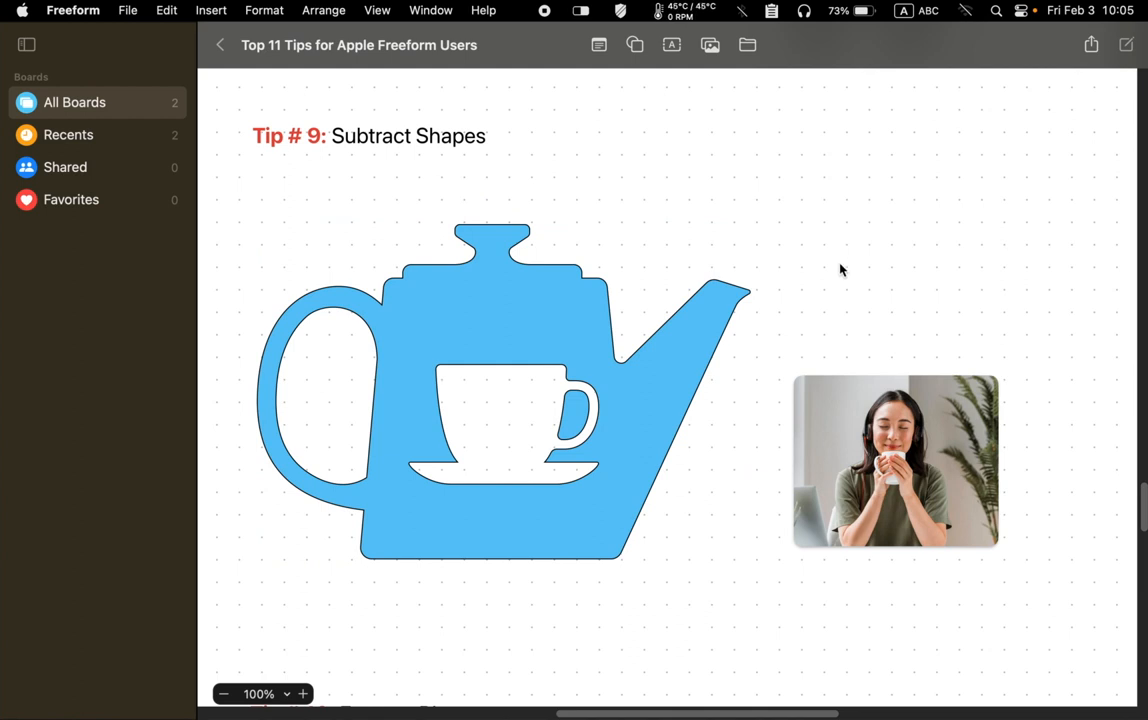
Send the woman's photo to the back so it can sit behind the teapot
click(924, 456)
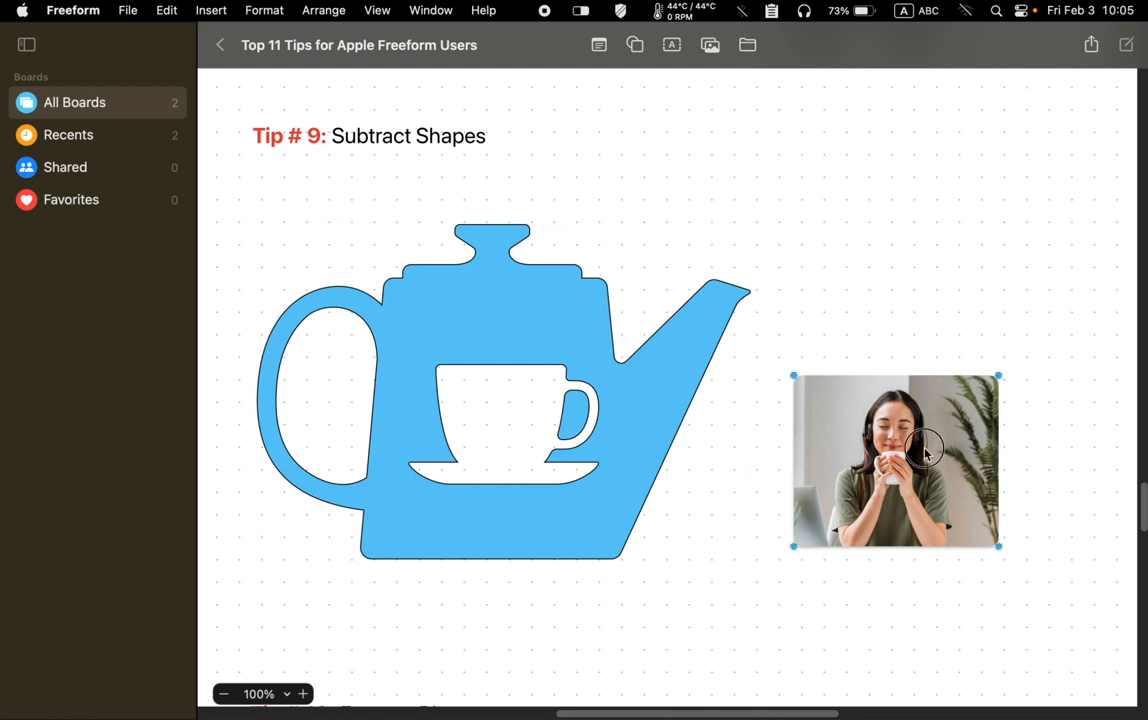
drag(920, 450, 910, 418)
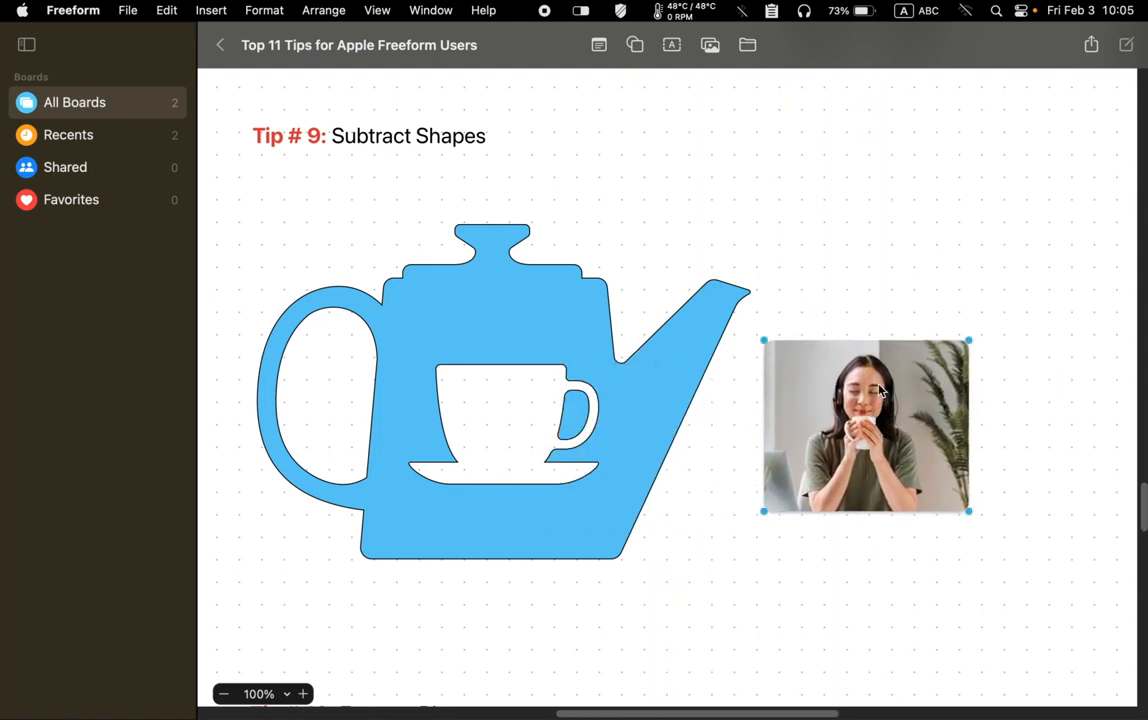
right_click(880, 392)
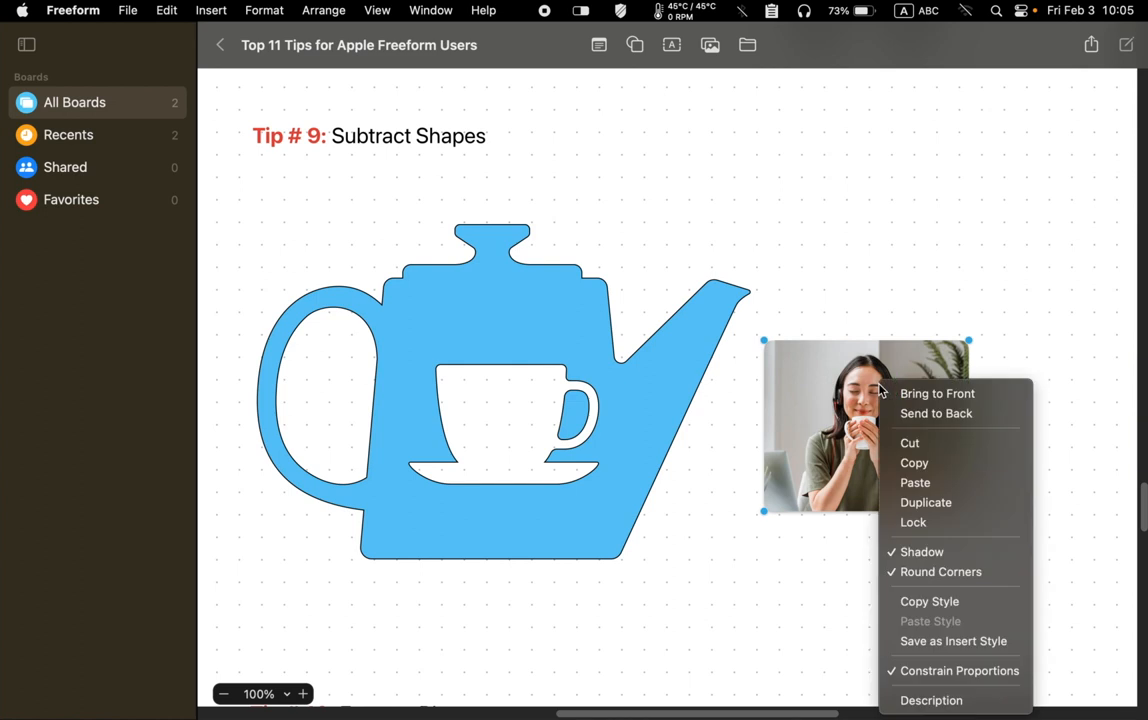
mouse_move(938, 414)
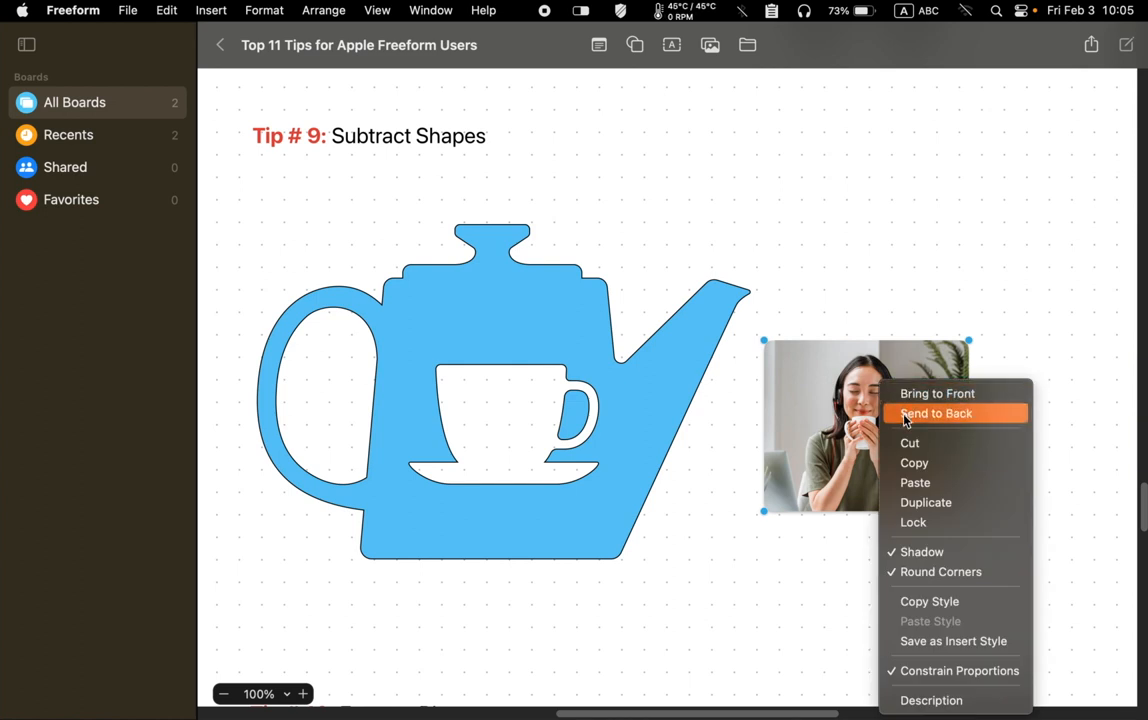
click(940, 414)
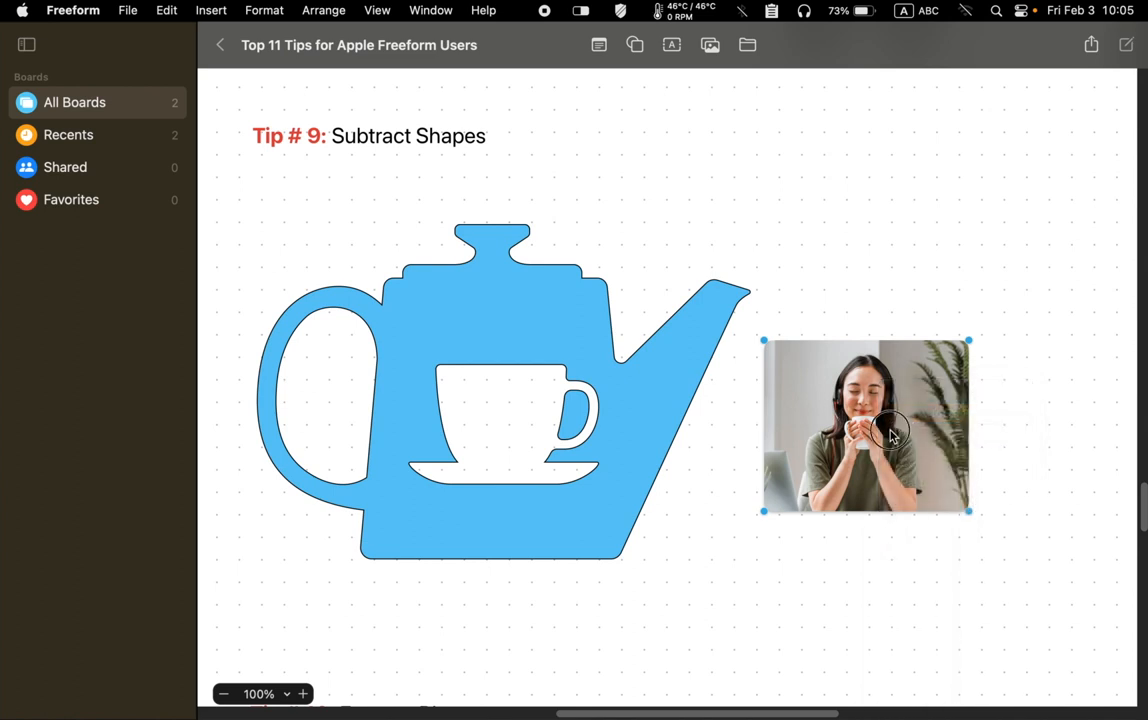
Position the photo under the teapot so her face shows through the cup-shaped hole
drag(864, 424, 500, 424)
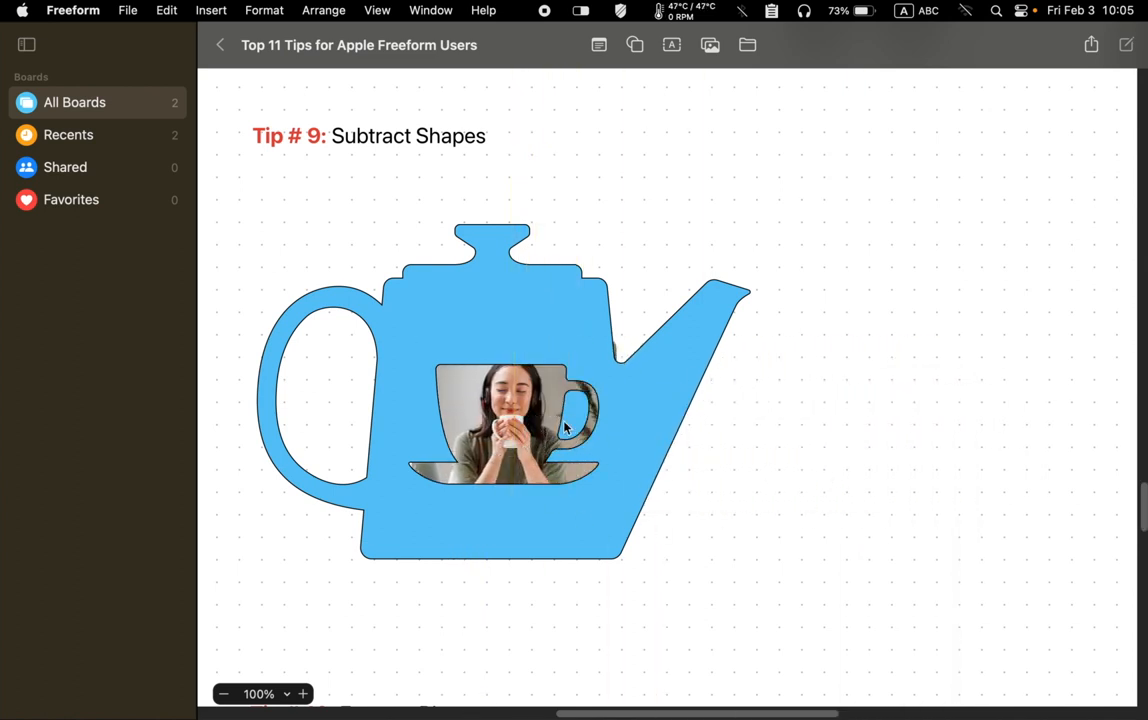
drag(564, 424, 504, 420)
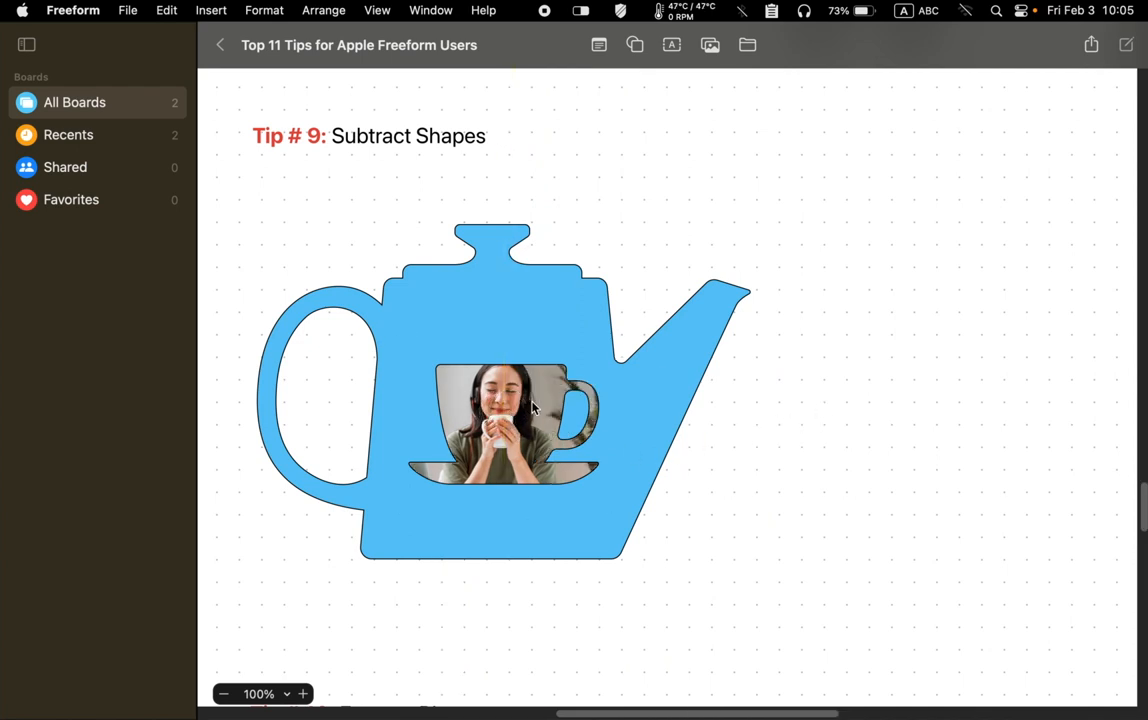
drag(530, 408, 500, 410)
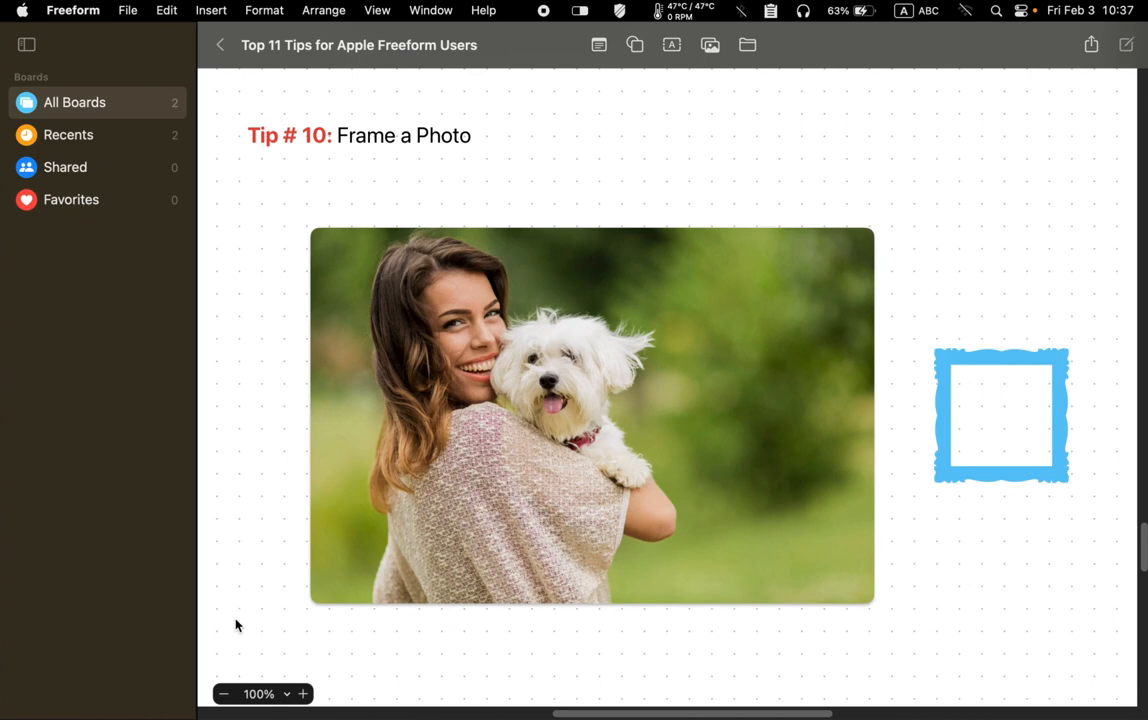
mouse_move(616, 70)
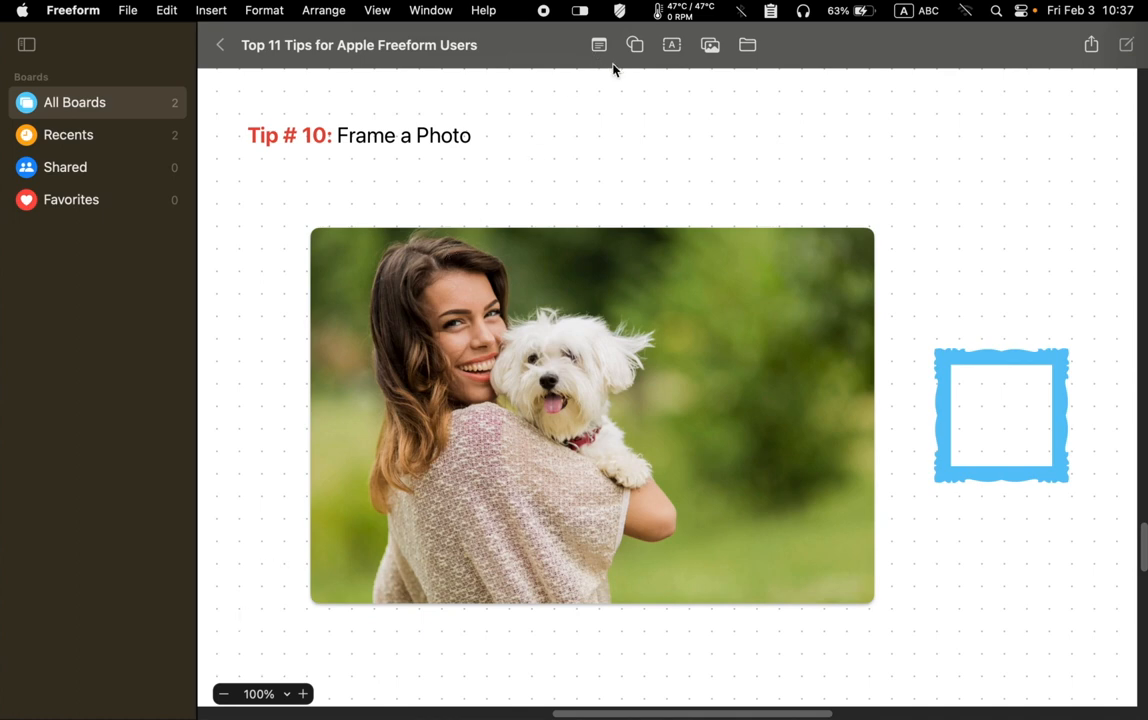
click(634, 44)
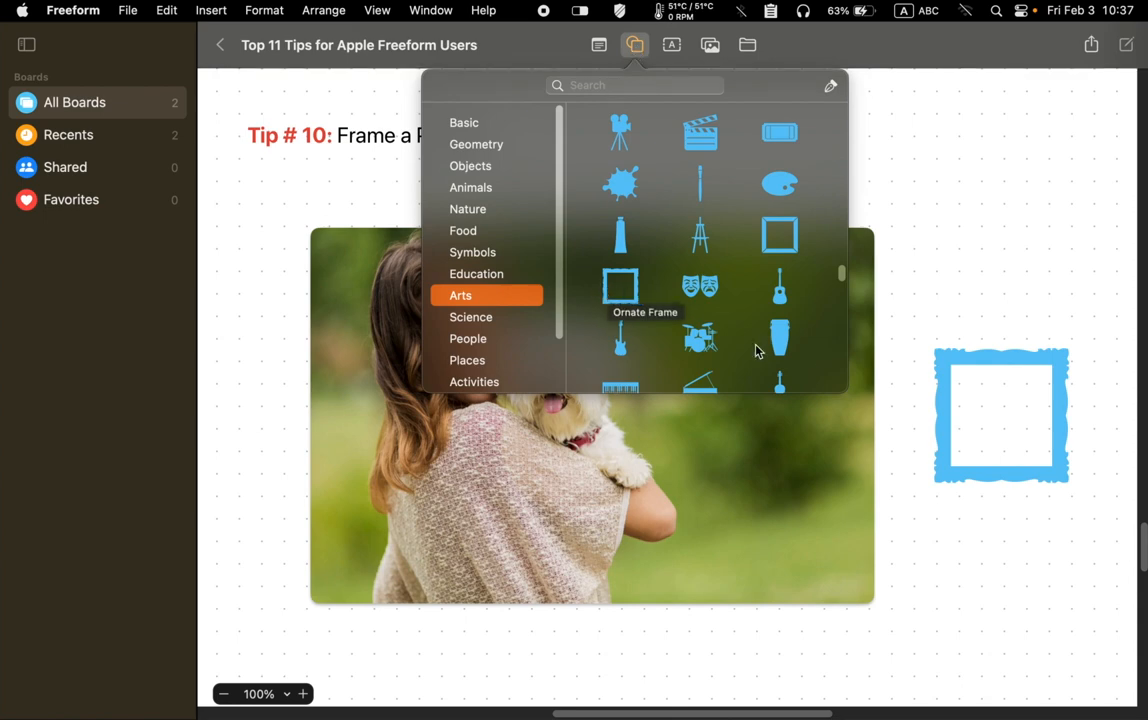
mouse_move(710, 312)
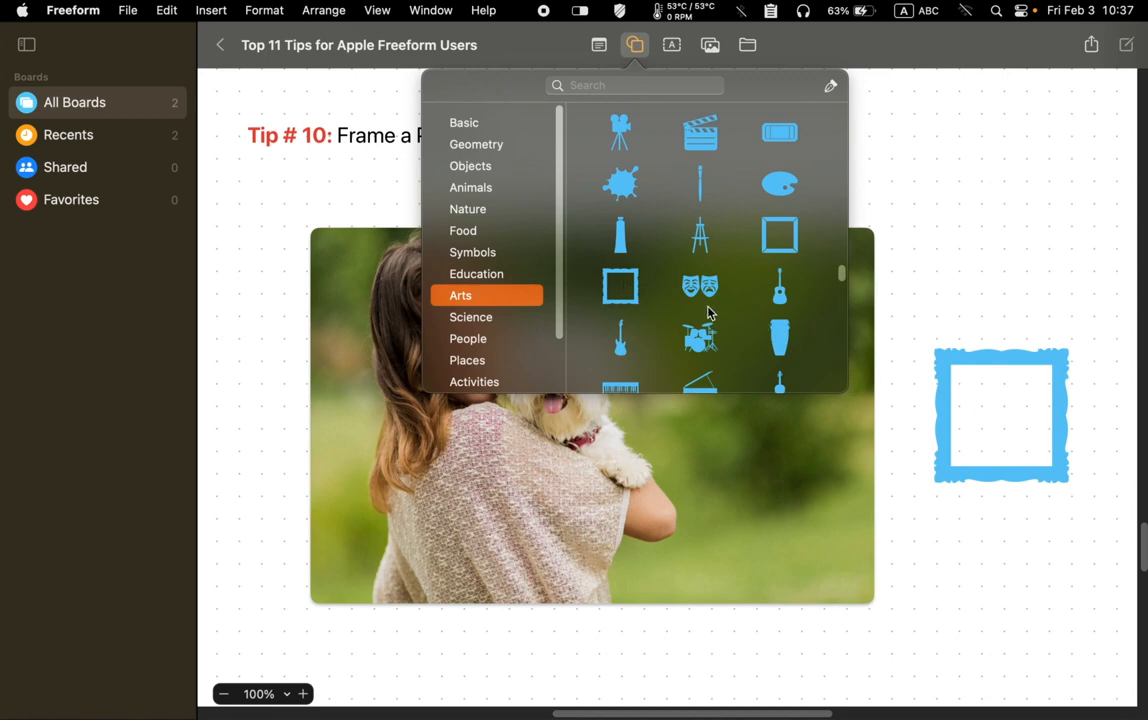
mouse_move(864, 348)
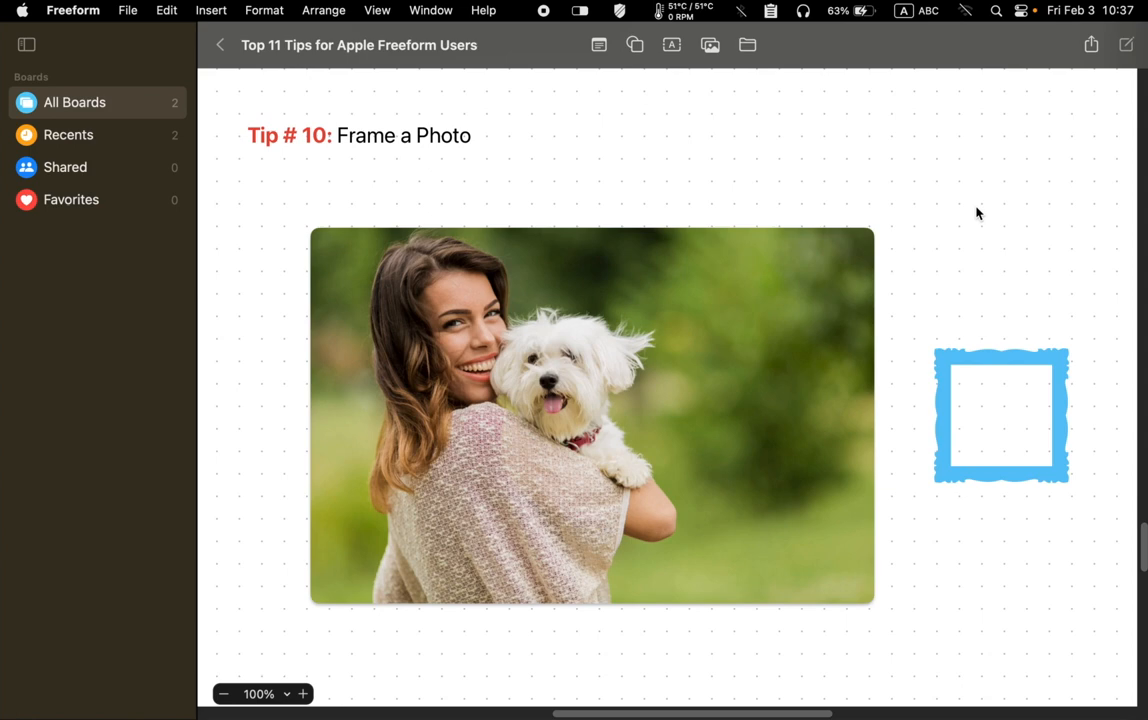
mouse_move(1028, 304)
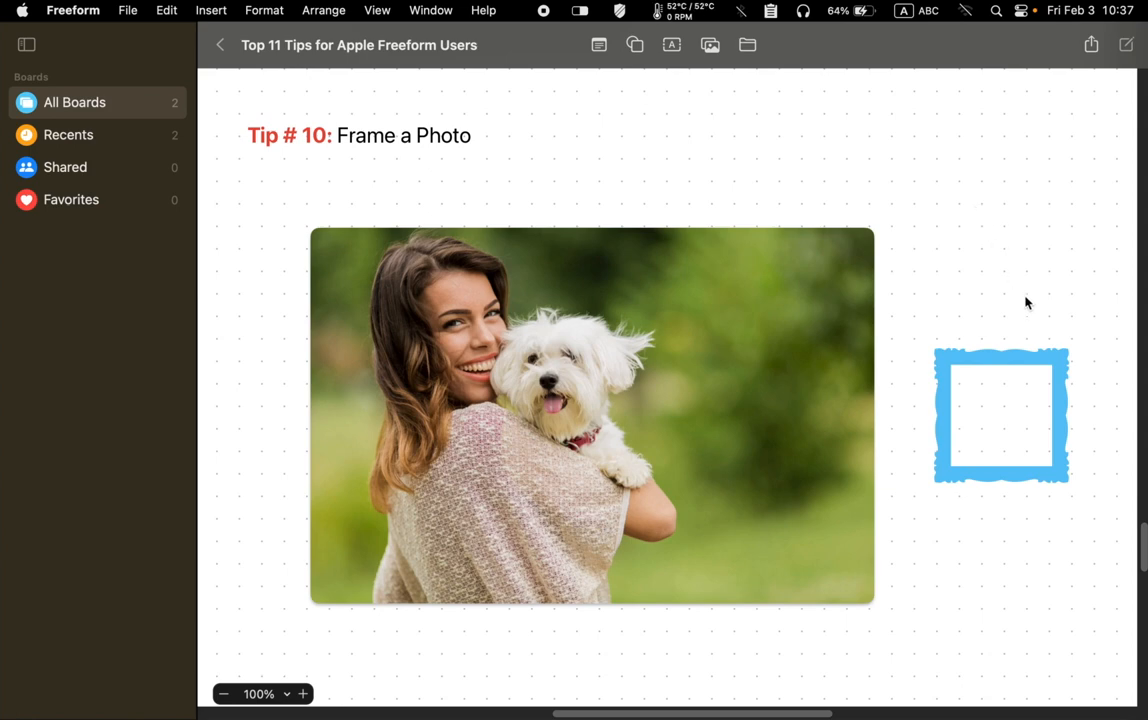
Change the ornate frame's fill colour from blue to yellow
click(1004, 422)
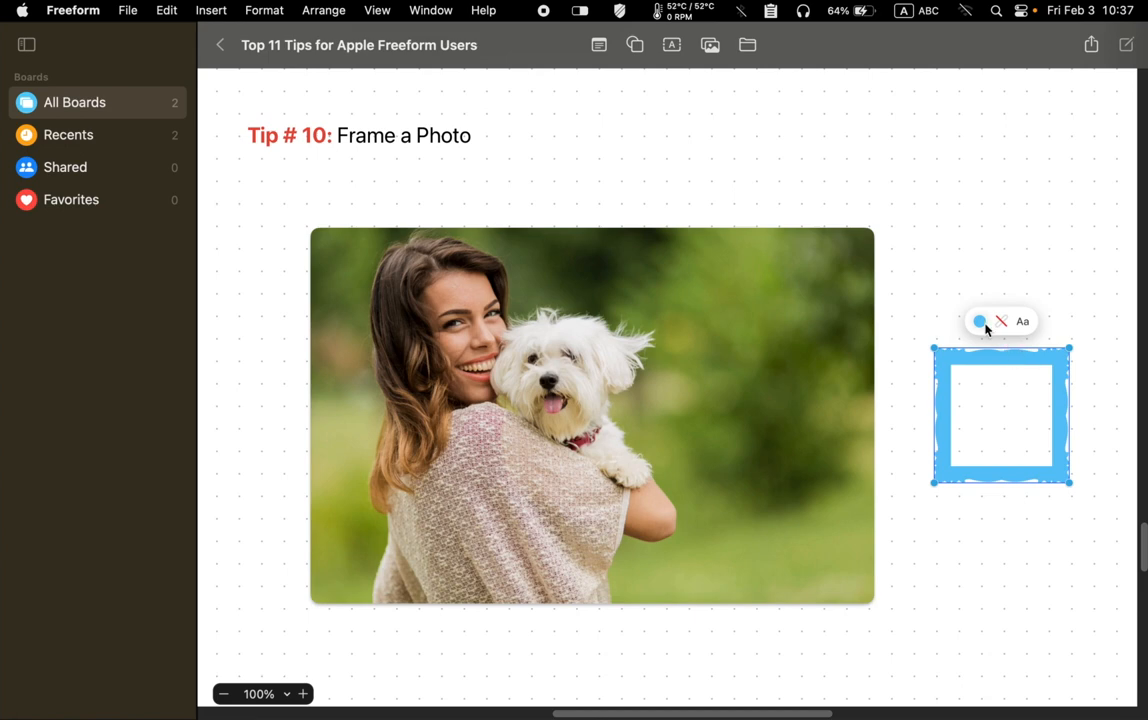
click(978, 320)
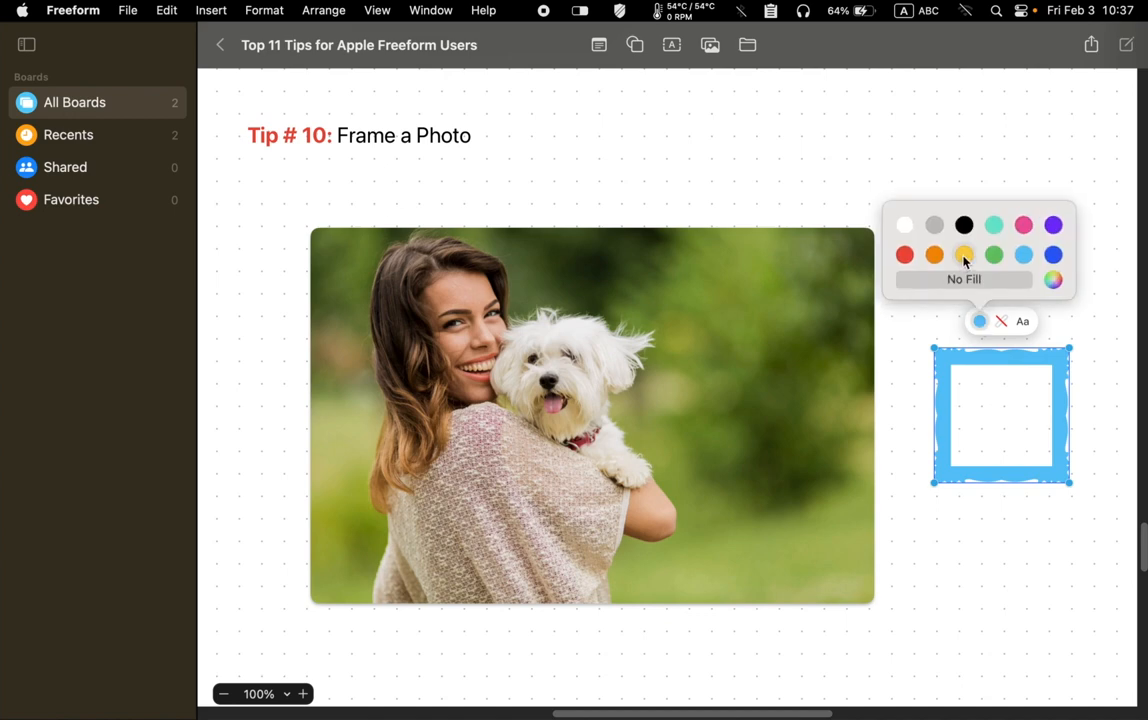
click(964, 256)
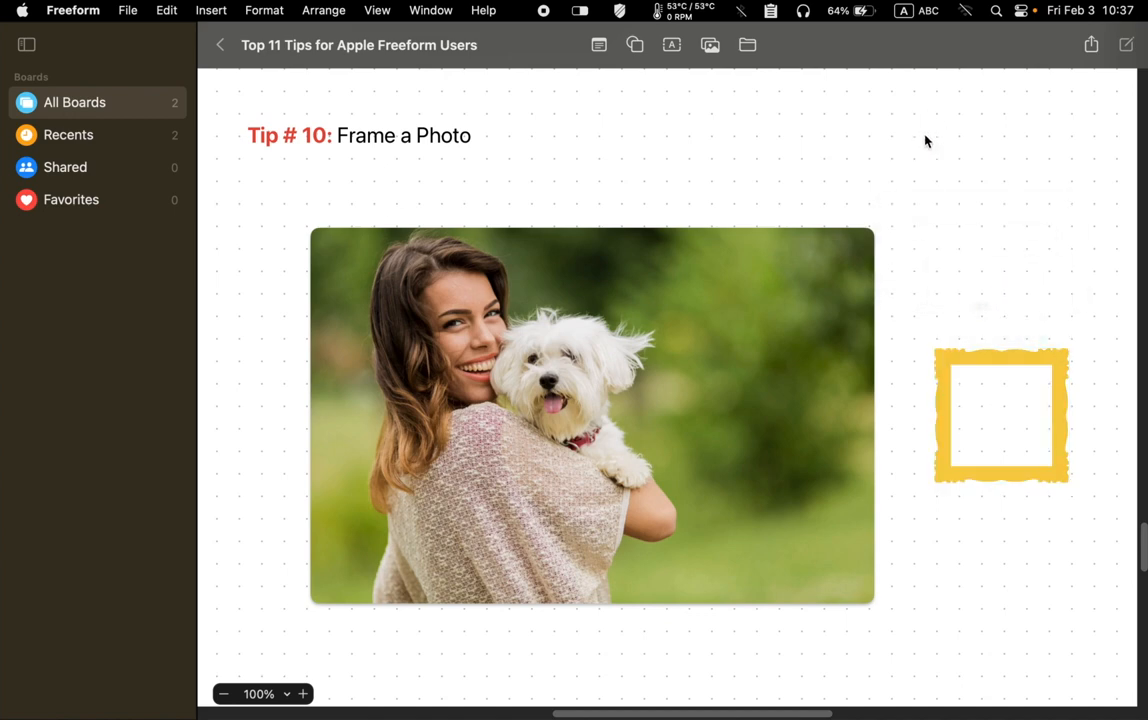
mouse_move(922, 156)
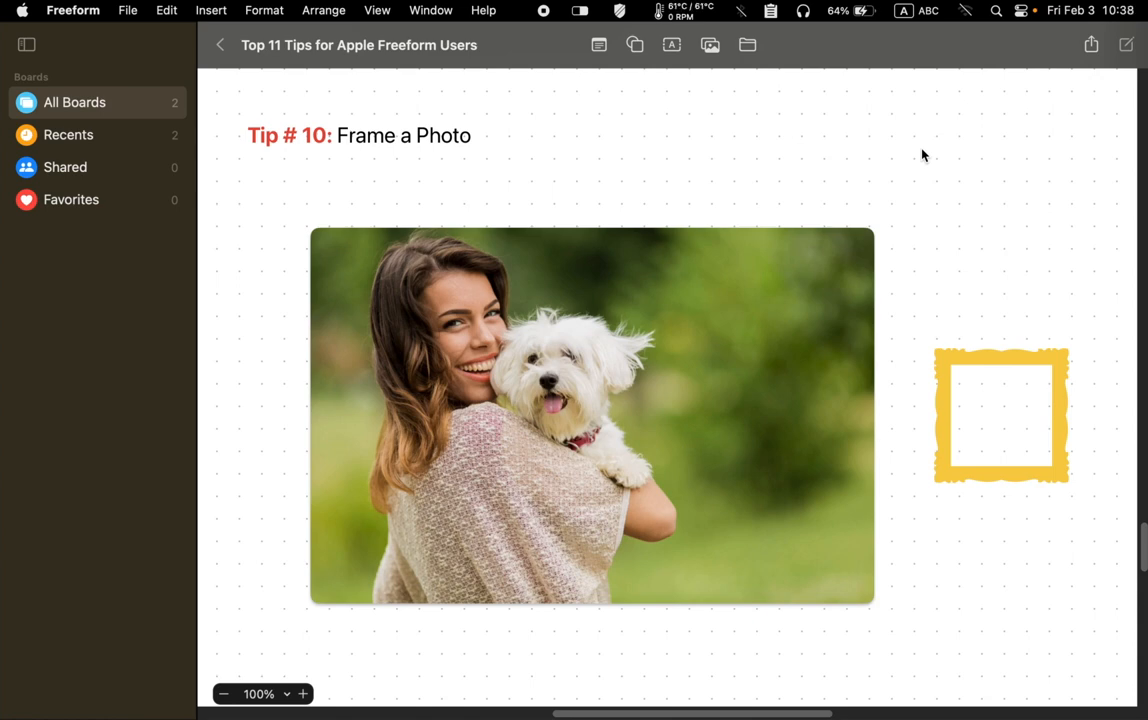
Move the yellow frame onto the woman-and-dog photo and stretch its corner to cover it
drag(1000, 414, 952, 360)
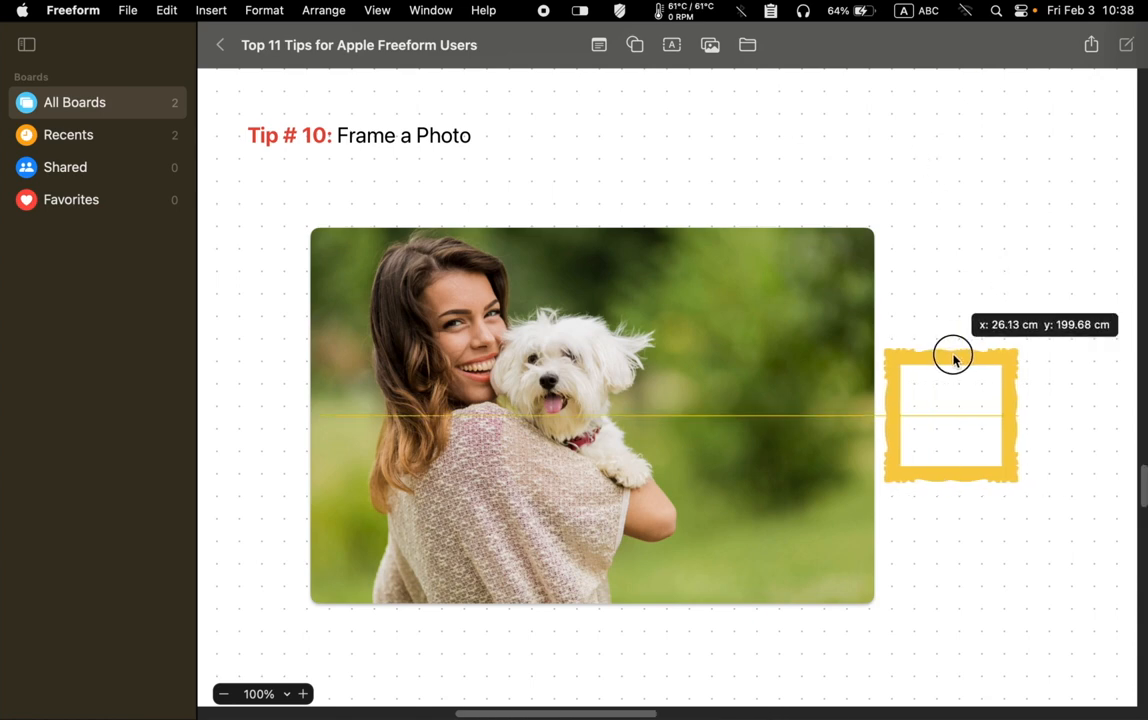
drag(952, 358, 896, 352)
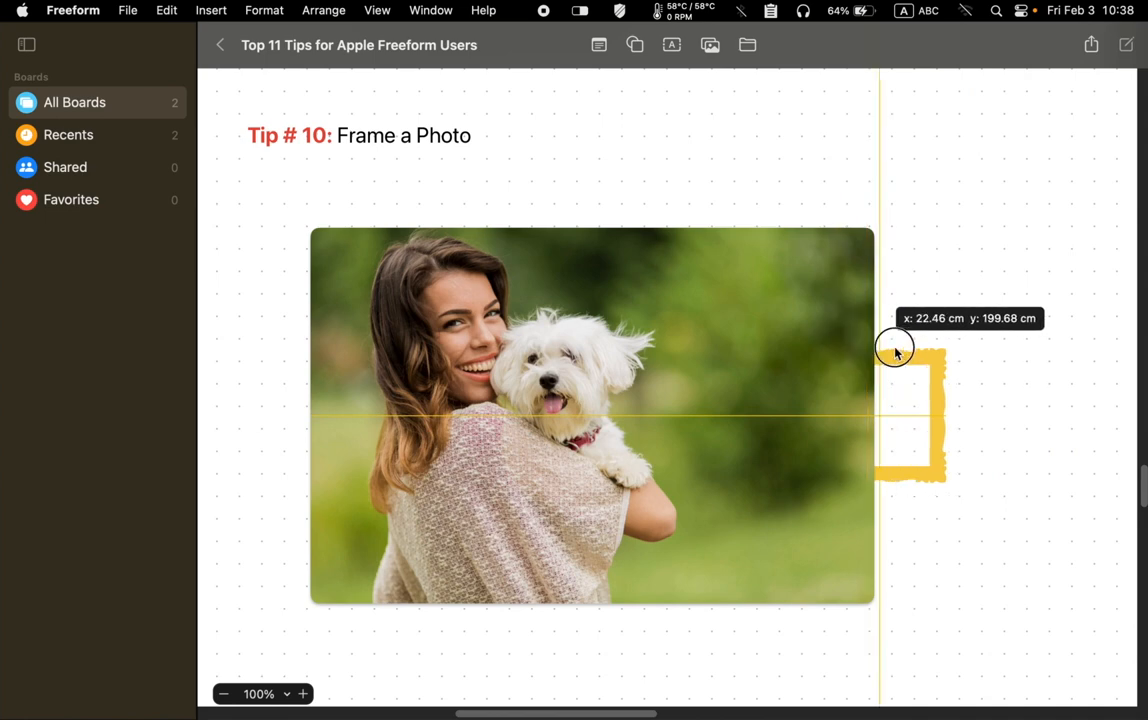
drag(896, 350, 984, 340)
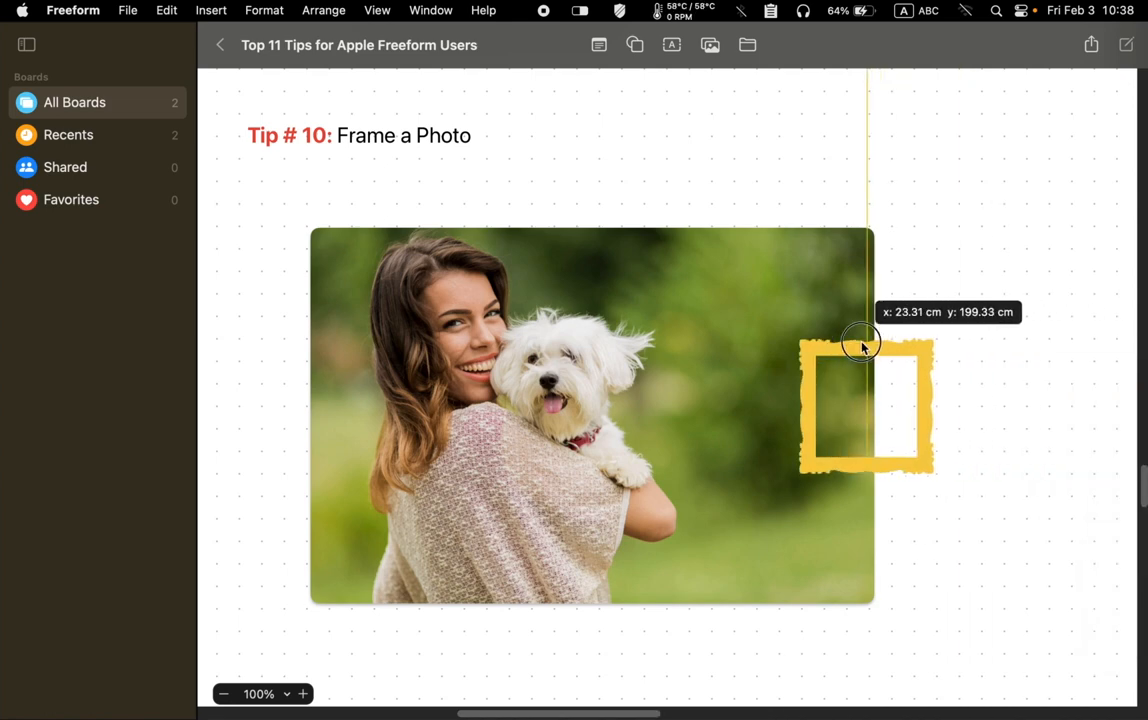
drag(864, 340, 862, 340)
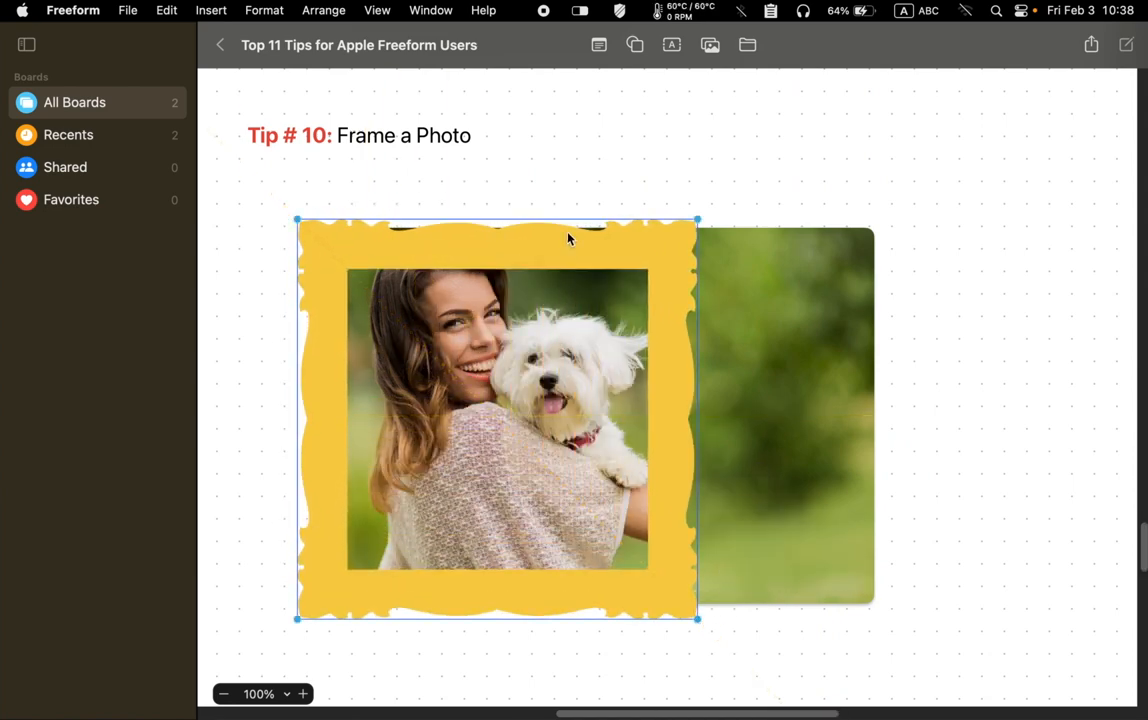
click(986, 376)
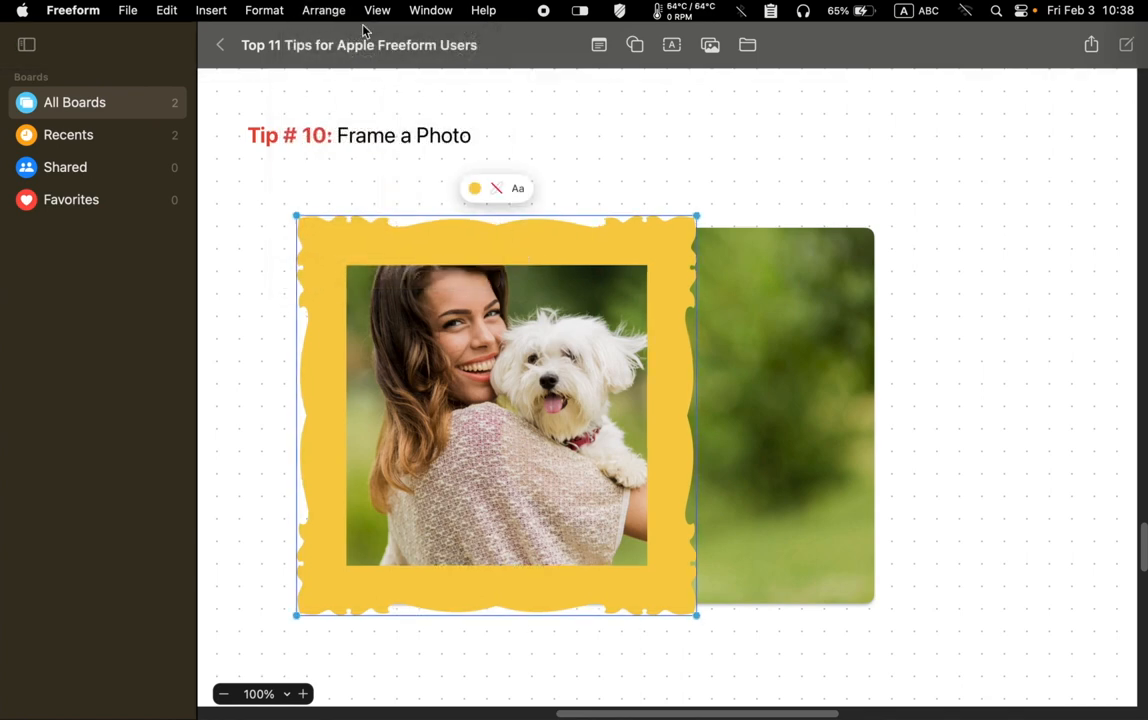
Turn off Arrange > Constrain Proportions for the yellow frame
click(324, 10)
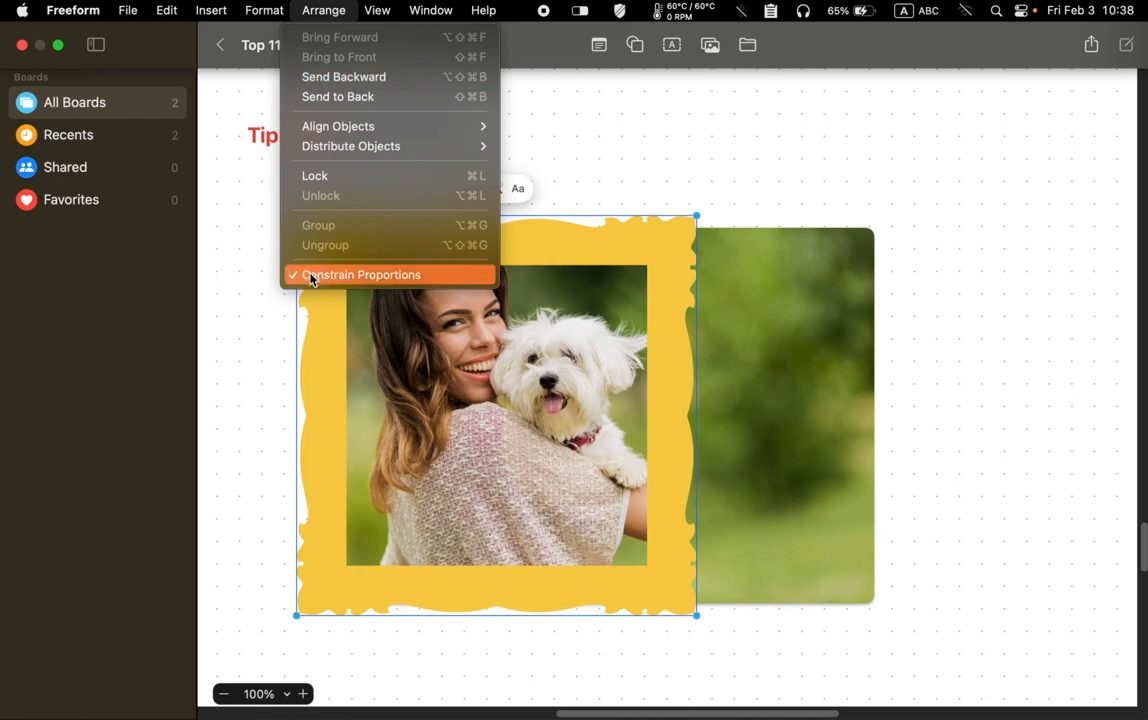
mouse_move(312, 284)
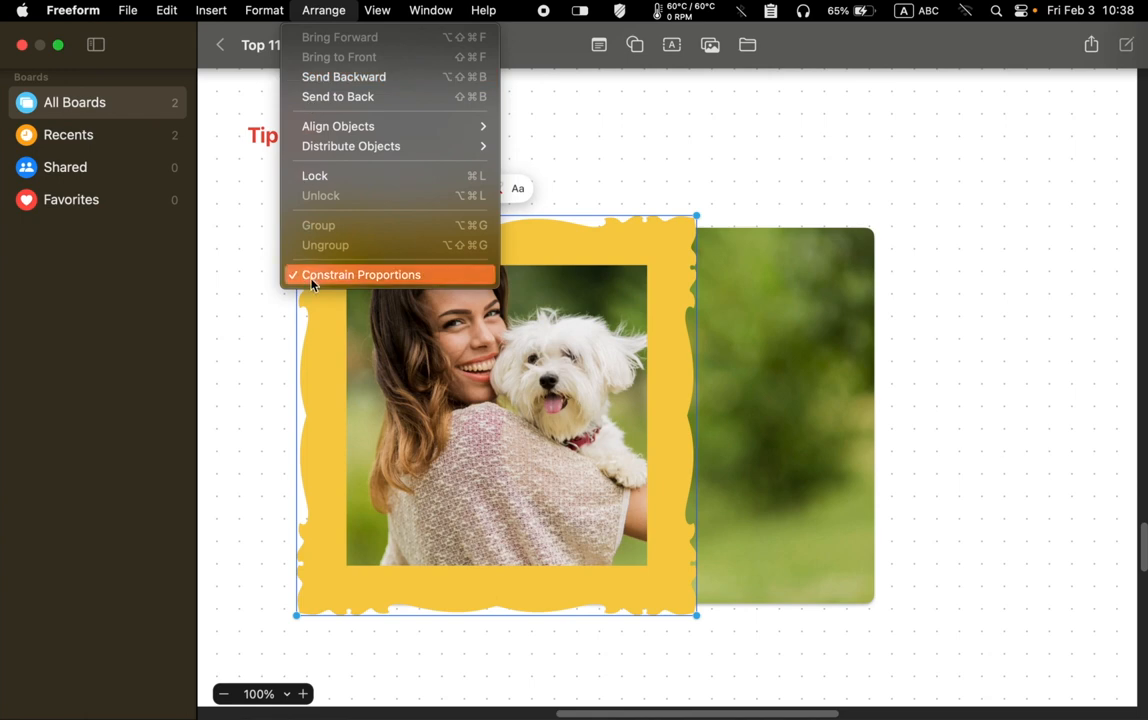
mouse_move(320, 280)
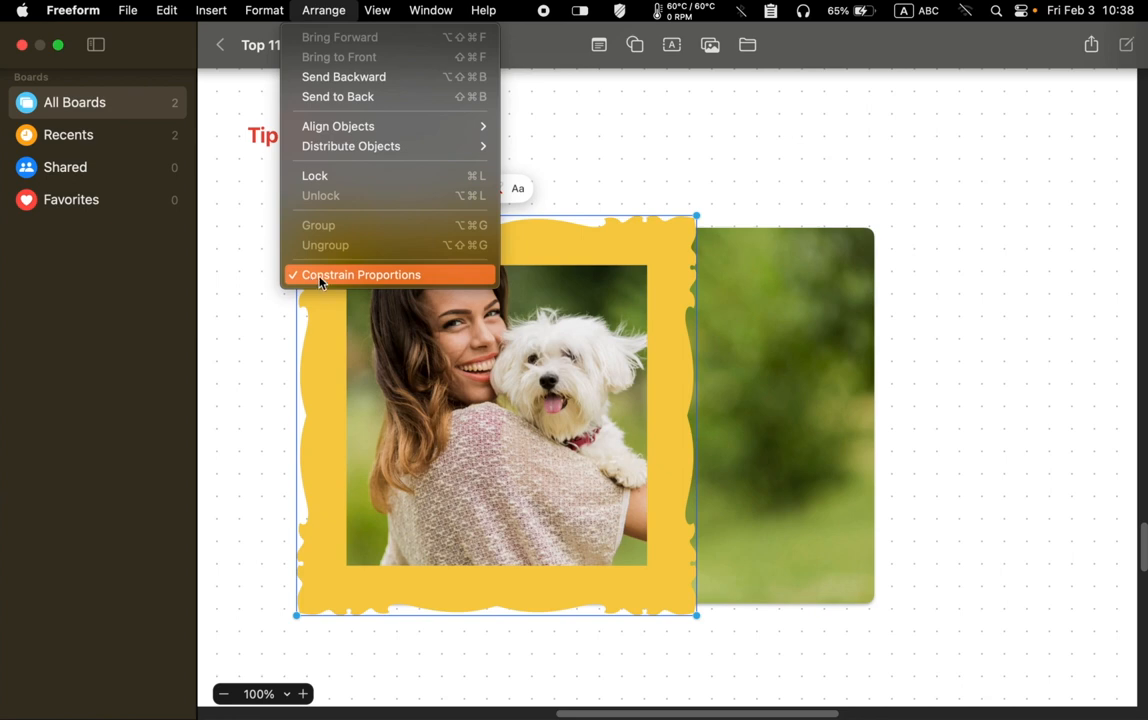
click(360, 274)
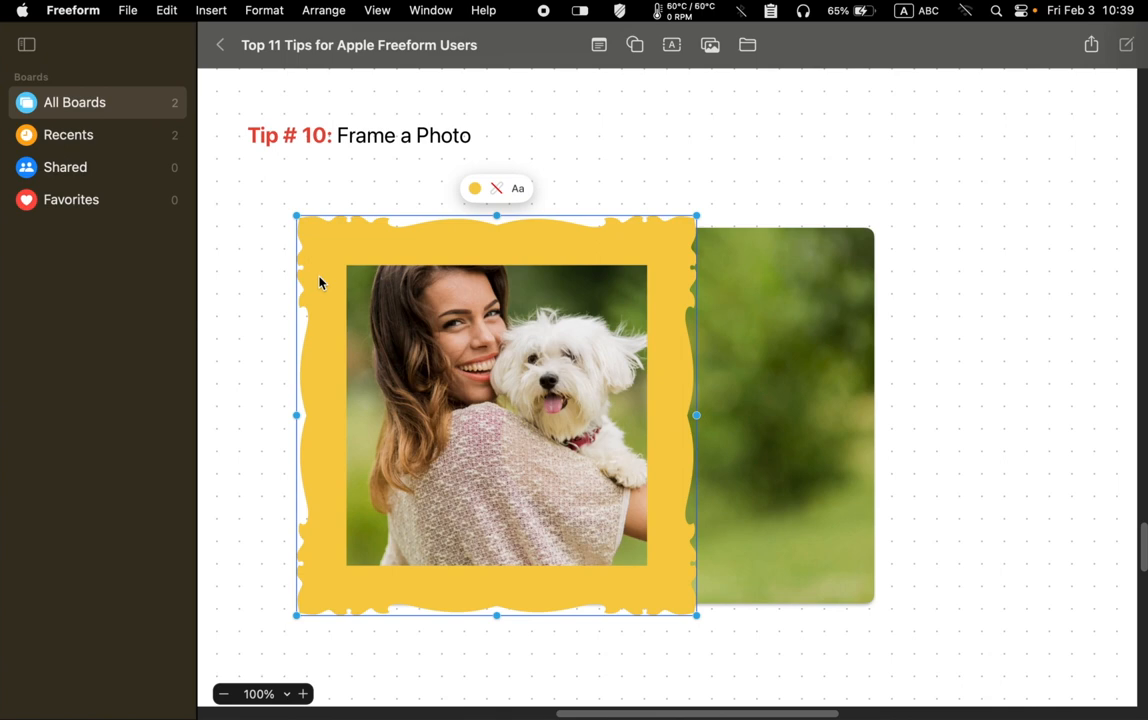
mouse_move(790, 476)
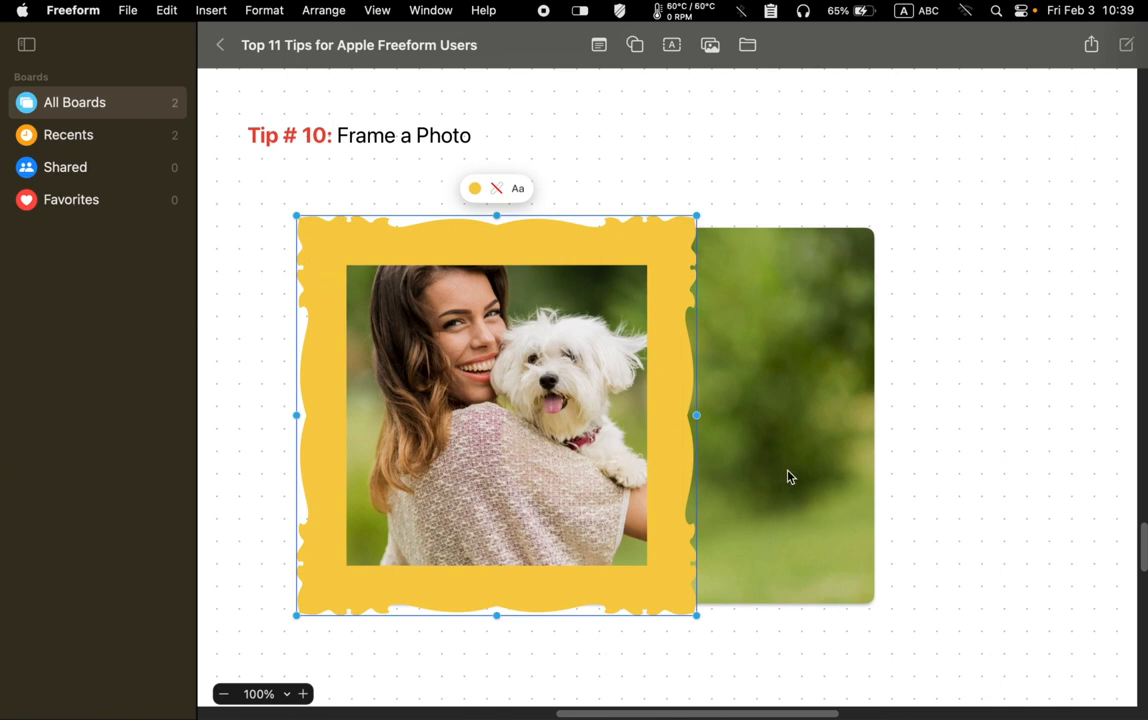
Stretch the frame wider and taller so it surrounds the whole landscape photo
drag(696, 414, 906, 418)
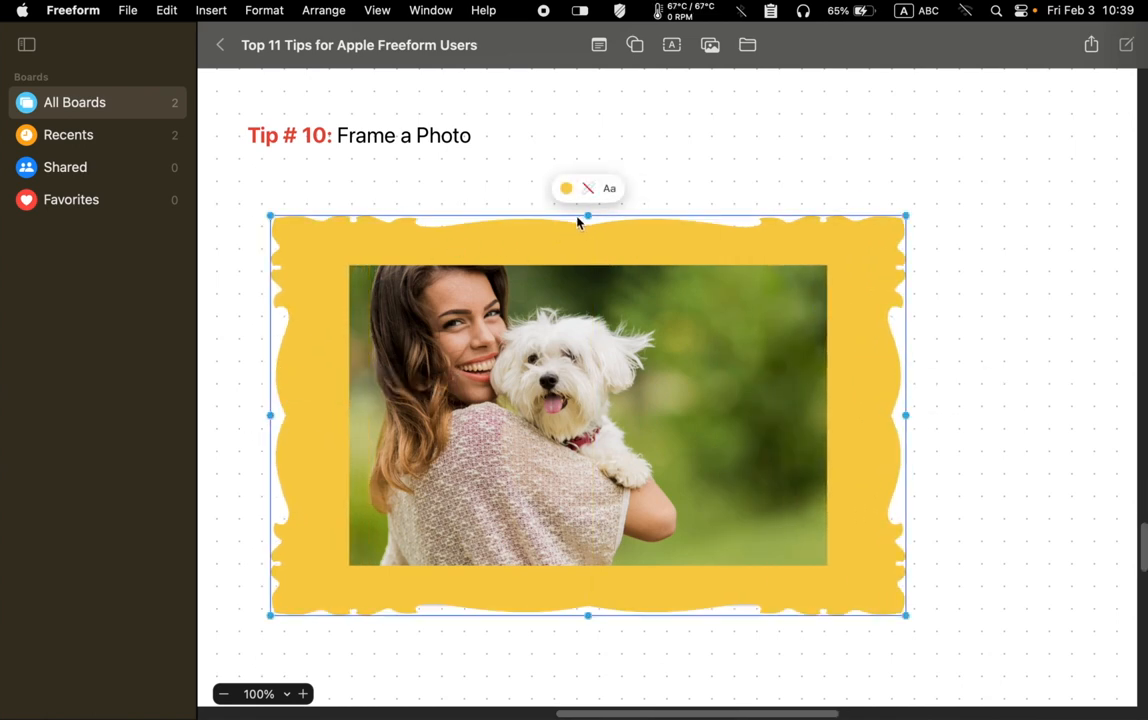
drag(588, 216, 588, 172)
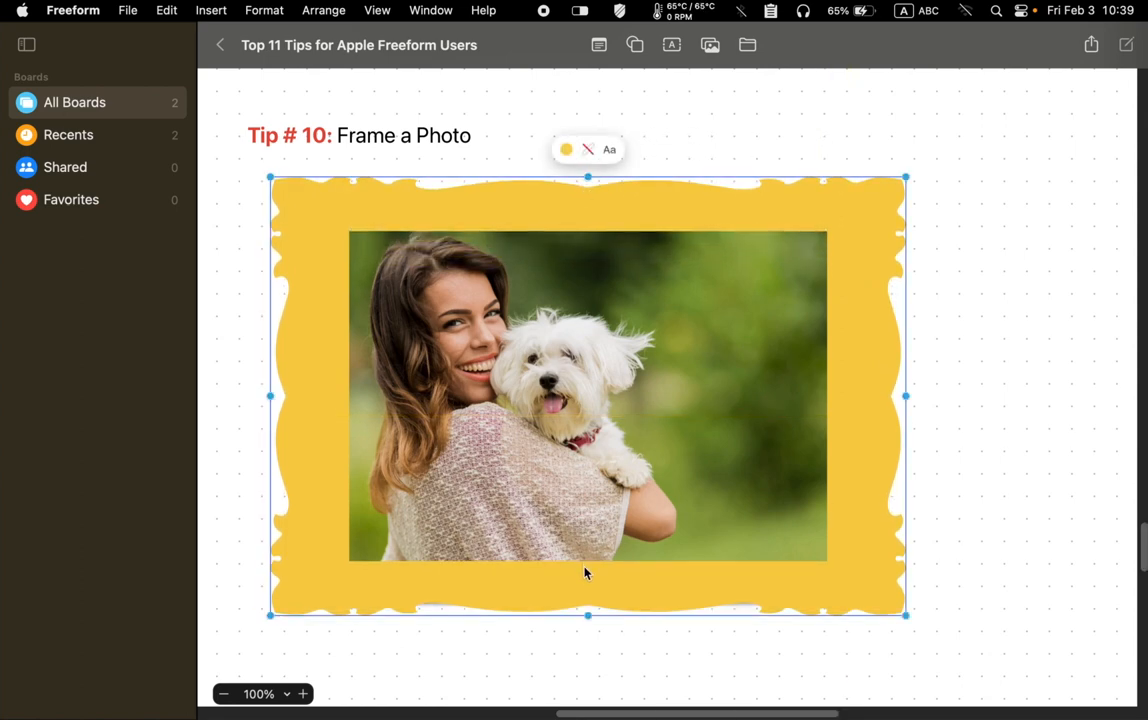
click(940, 534)
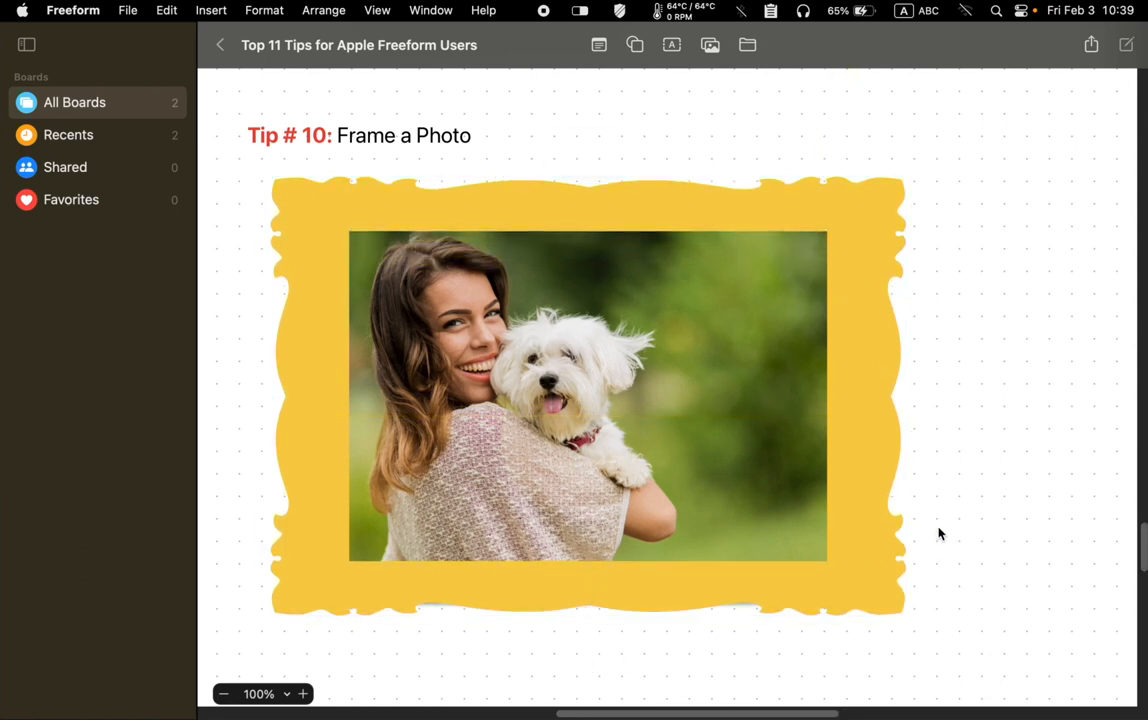
mouse_move(976, 490)
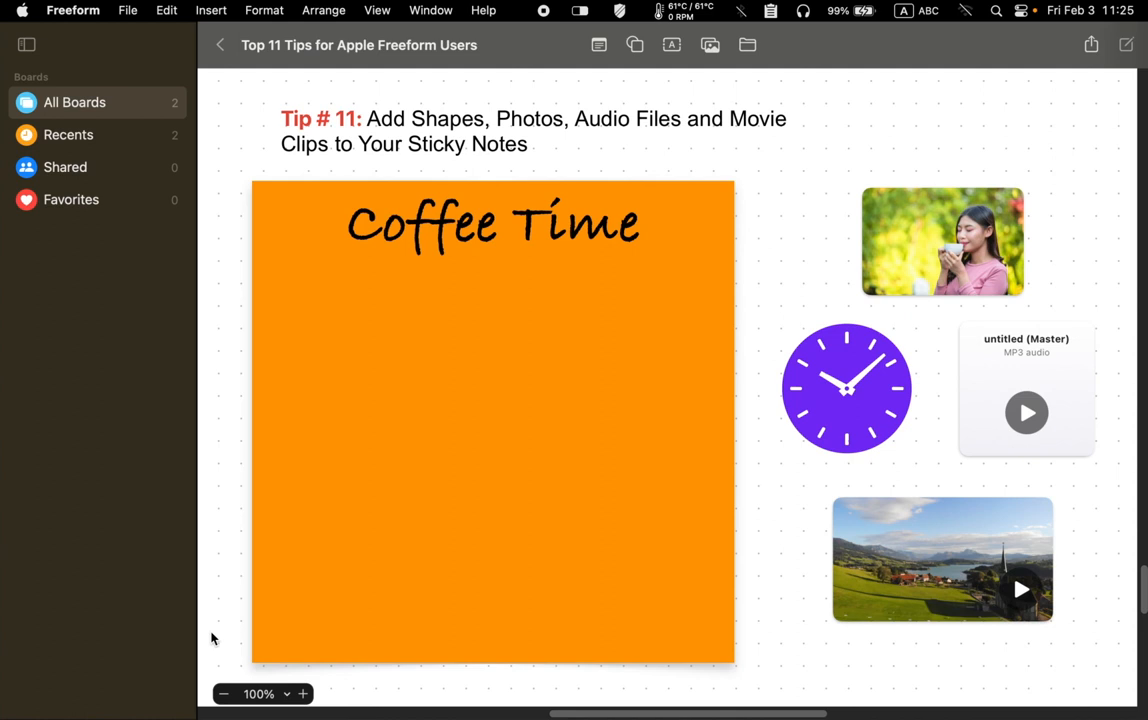
mouse_move(680, 544)
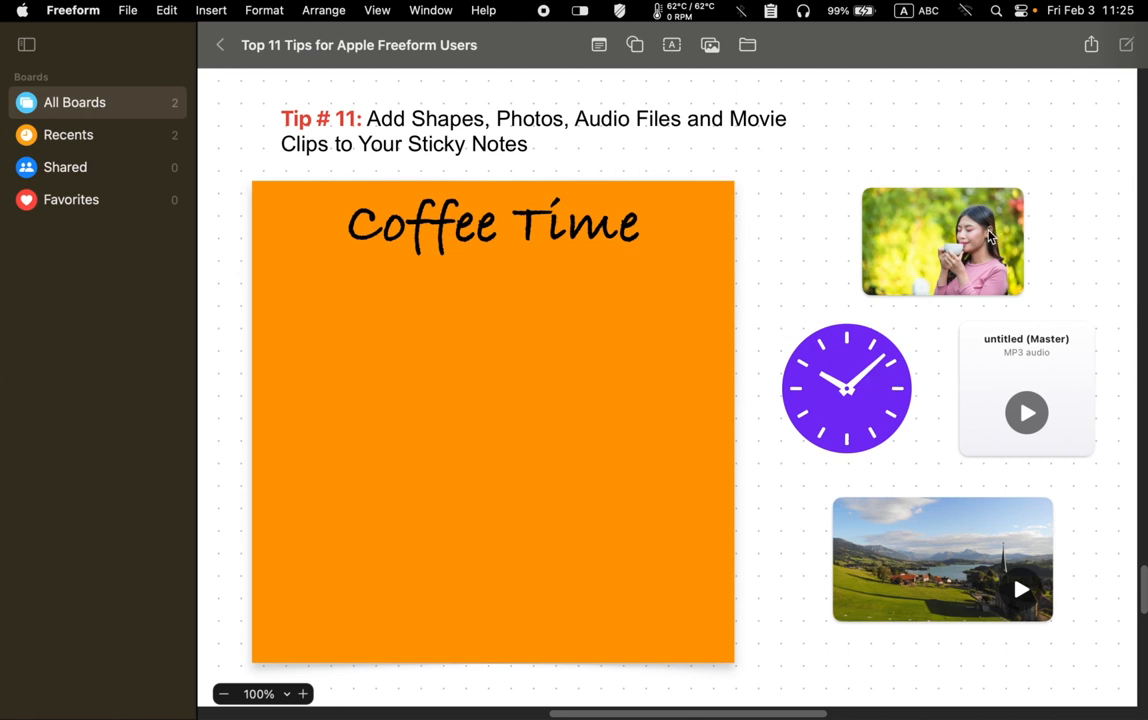
mouse_move(972, 440)
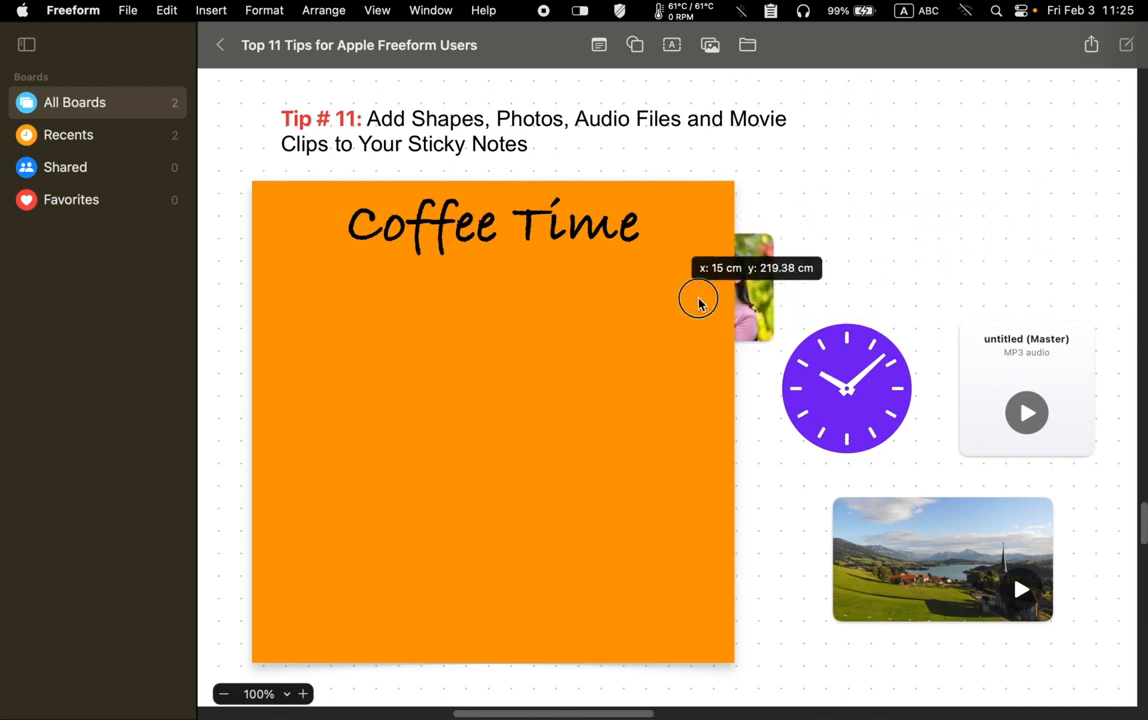
Place the small photo on the Coffee Time sticky note beneath its heading
right_click(914, 232)
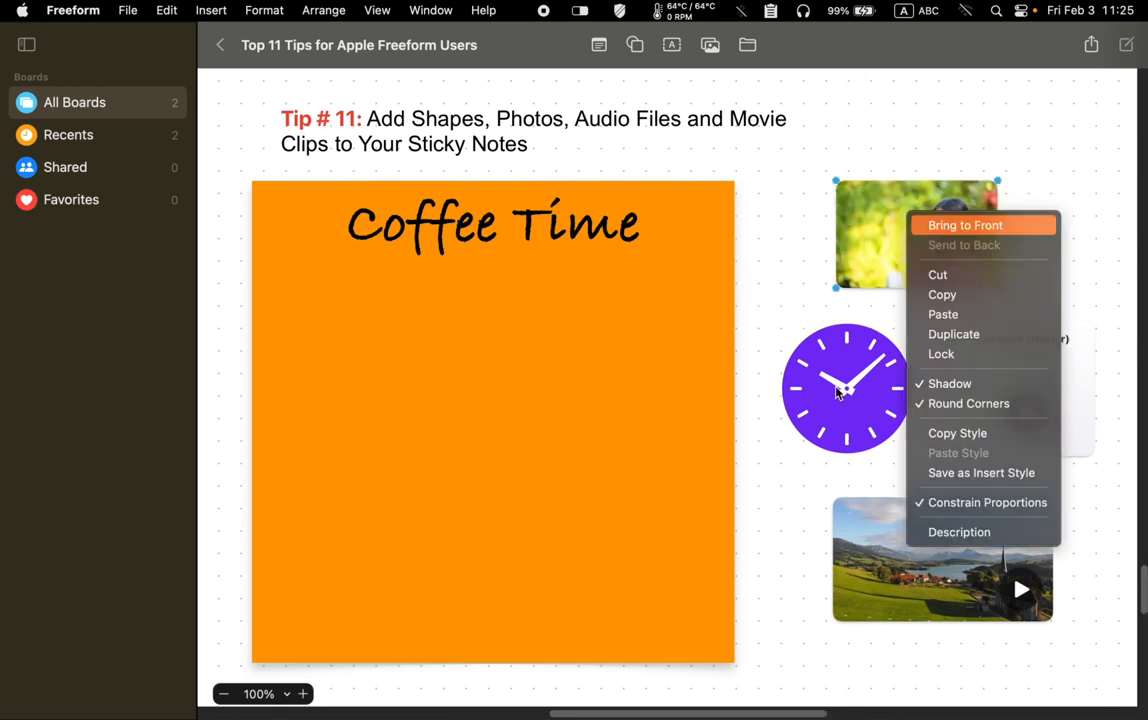
drag(914, 232, 492, 330)
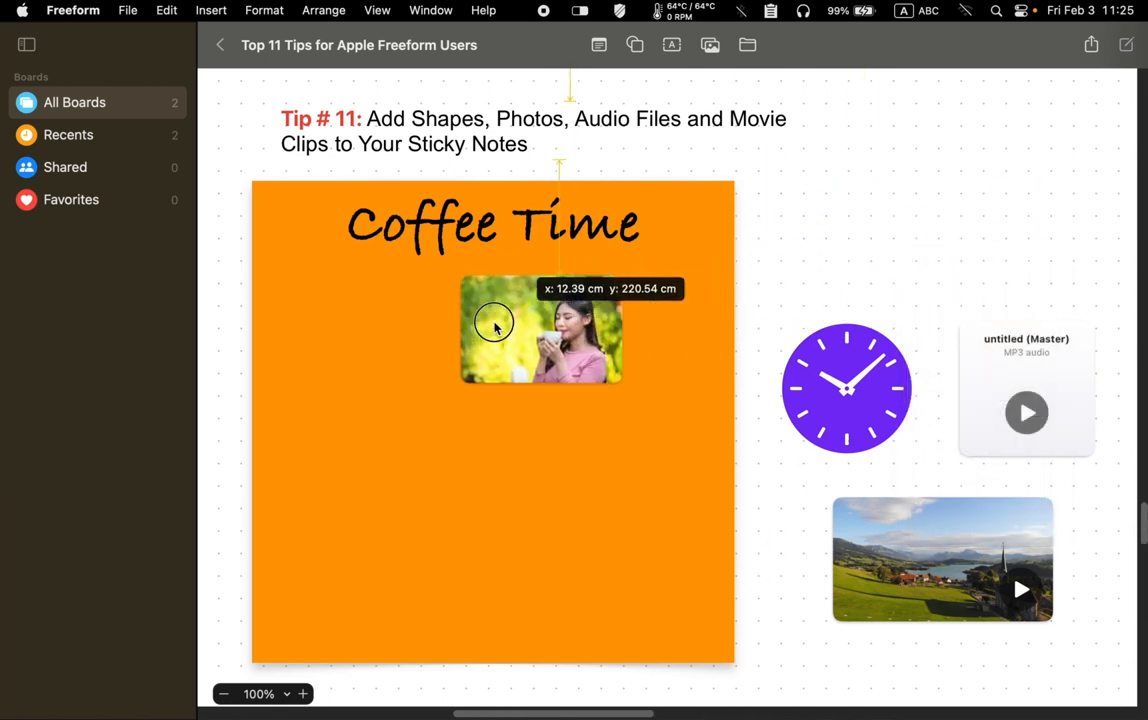
drag(492, 328, 458, 324)
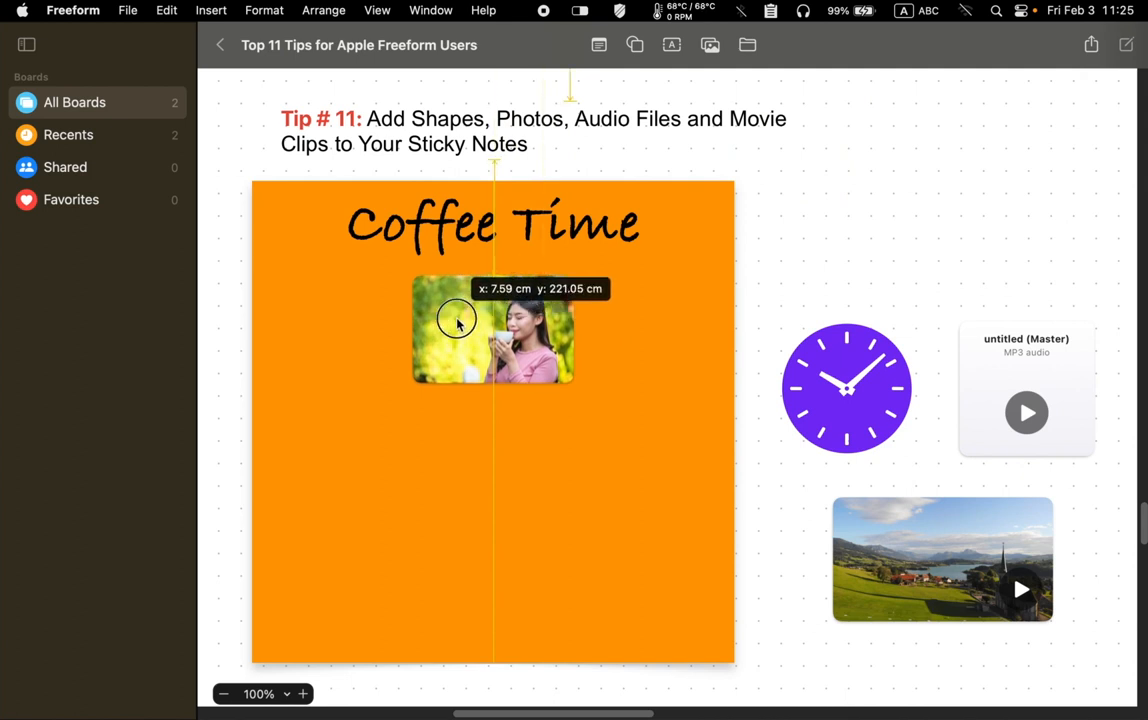
Place the purple clock at the note's lower left and the MP3 audio file beside it
drag(848, 388, 364, 456)
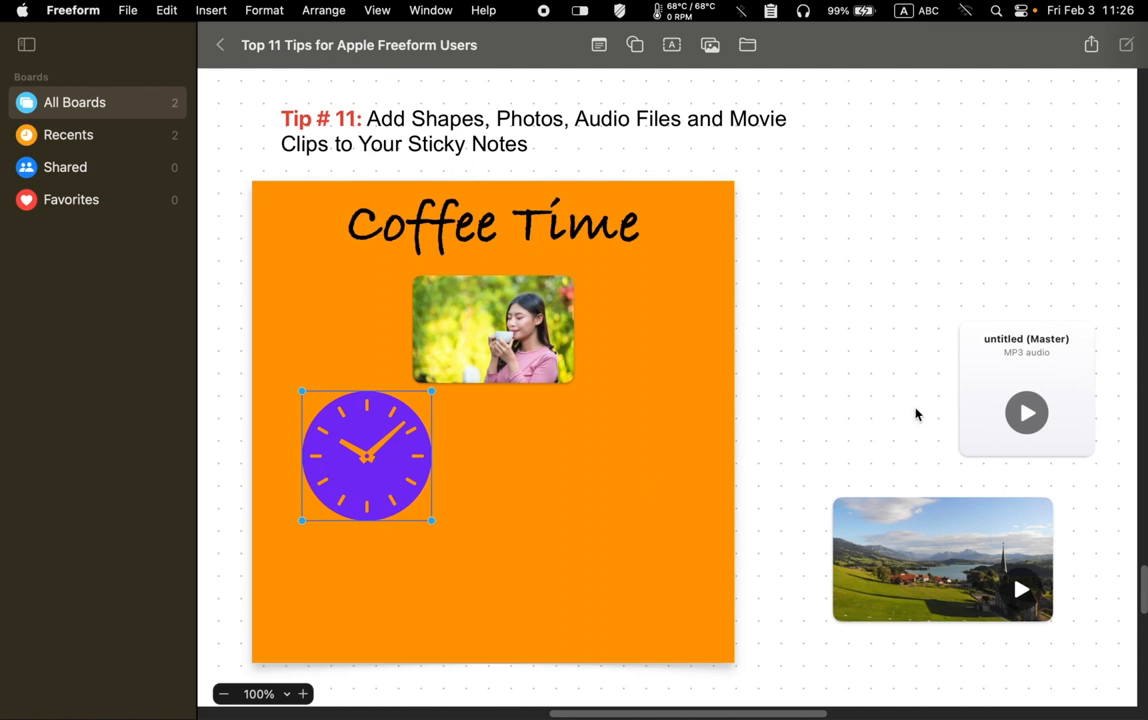
drag(1026, 412, 610, 488)
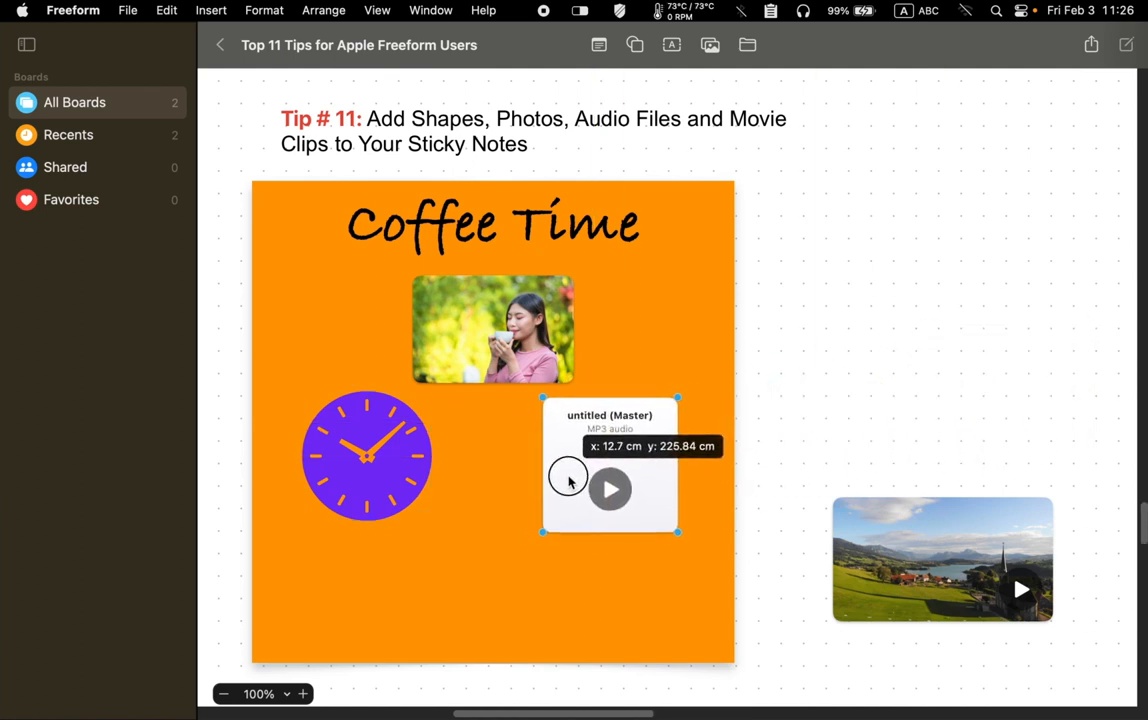
drag(940, 560, 850, 568)
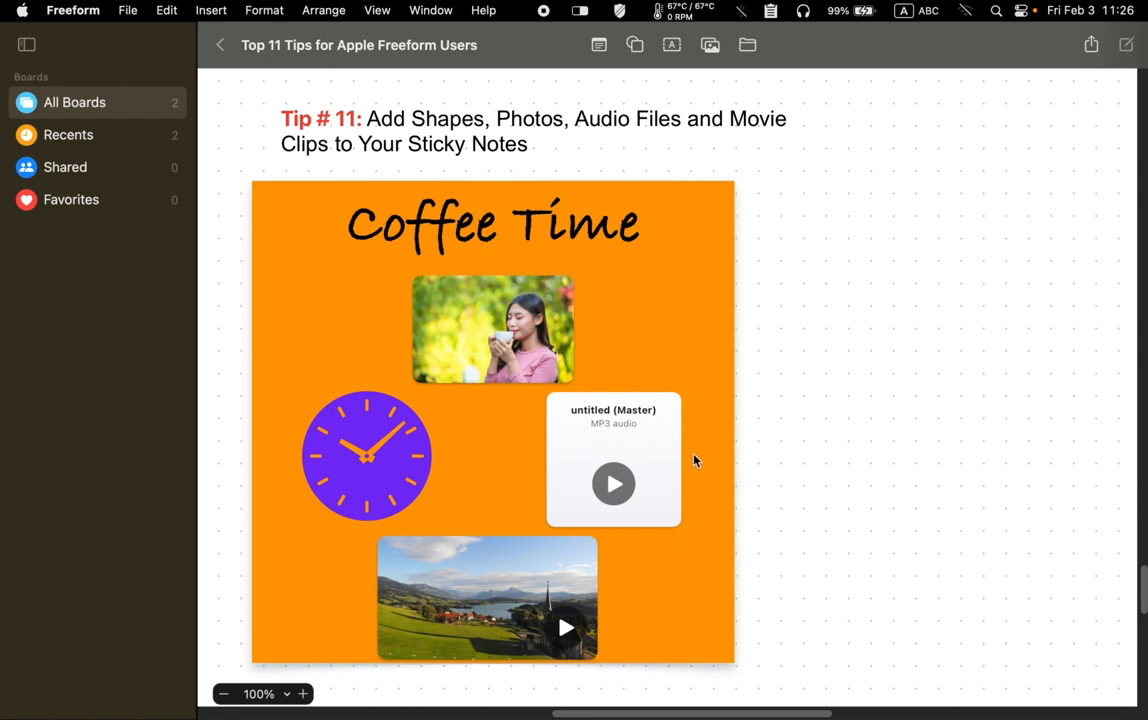
mouse_move(696, 492)
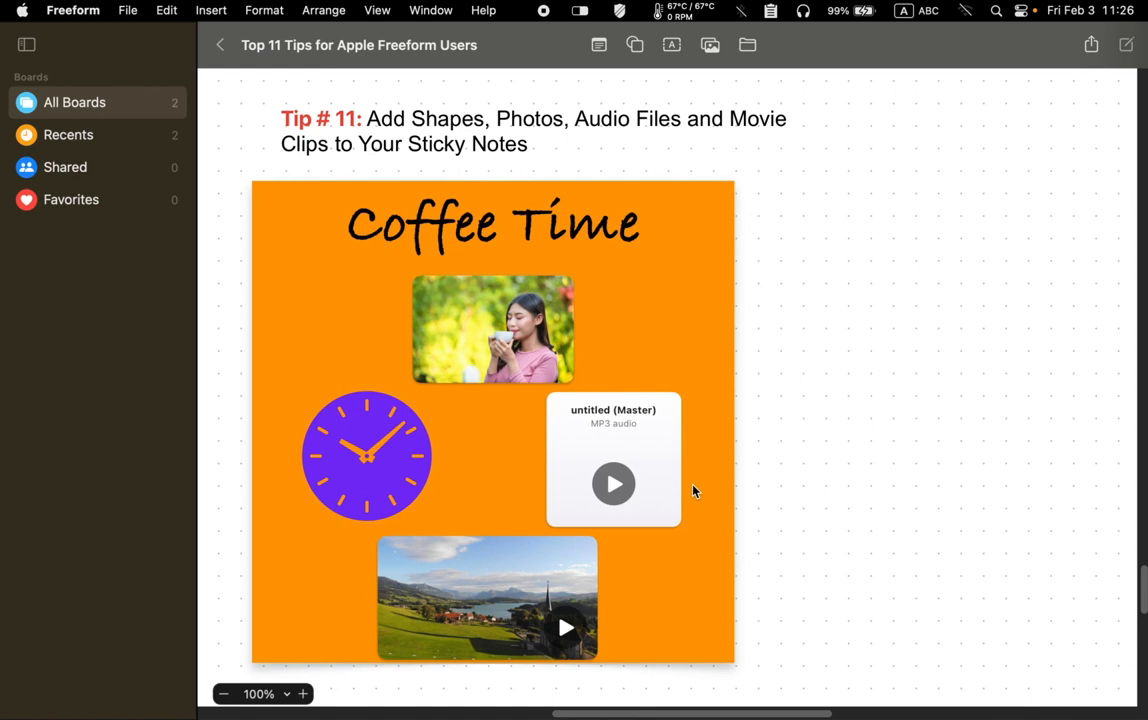
mouse_move(370, 364)
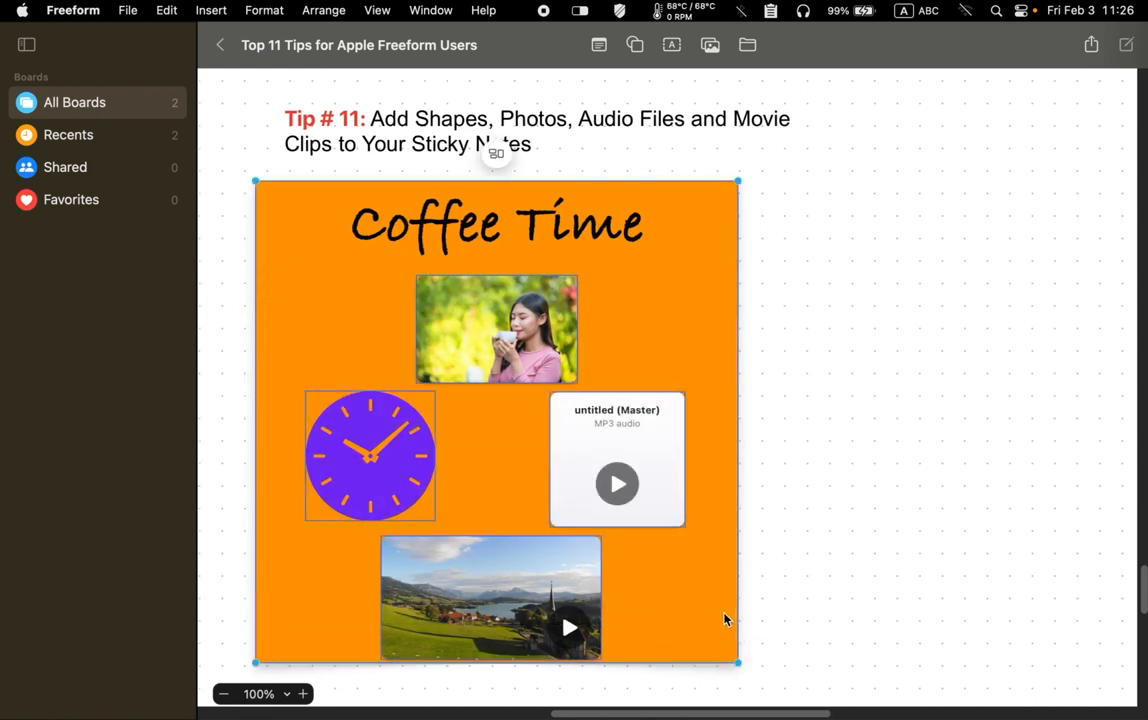
mouse_move(708, 608)
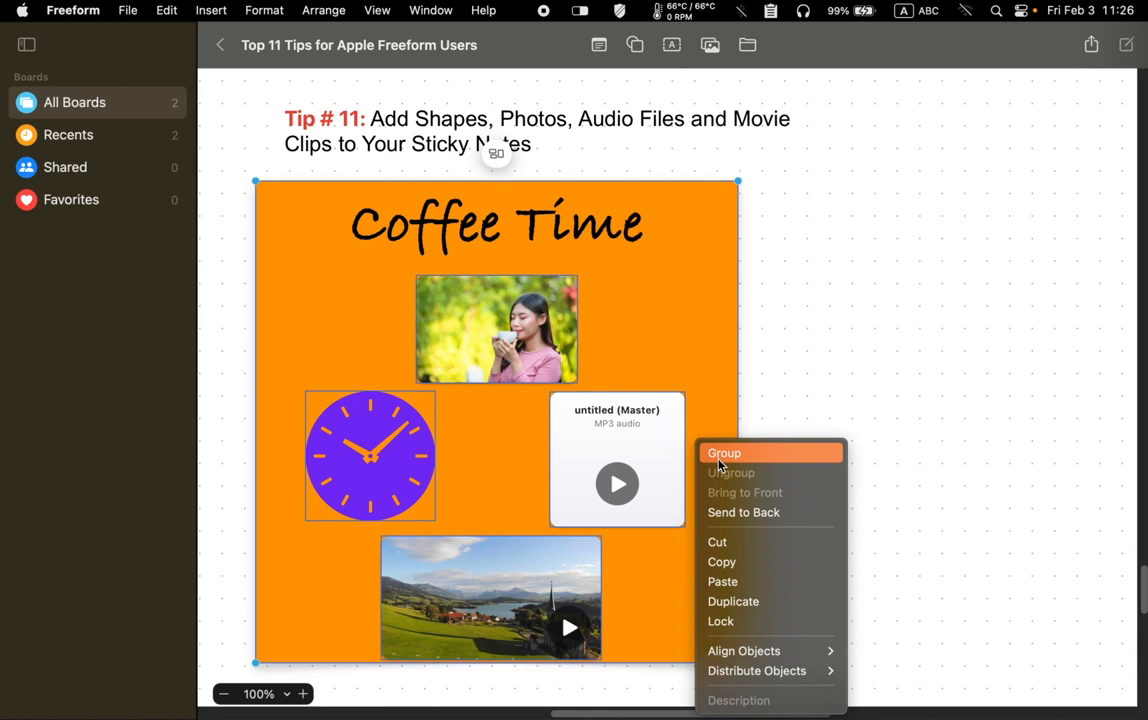
Group the Coffee Time sticky note with the photo, clock, audio file and movie clip on it
click(724, 452)
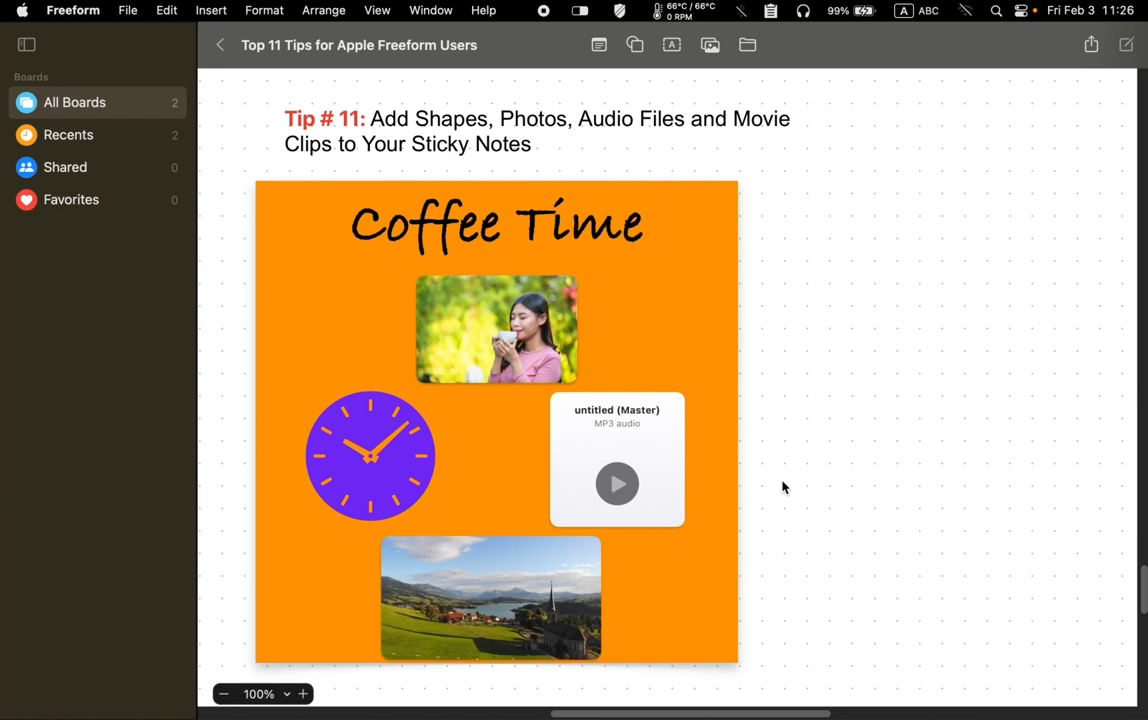
mouse_move(700, 224)
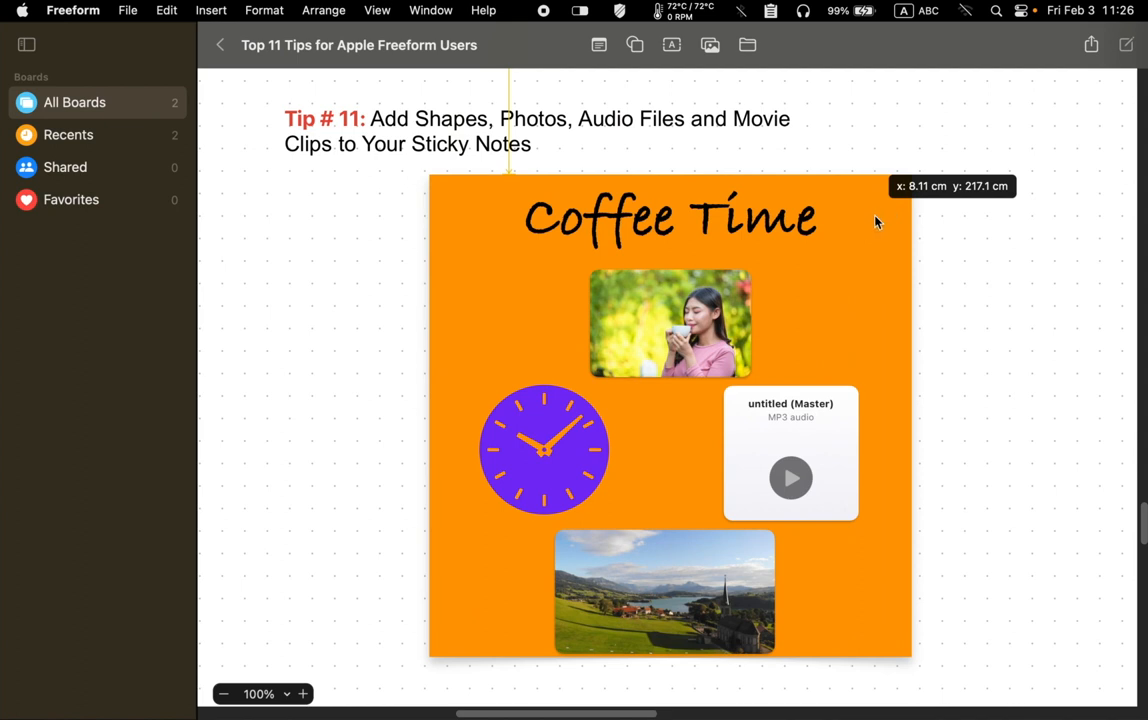
mouse_move(952, 410)
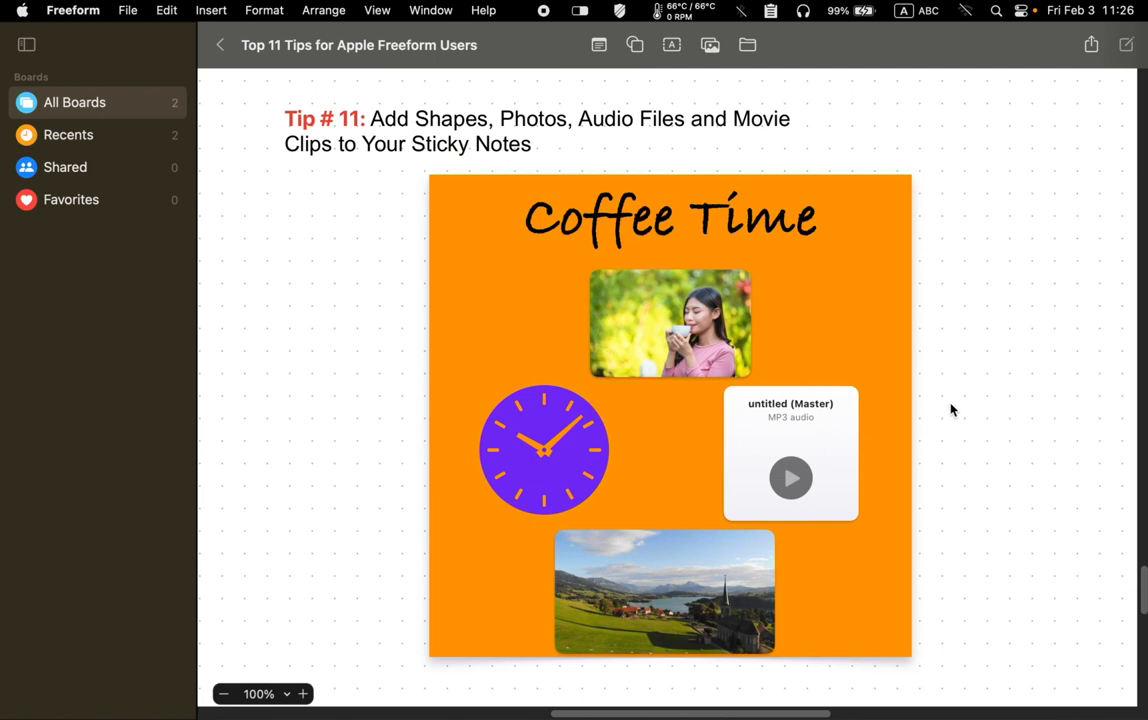
mouse_move(770, 540)
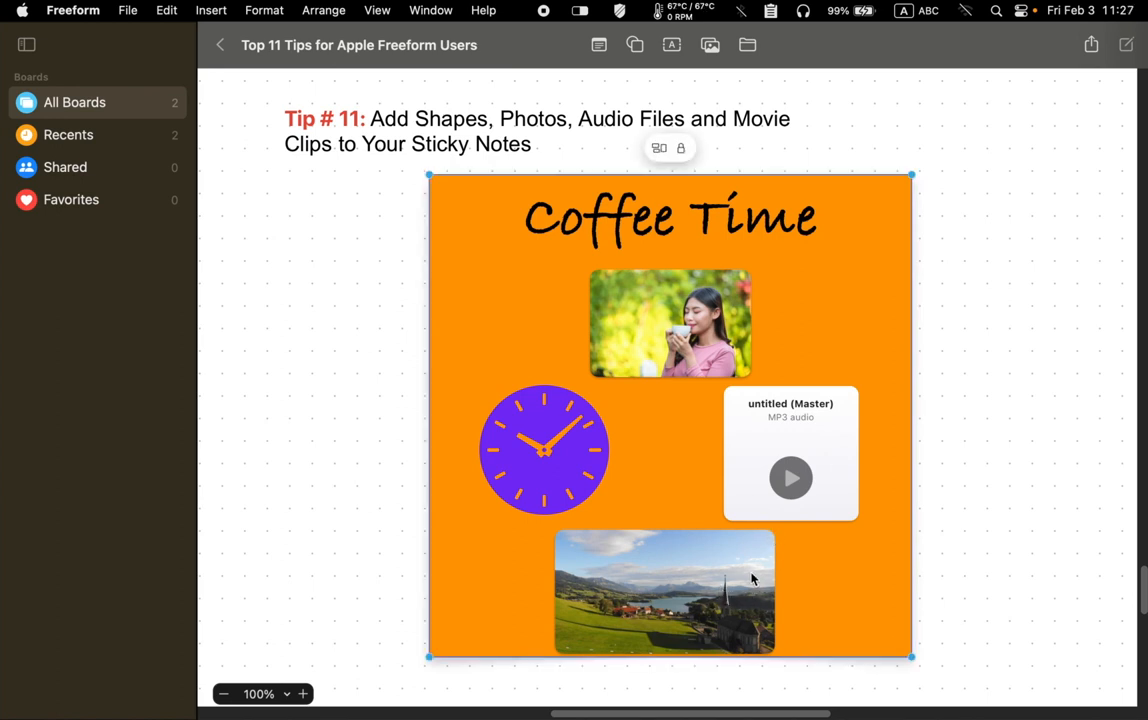
mouse_move(734, 576)
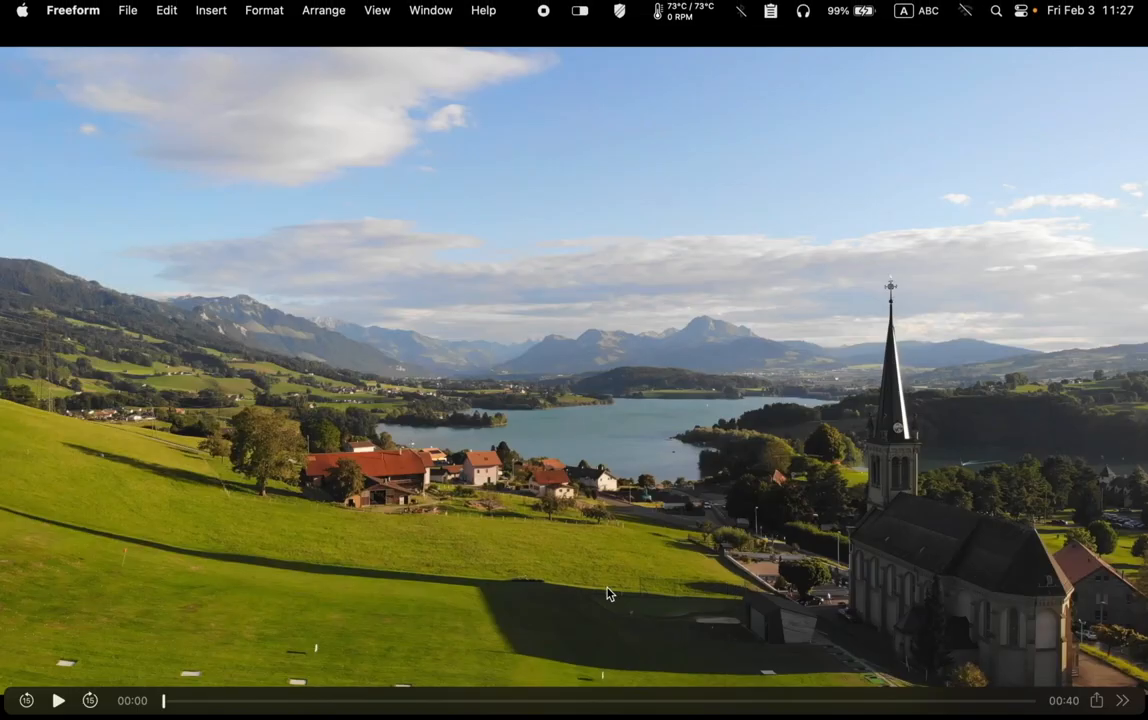
Play the grouped note's lake village movie clip full screen
click(62, 702)
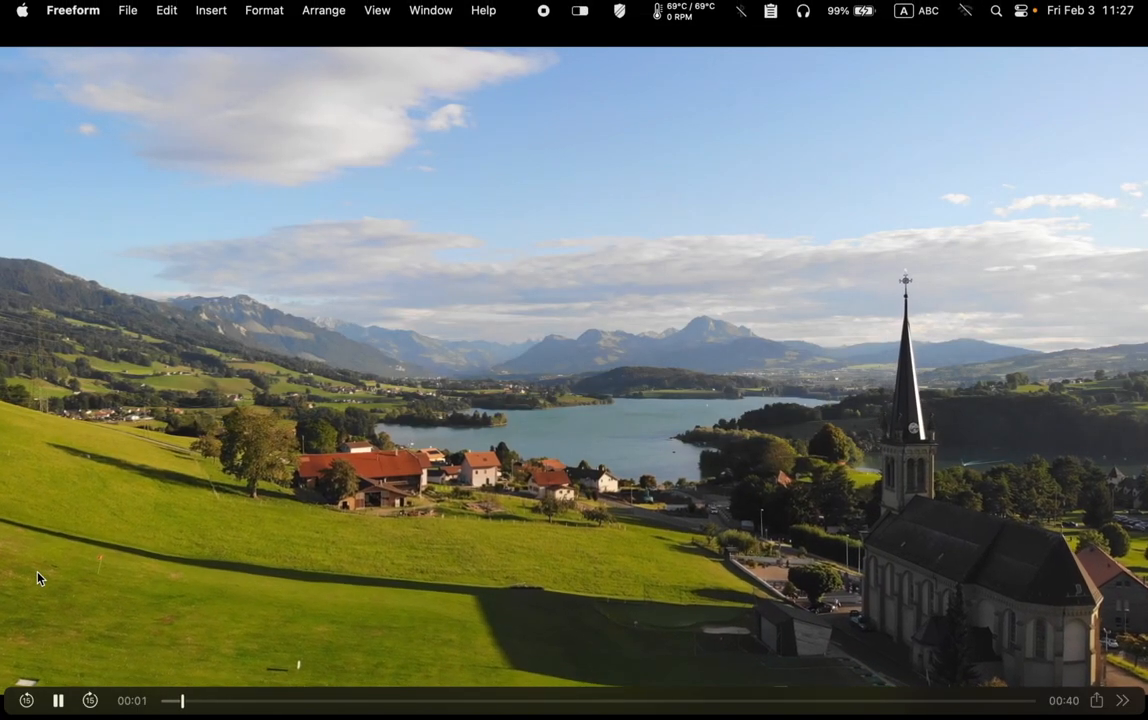